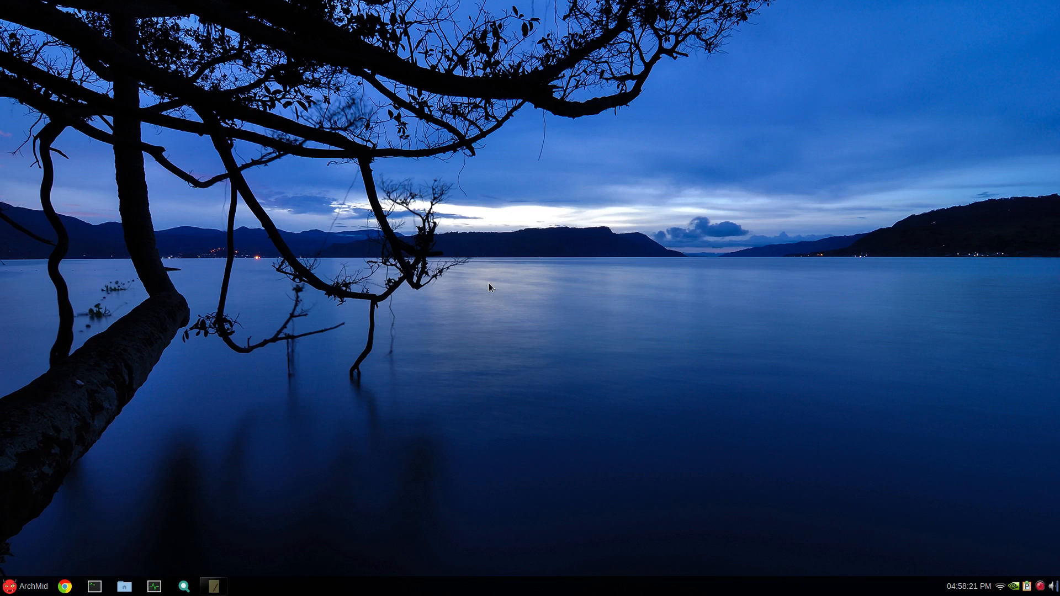
mouse_move(433, 332)
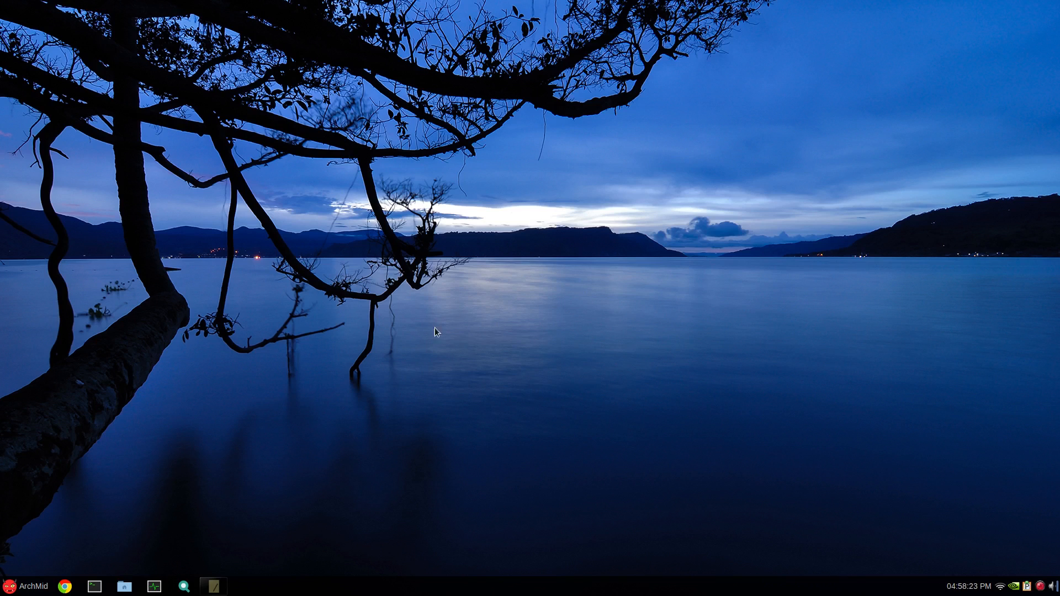
Restore the Arch Custom Spin notes, showing the custom user and custom desktop sections.
click(213, 586)
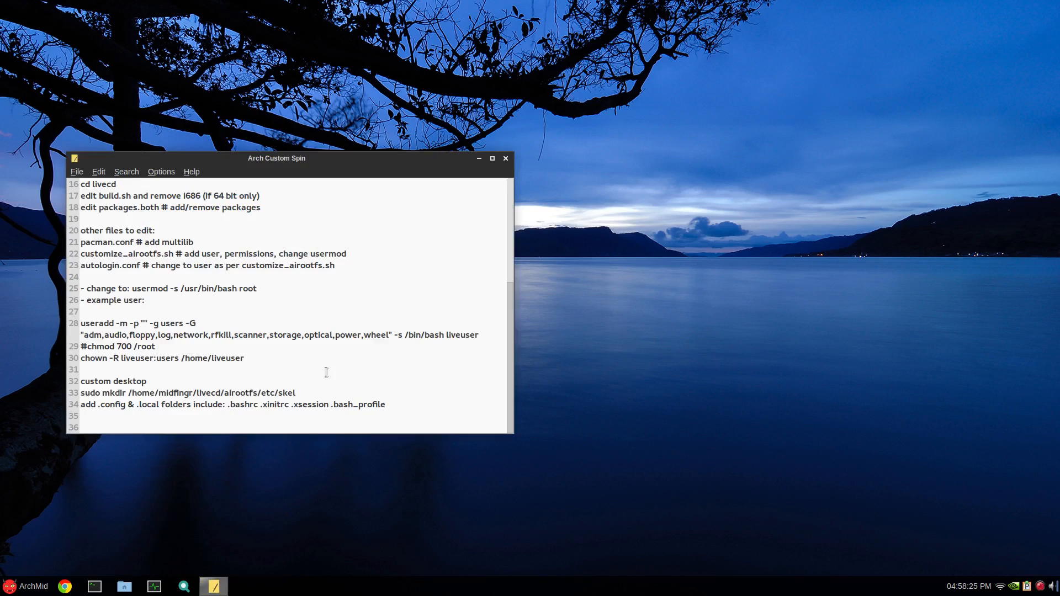
click(244, 358)
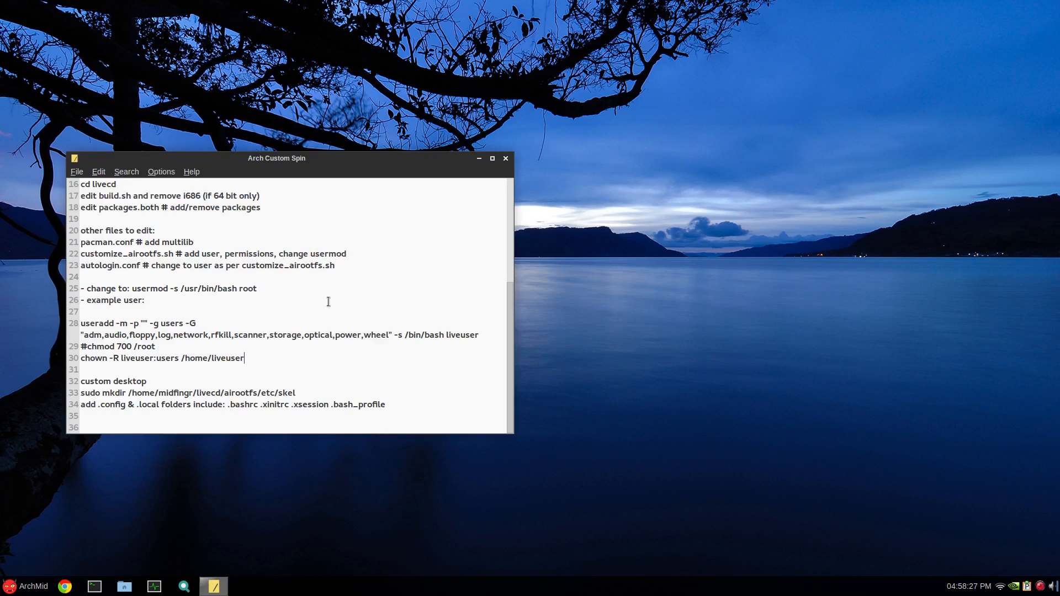
mouse_move(241, 330)
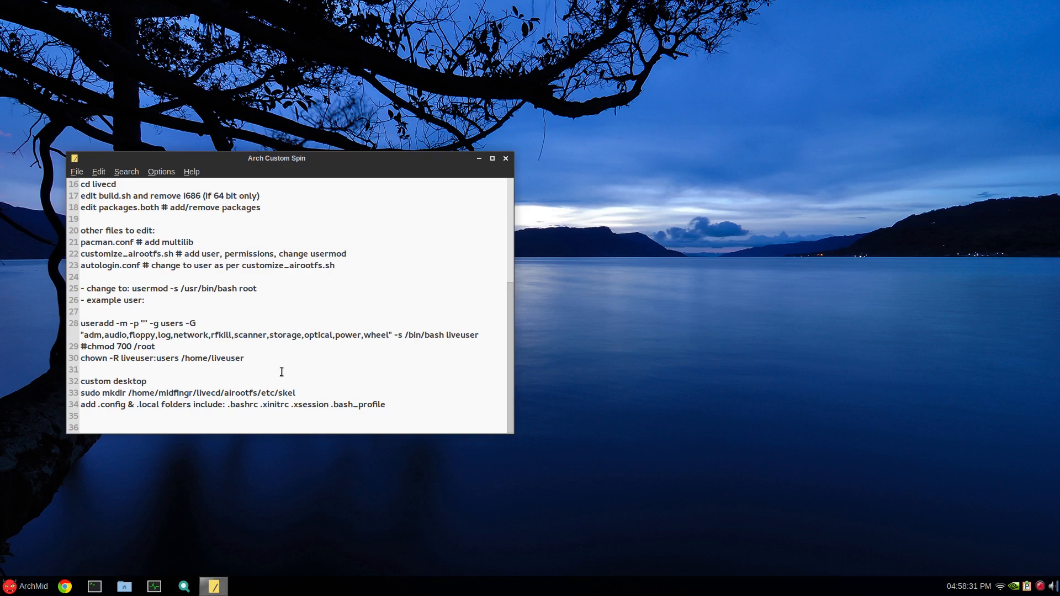
click(244, 358)
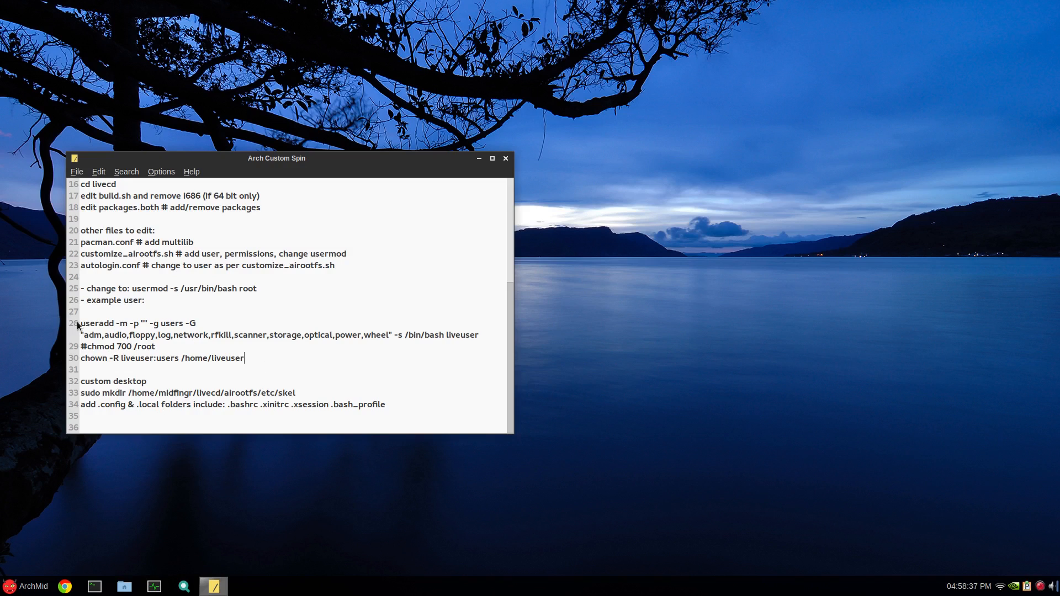
mouse_move(246, 335)
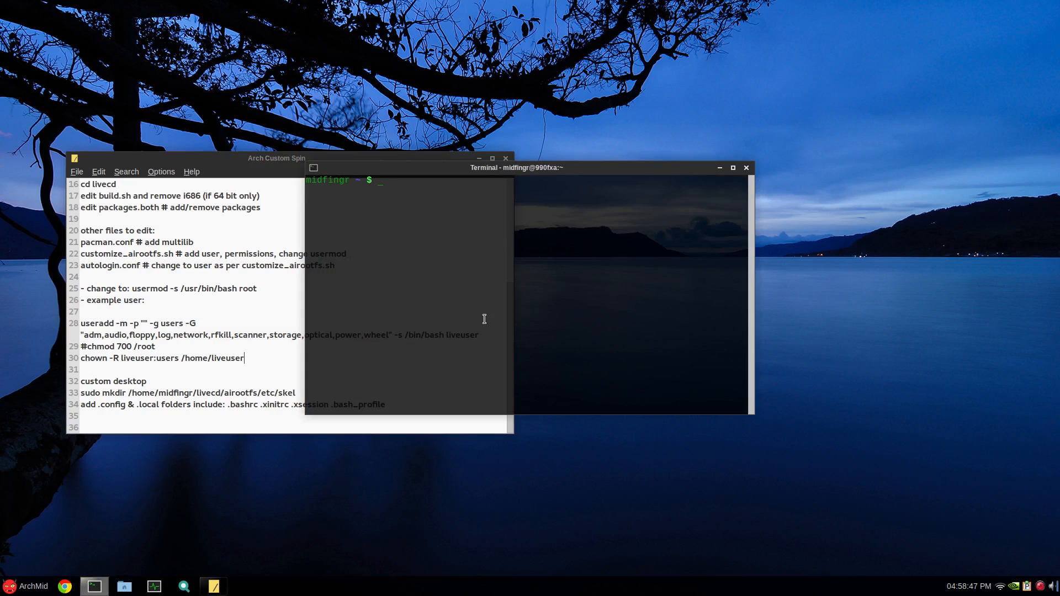
In livecd, delete the work/ and out/ build folders with sudo rm -rf.
text(cd liv)
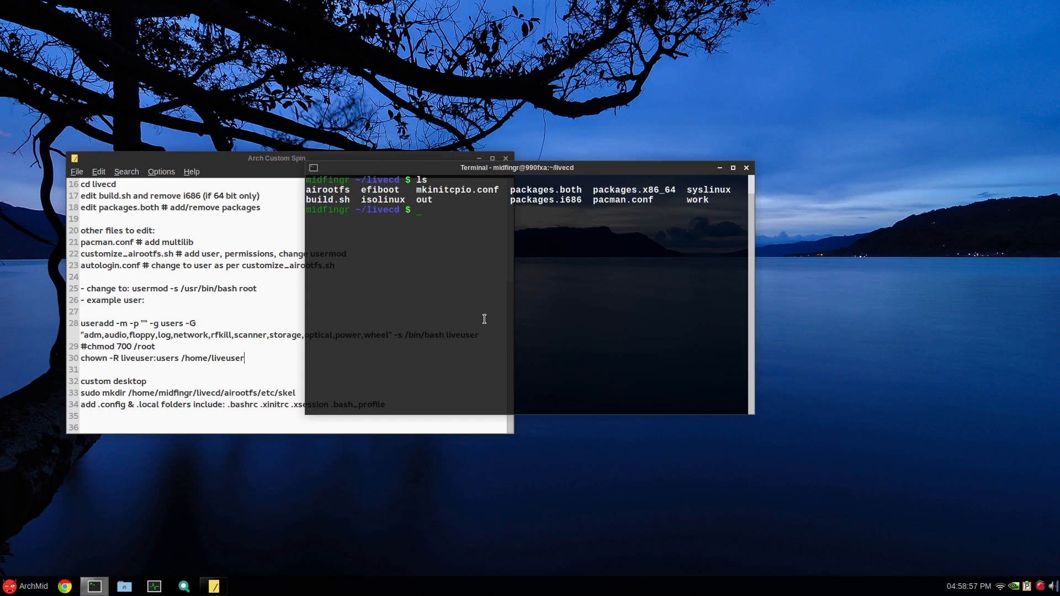
text(sudo)
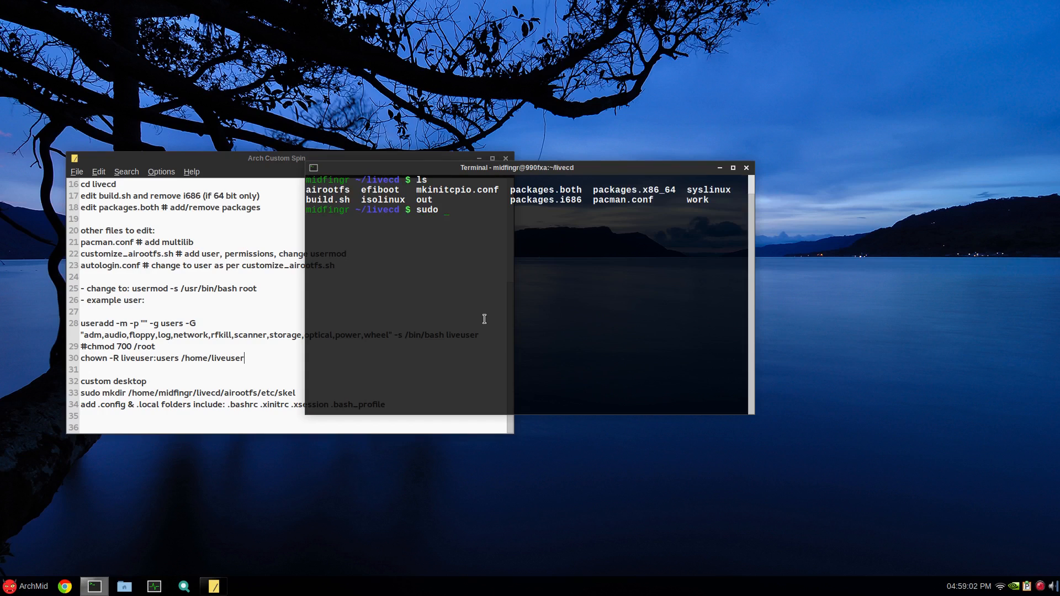
text(rm -rf)
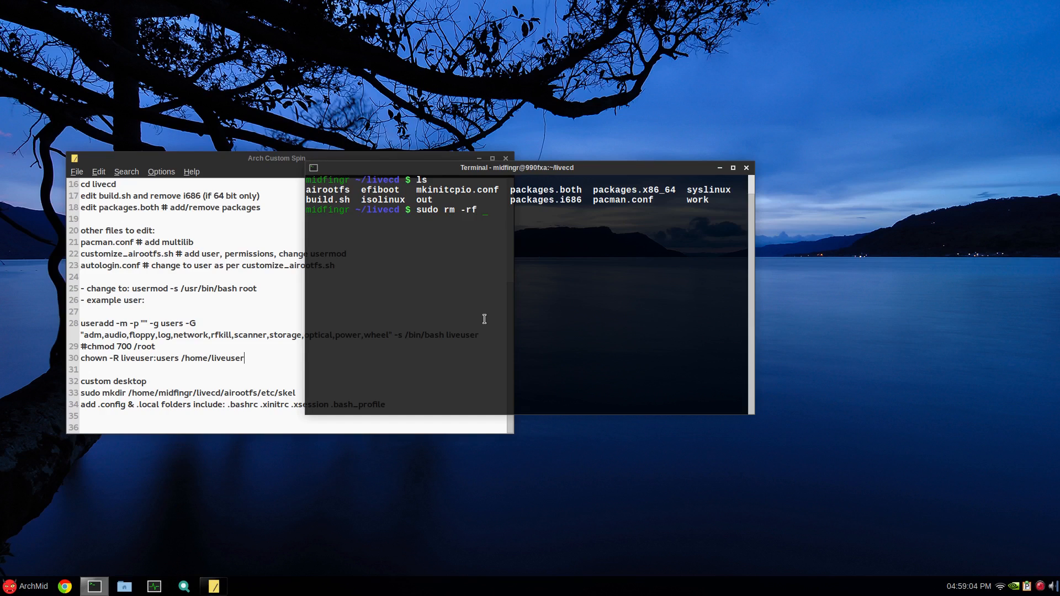
text(work/)
text(sudo rm -rf ou)
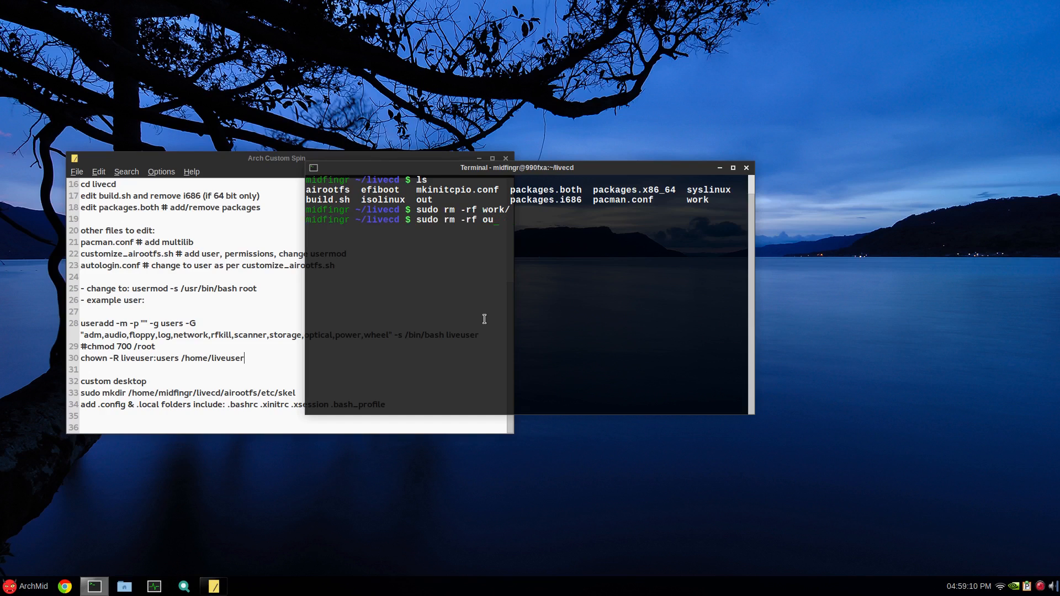
text(t/)
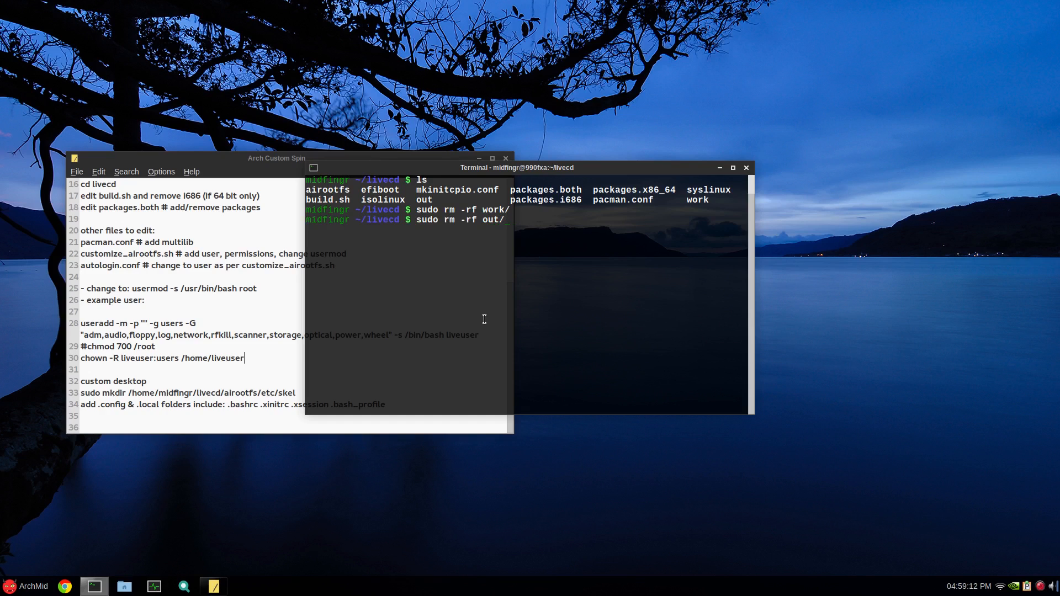
key(Return)
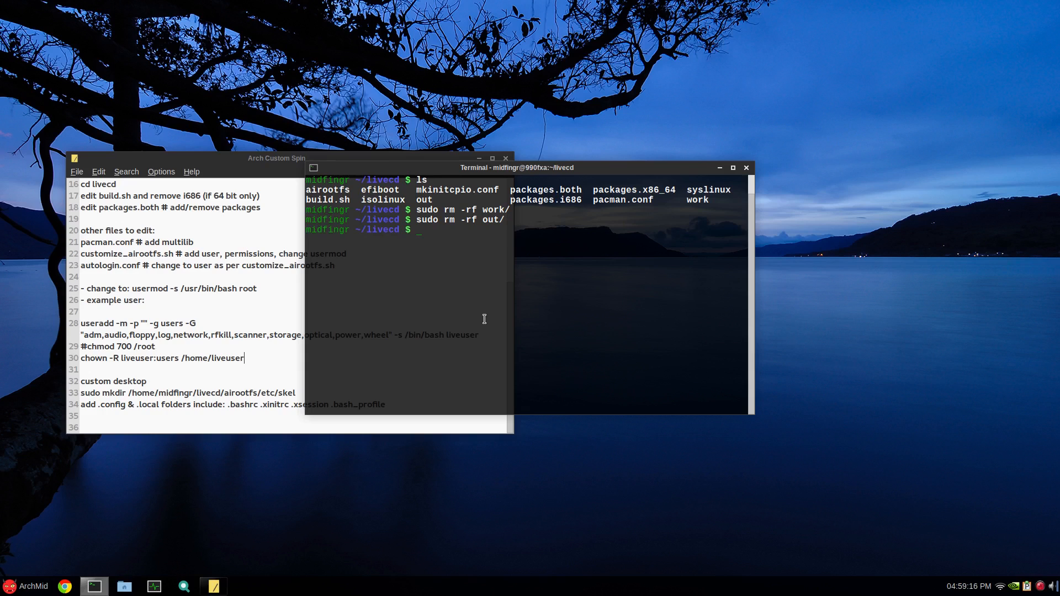
Prepare the command sudo leafpad airootfs/root/customize_airootfs.sh.
text(sudo)
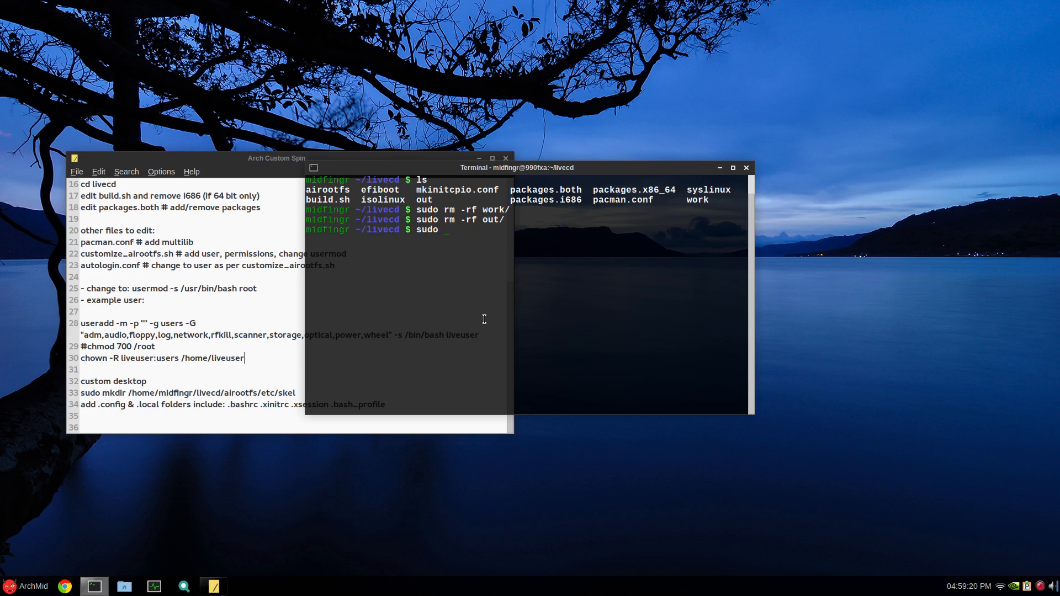
text(leafpad)
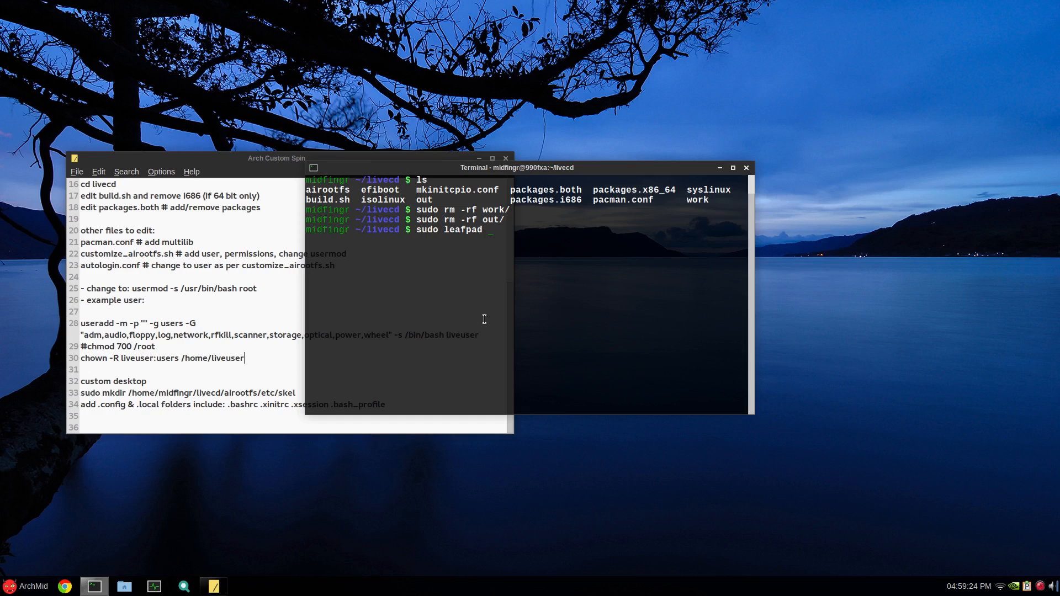
text(/)
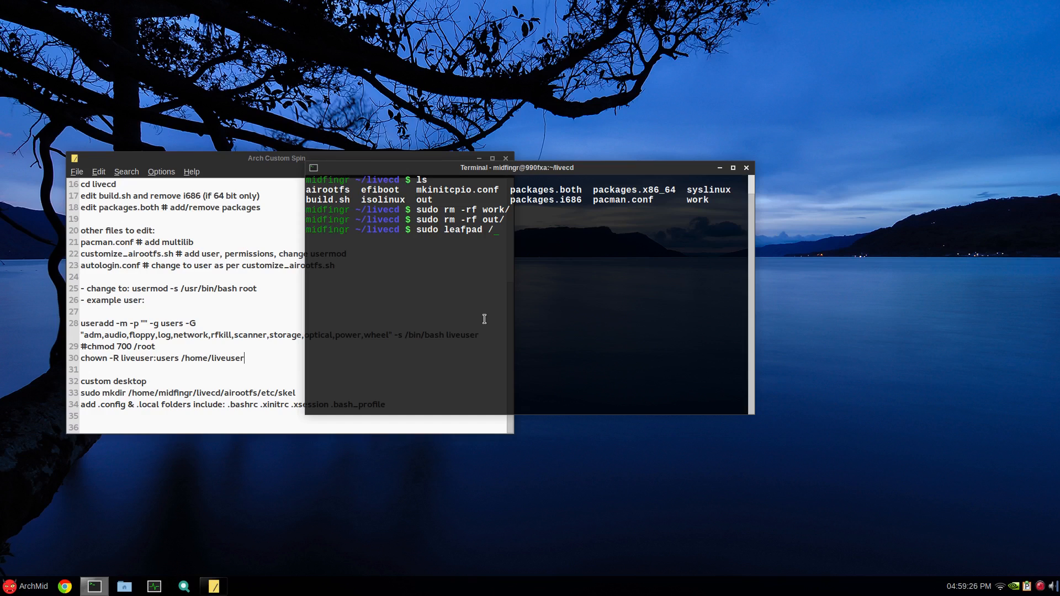
key(BackSpace)
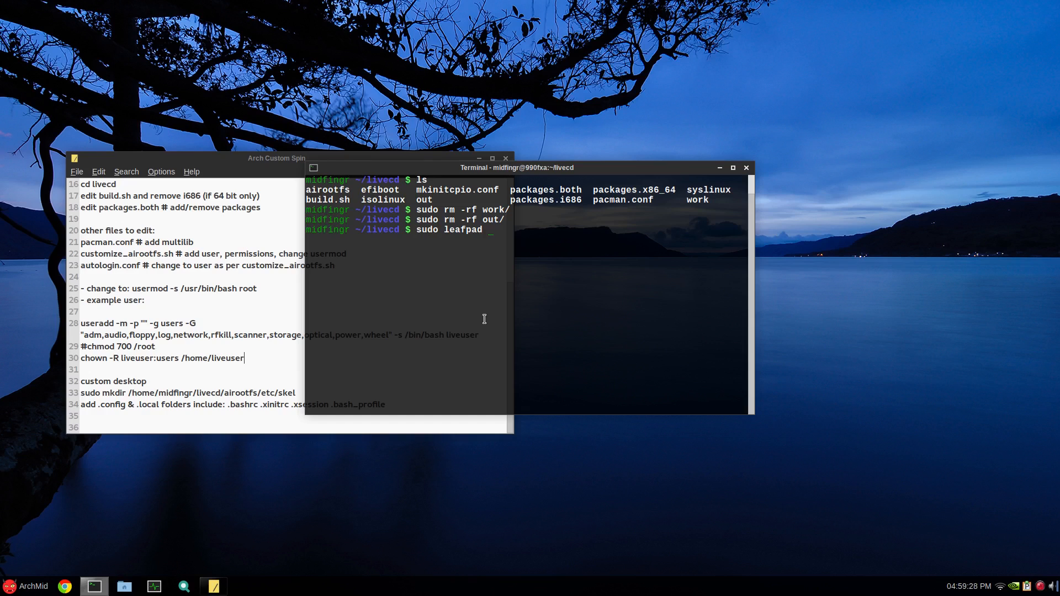
text(airootfs/)
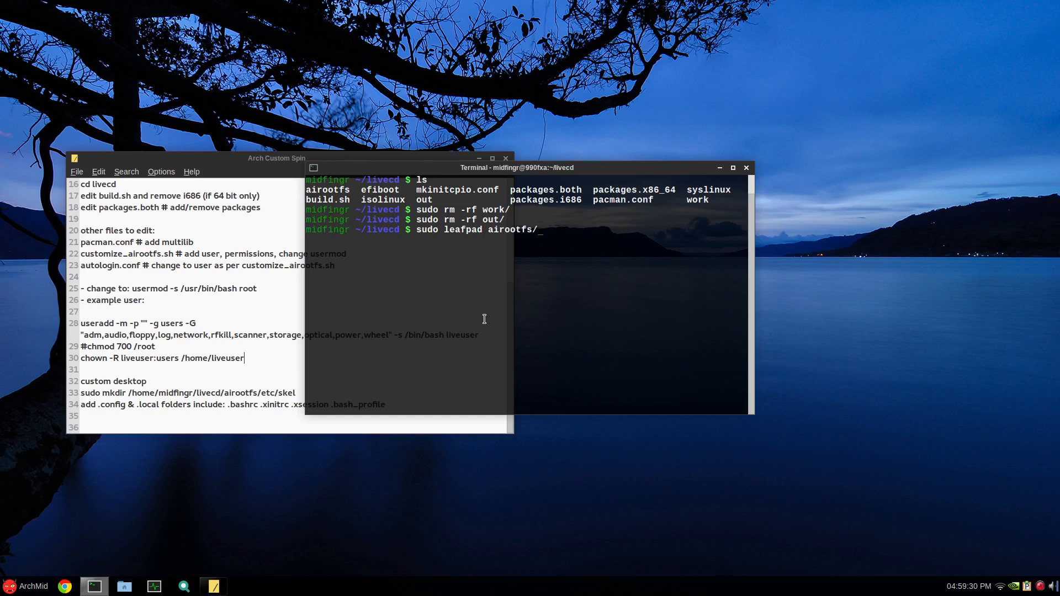
text(root/)
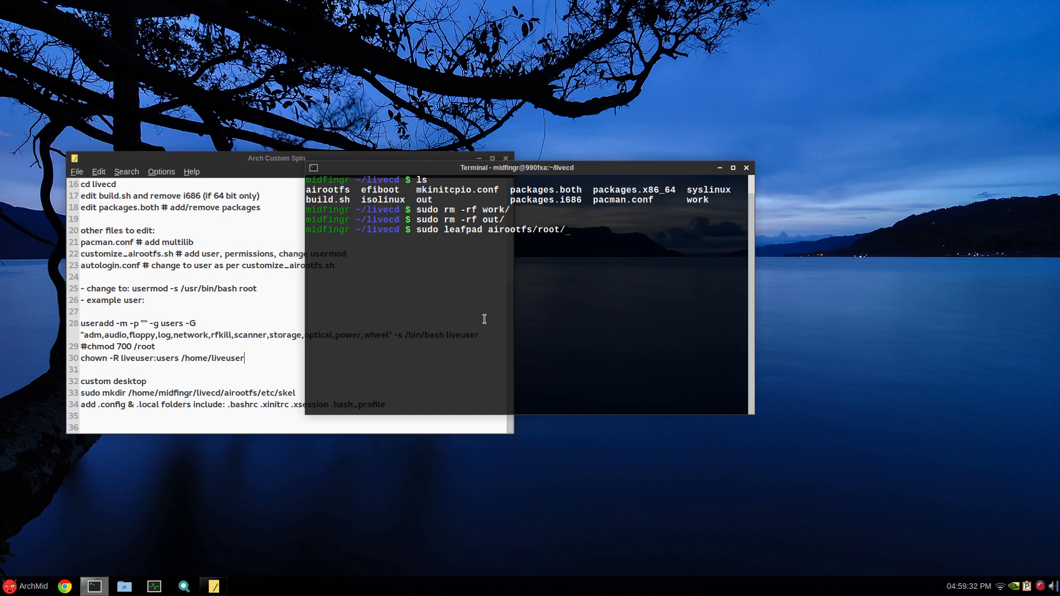
text(customize_airootfs.sh)
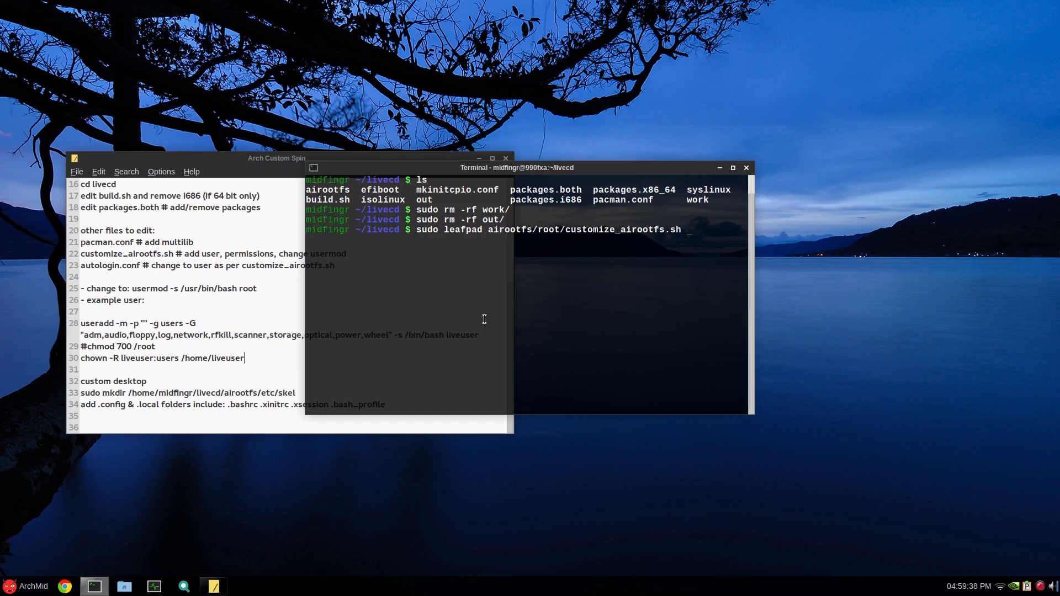
Open customize_airootfs.sh as root, paste the useradd line, comment out chmod, and copy chown.
key(Return)
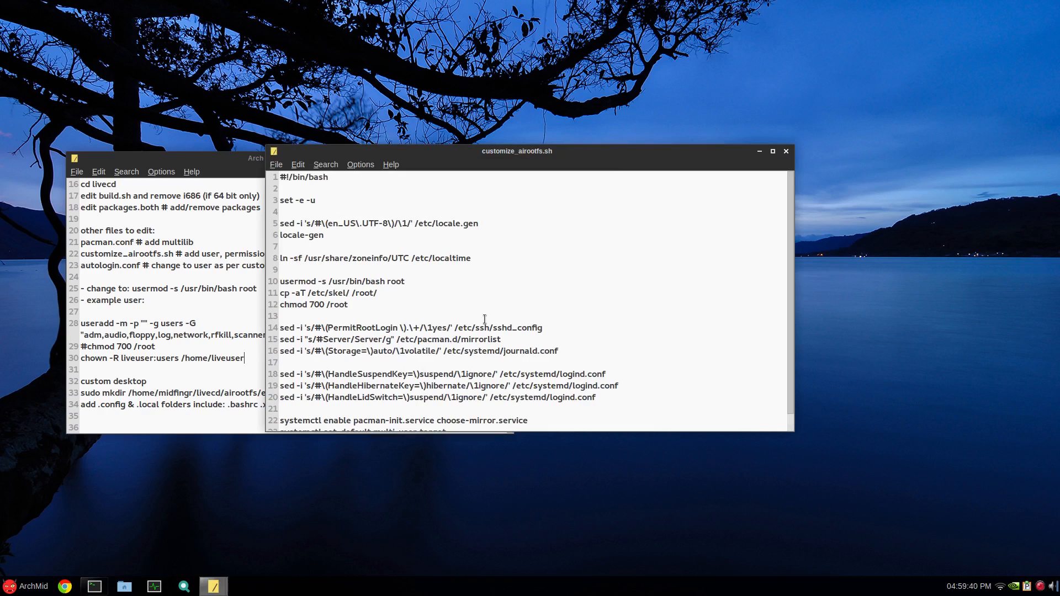
scroll(down, 3)
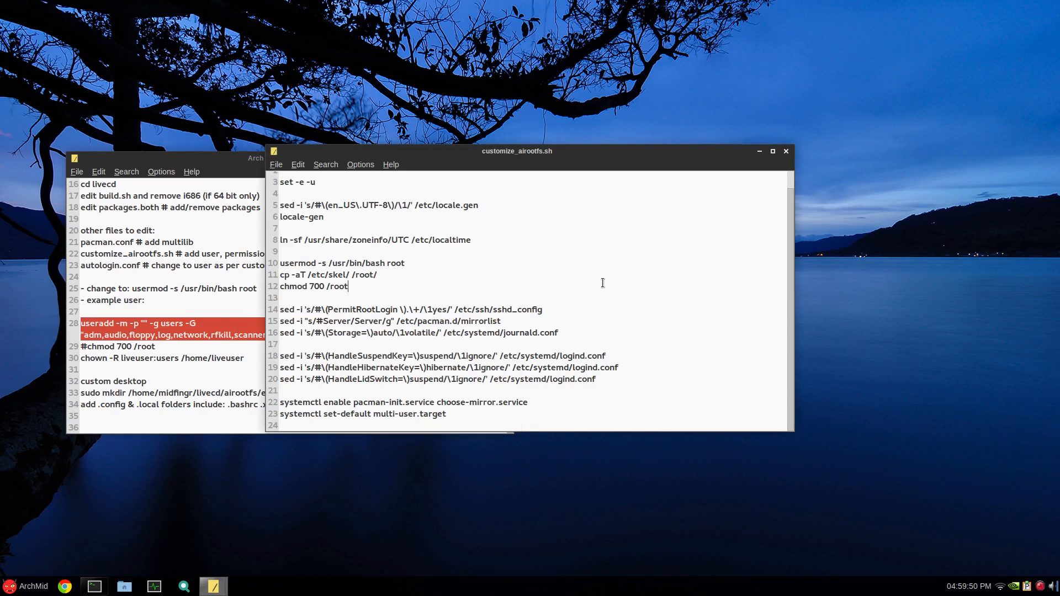
click(398, 275)
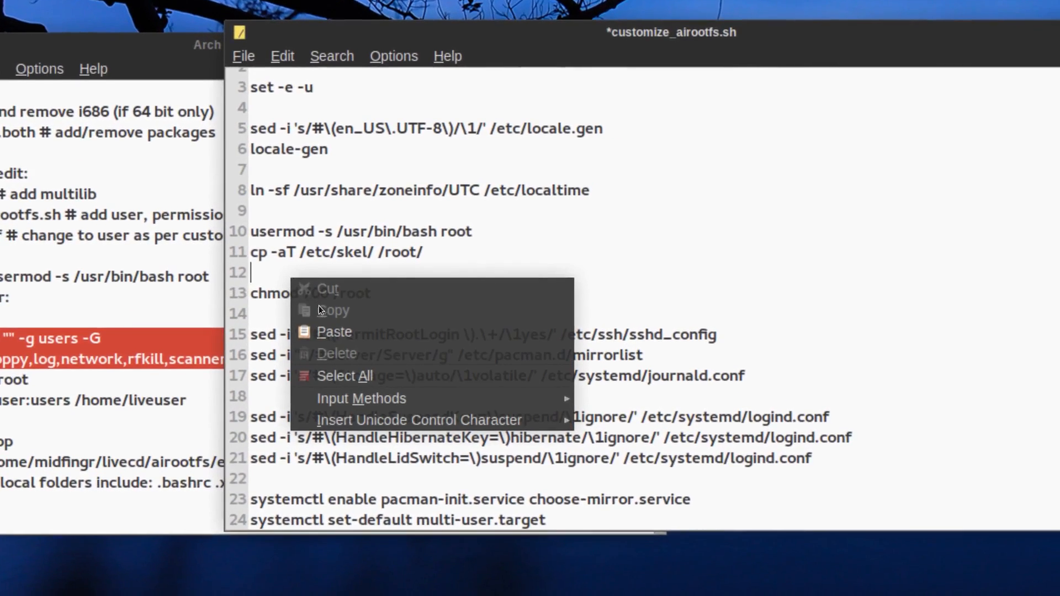
click(333, 331)
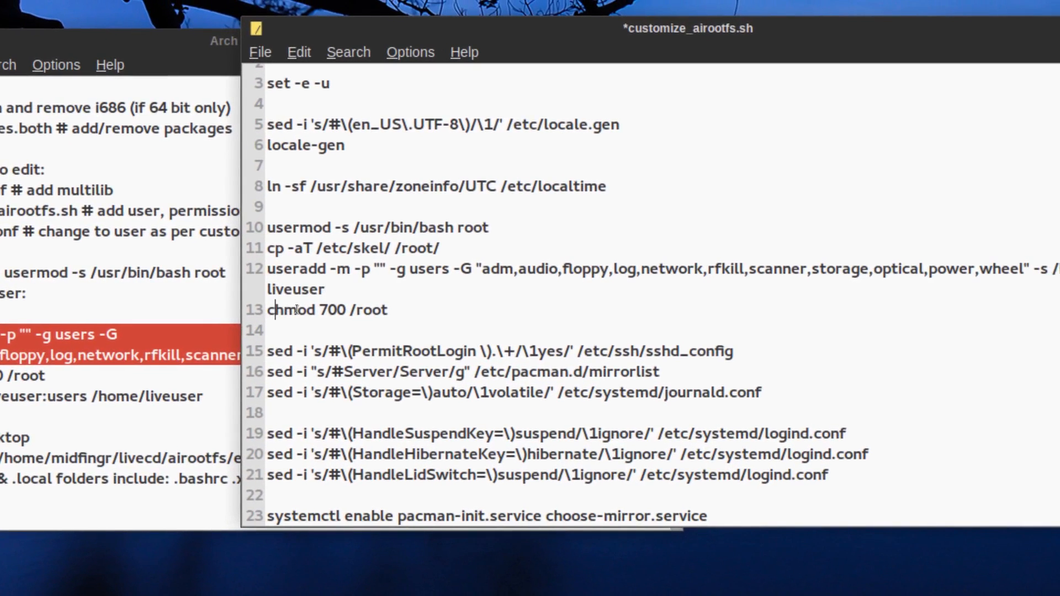
text(#)
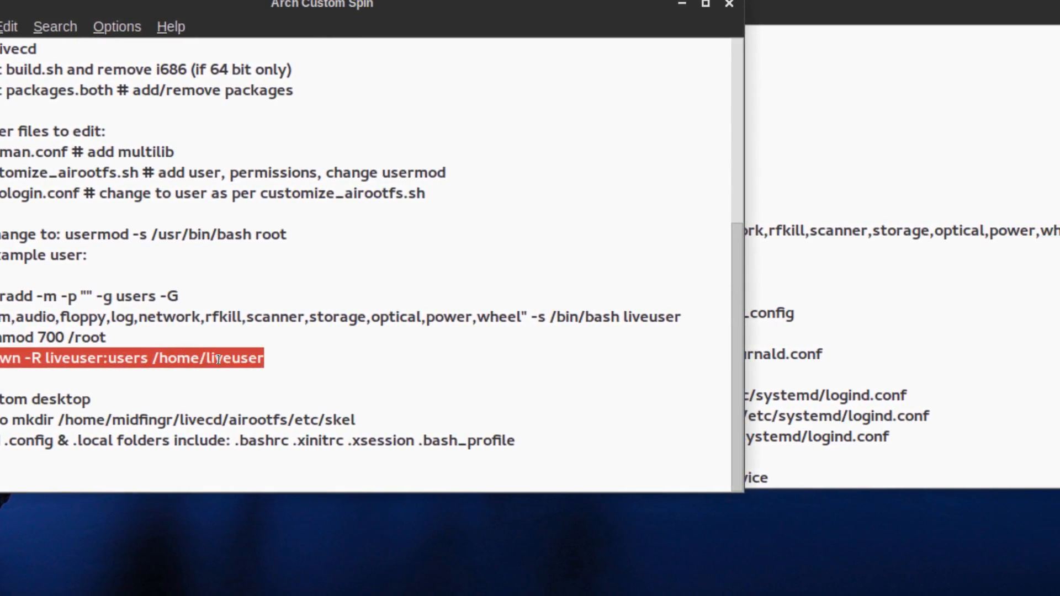
right_click(219, 359)
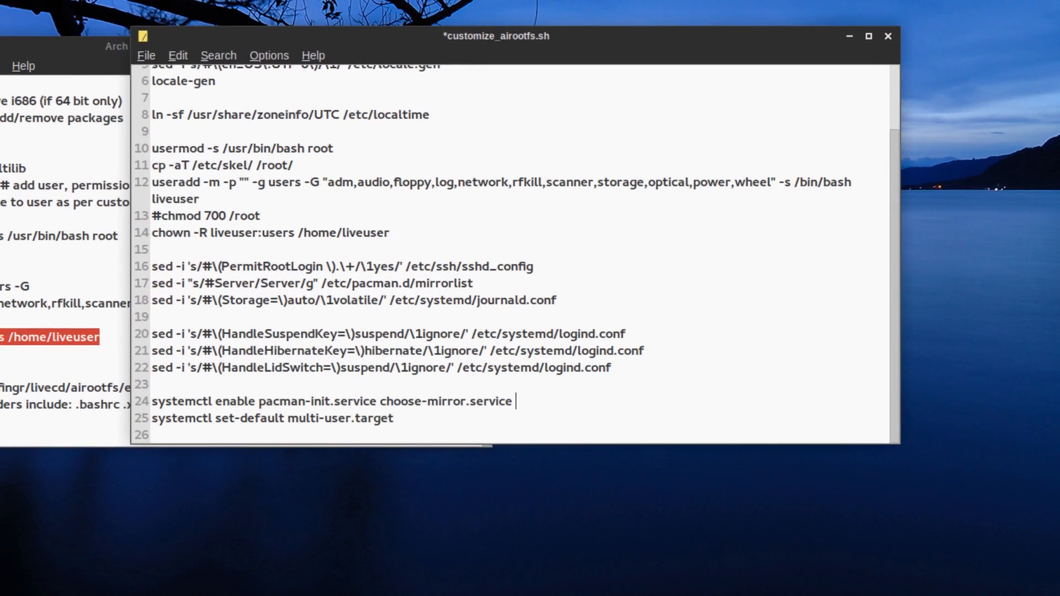
Add NetworkManager.service to the systemctl enable line and save customize_airootfs.sh.
text(Net)
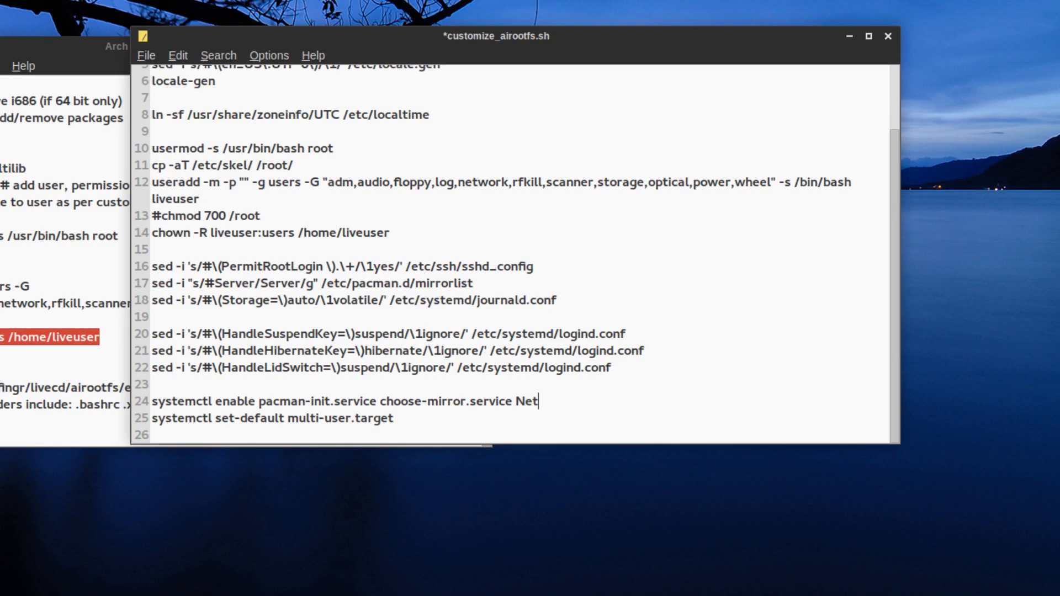
text(work)
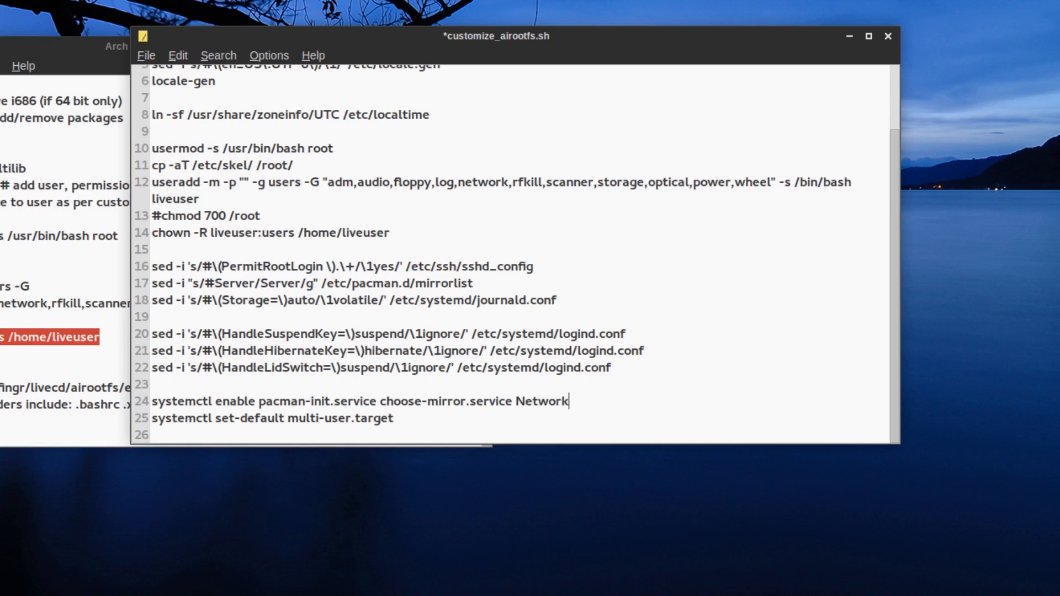
text(M)
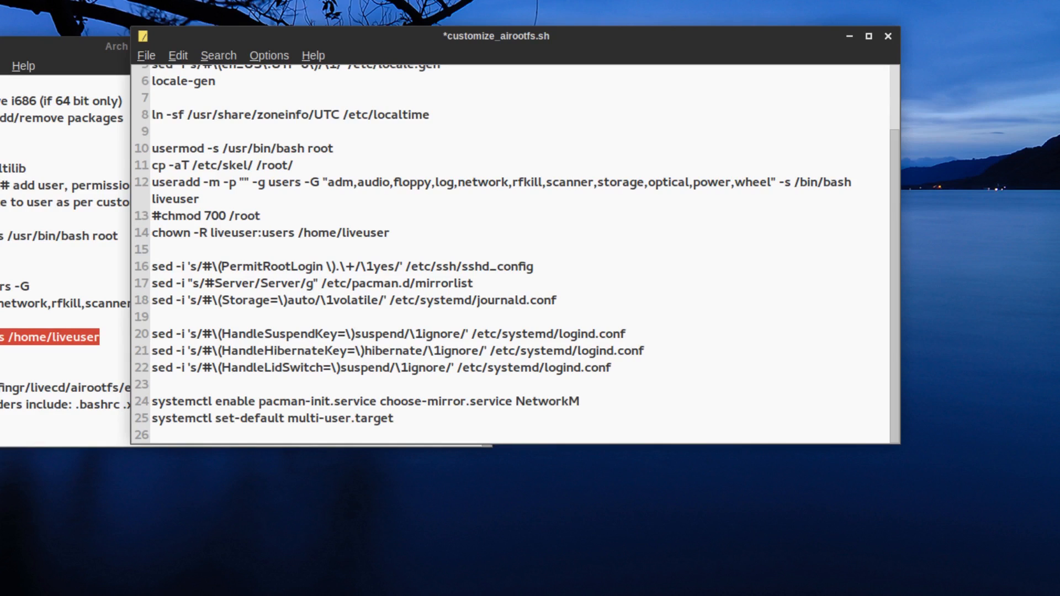
text(anager)
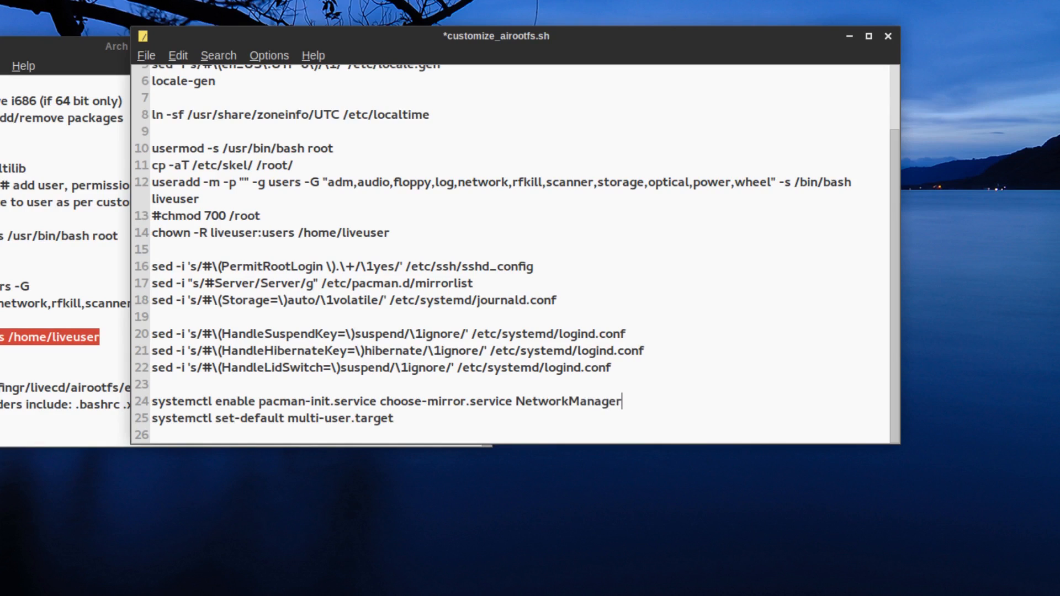
text(.ser)
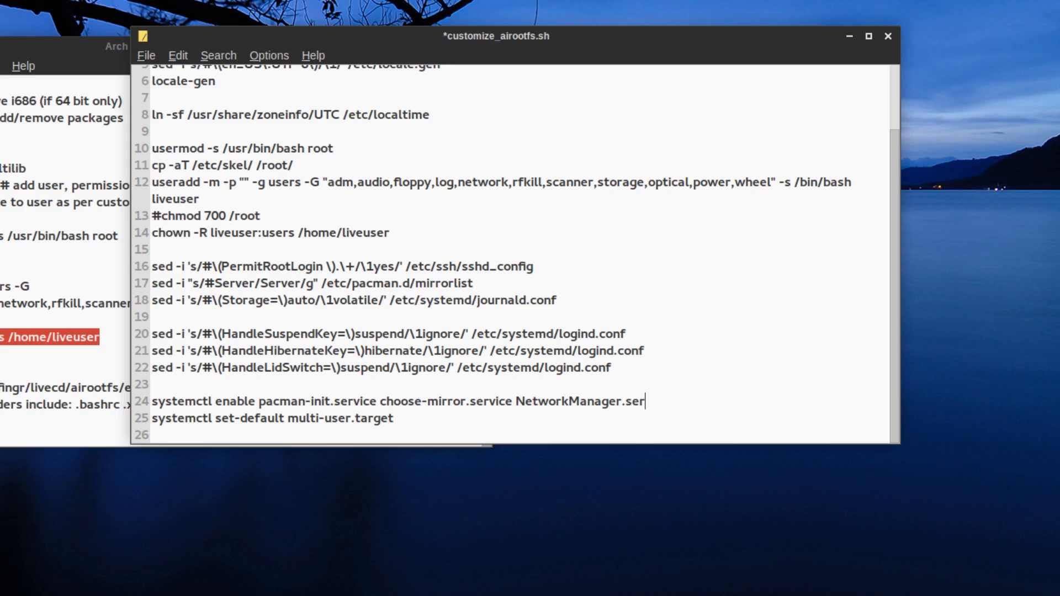
text(ic)
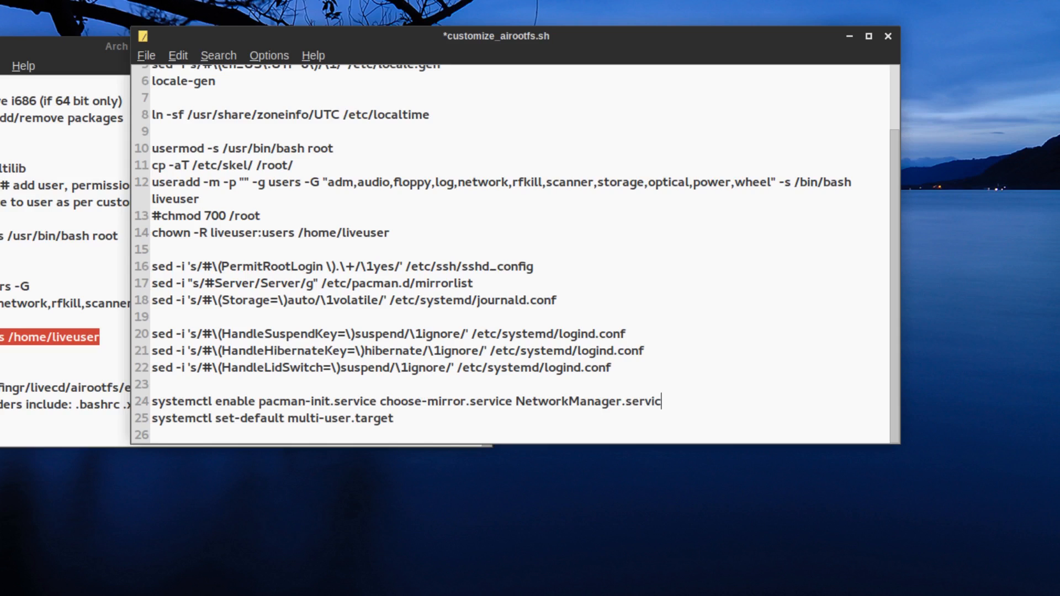
text(e)
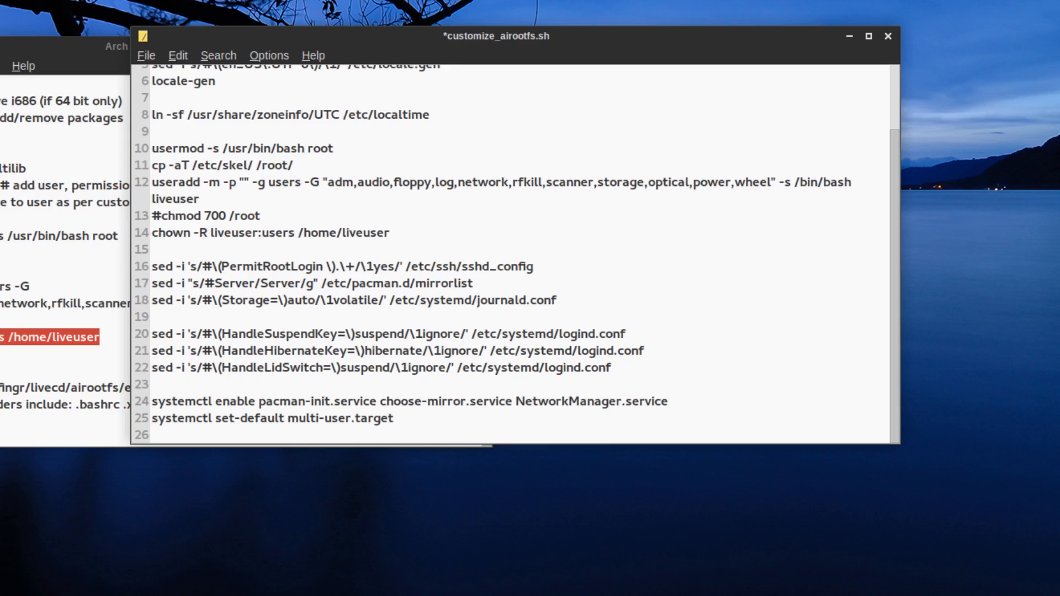
click(667, 402)
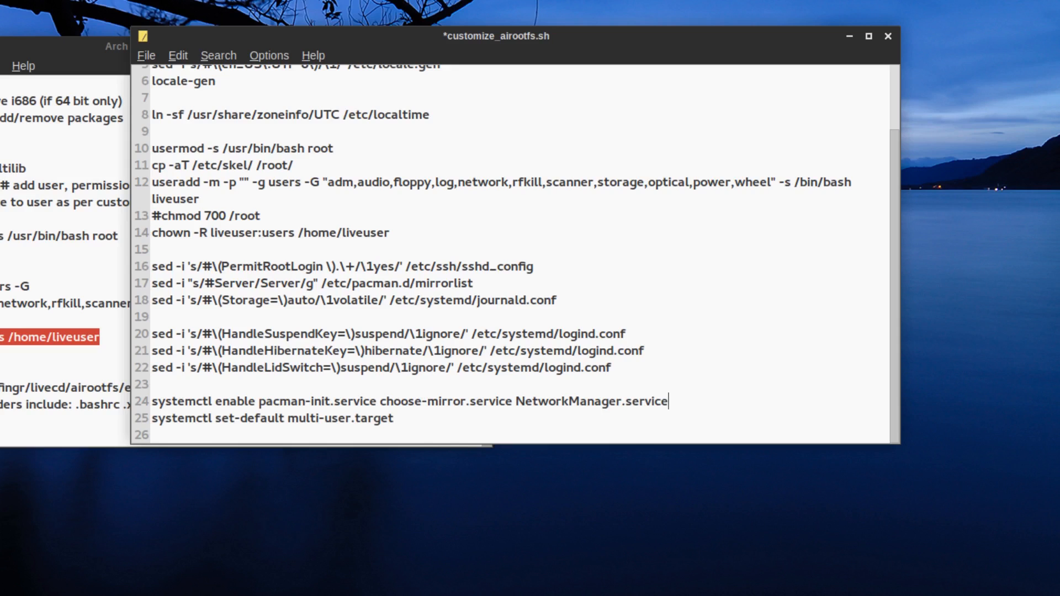
key(ctrl+s)
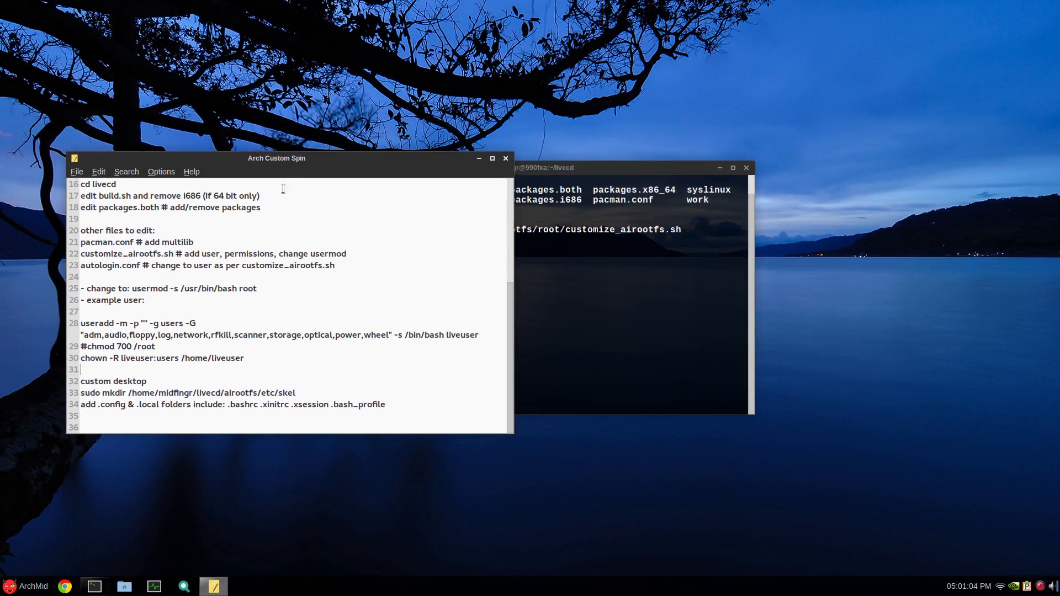
Reposition the notes window and highlight .bashrc in the custom desktop section.
drag(276, 158, 497, 95)
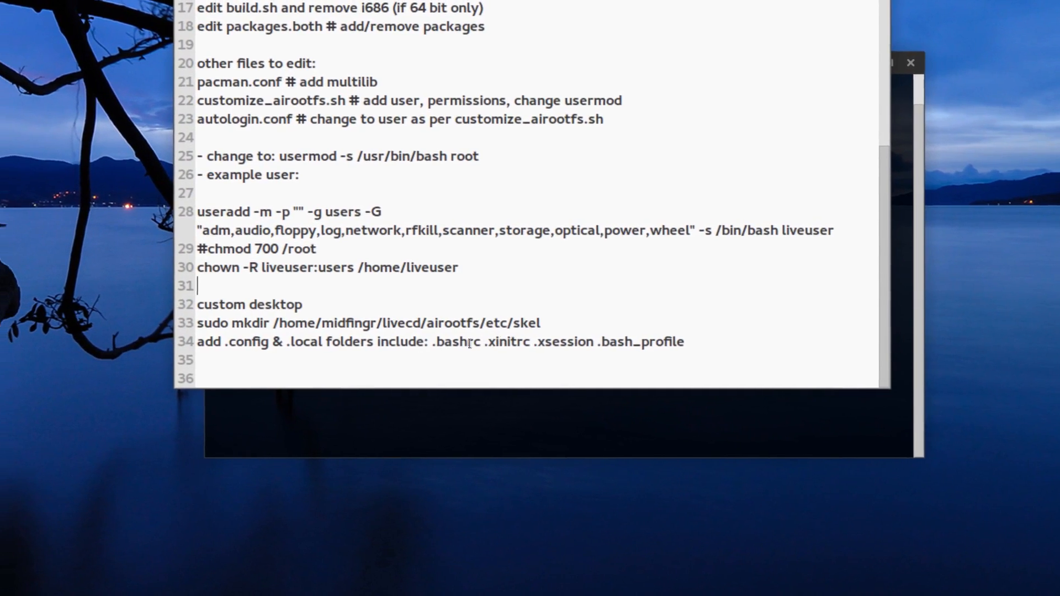
double_click(494, 341)
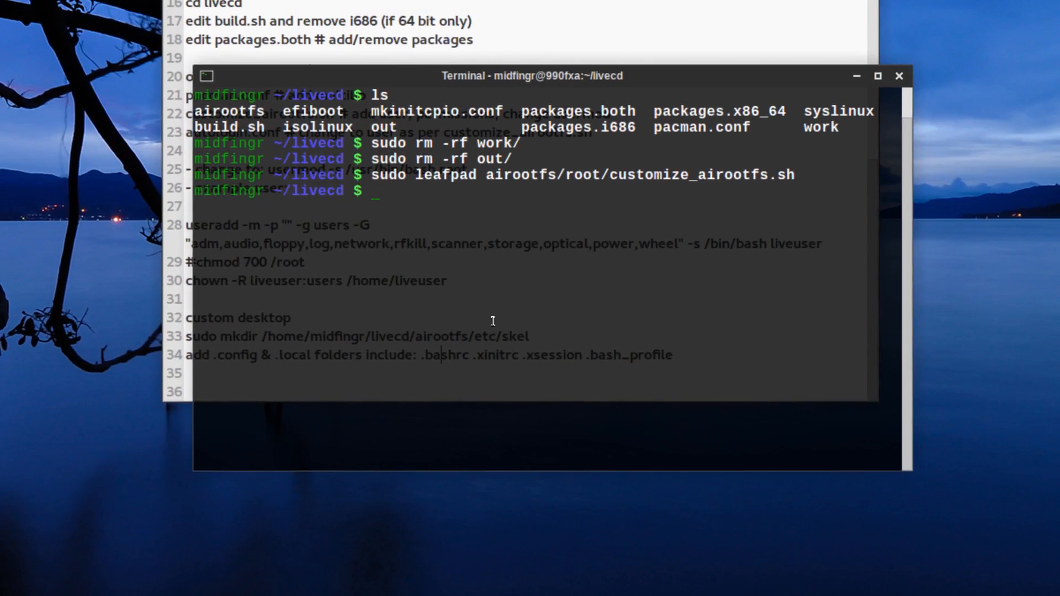
Copy /home/midfingr/.bashrc into airootfs/etc/skel with sudo cp.
text(sud)
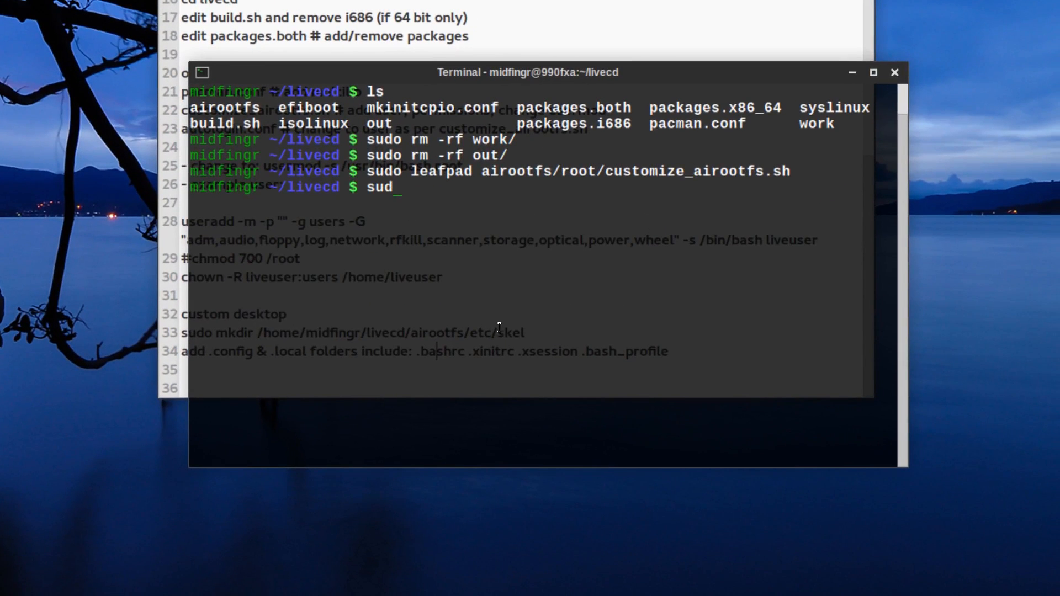
text(o cp)
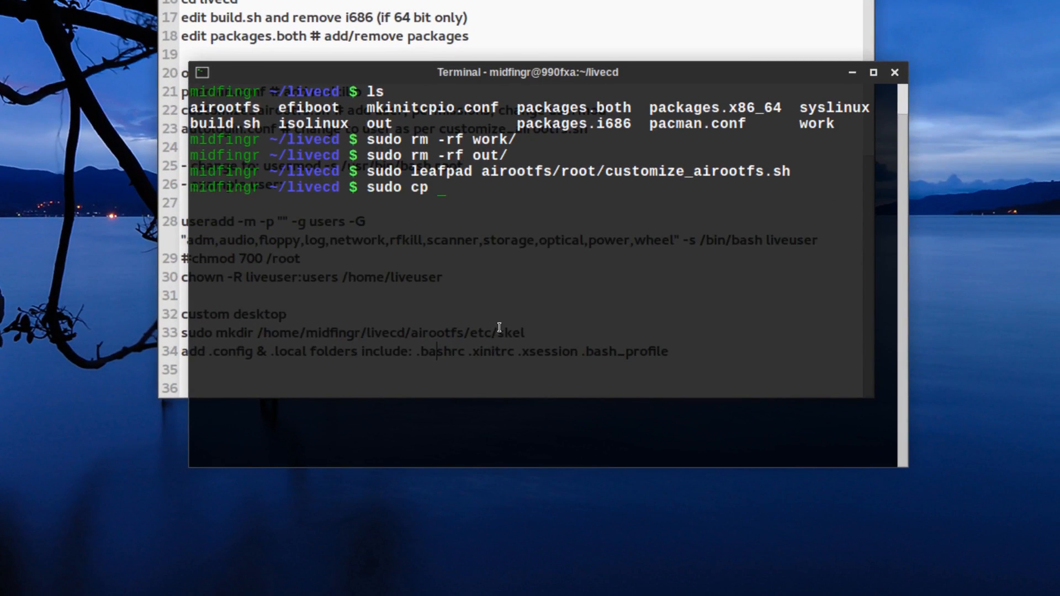
text(/home/)
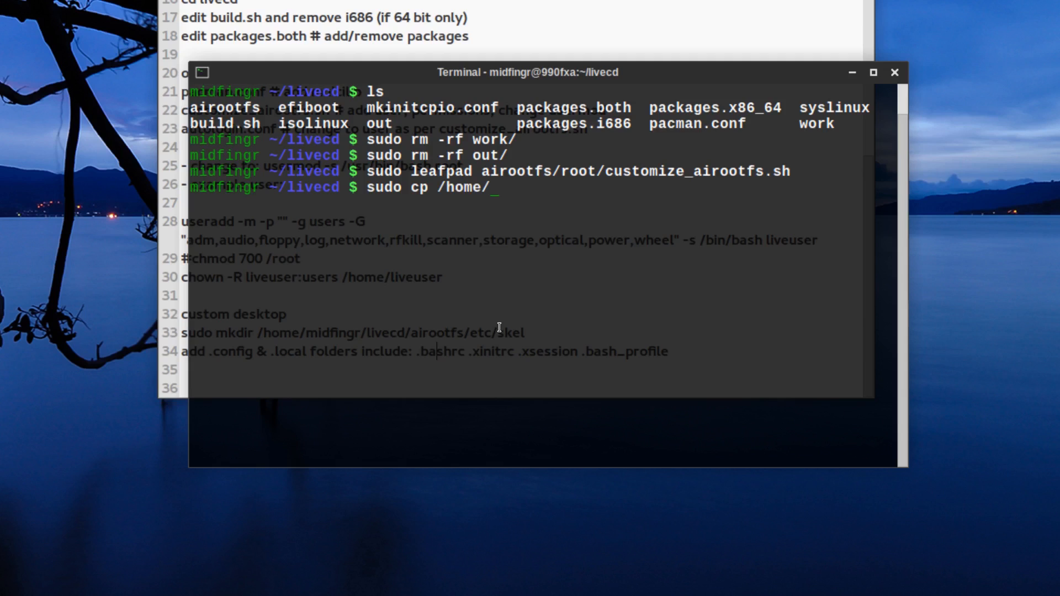
text(midfingr/.b)
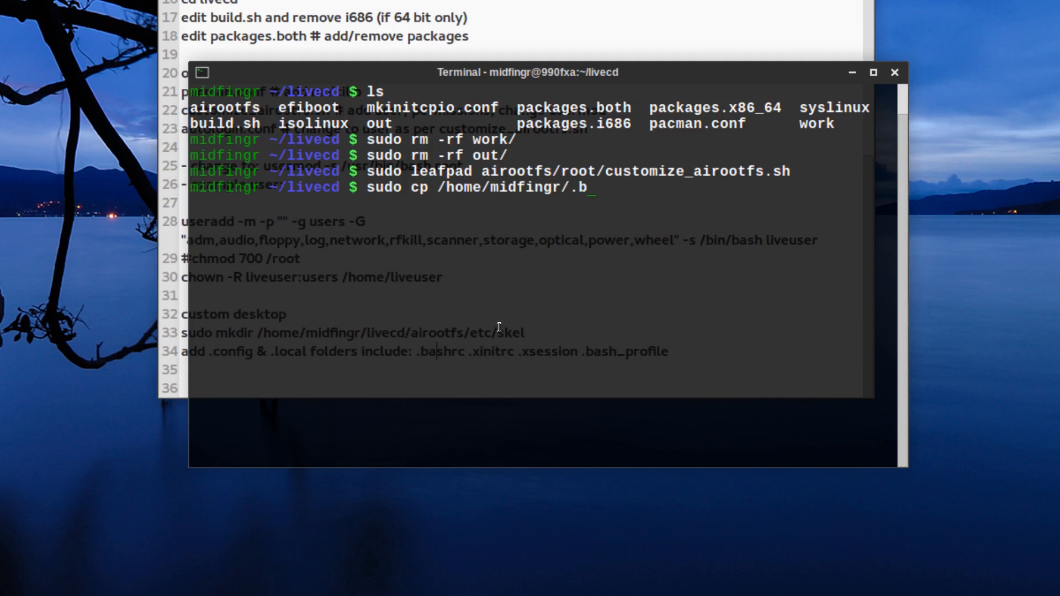
text(ashrc)
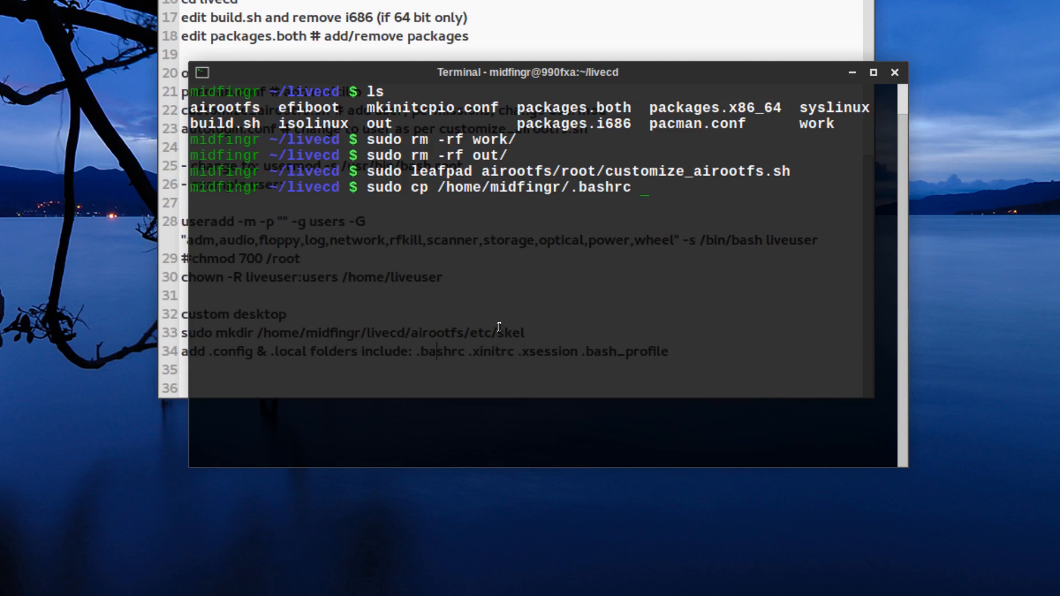
text(airootfs/)
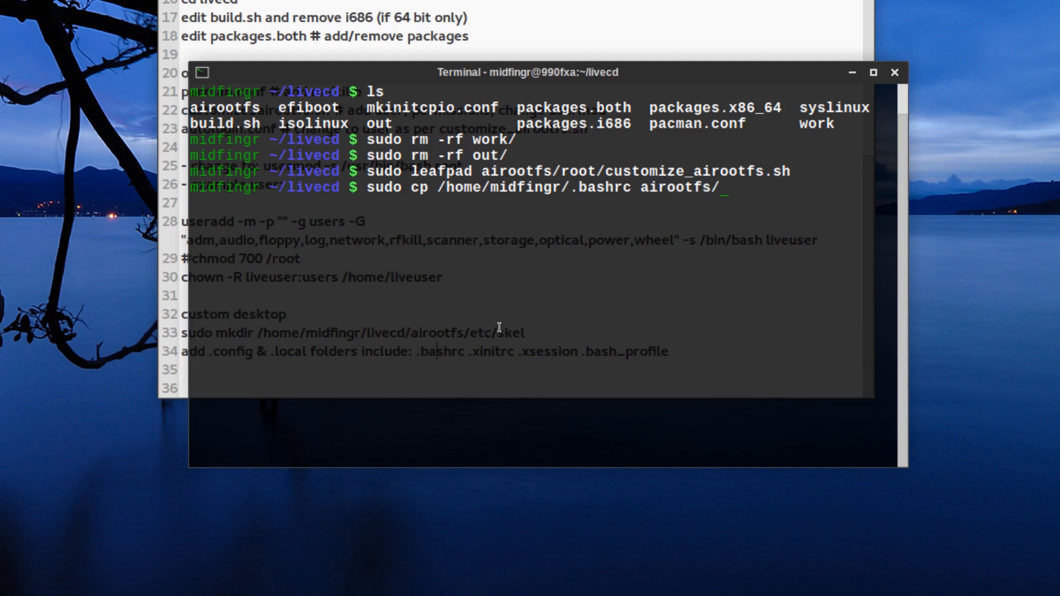
text(etc/skel)
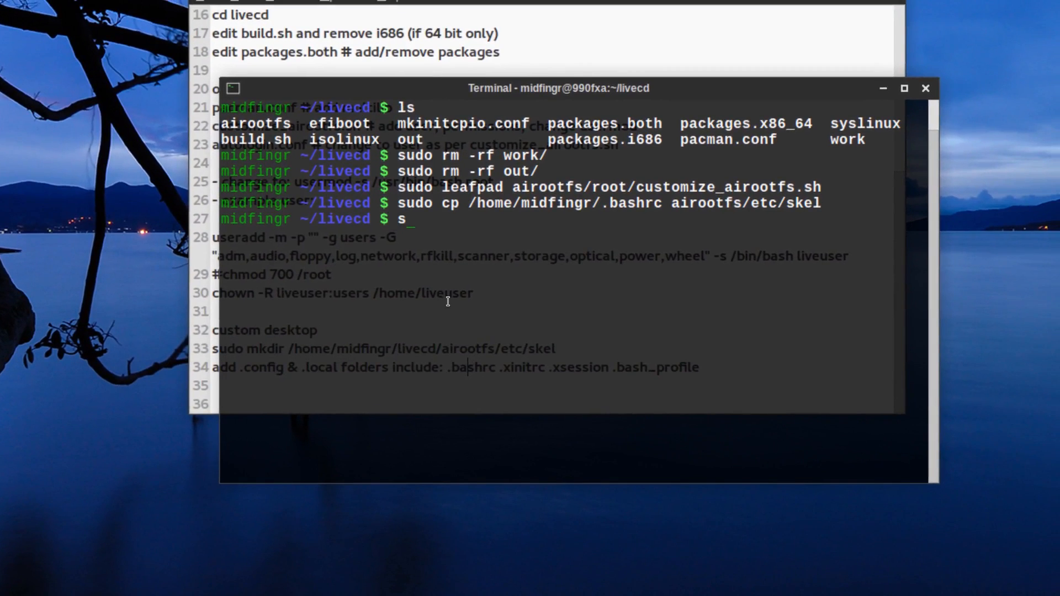
Create .config and .local folders in airootfs/etc/skel with sudo mkdir.
text(udo mkd)
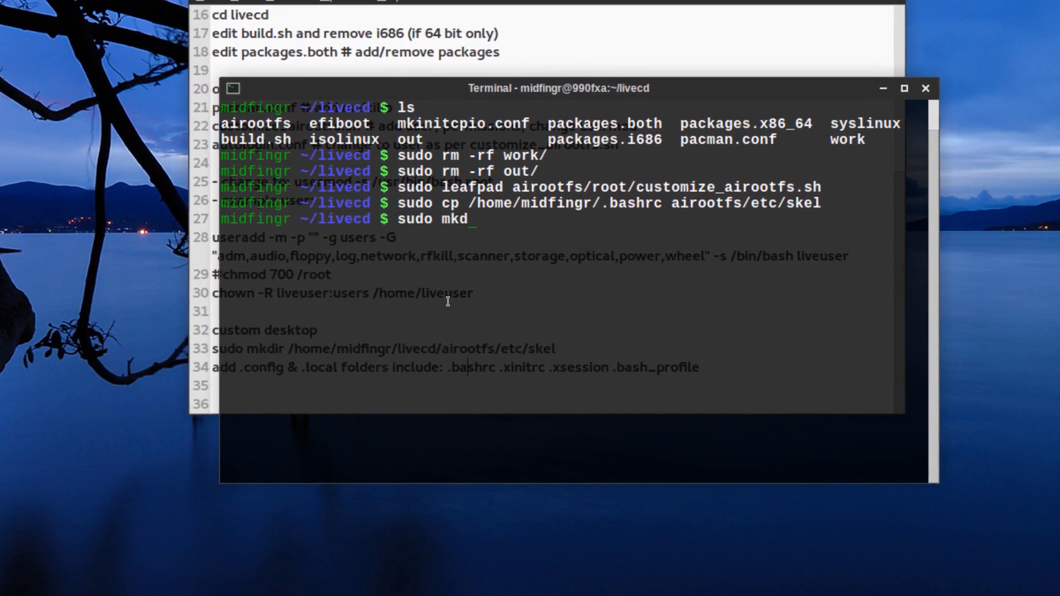
text(ir)
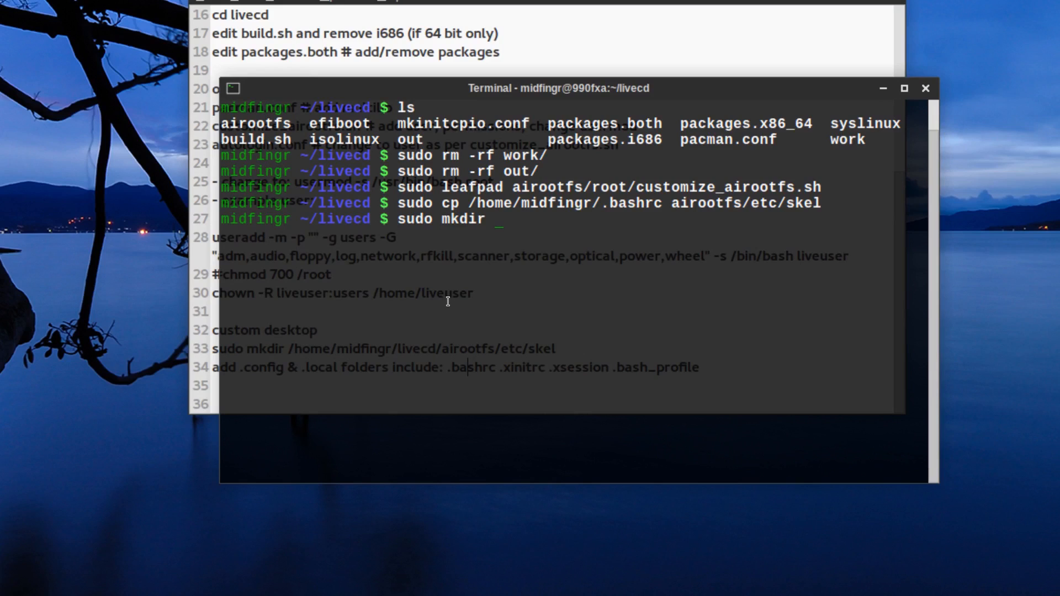
text(airootfs/)
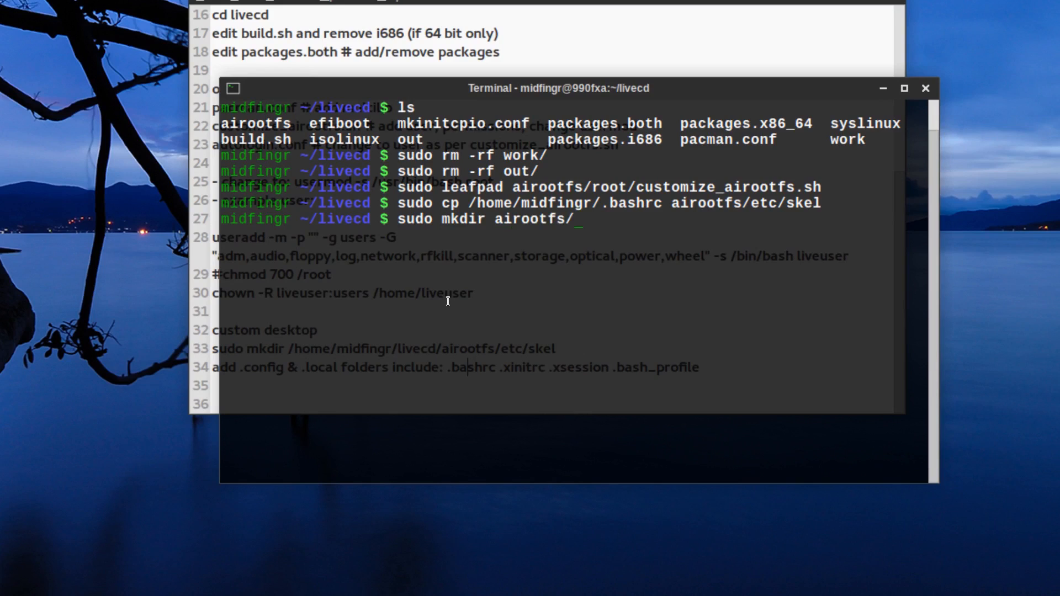
text(etc/skel)
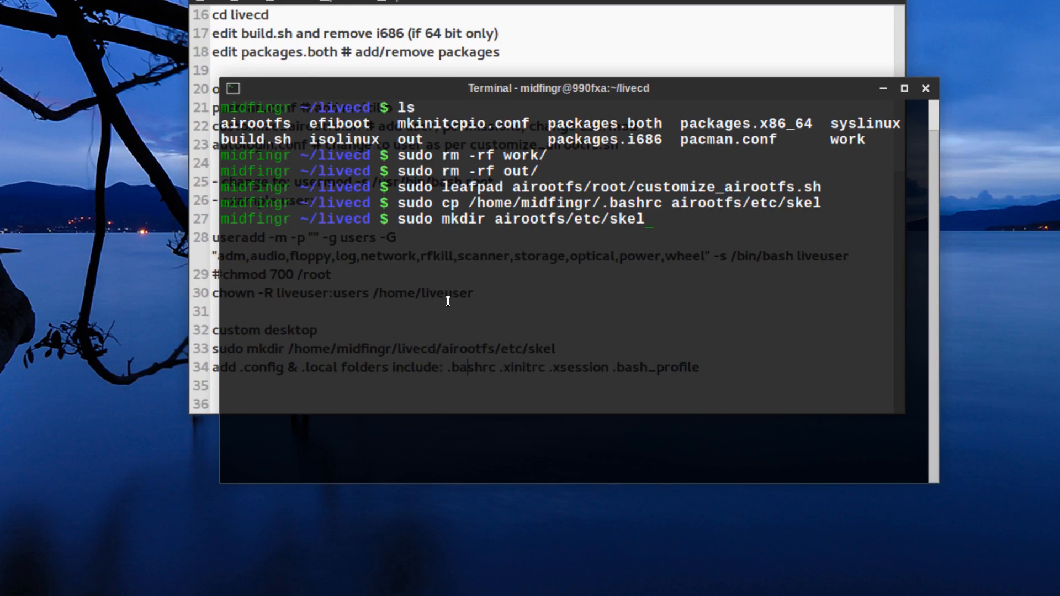
text(/.c)
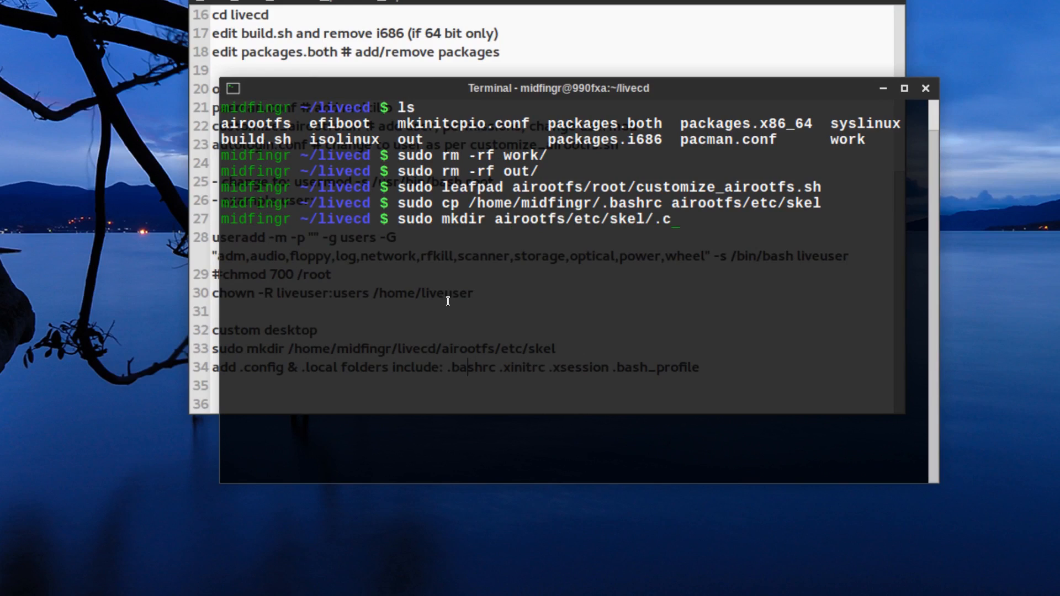
text(onfig)
text(sudo mkdir airootfs/etc/skel/.c)
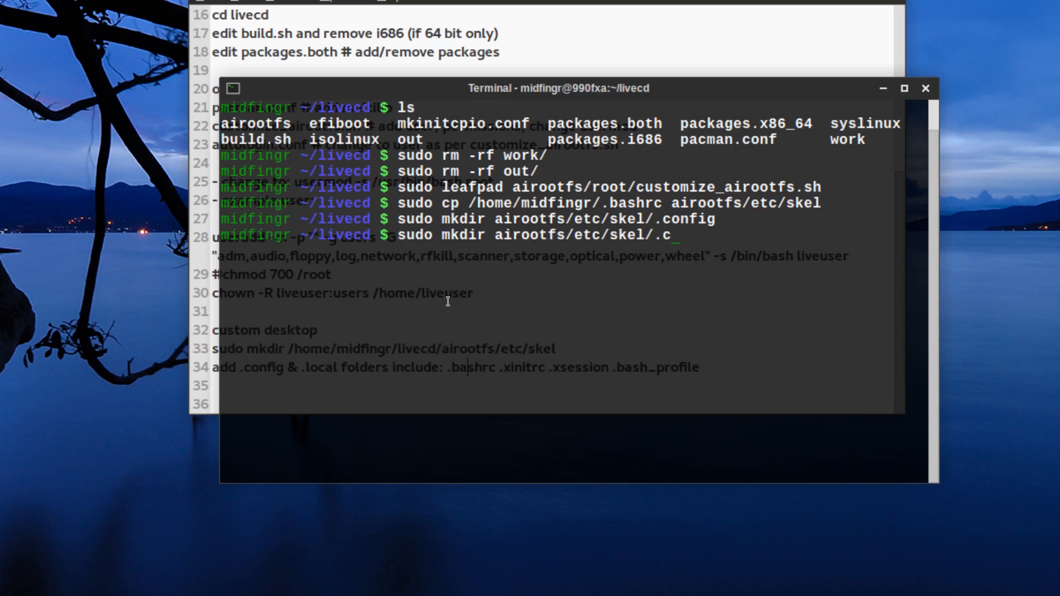
text(ocal)
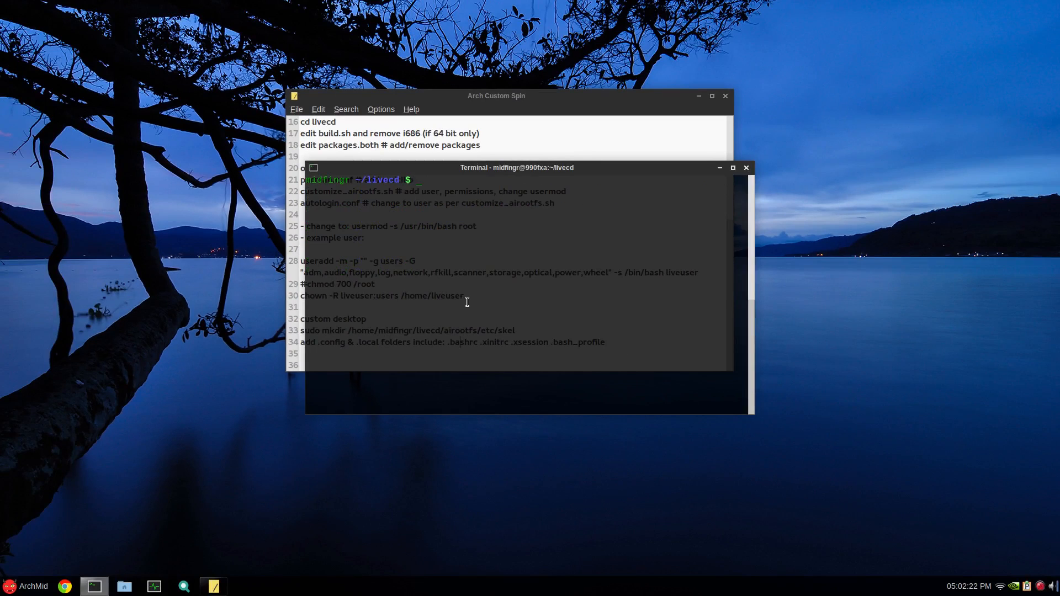
Open packages.both as root and add a '# Goodies' header below cinnamon.
text(sudo leaf)
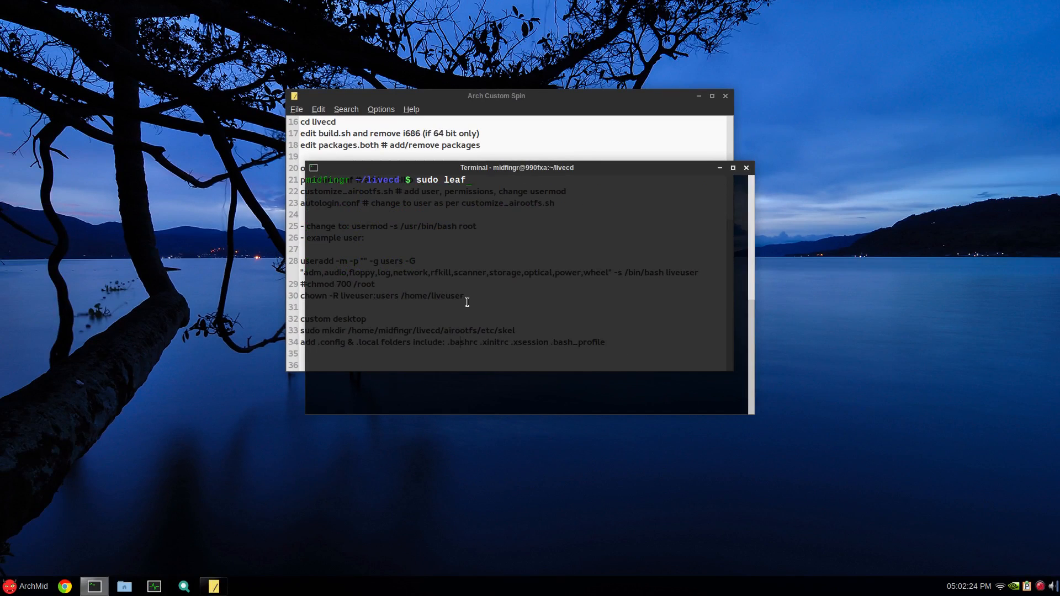
text(pad pack)
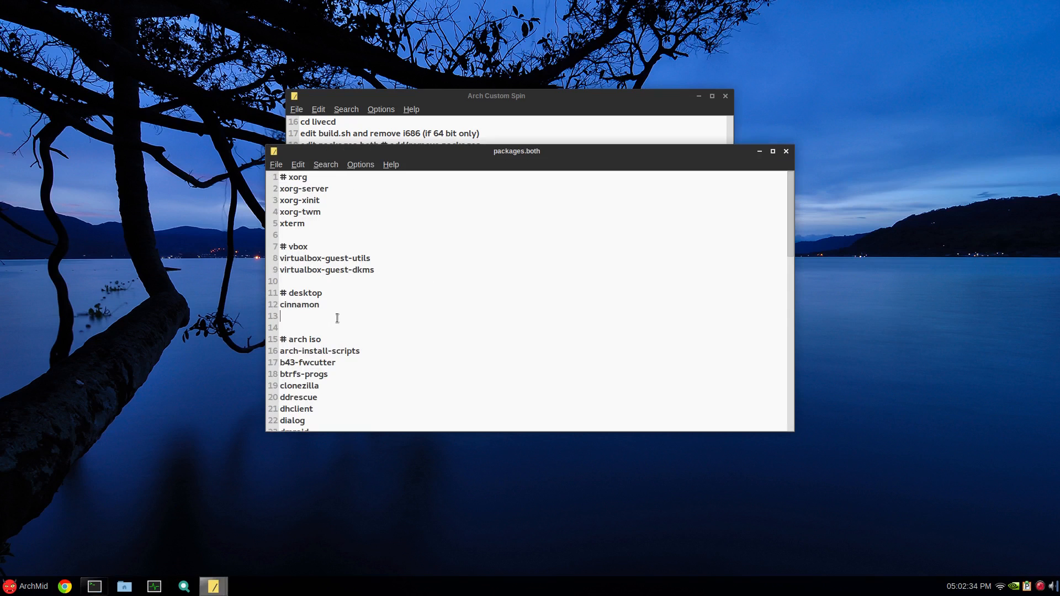
key(Return)
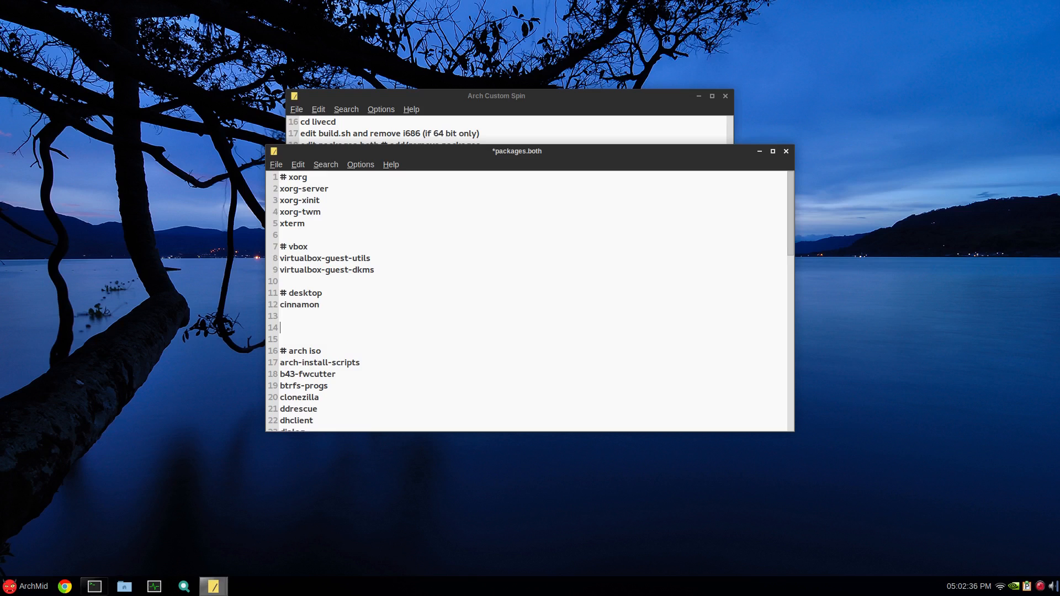
text(#)
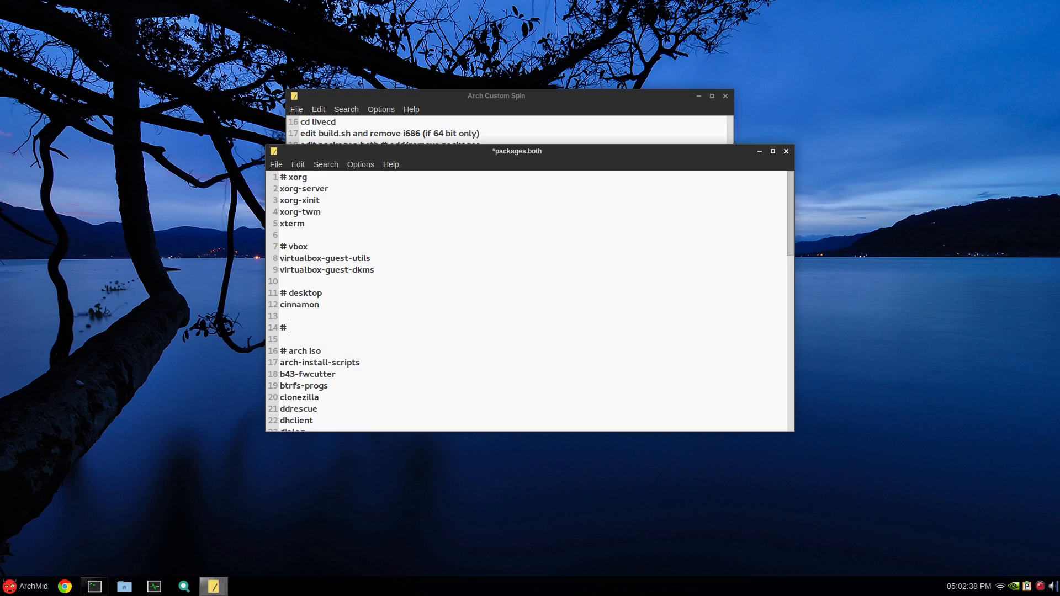
text(Goo)
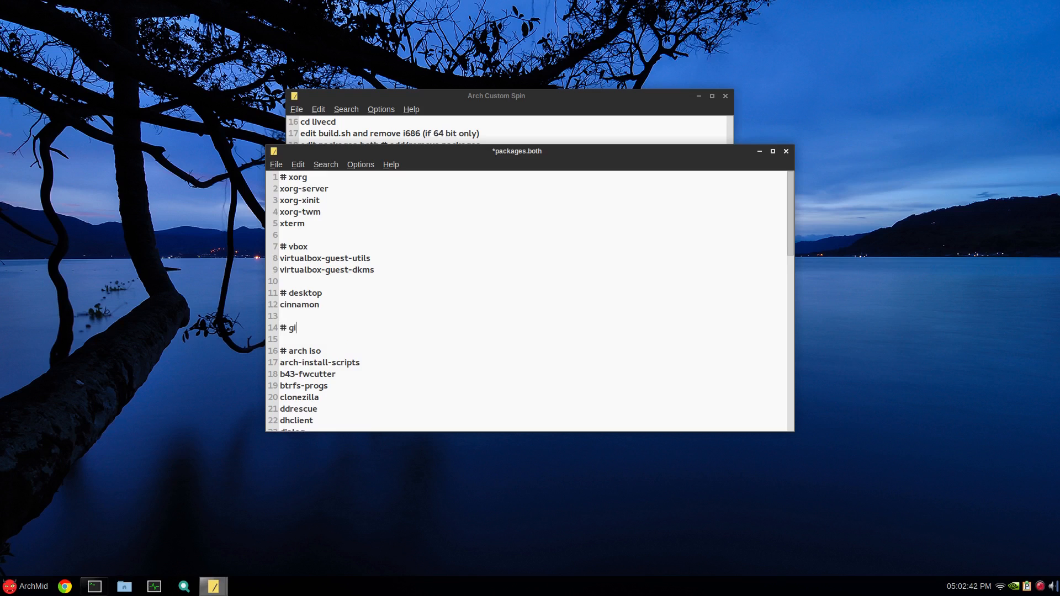
text(oo)
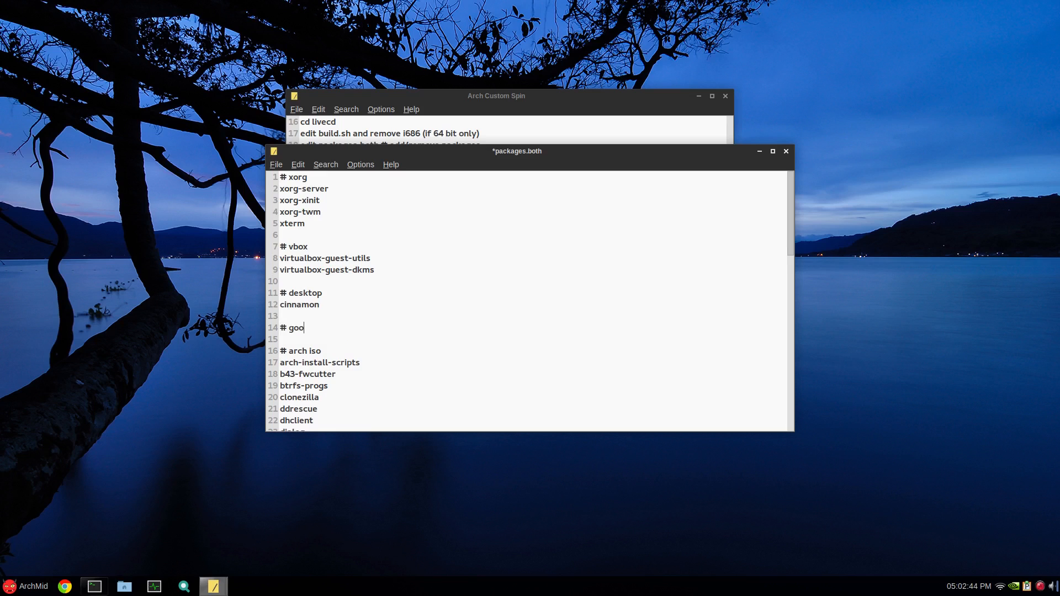
text(dies)
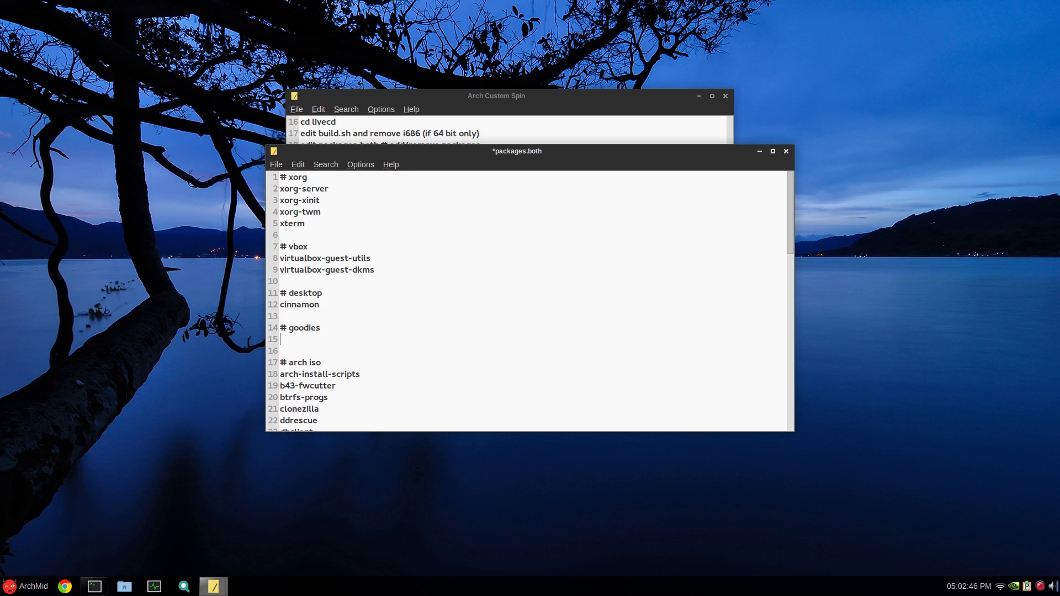
List lxterminal, leafpad and xdg-user-dirs under the goodies header.
text(lxt)
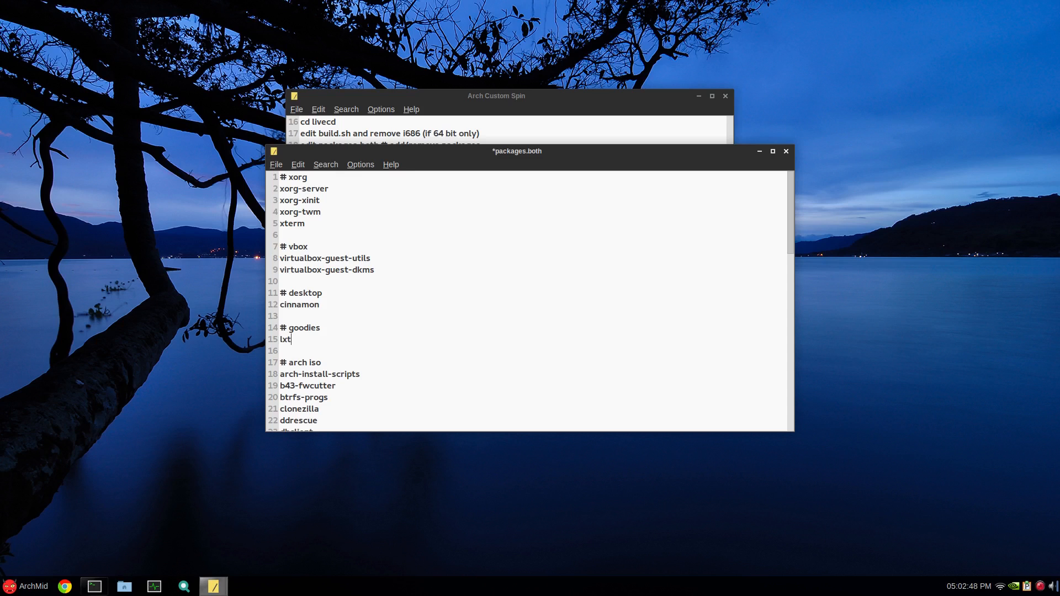
text(erminal)
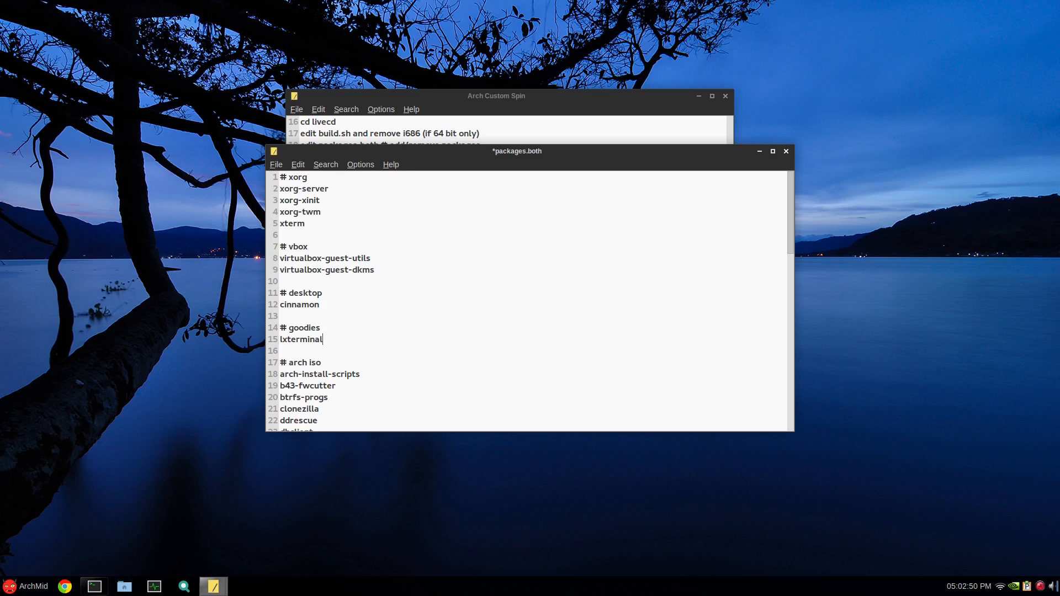
text(leafpad)
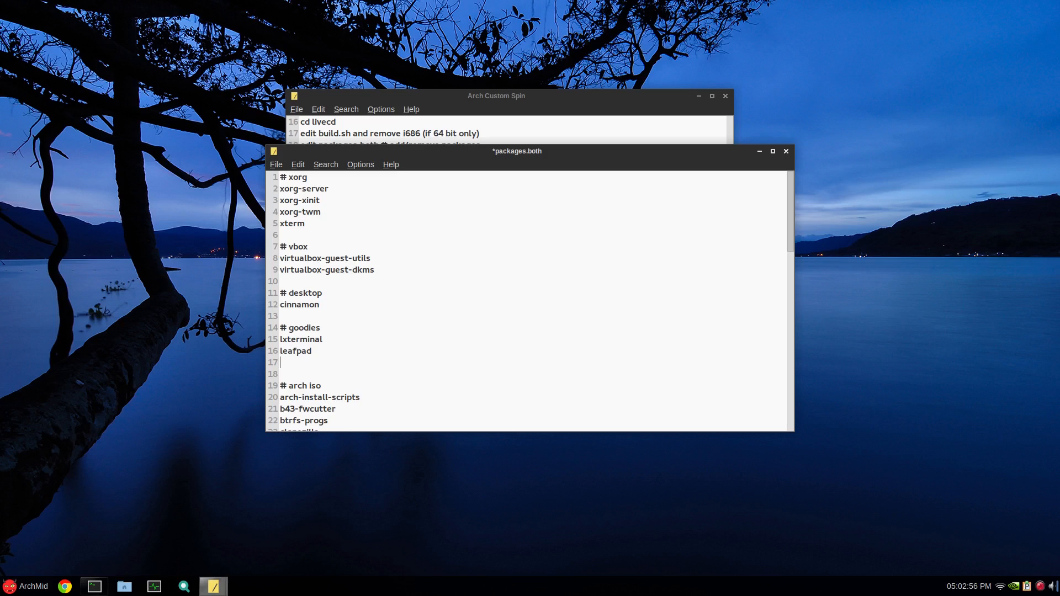
text(xdg-)
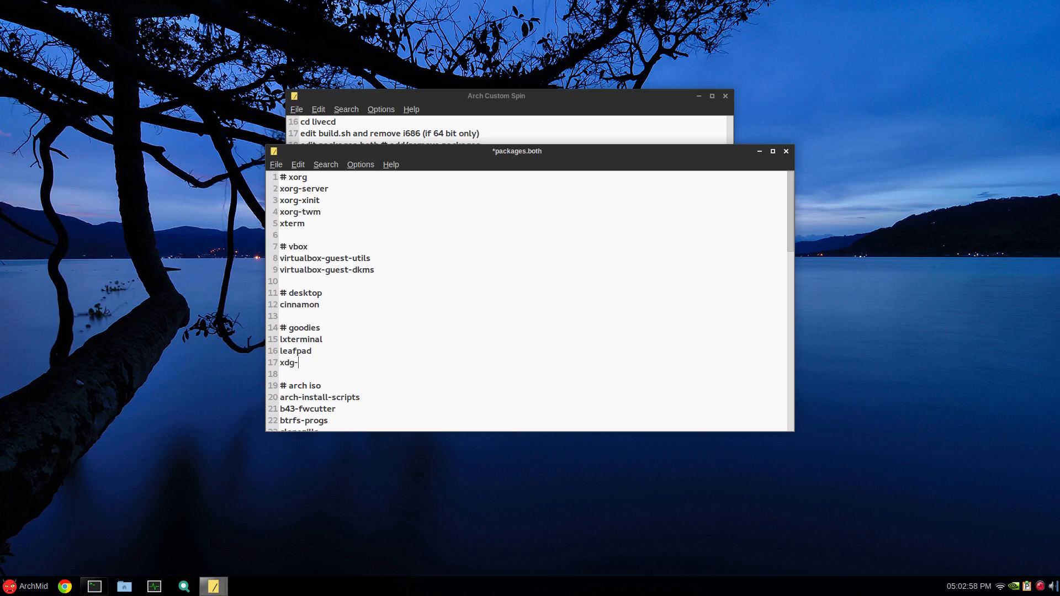
text(user-)
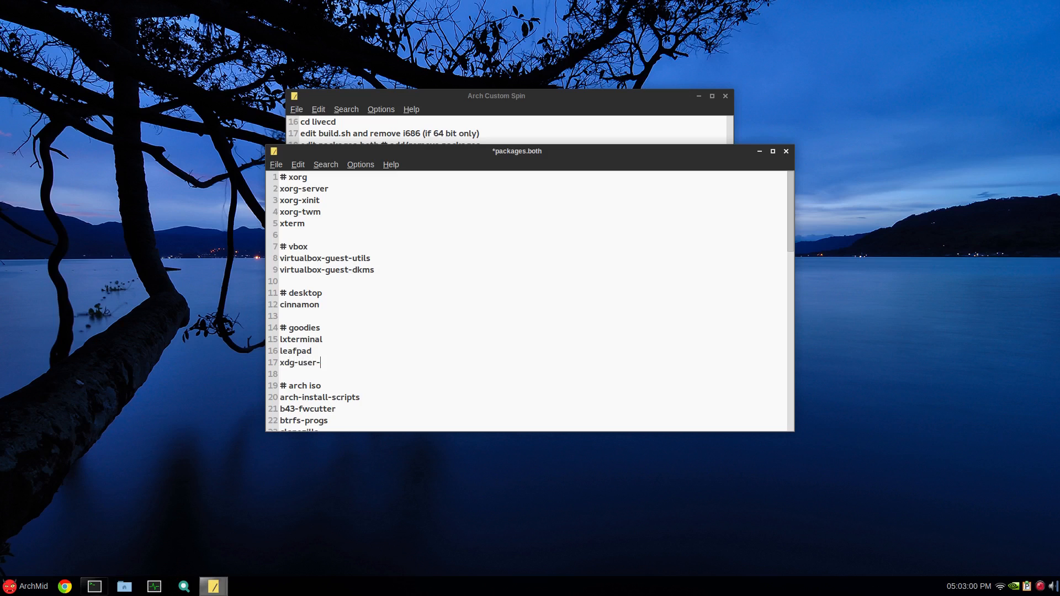
text(dirs)
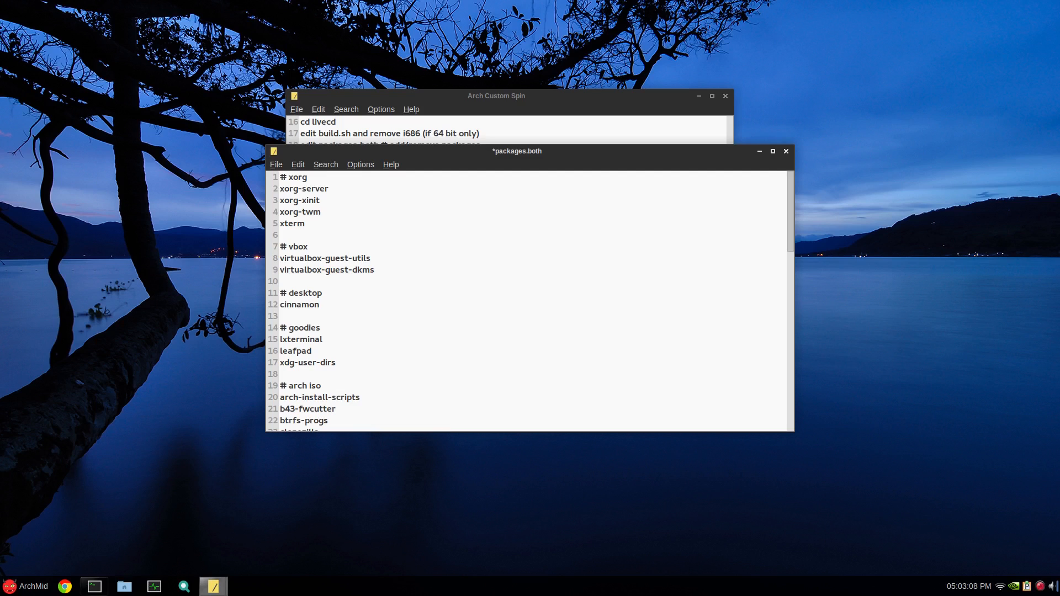
click(336, 362)
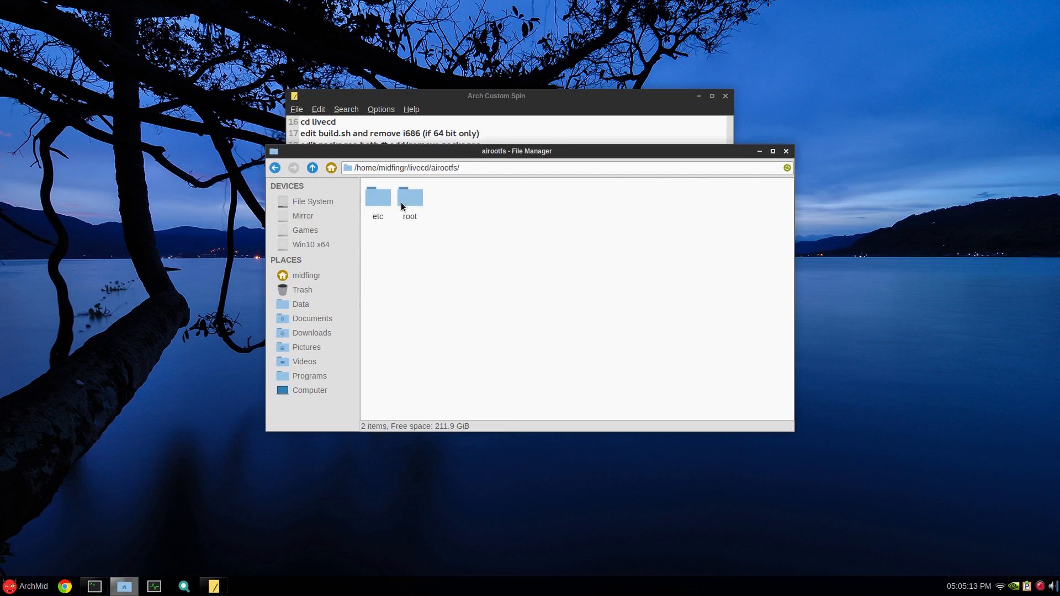
double_click(377, 197)
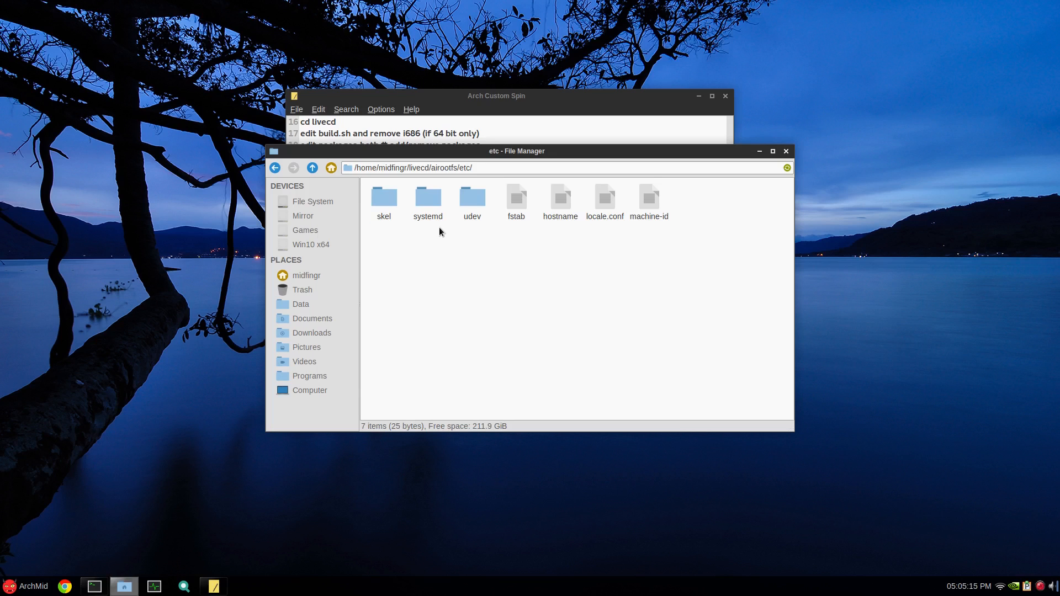
double_click(428, 198)
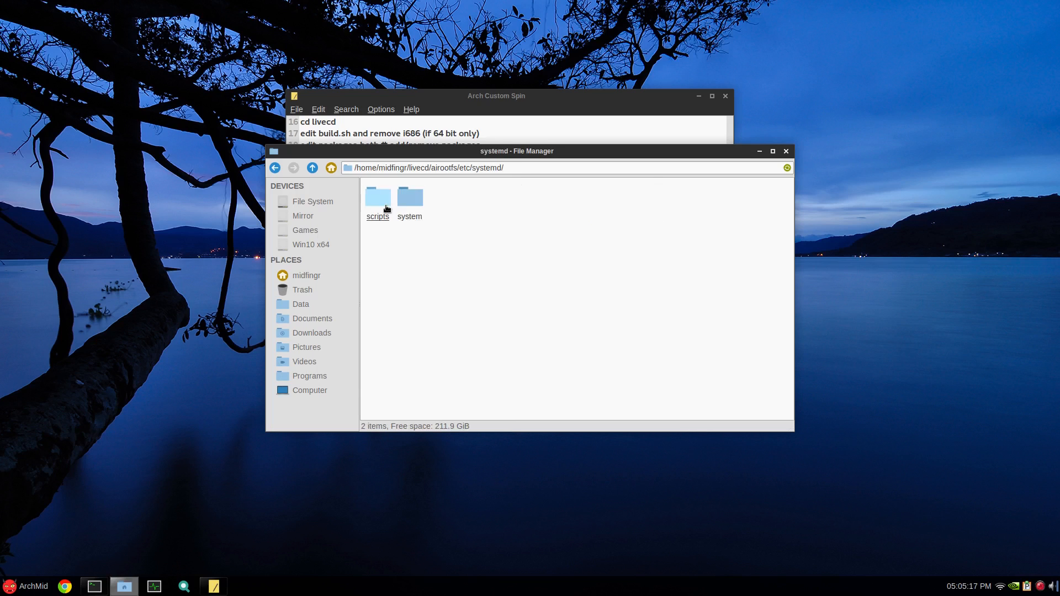
click(378, 197)
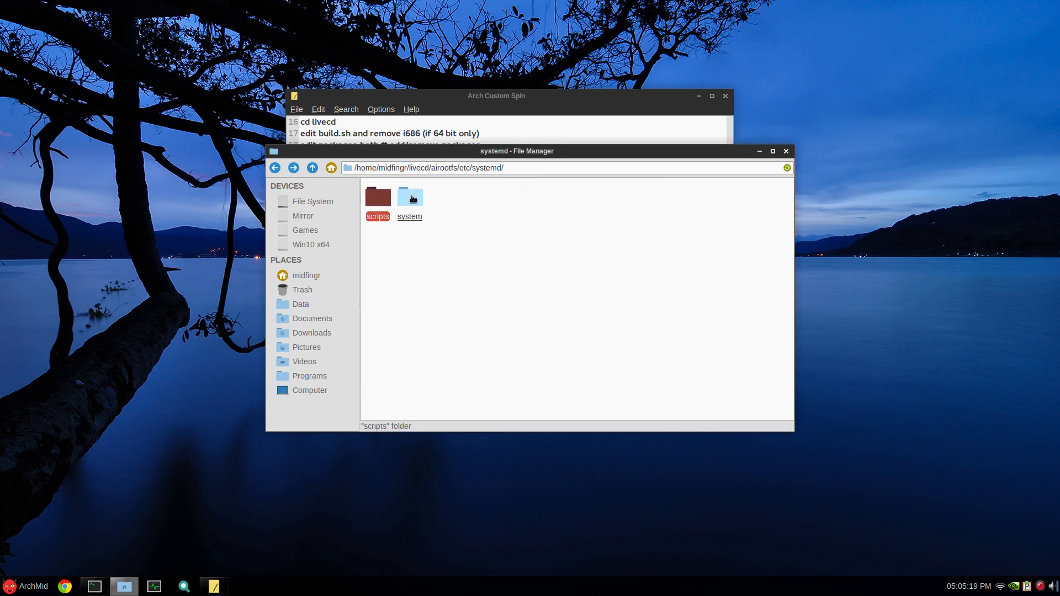
double_click(409, 197)
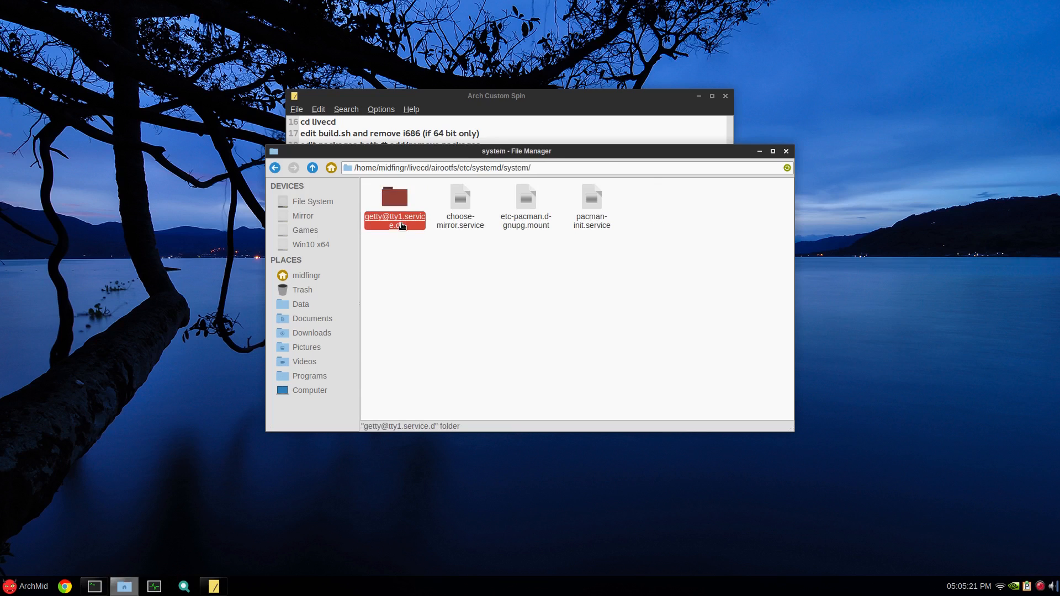
double_click(395, 199)
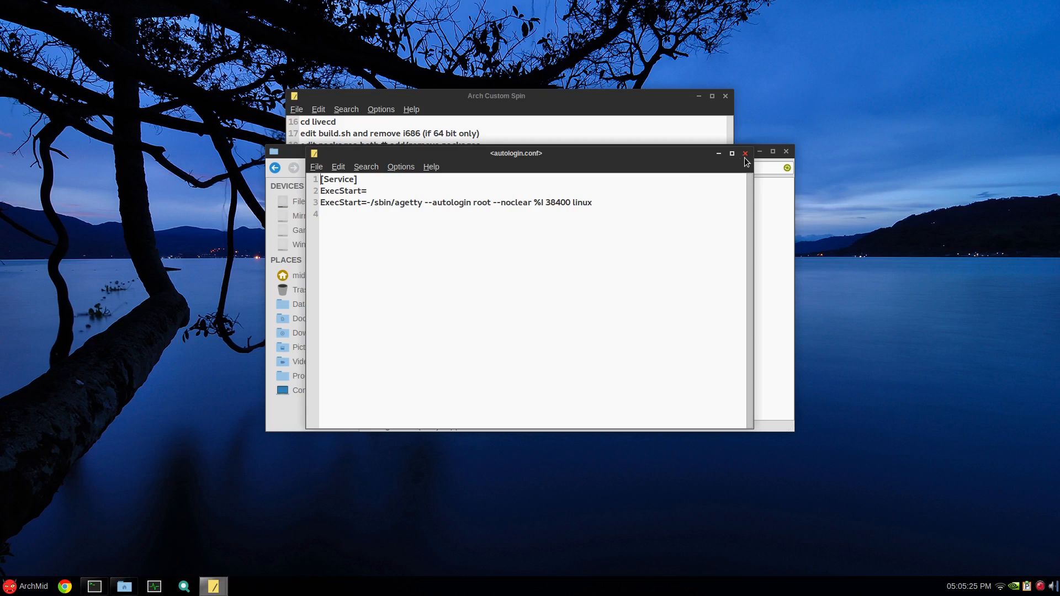
click(746, 153)
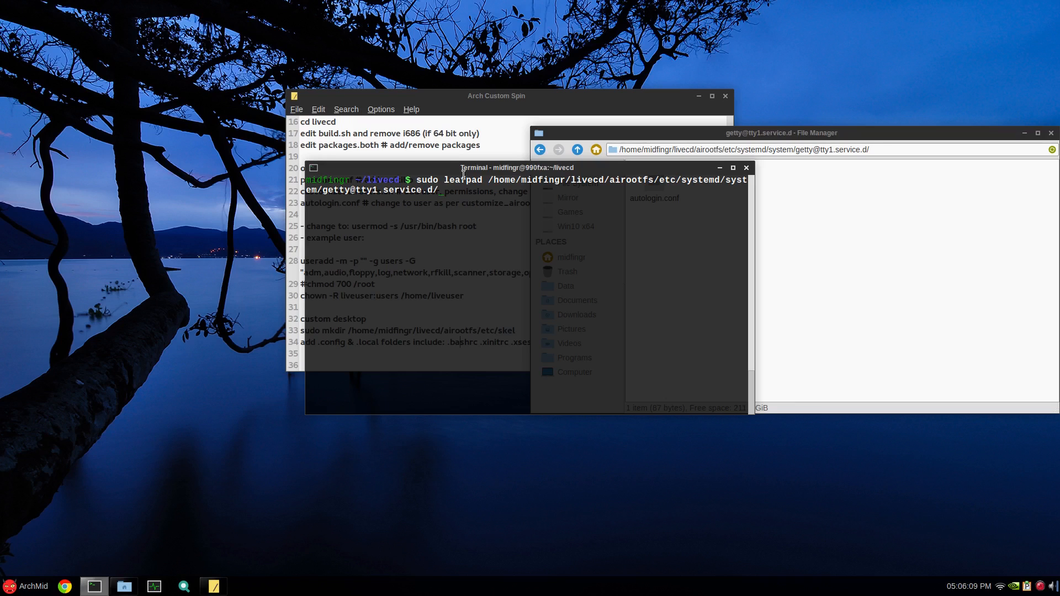
Open autologin.conf as root and replace the autologin user root with liveuser.
text(autologin.conf)
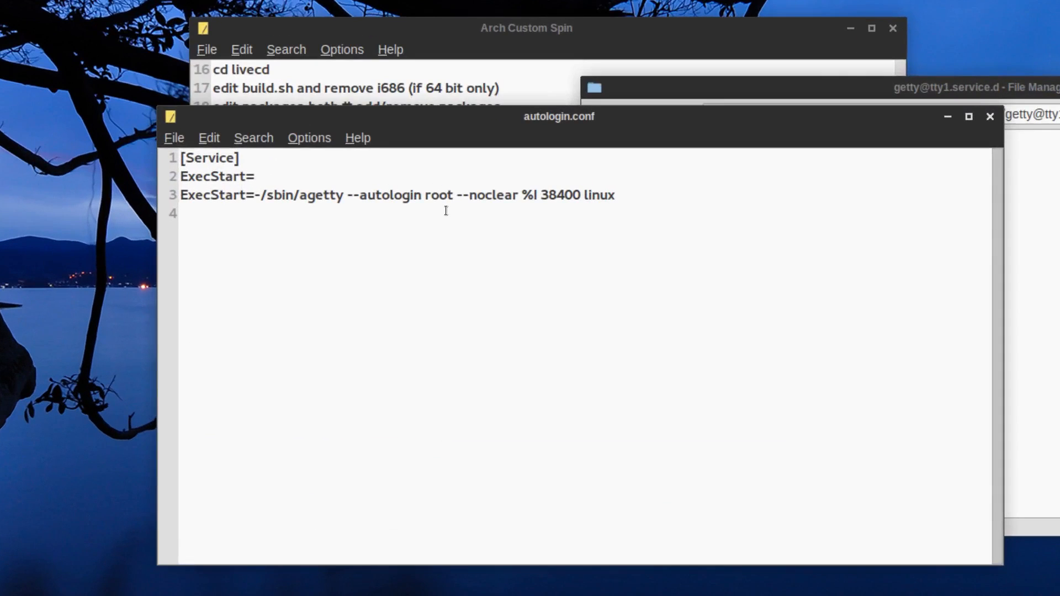
double_click(443, 201)
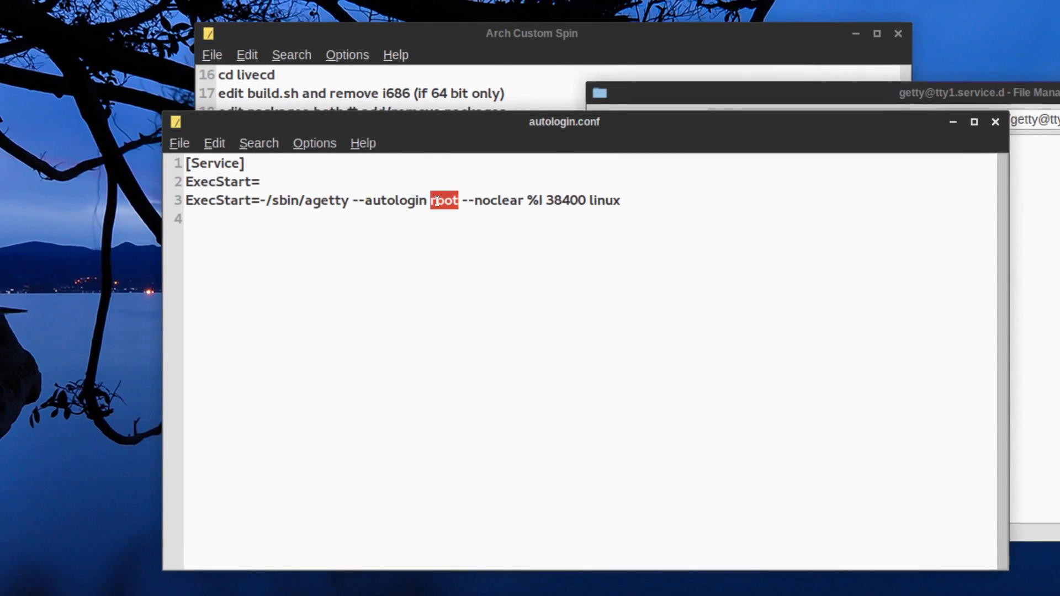
text(liv)
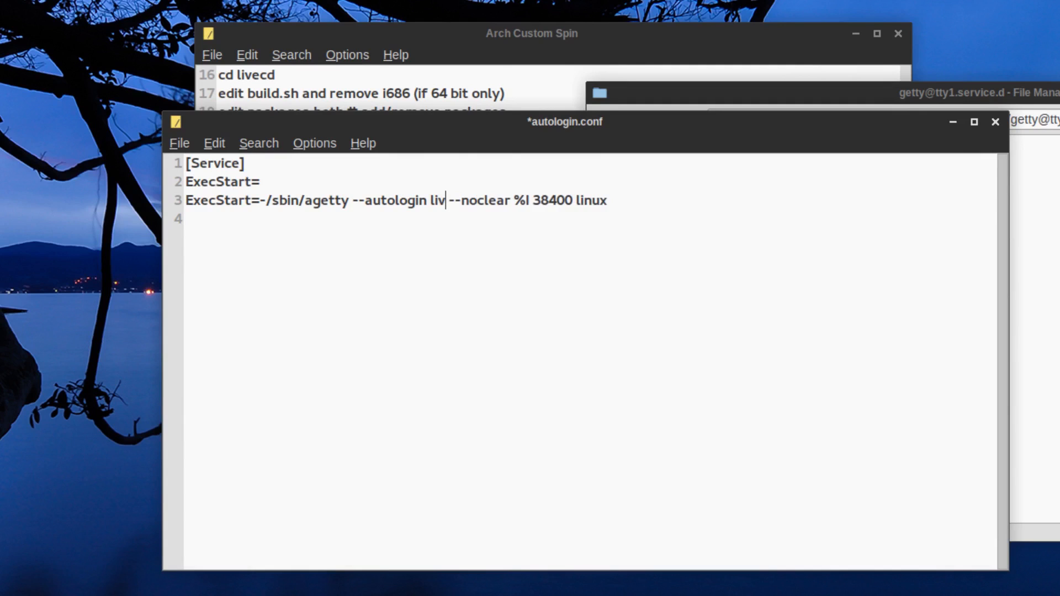
text(user)
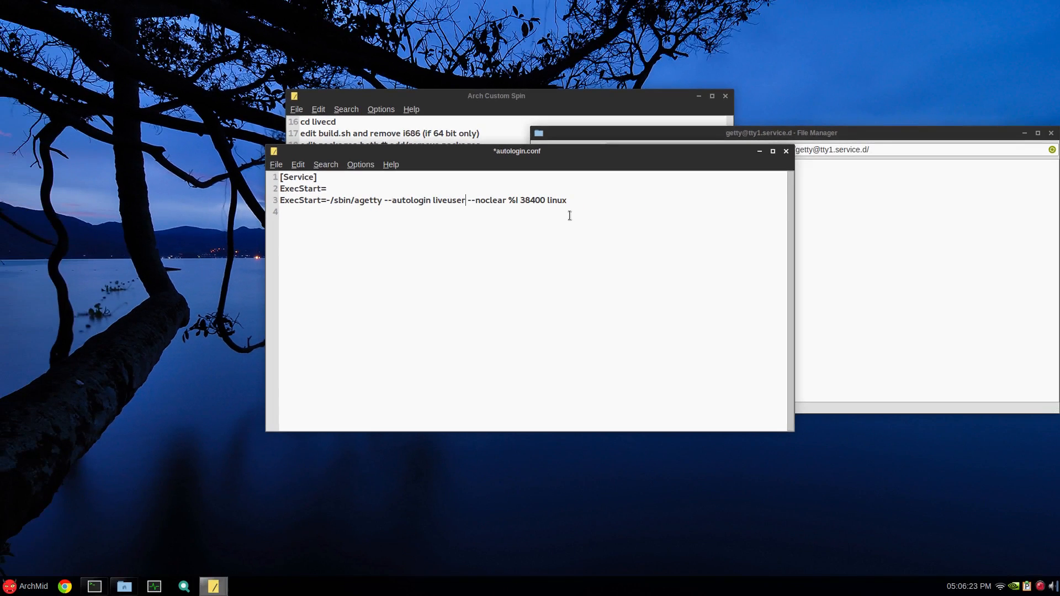
mouse_move(595, 211)
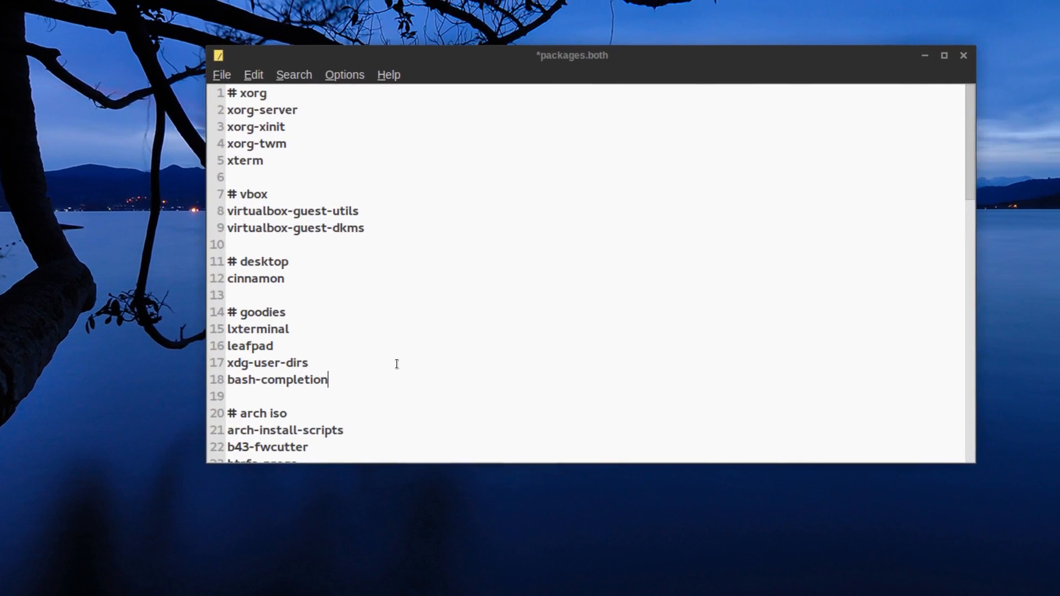
Place the cursor in the packages.both list to add bash-completion.
click(962, 56)
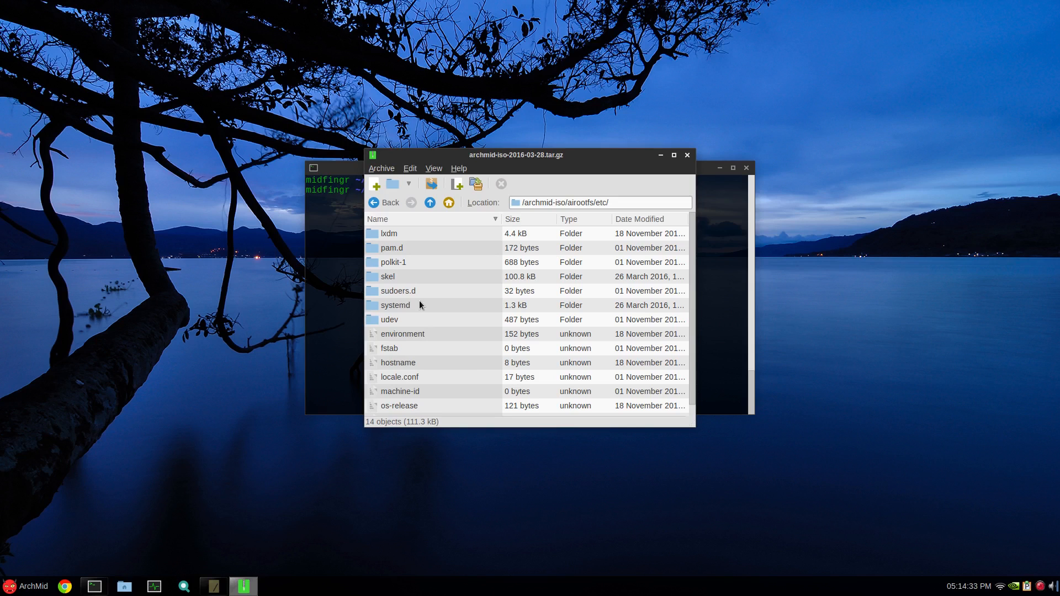
mouse_move(540, 242)
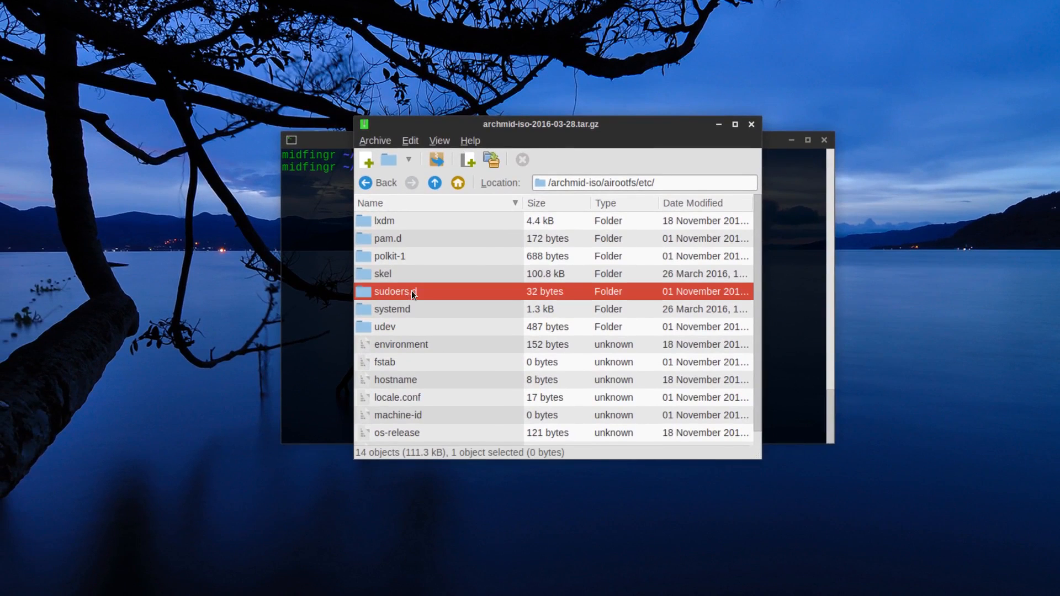
Open the archive's airootfs/etc/sudoers.d folder in Xarchiver to reveal g_wheel.
double_click(395, 292)
text(s)
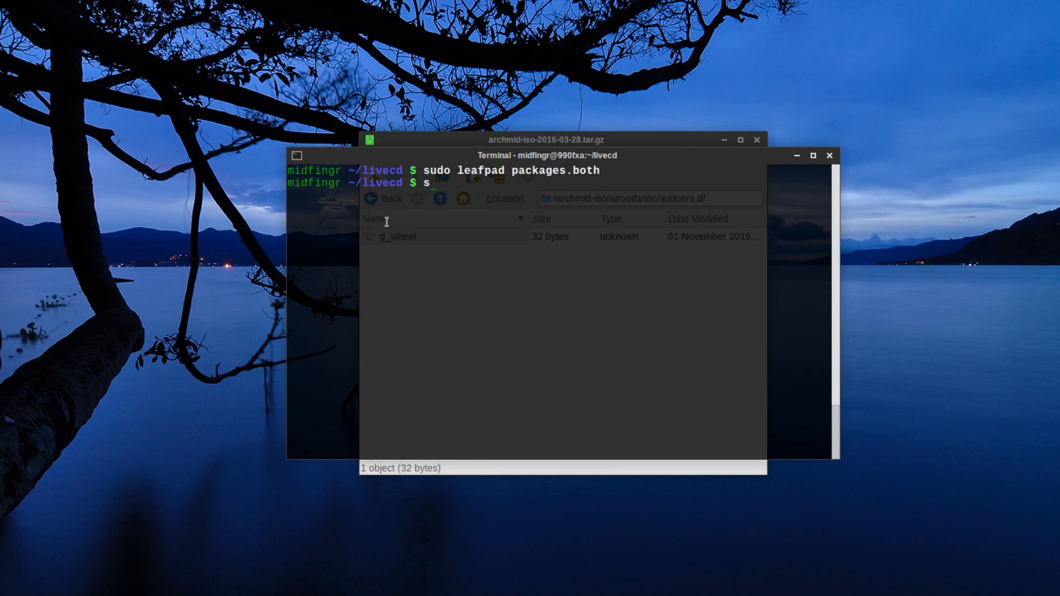
Create airootfs/etc/sudoers.d with sudo mkdir and select the archived g_wheel rule line.
text(udo mkdi)
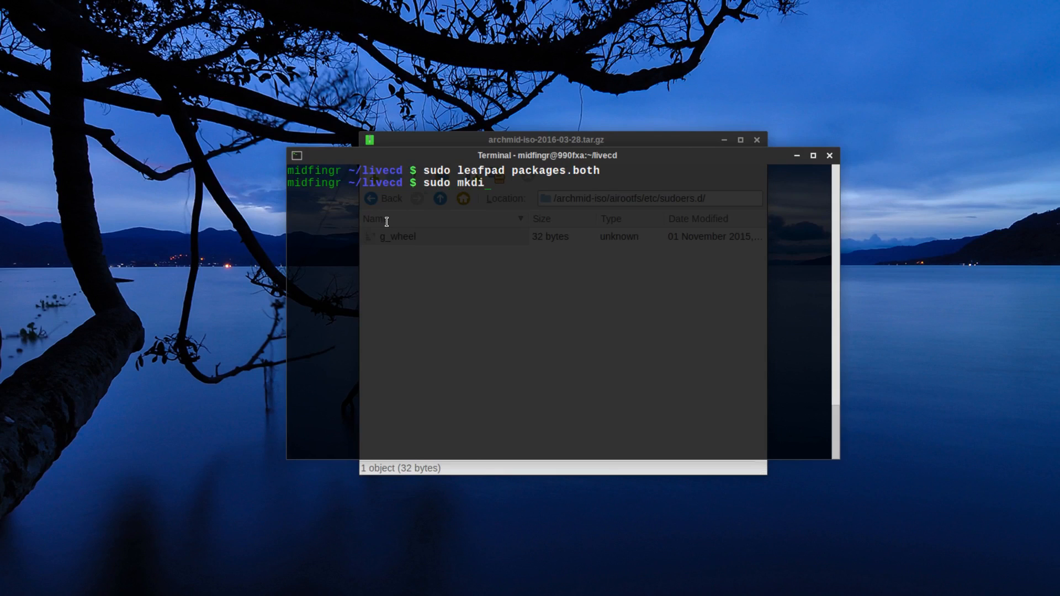
key(Tab)
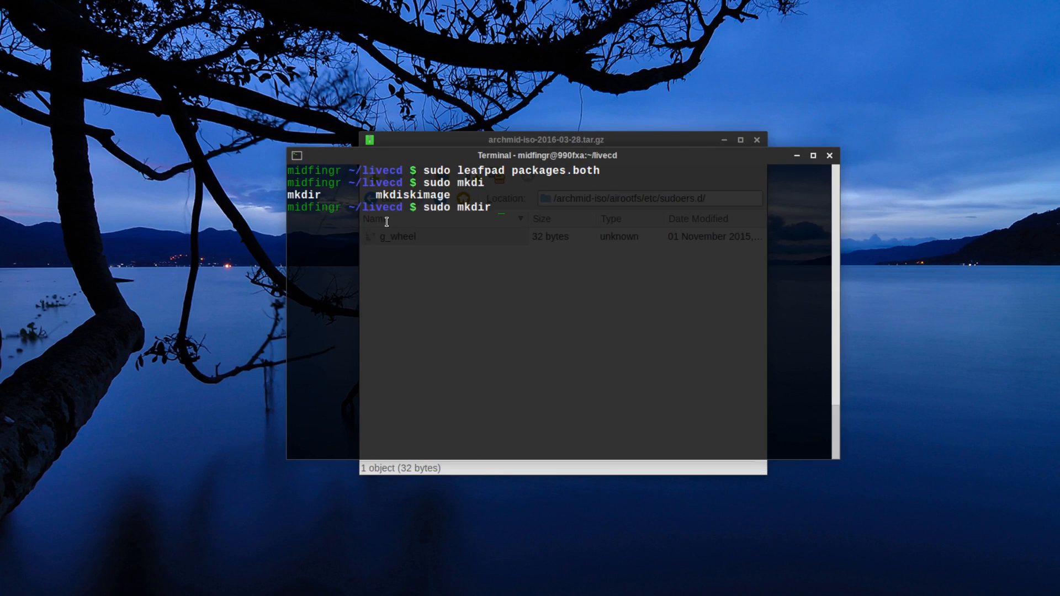
text(airootfs/e)
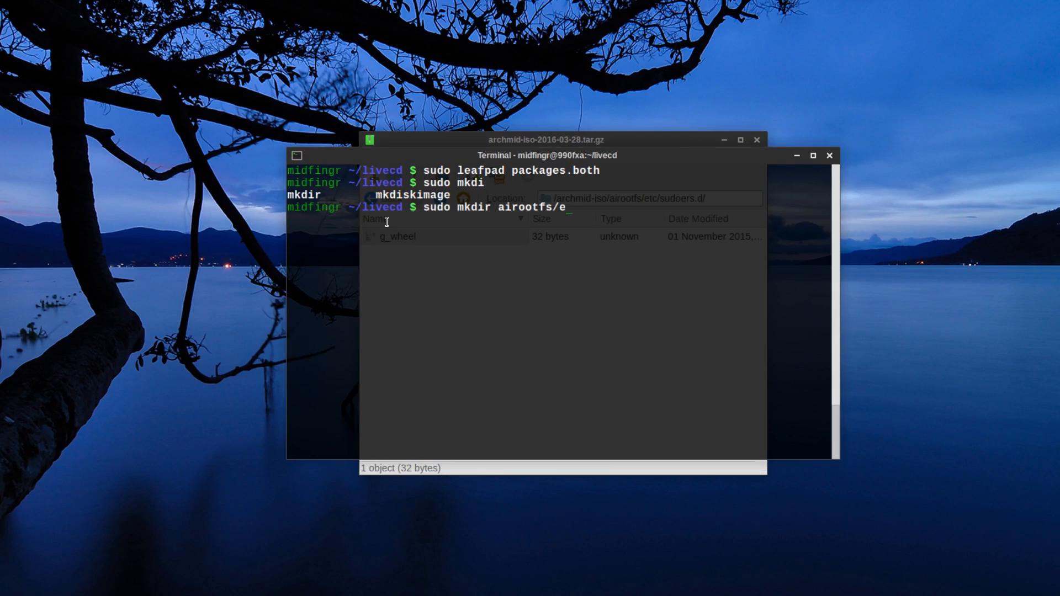
text(tc/sudo)
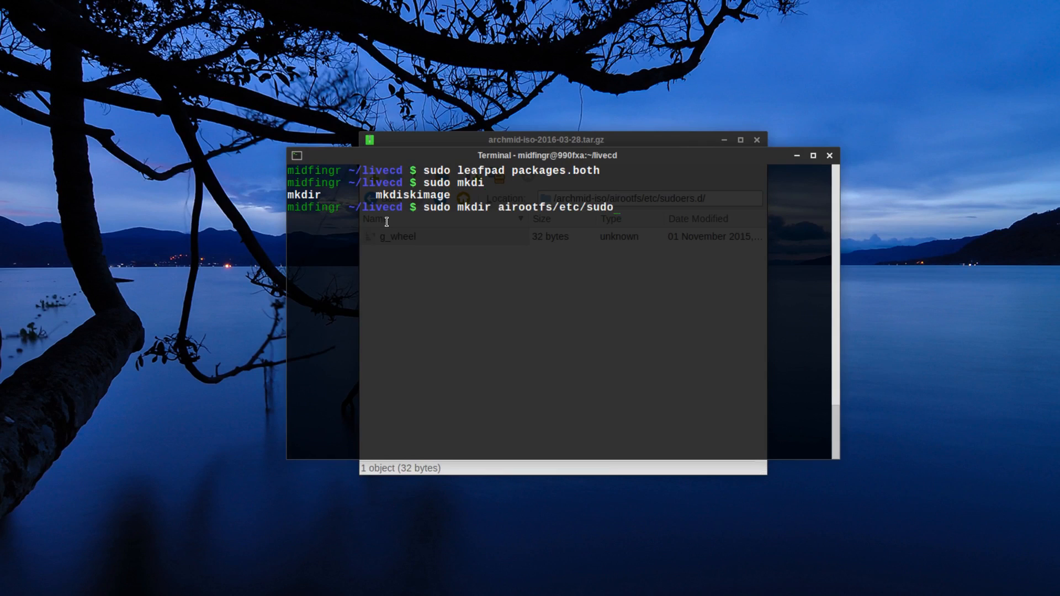
text(ers.)
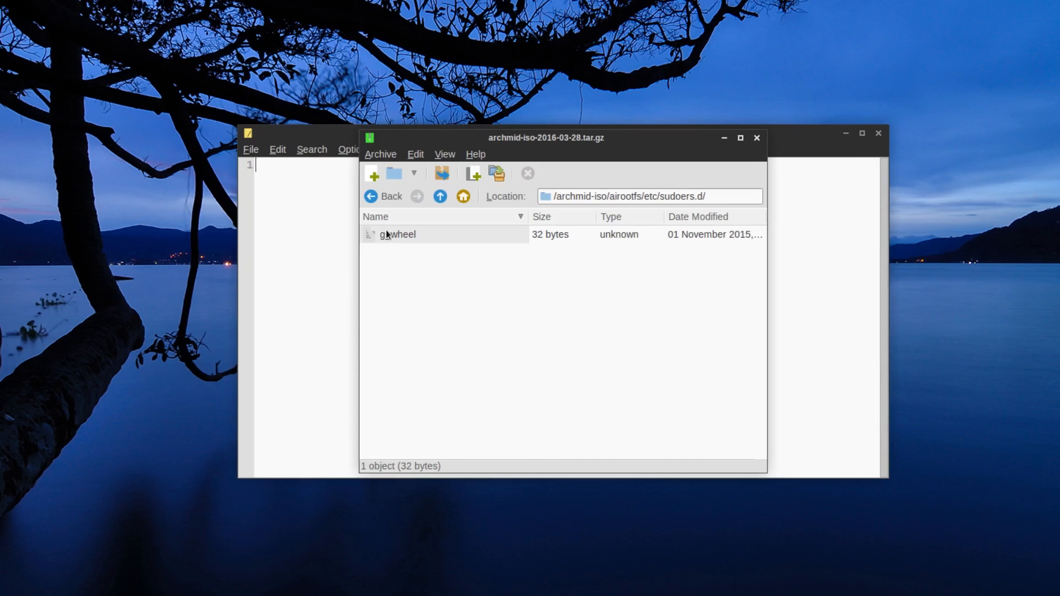
double_click(396, 234)
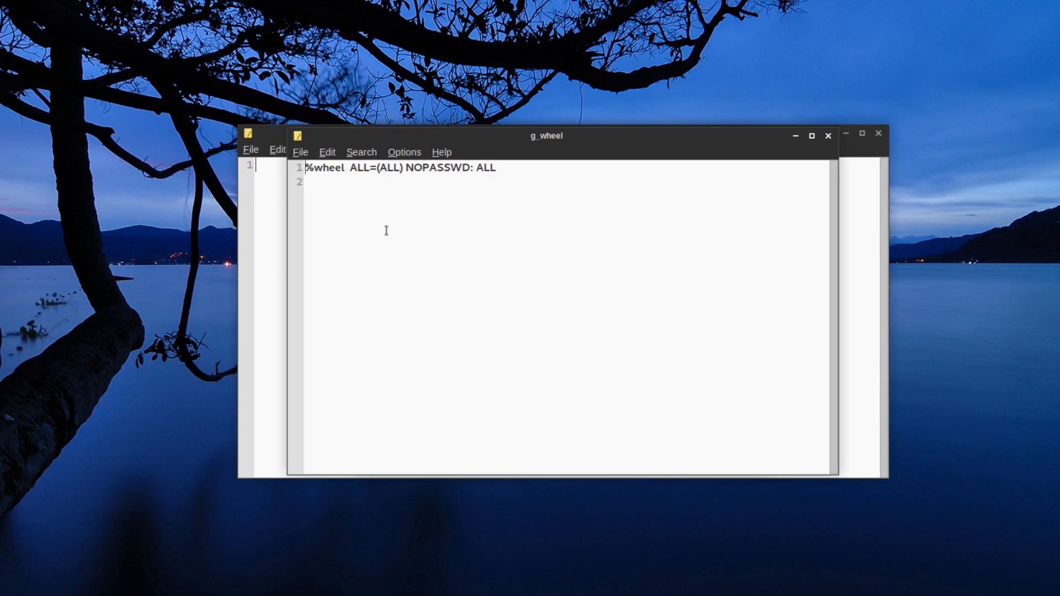
triple_click(399, 168)
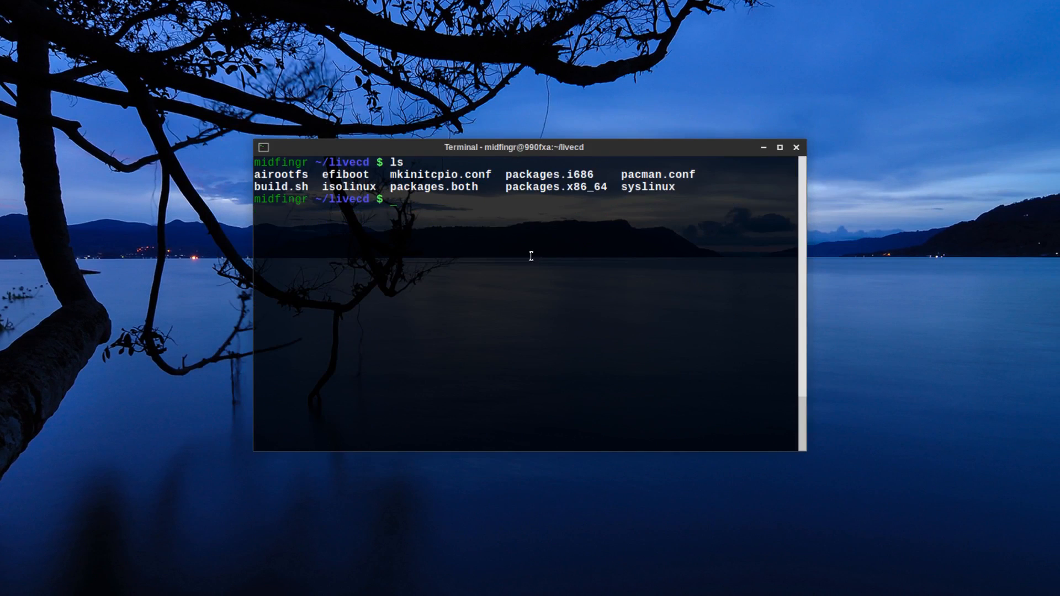
Run sudo ./build.sh to produce the 659M spice-2016.04.01-x86_64.iso in out.
text(sudo ./)
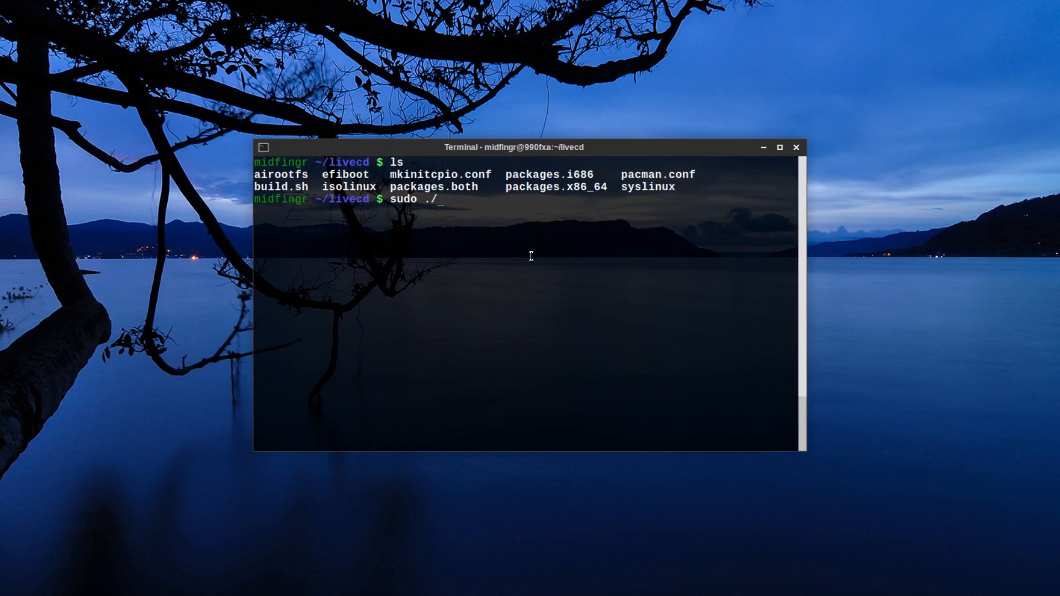
text(build.sh)
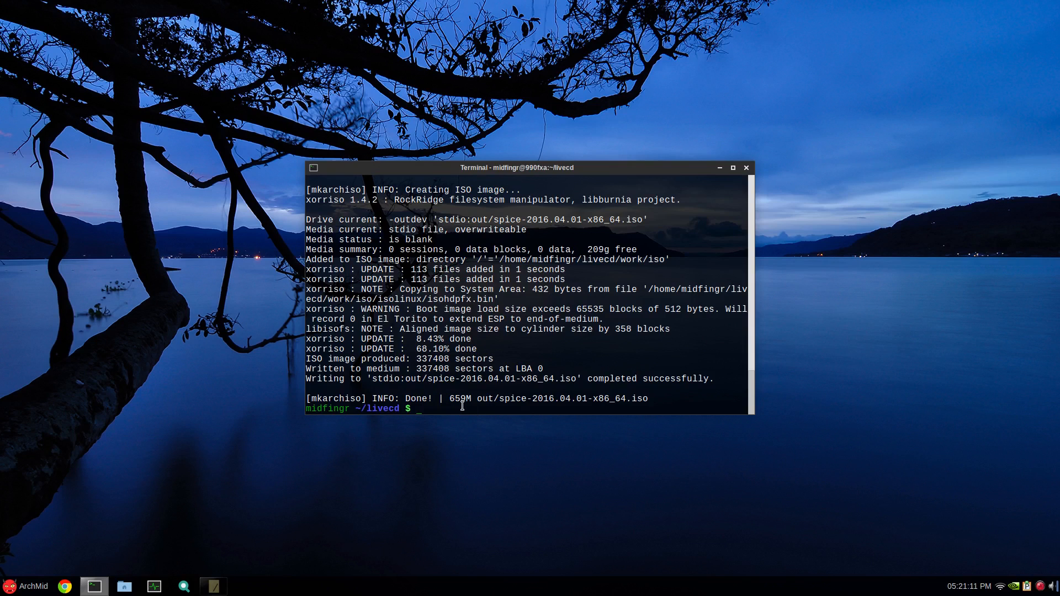
mouse_move(549, 389)
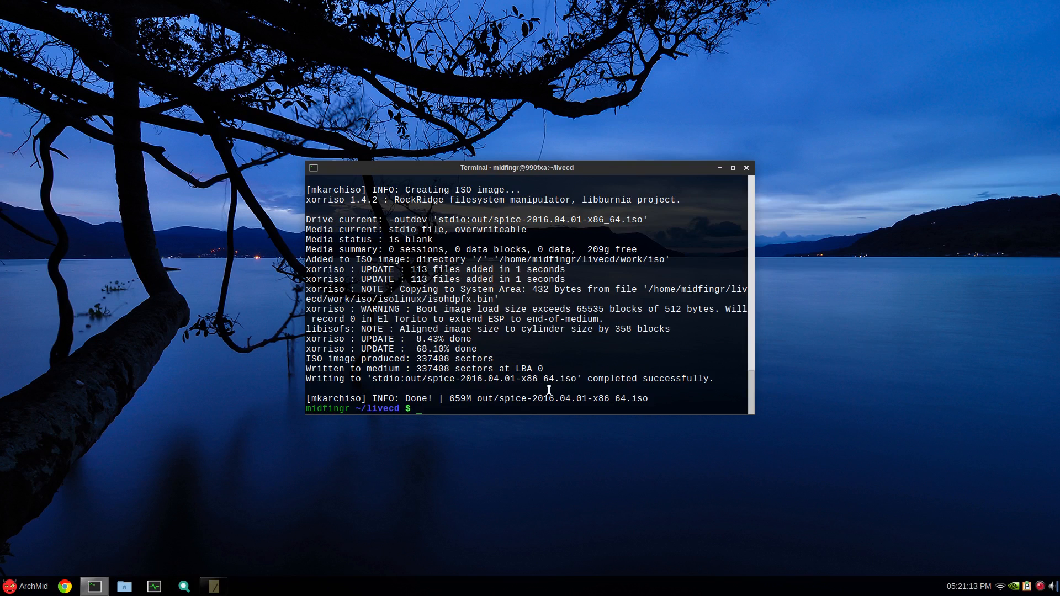
Start the arch_live VM and boot the first entry with cow_spacesize=2… appended.
click(10, 587)
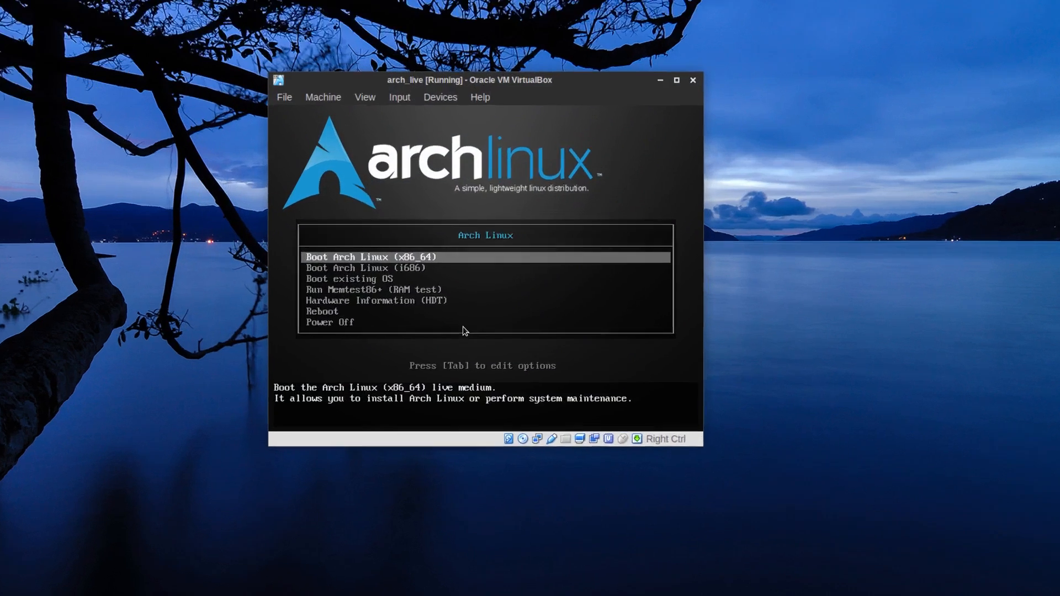
key(Tab)
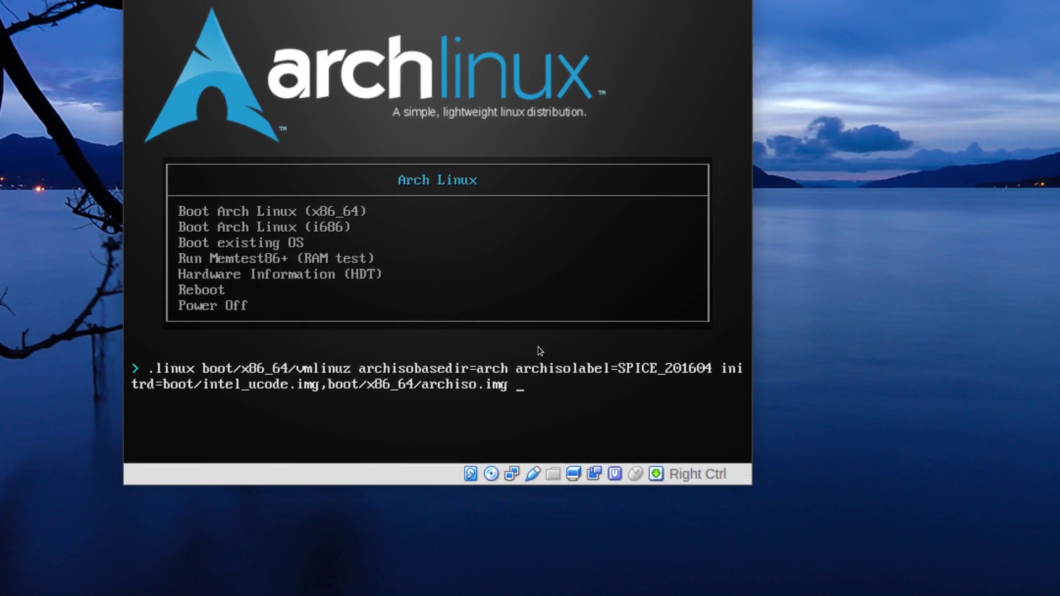
text(cow)
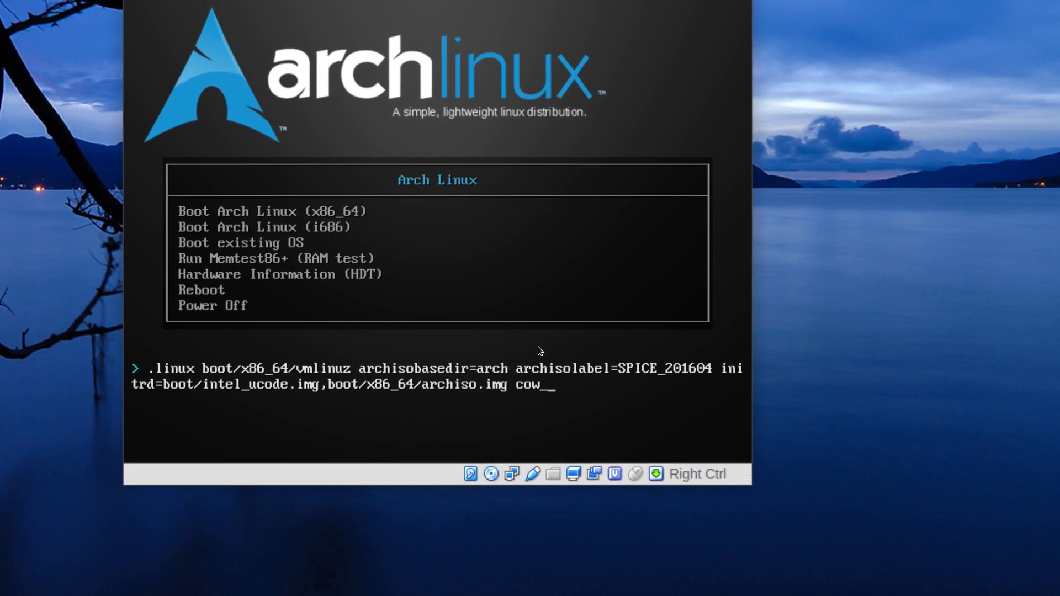
text(_space)
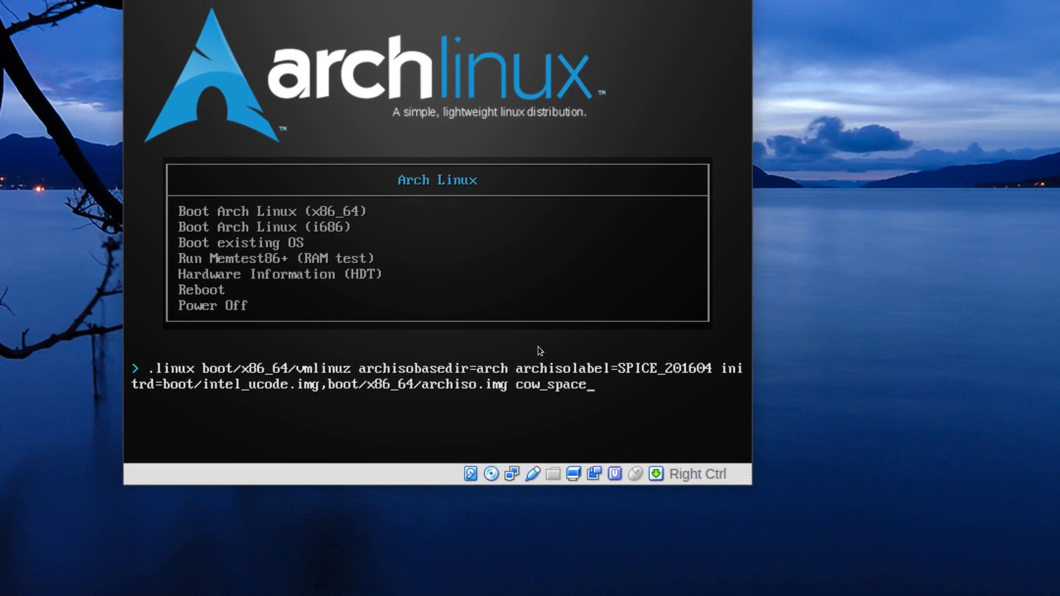
text(si)
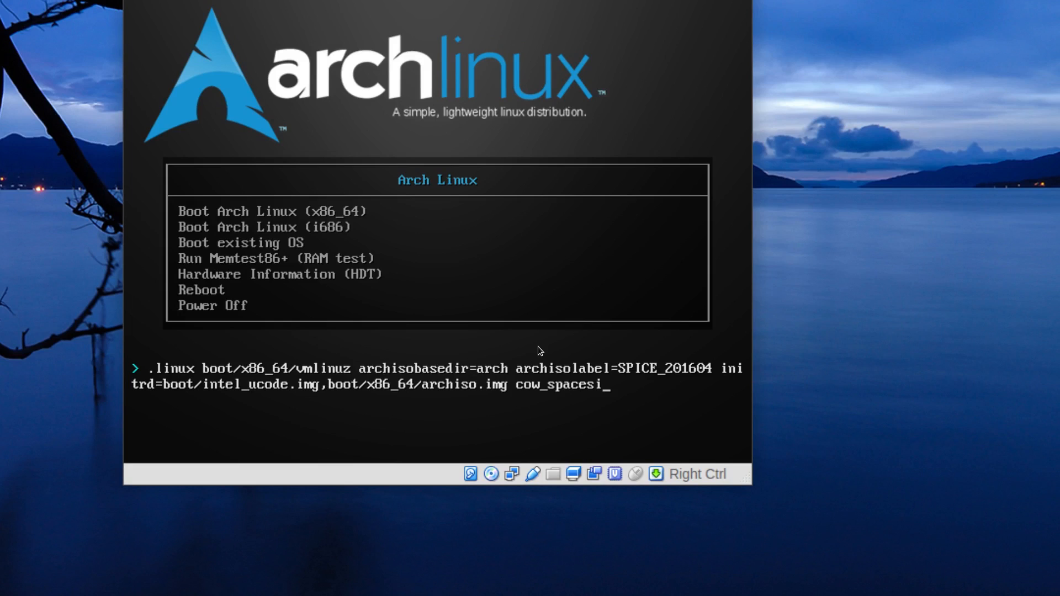
text(ze)
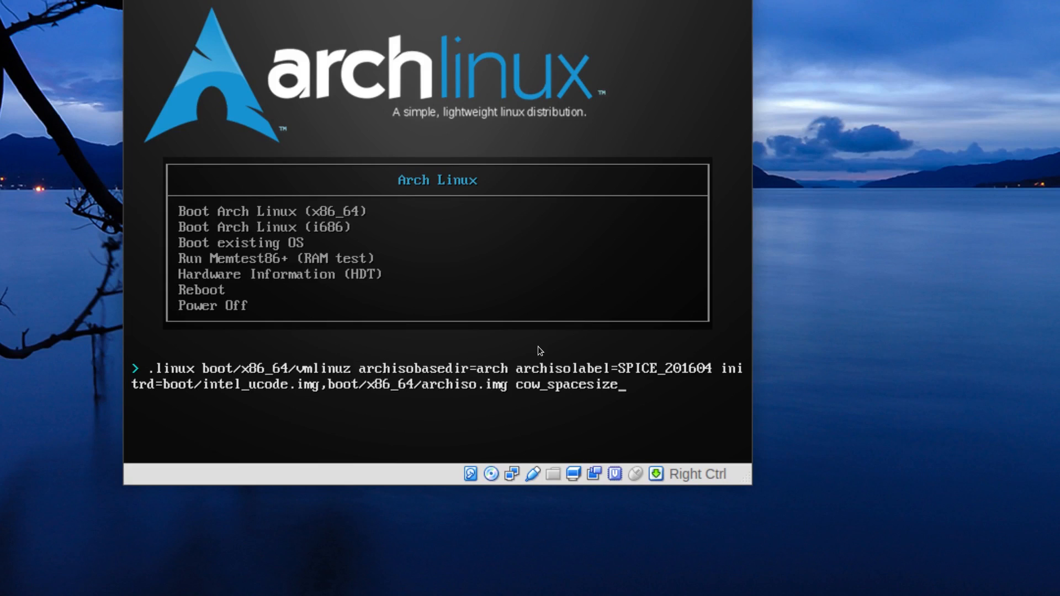
text(=2)
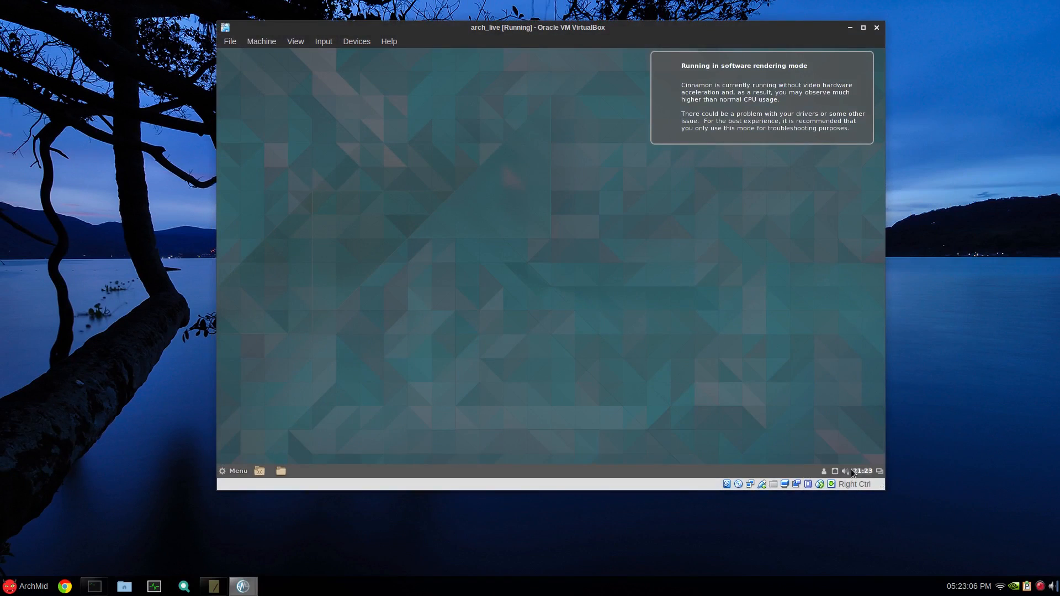
mouse_move(835, 471)
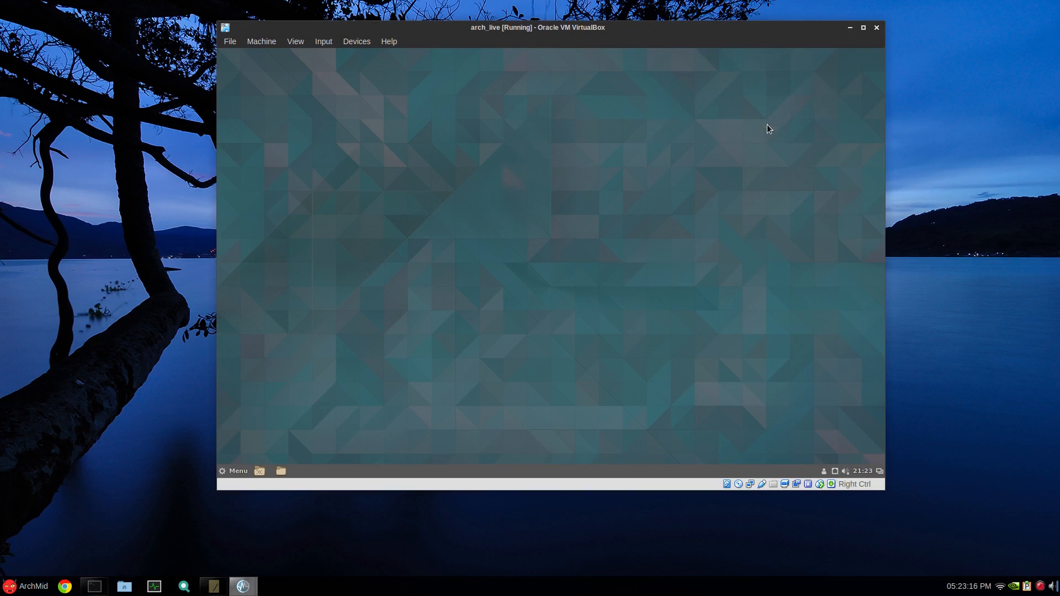
Search the Cinnamon Menu for 't' to launch a terminal.
click(232, 471)
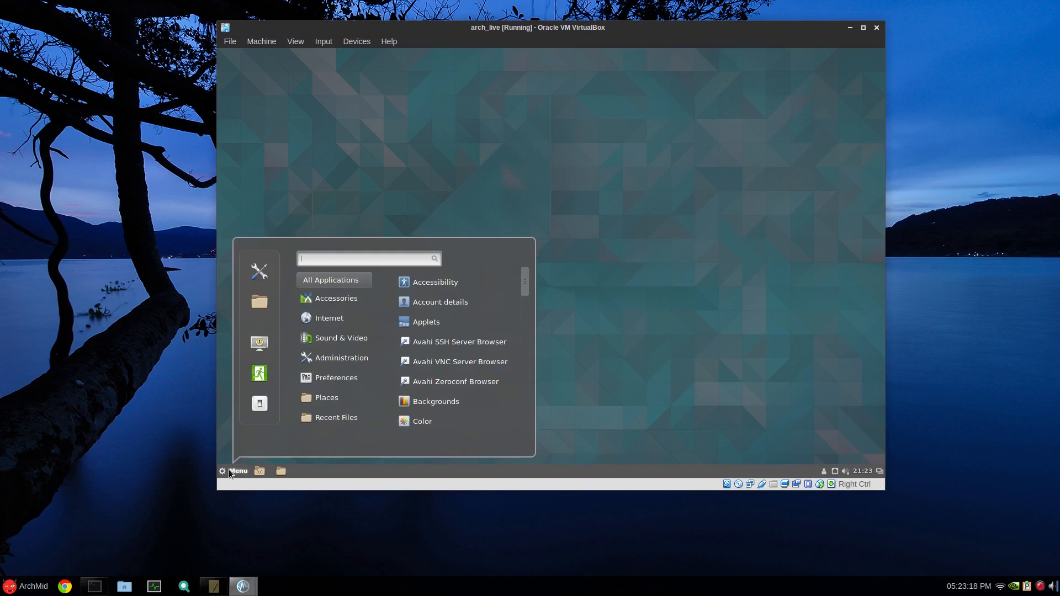
text(t)
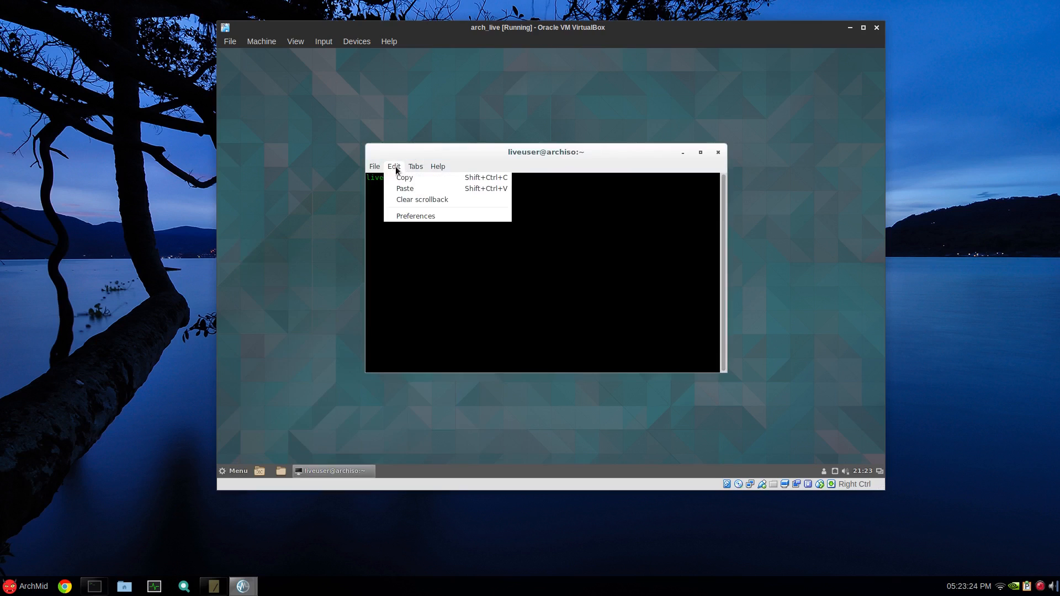
Set terminal preferences: translucent background, 12-point font and hidden menu bar.
click(416, 215)
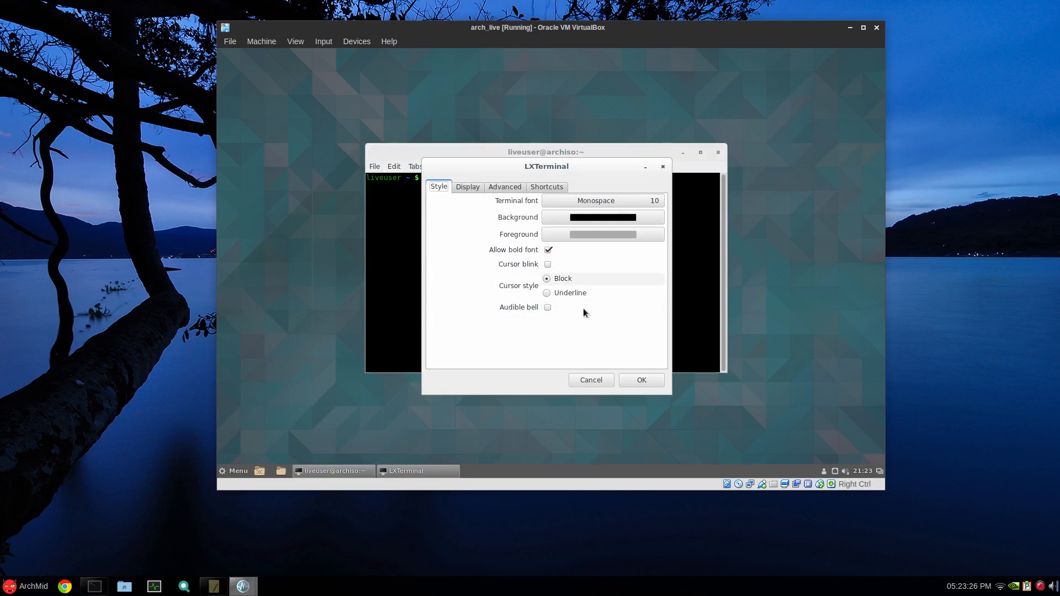
click(603, 217)
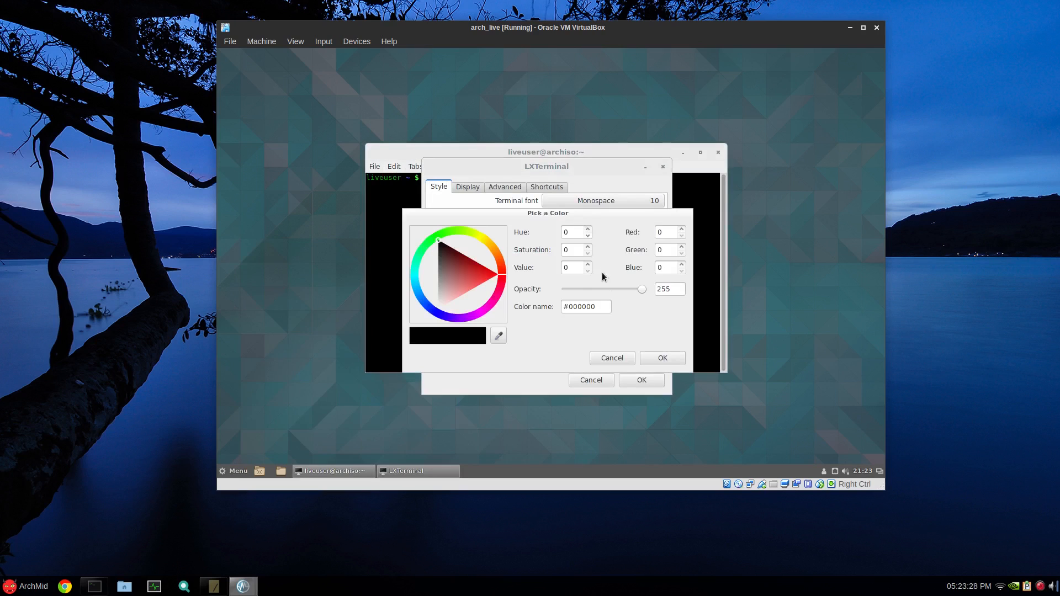
drag(641, 289, 622, 289)
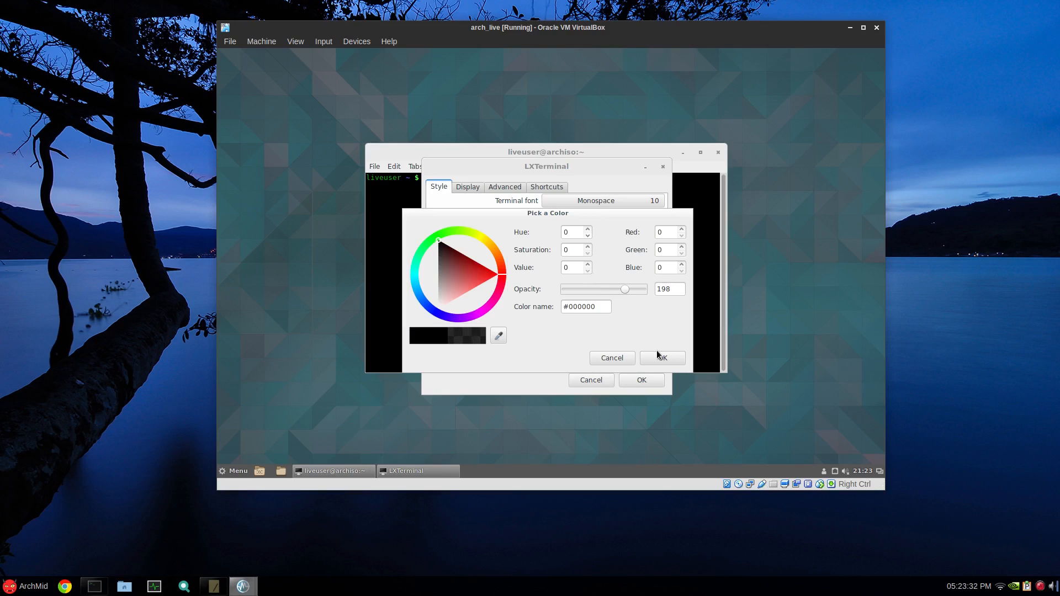
click(661, 358)
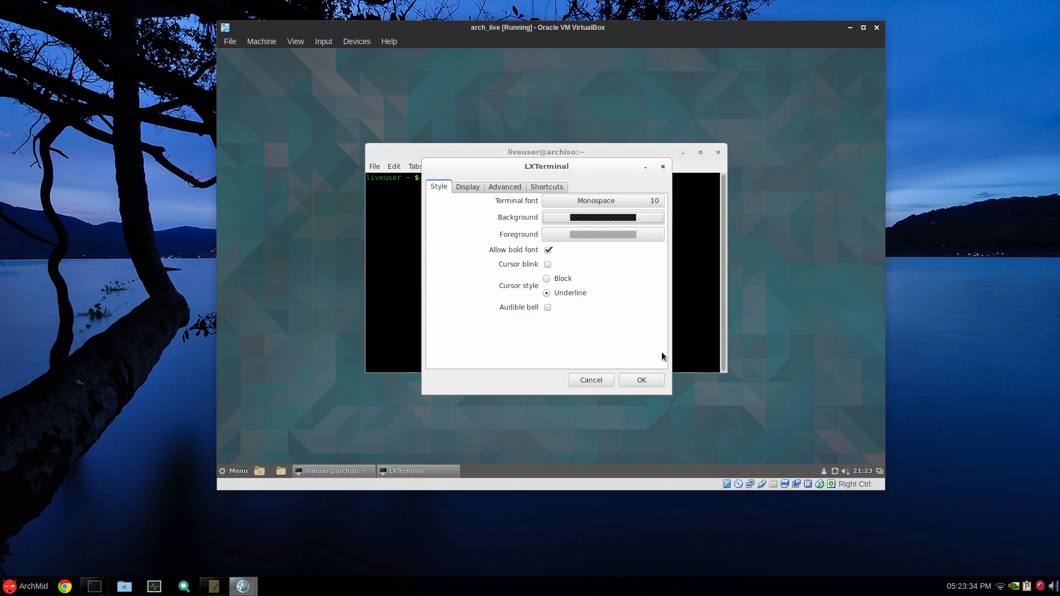
click(602, 200)
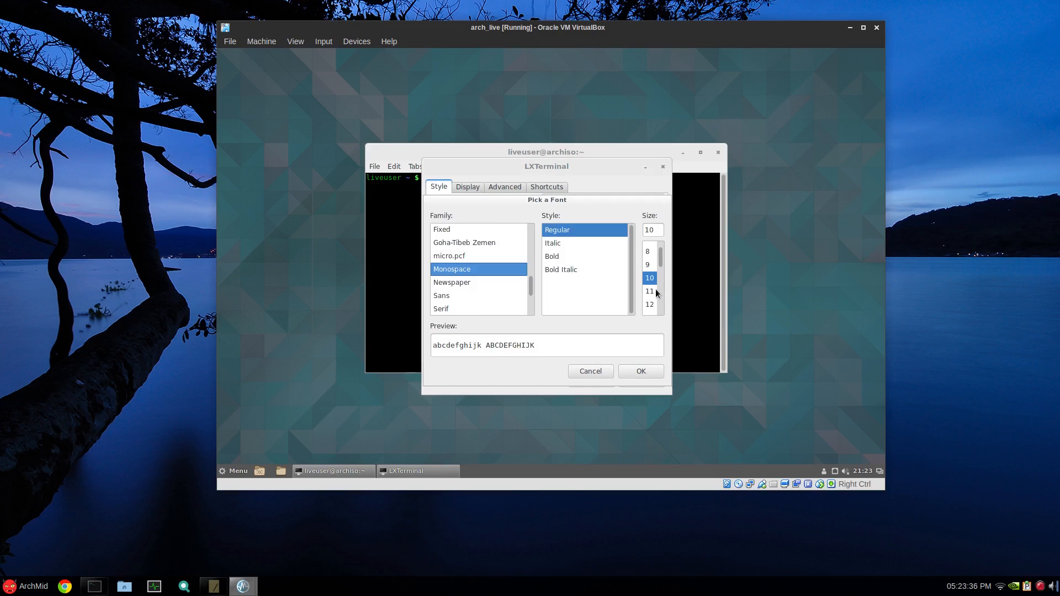
click(649, 304)
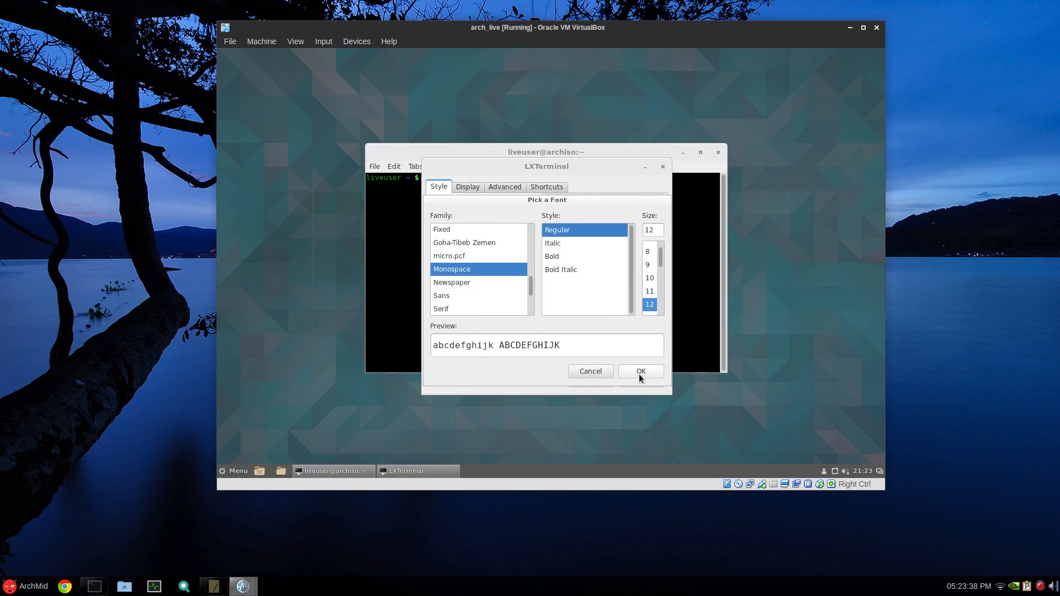
click(640, 371)
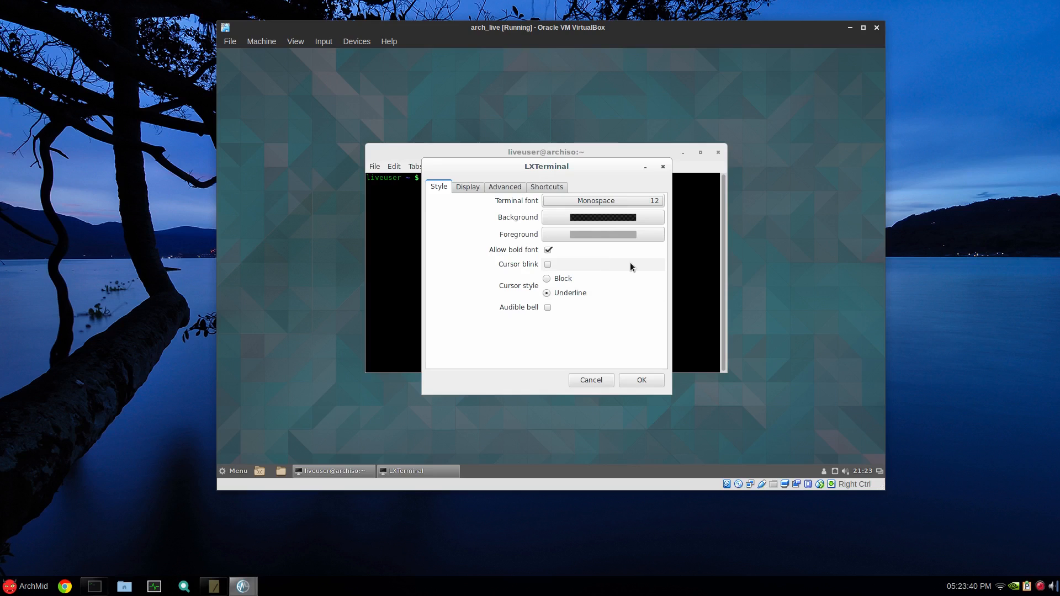
click(467, 186)
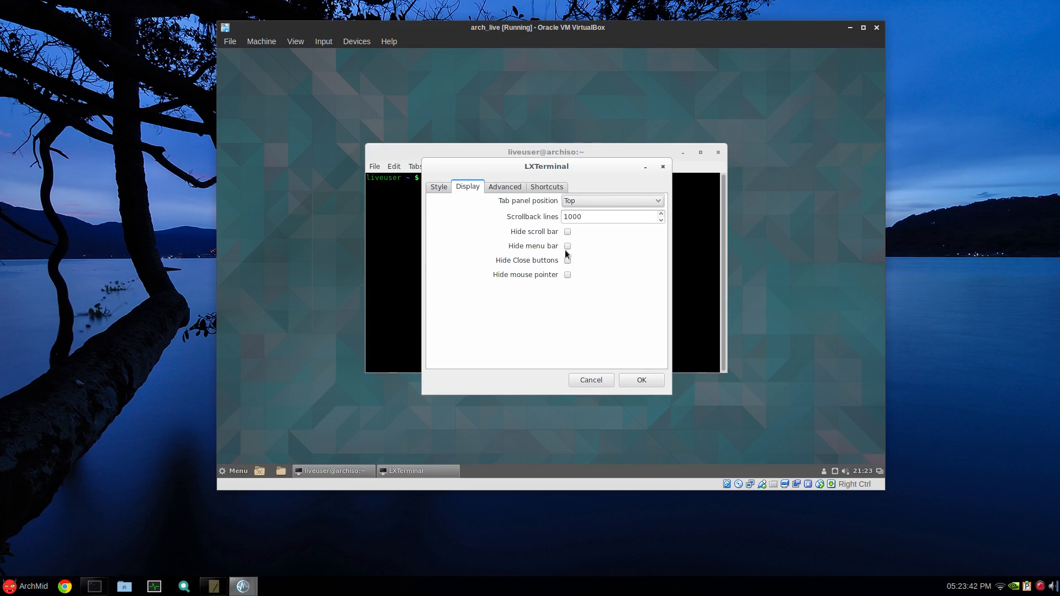
click(567, 247)
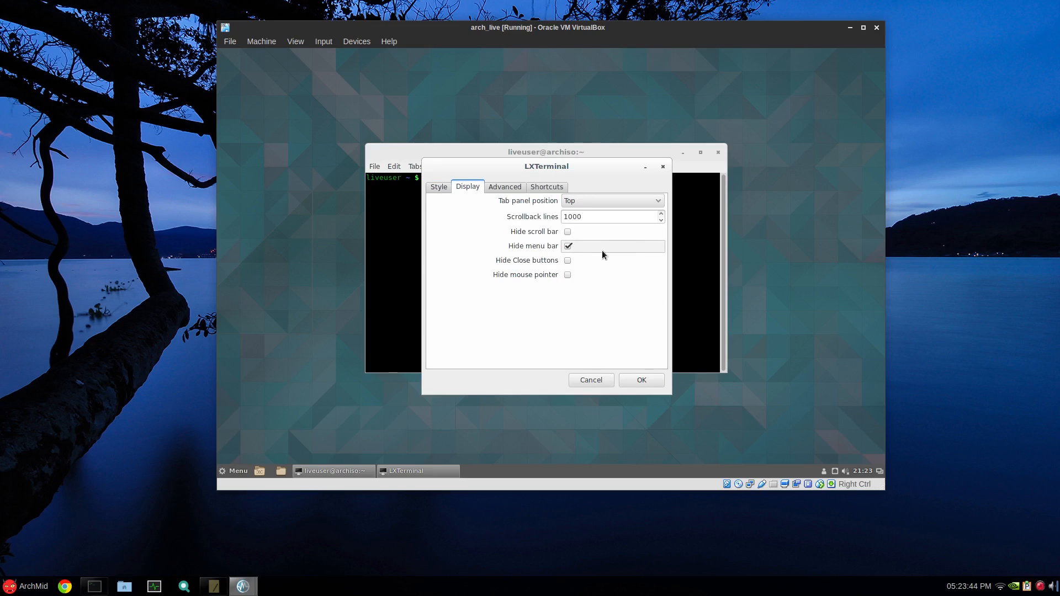
mouse_move(602, 249)
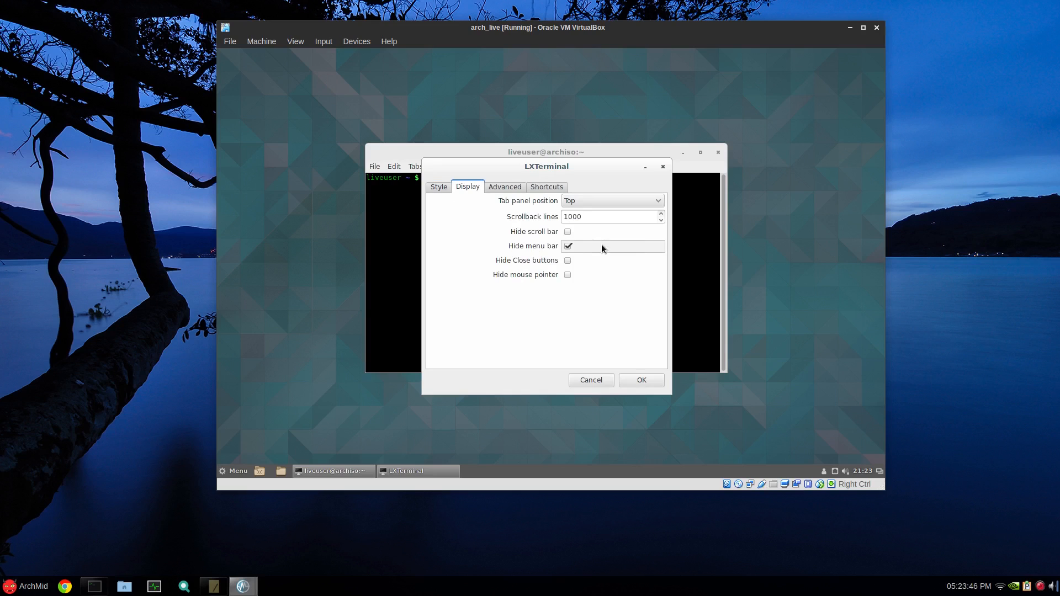
mouse_move(486, 248)
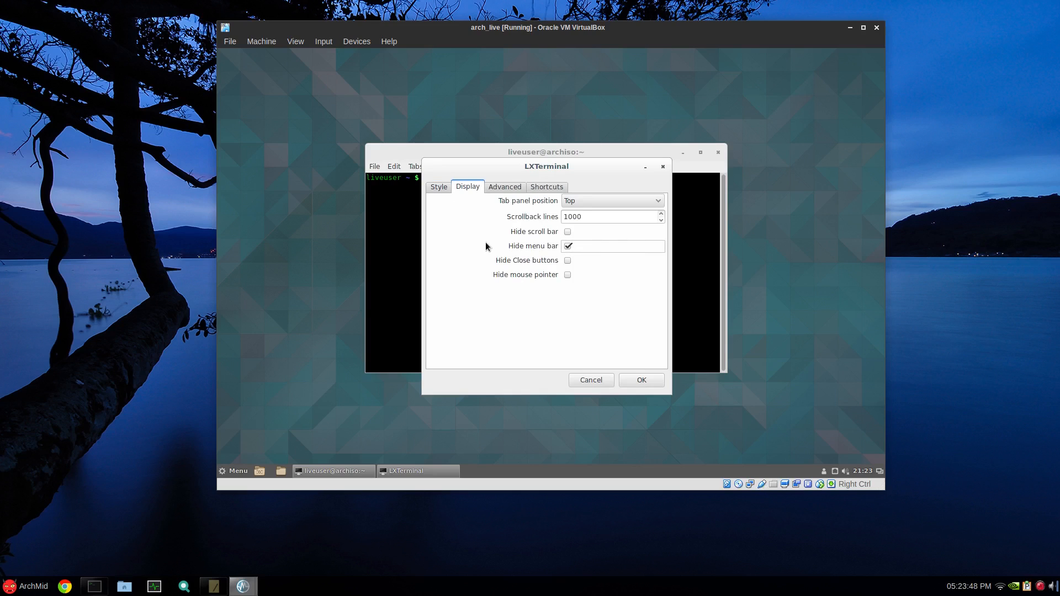
click(642, 380)
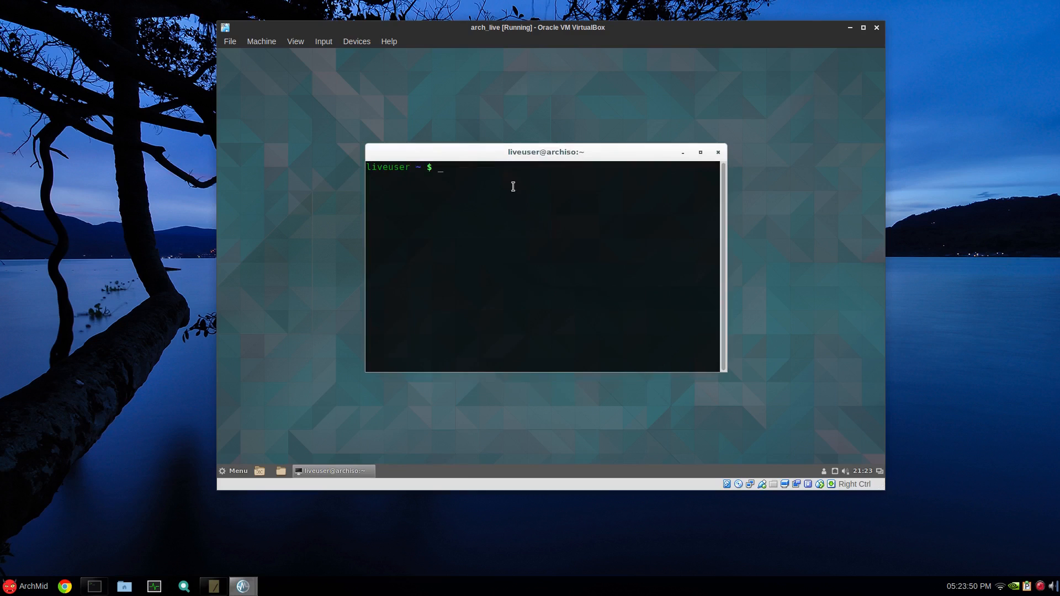
Nudge the terminal window and sync core, extra and community with sudo pacman -Syy.
drag(545, 152, 521, 157)
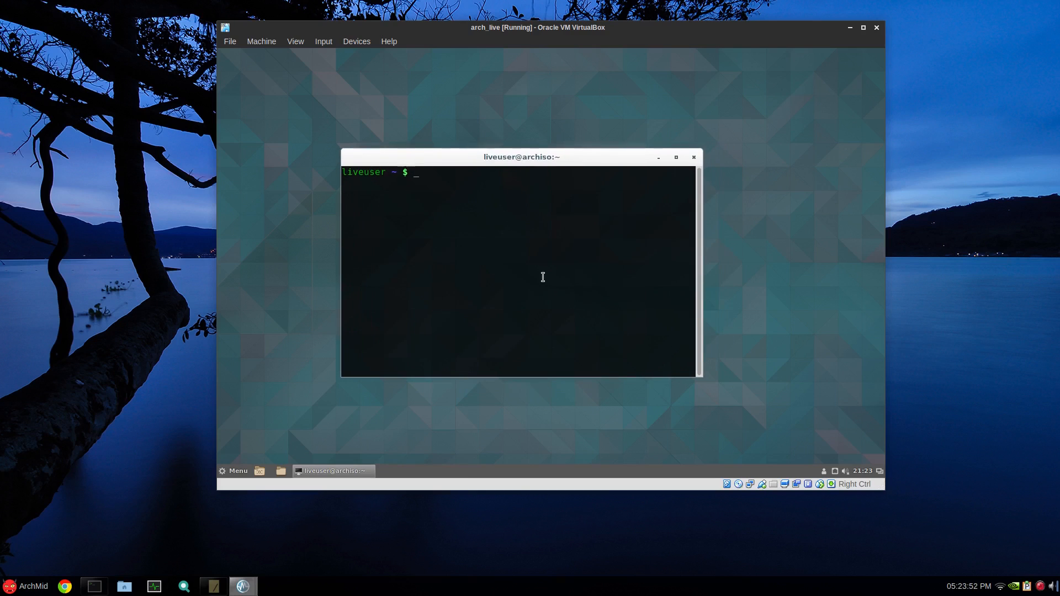
text(sudo)
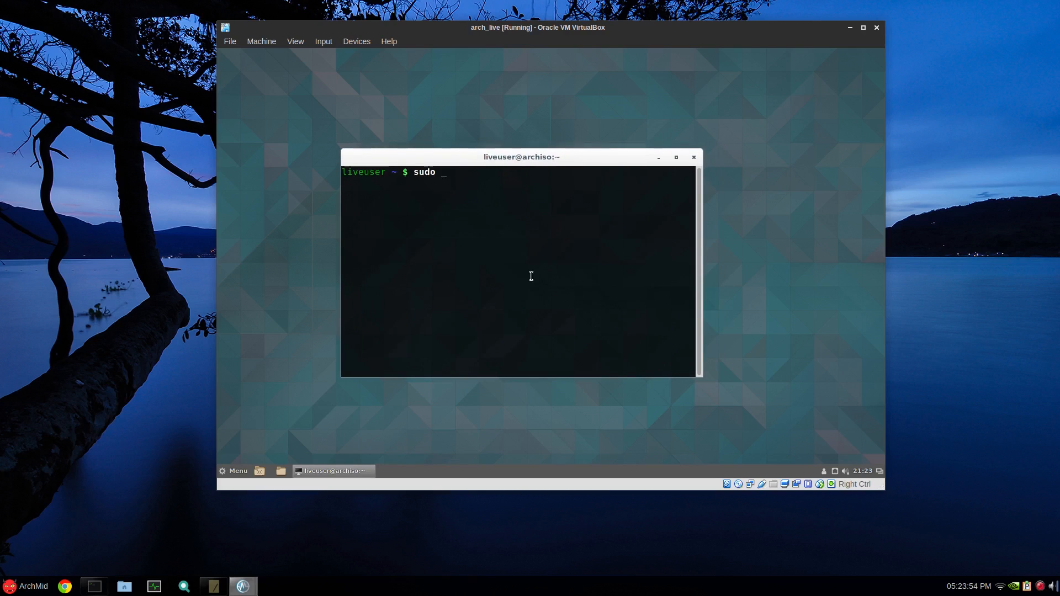
text(pacman -Syy)
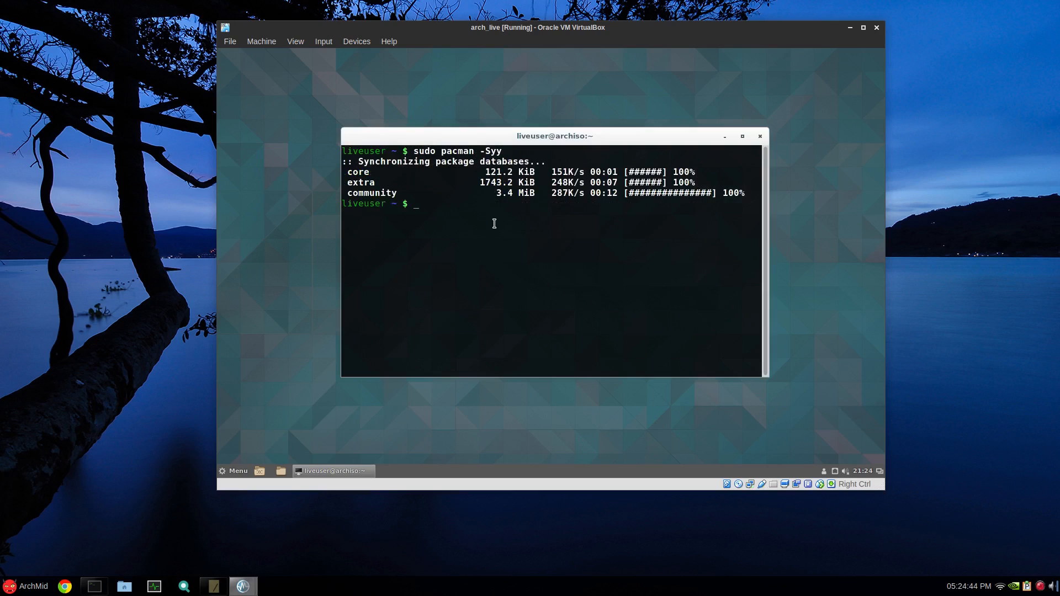
mouse_move(504, 215)
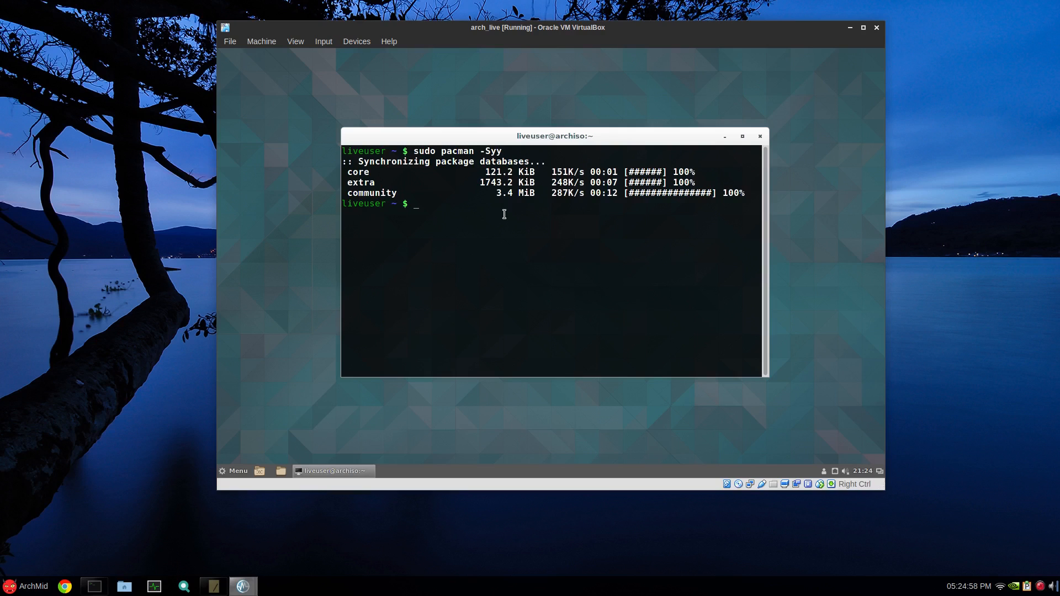
Install linux-headers 4.4.5-1 with pacman, building the vboxguest DKMS module.
text(s)
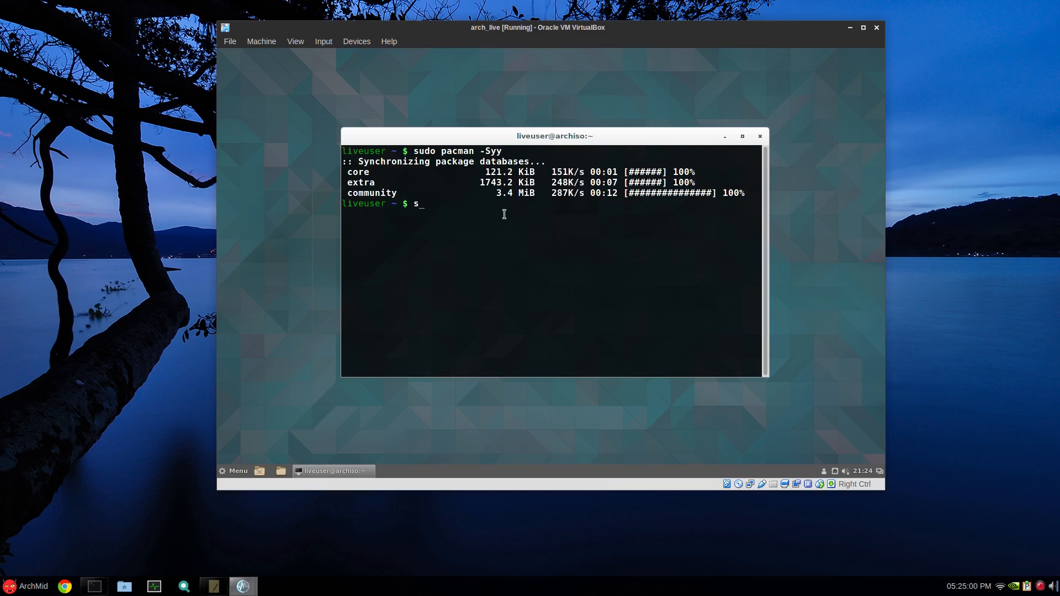
text(udo)
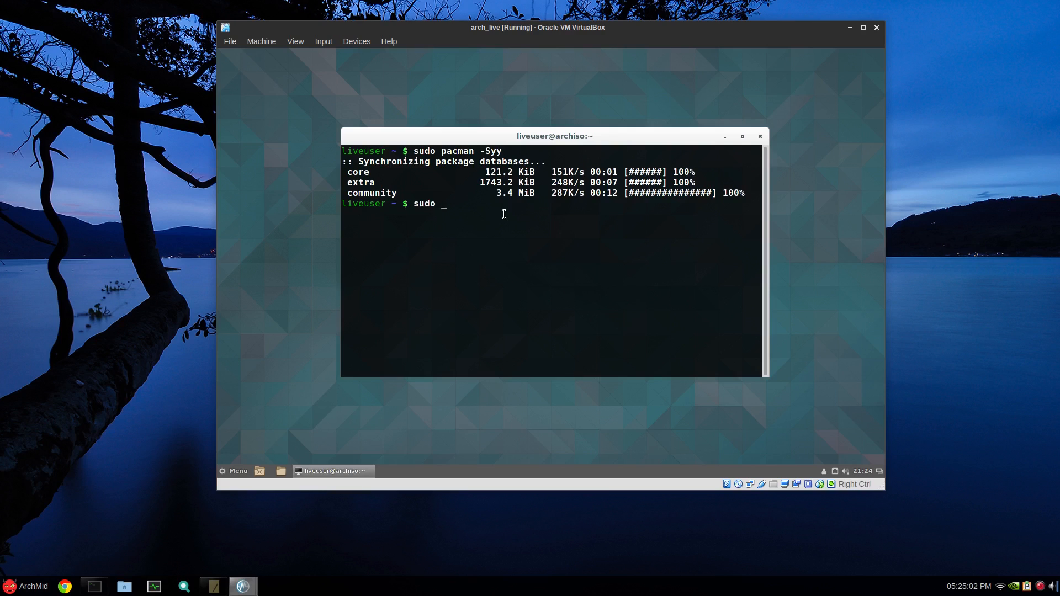
text(pacma)
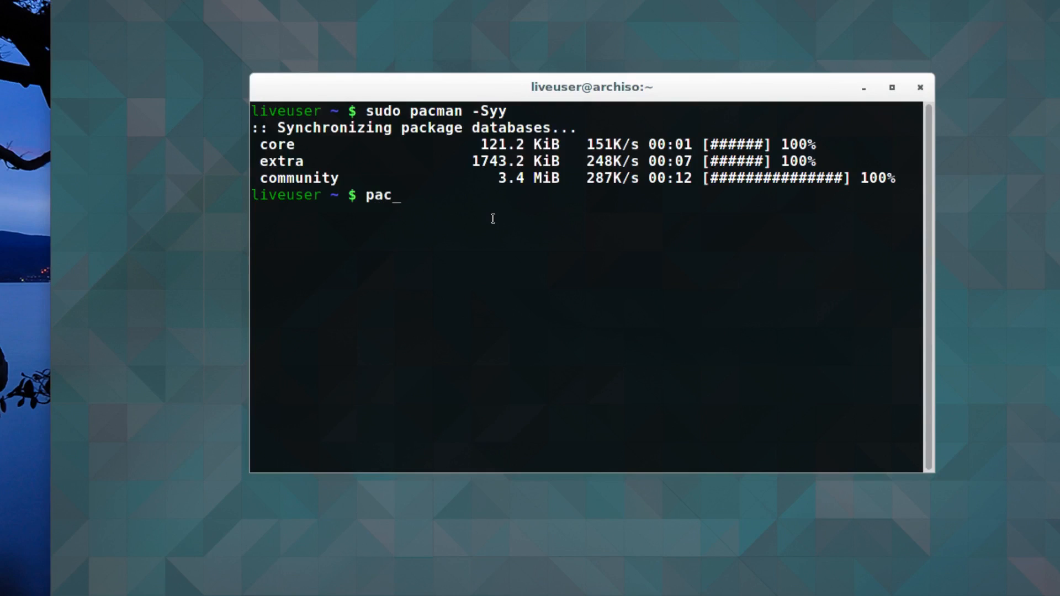
text(" ")
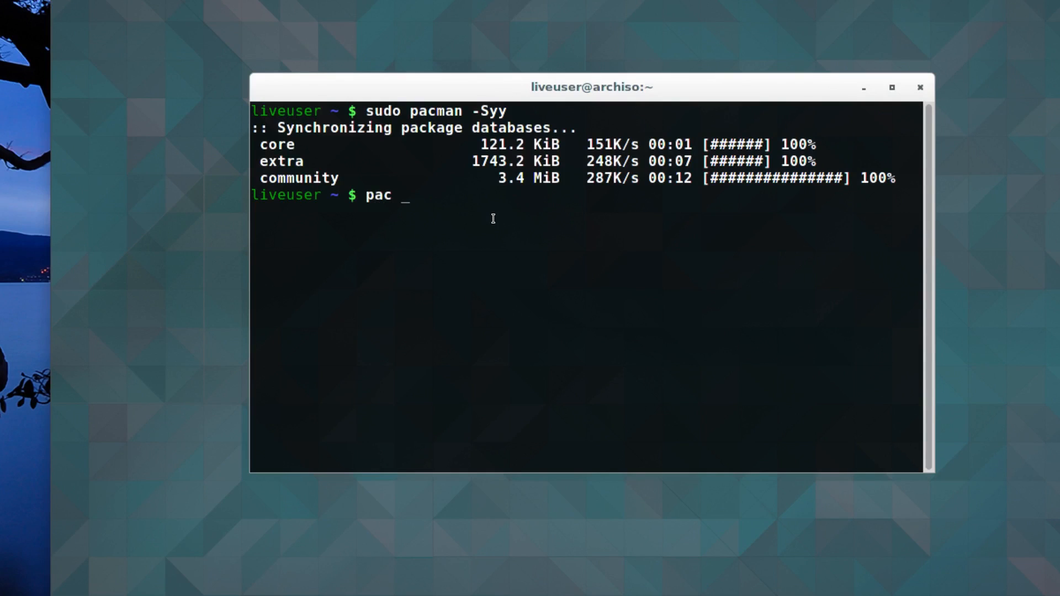
text(linux-he)
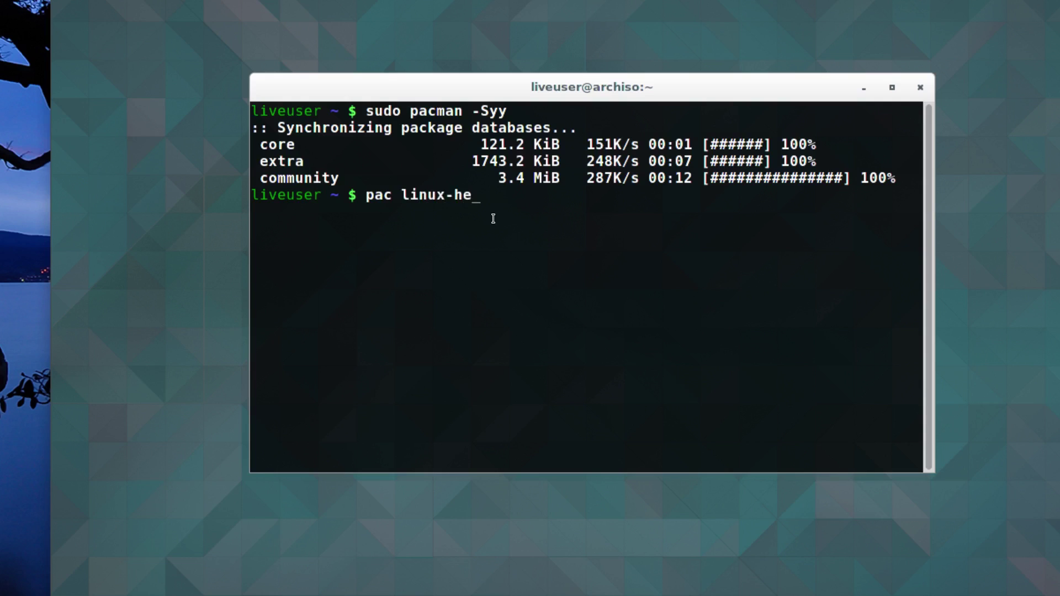
text(ader)
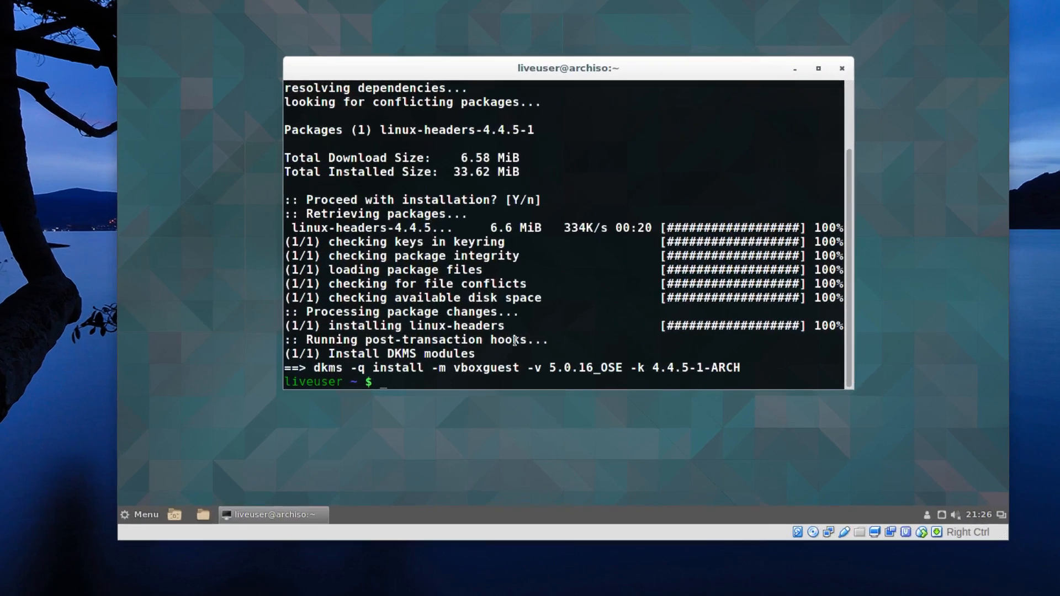
Load the vboxsf guest module with sudo modprobe.
text(sudo)
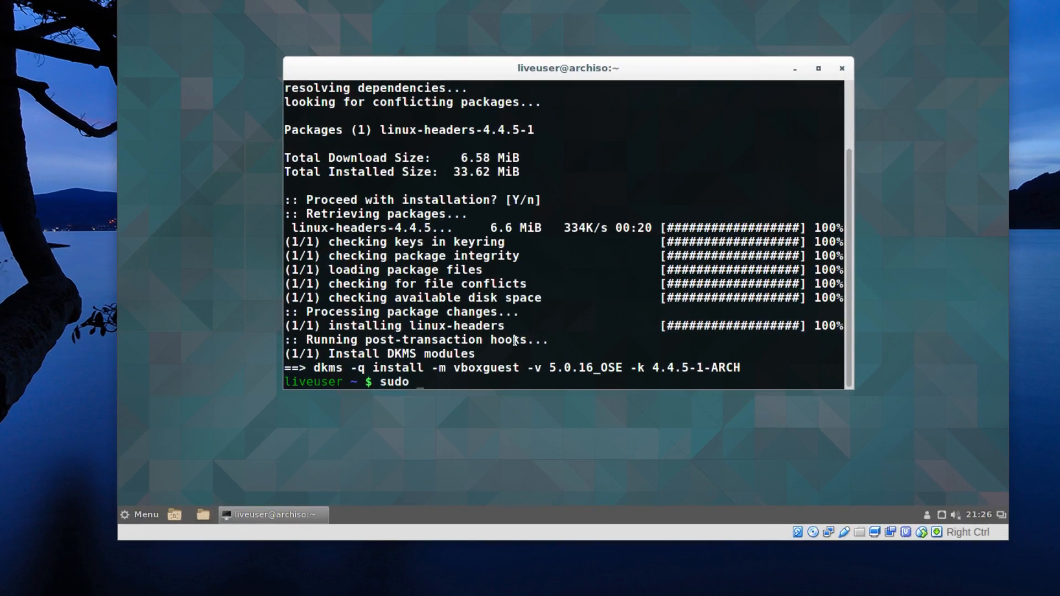
text(modprobe)
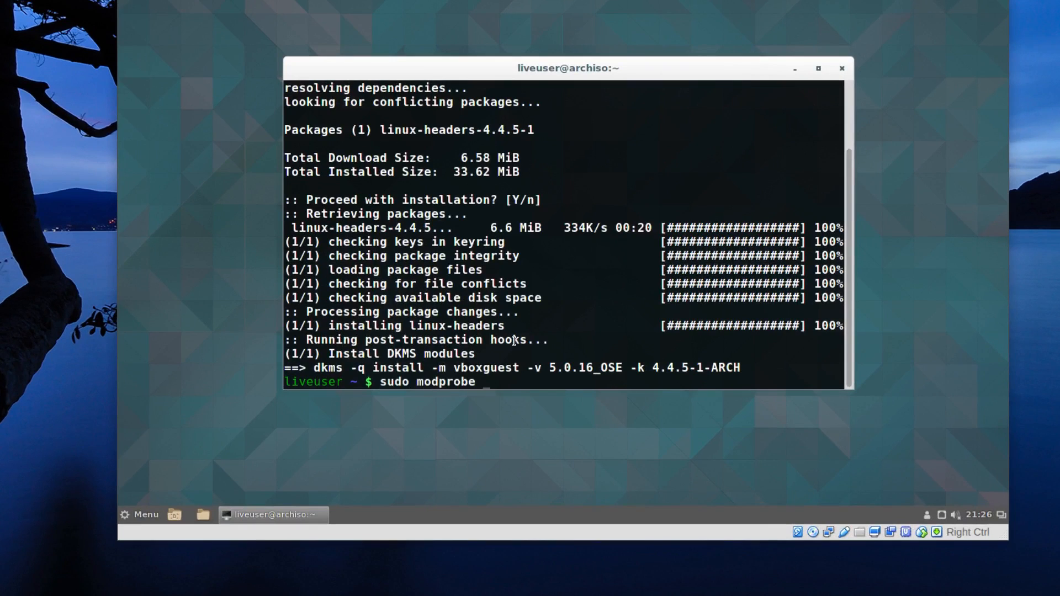
text(vboxs)
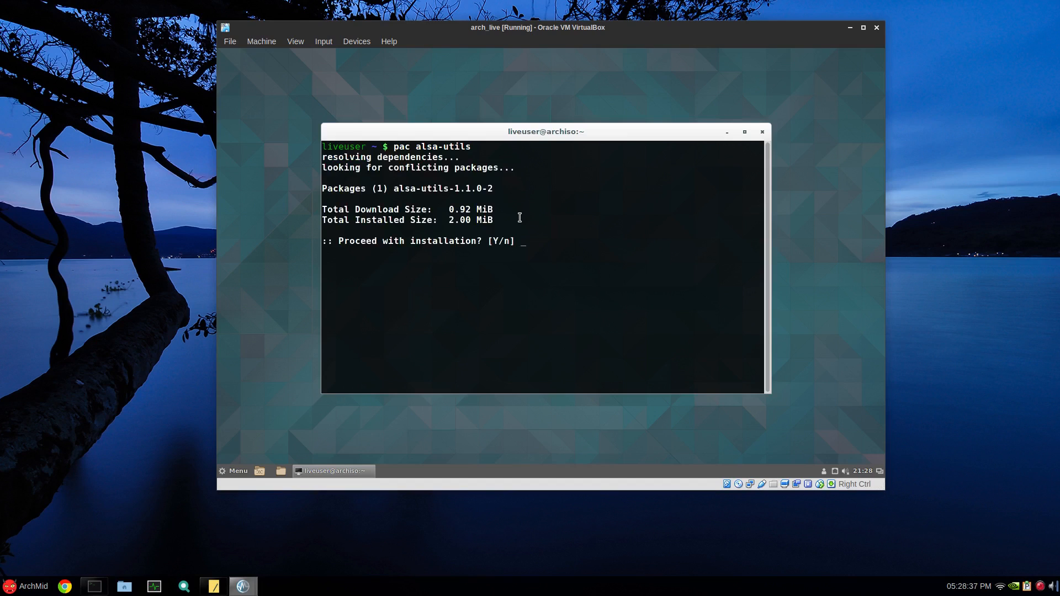
Install alsa-utils 1.1.0-2 and raise the Master volume to 100 in alsamixer.
key(Return)
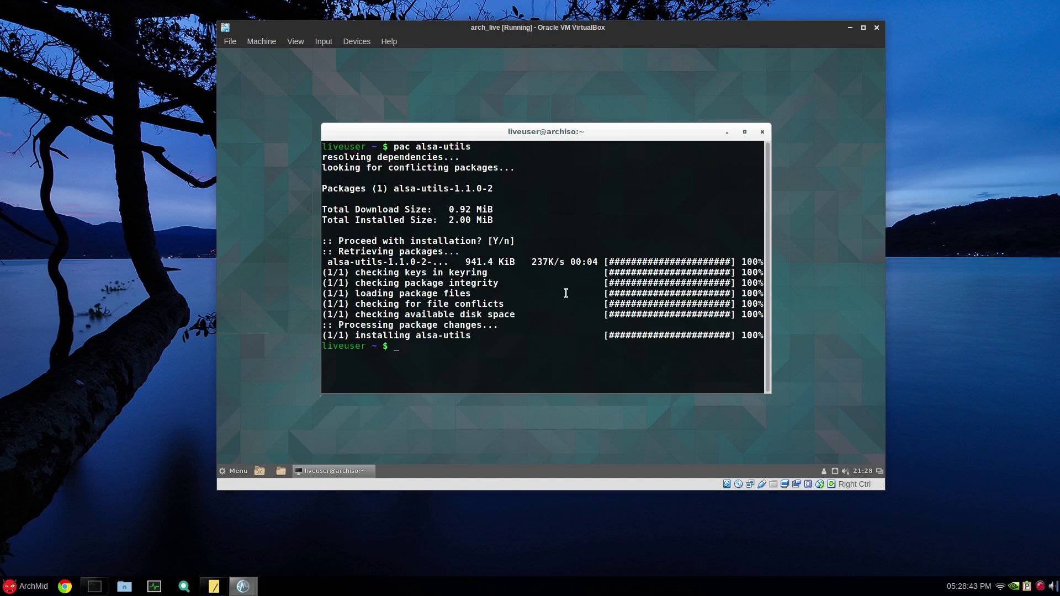
text(als)
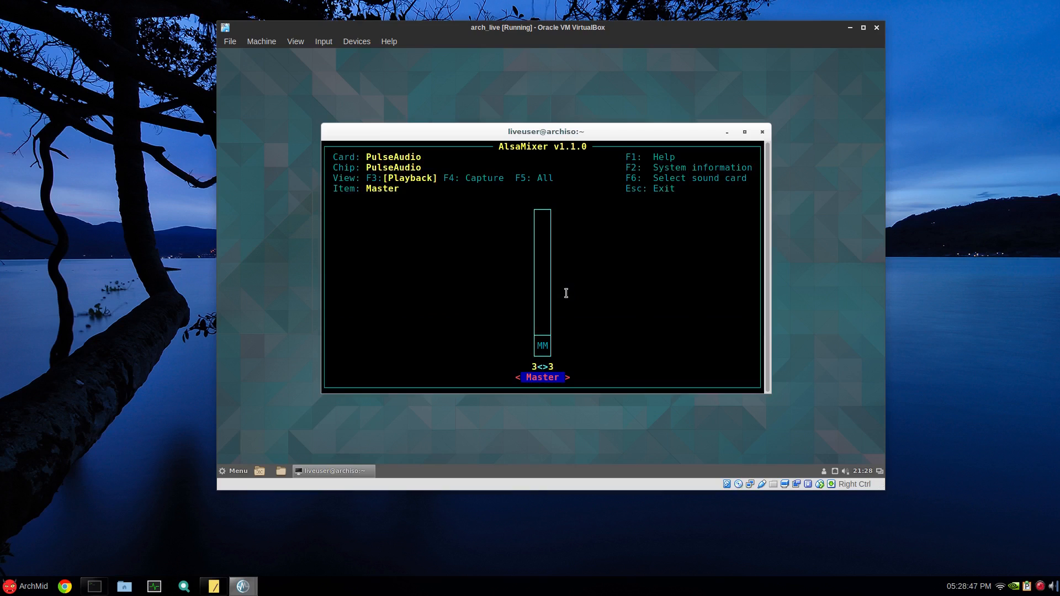
key(m)
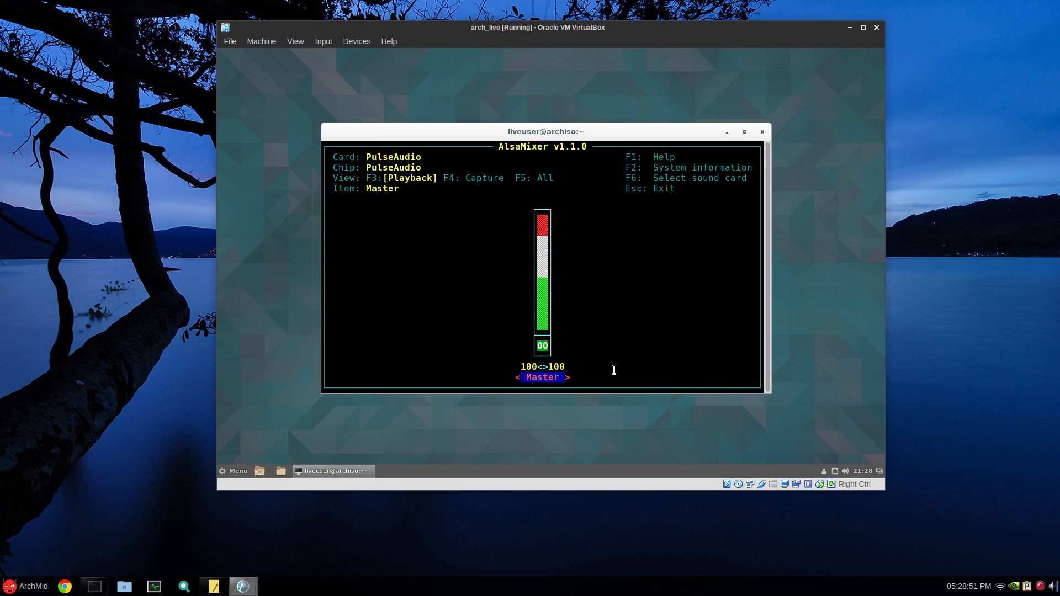
Exit alsamixer, run speaker-test -c2 -t wav, then stop it with Ctrl+C.
key(Escape)
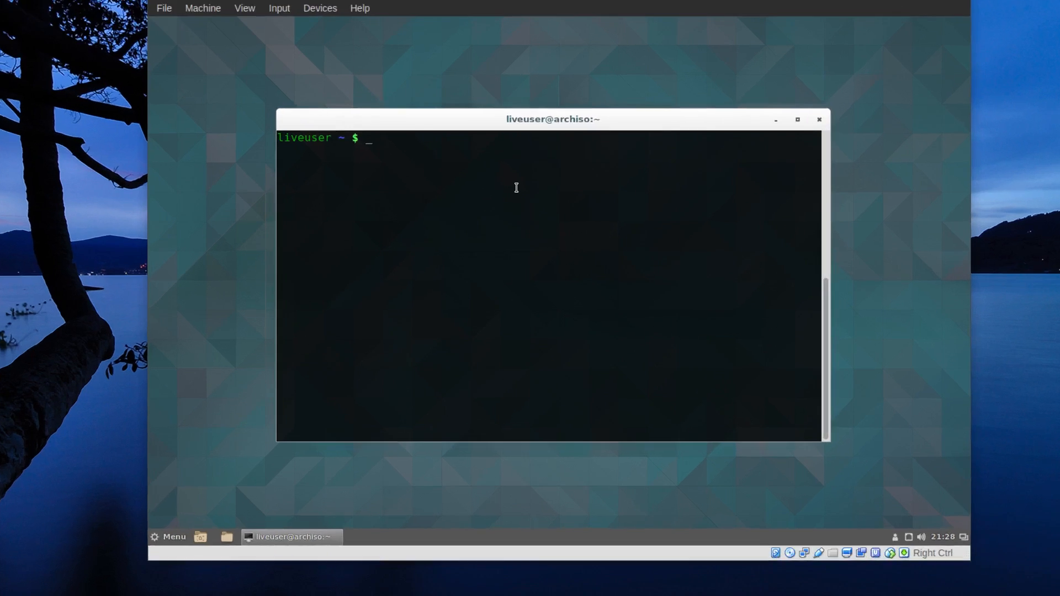
text(speaker-test)
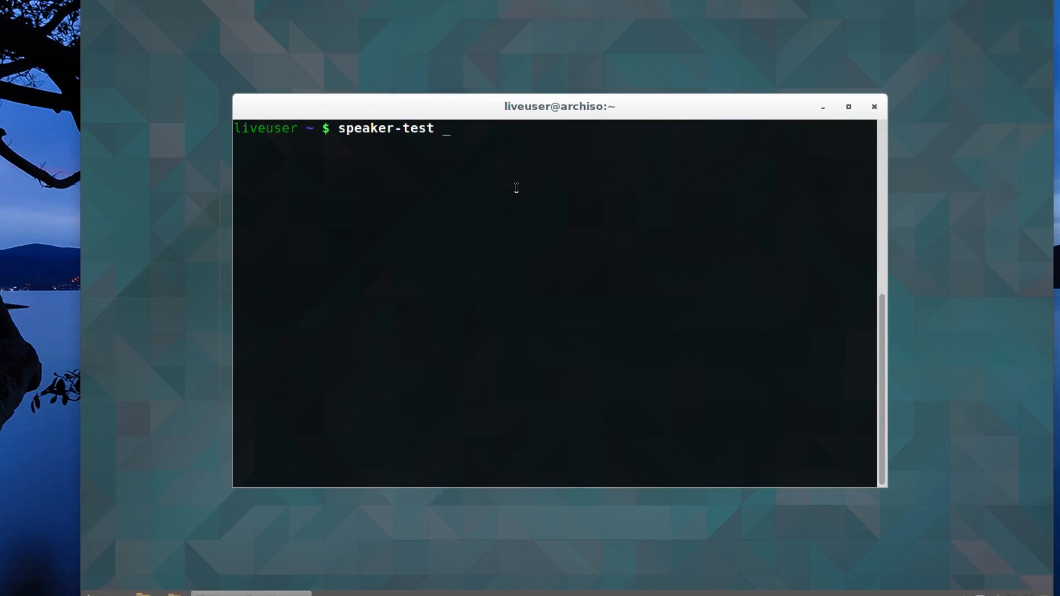
text(-)
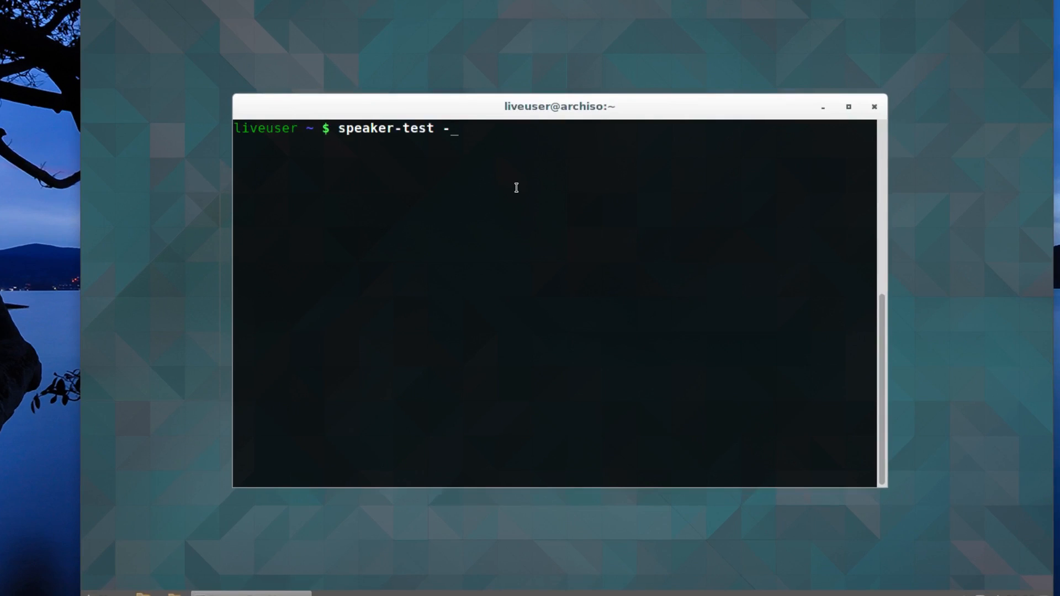
text(c2 -t wav)
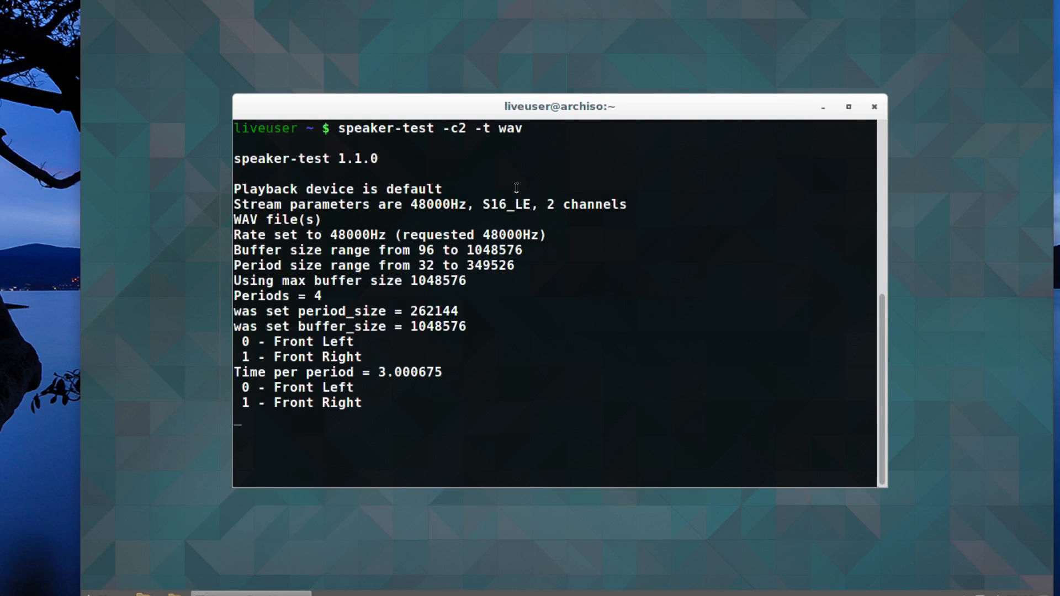
key(ctrl+c)
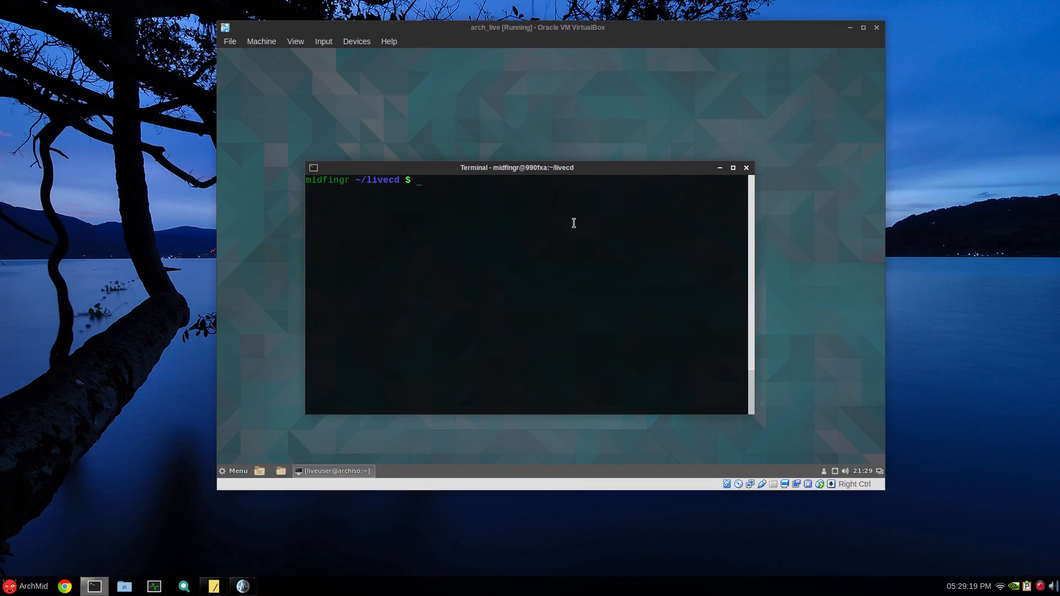
Open packages.both in Leafpad with sudo.
text(sudo leafpad)
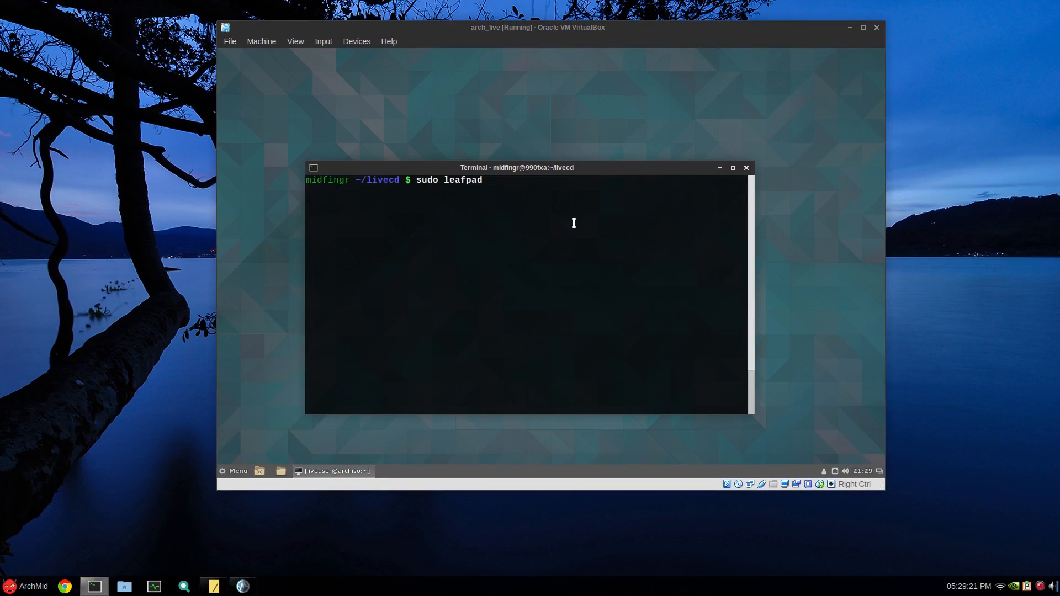
text(p)
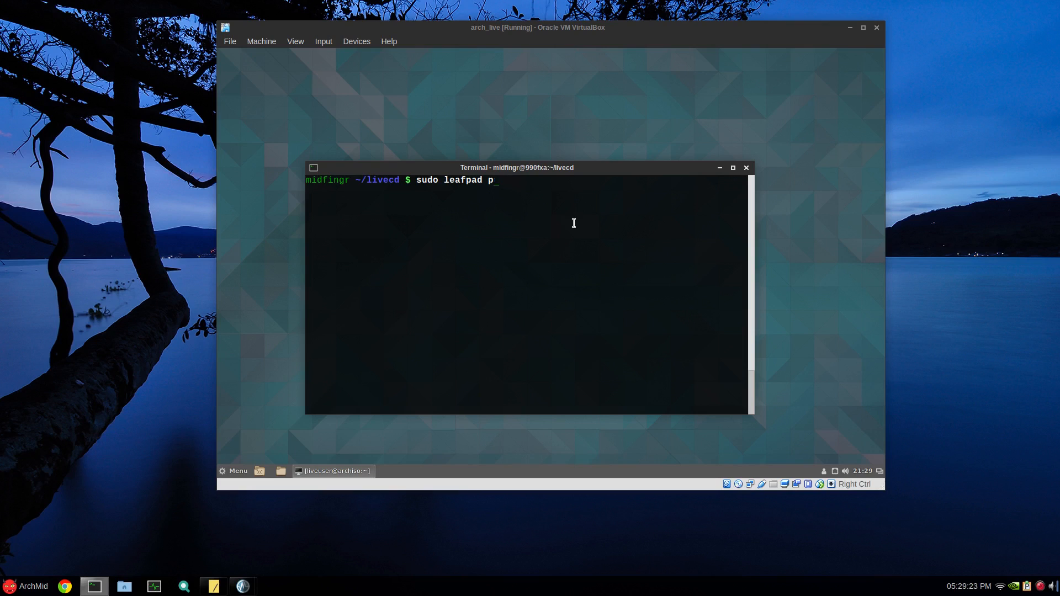
text(ackages.)
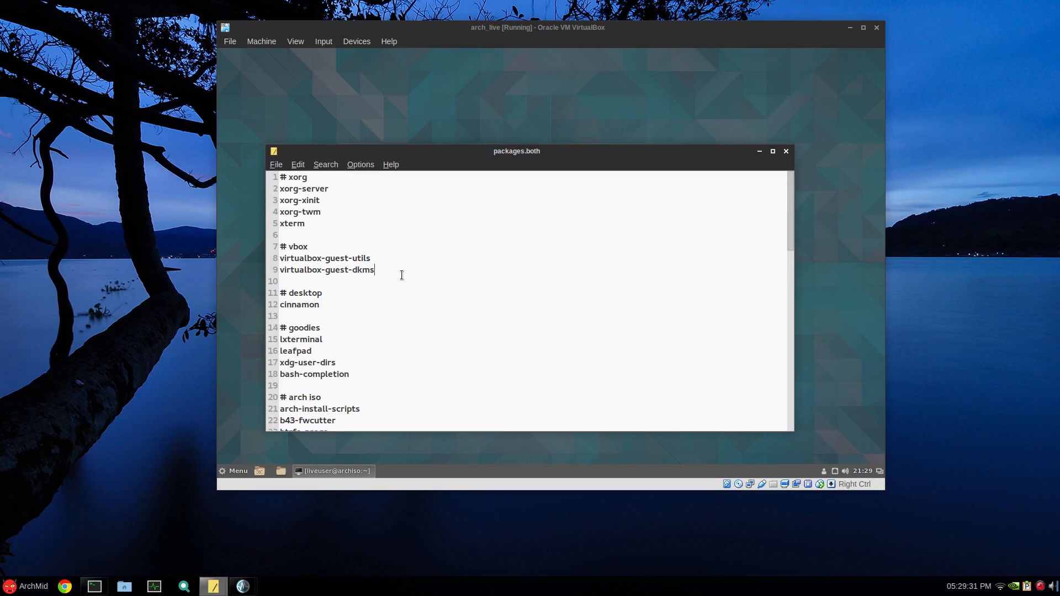
Add an '# audio' section containing alsa-utils to the package list.
text(#)
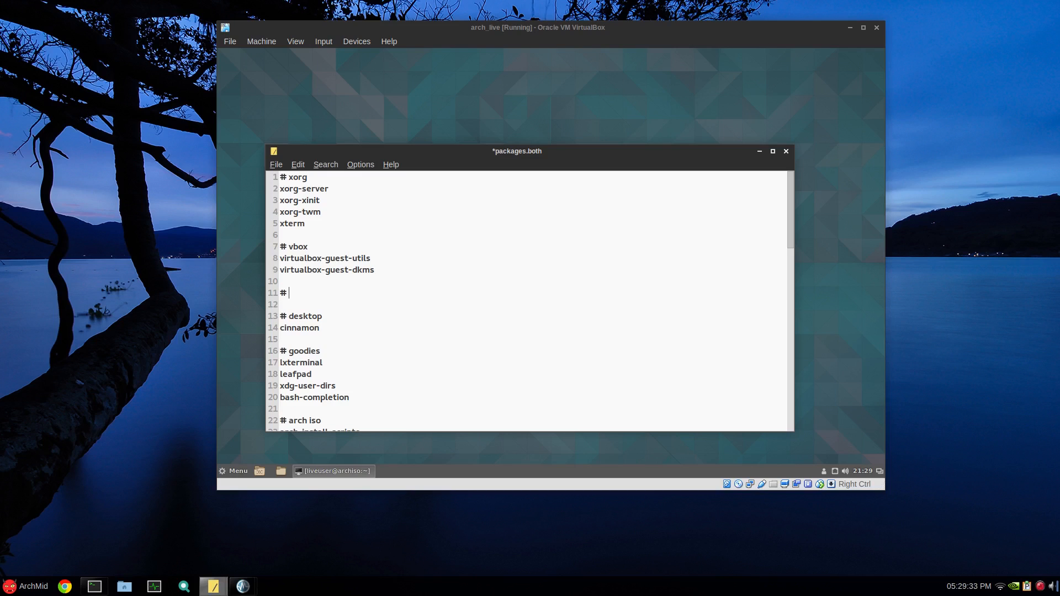
text(audio)
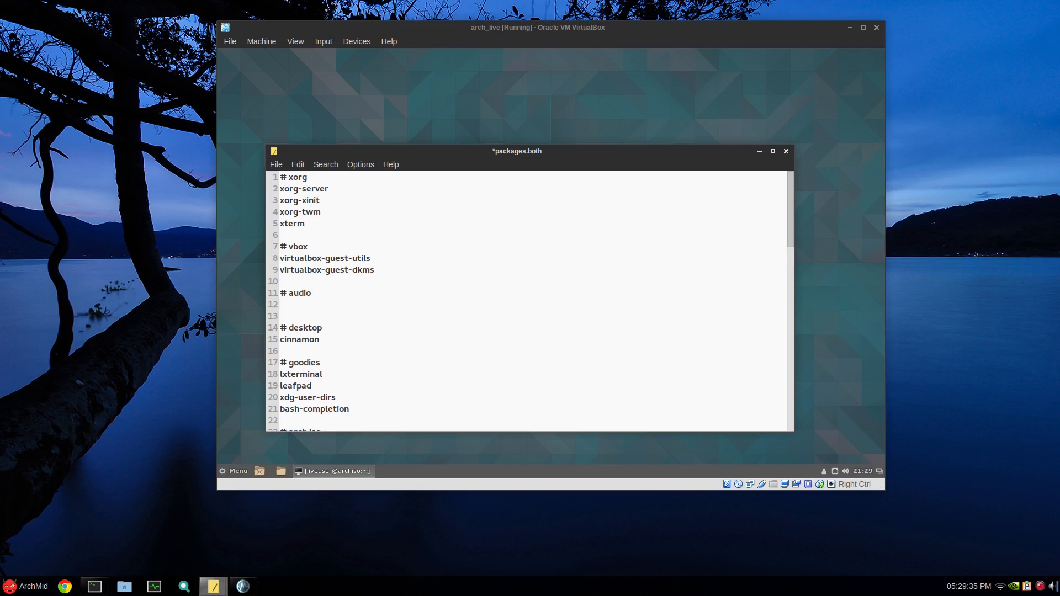
text(alsa-)
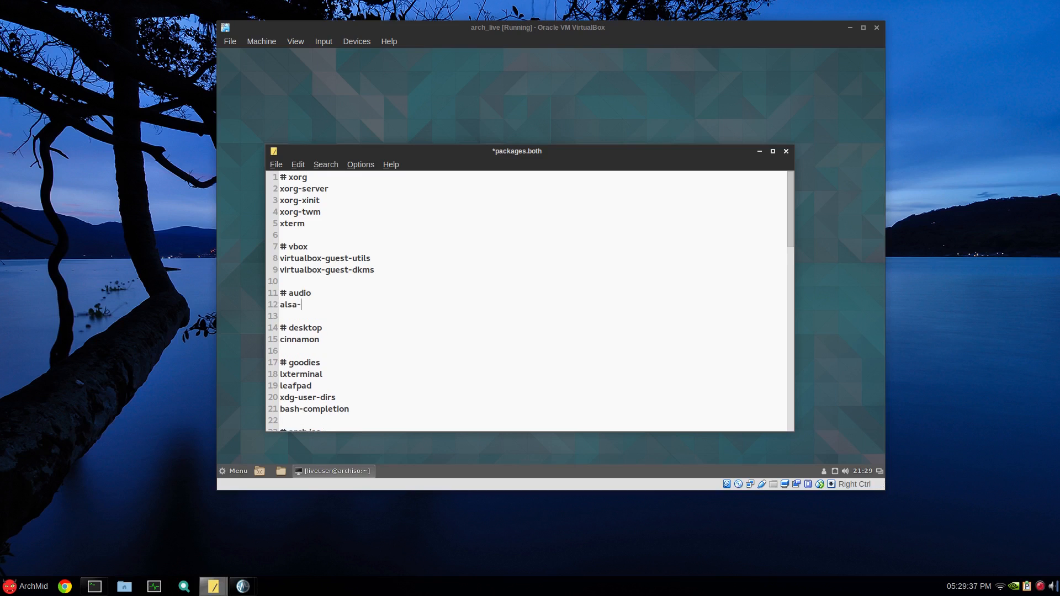
text(utils)
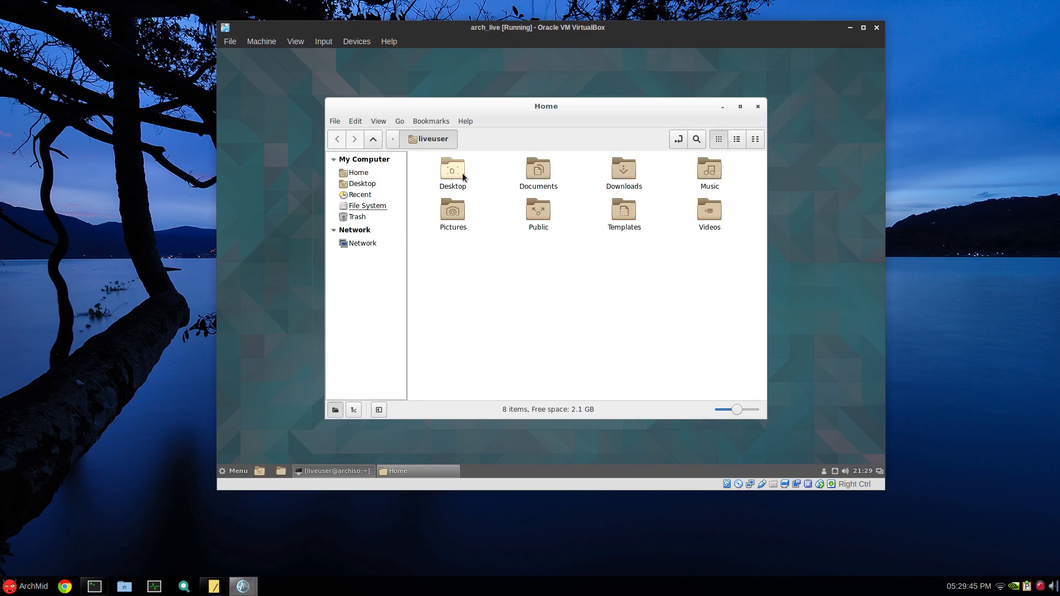
mouse_move(538, 181)
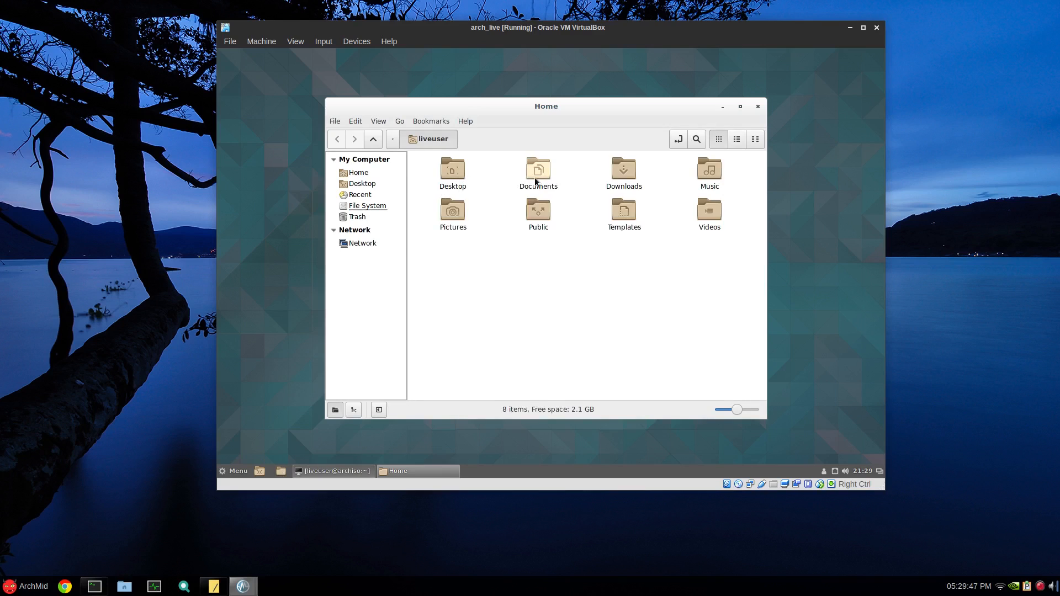
mouse_move(723, 234)
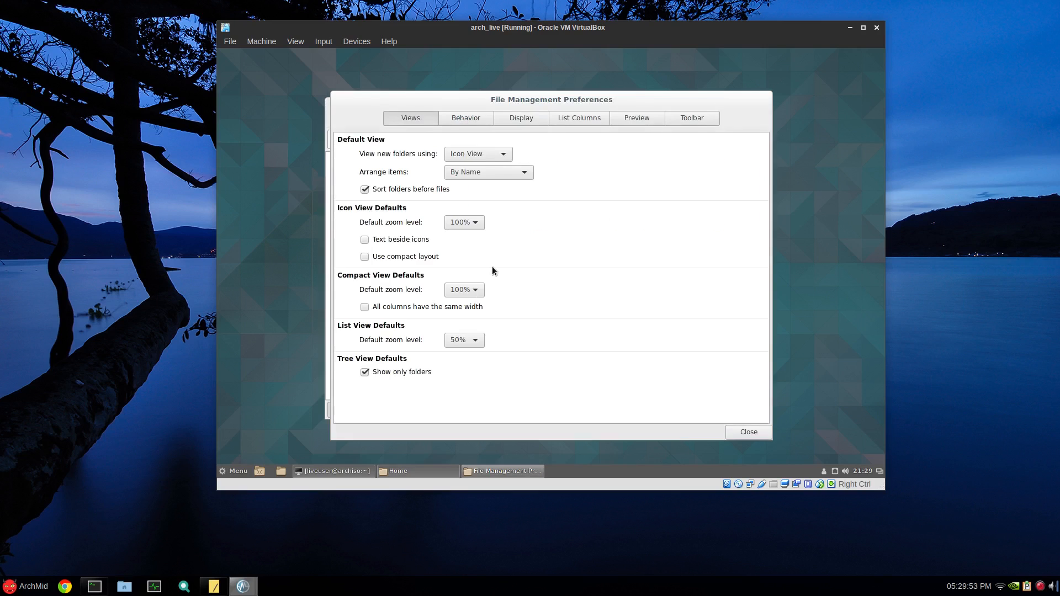
mouse_move(444, 259)
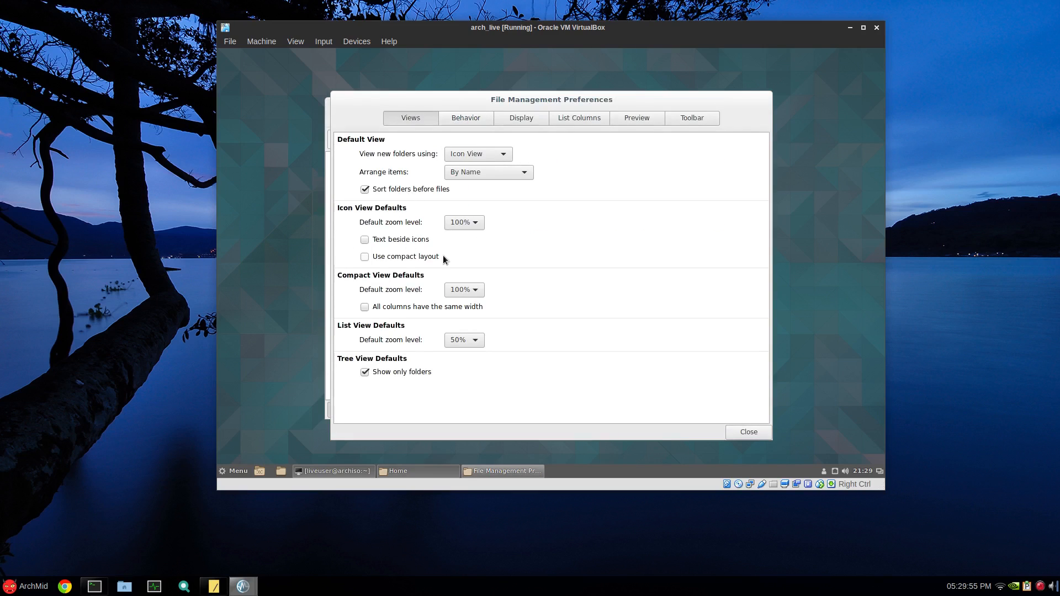
Raise Nemo's thumbnail file size limit to 8 GB, then close preferences and Nemo.
click(466, 118)
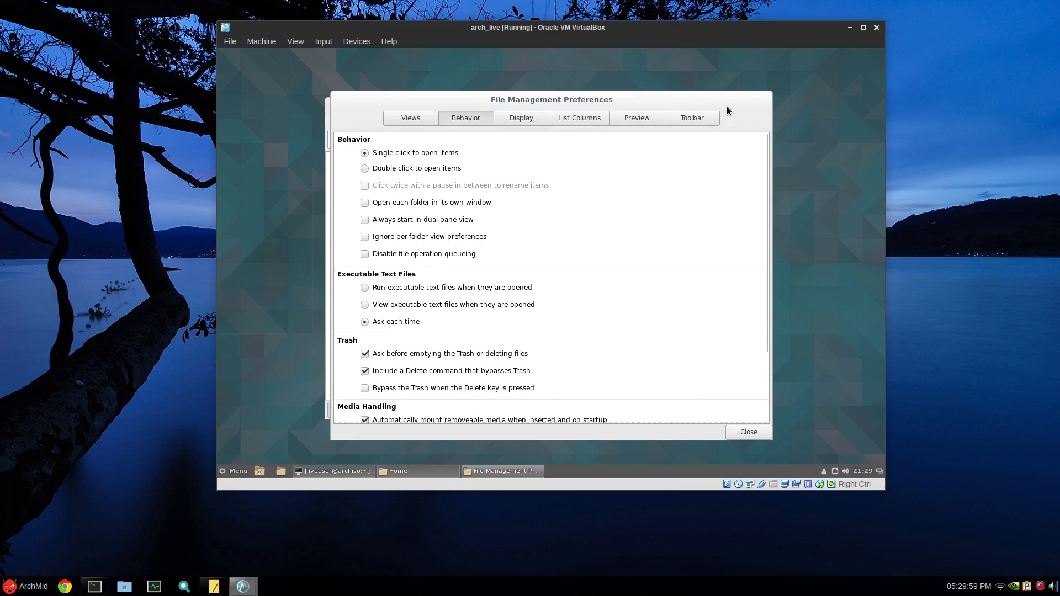
click(636, 118)
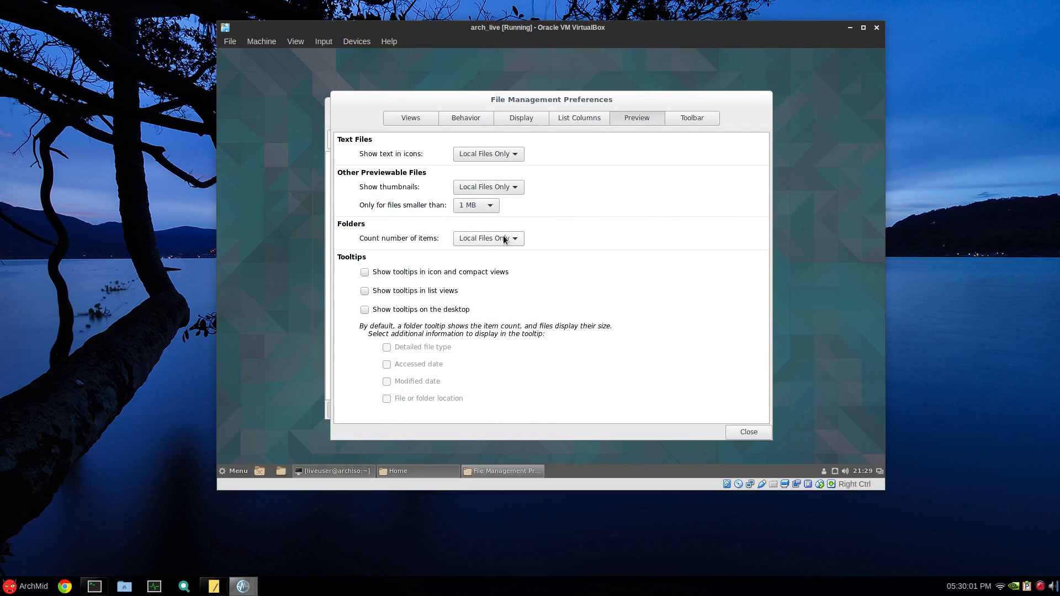
click(488, 205)
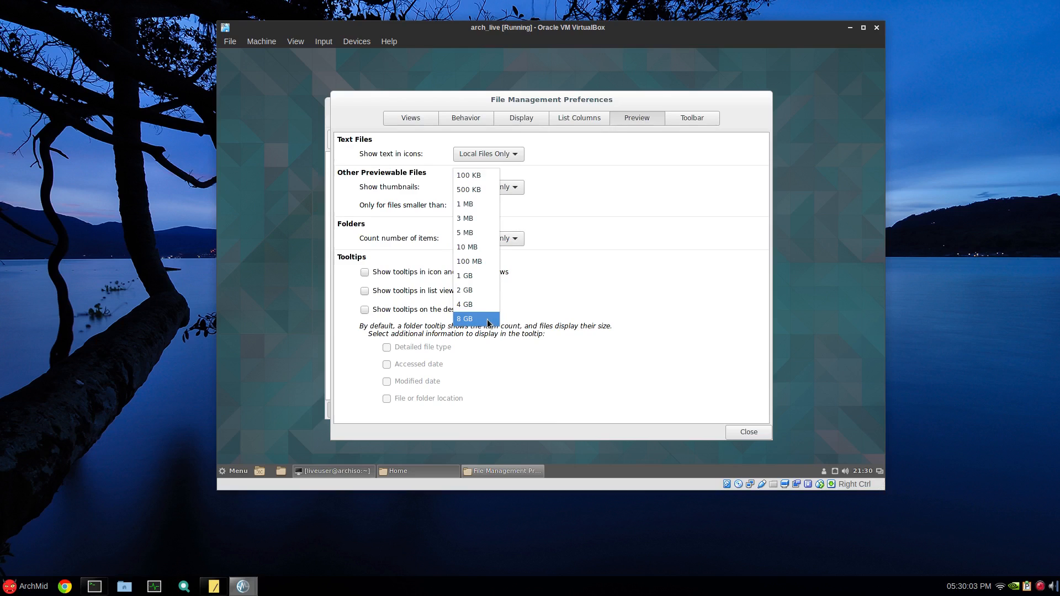
click(464, 318)
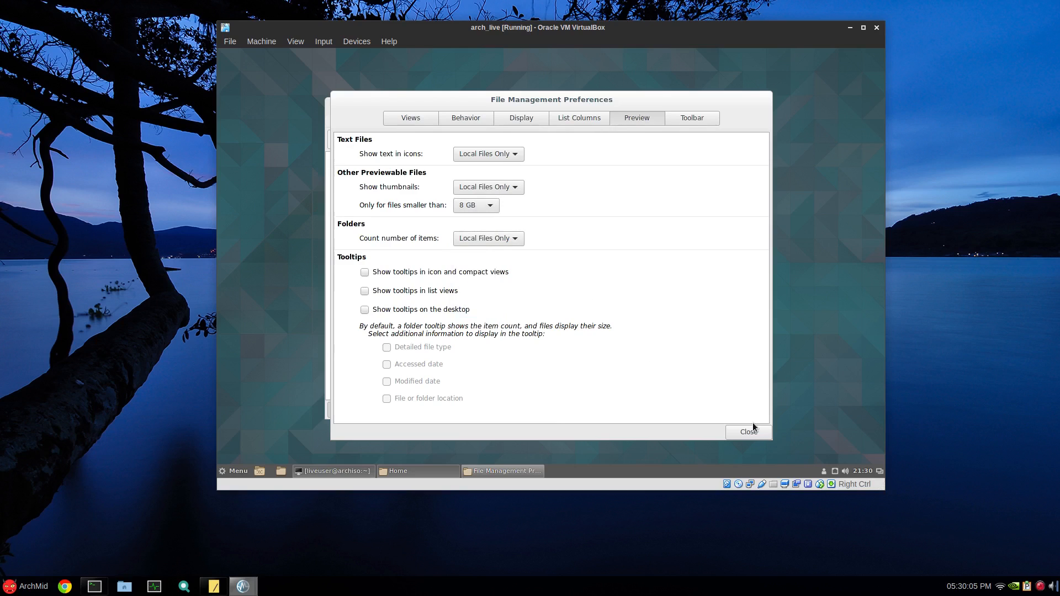
click(749, 431)
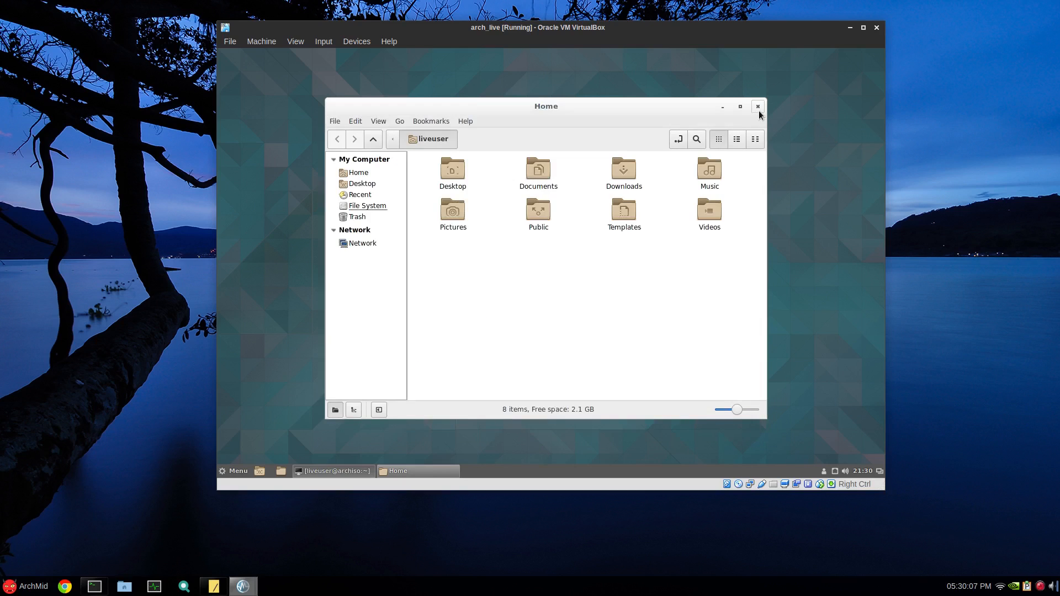
click(233, 472)
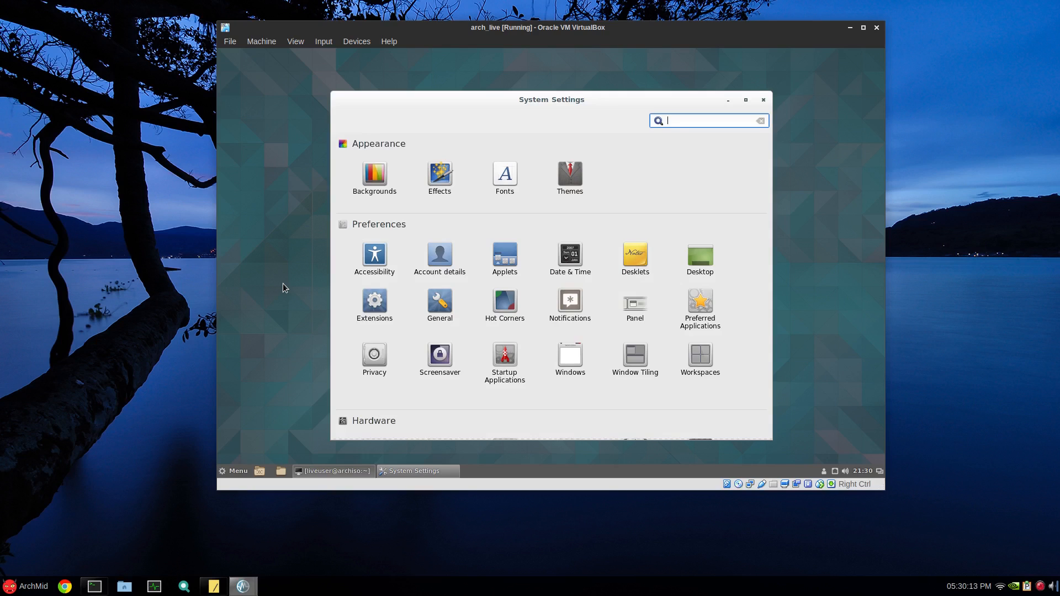
Choose LXTerminal as the preferred terminal application and close the settings.
click(700, 305)
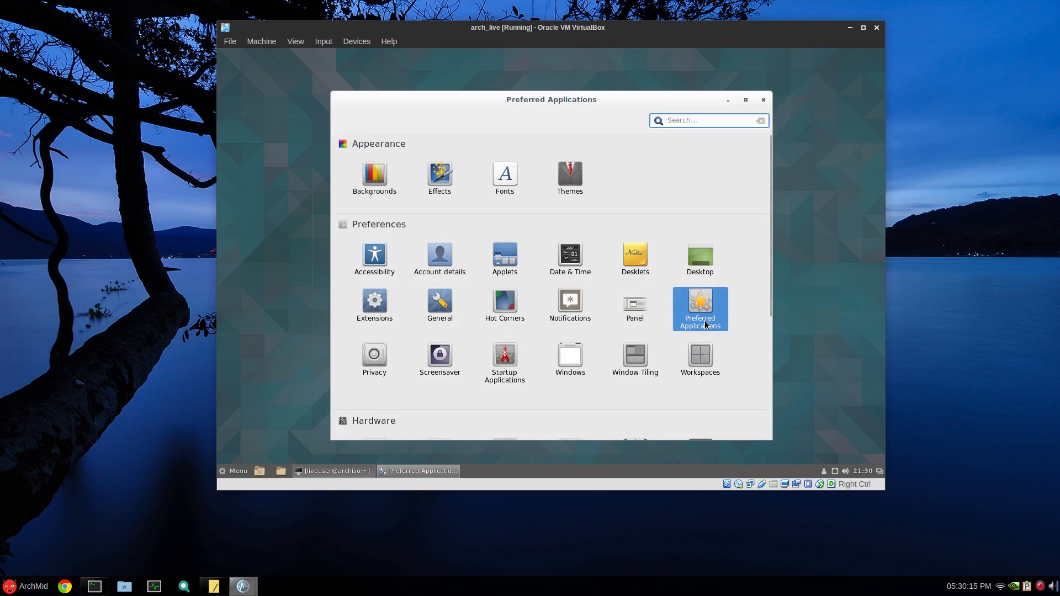
click(700, 309)
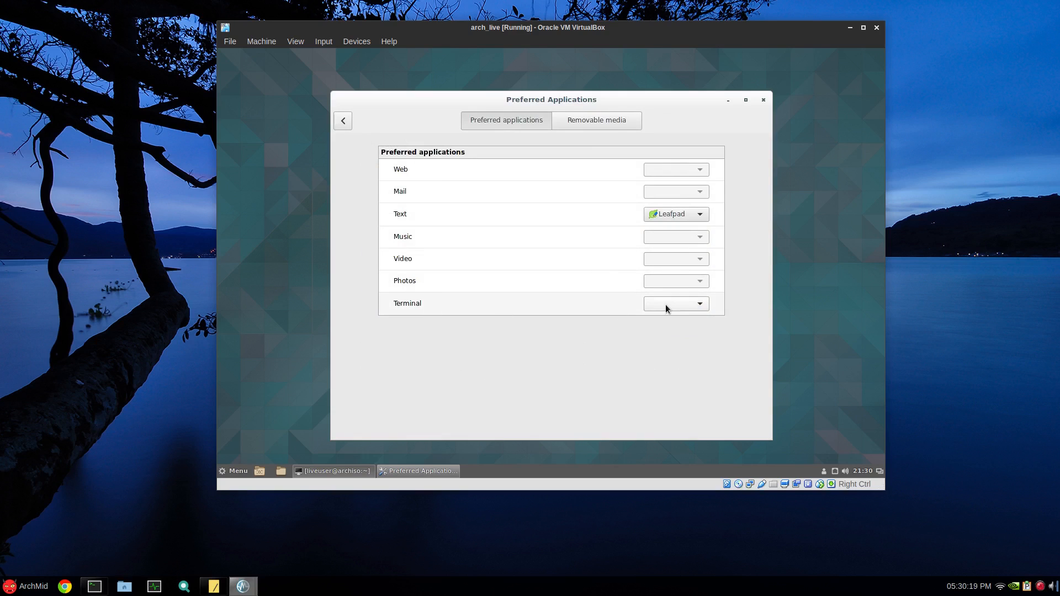
click(676, 304)
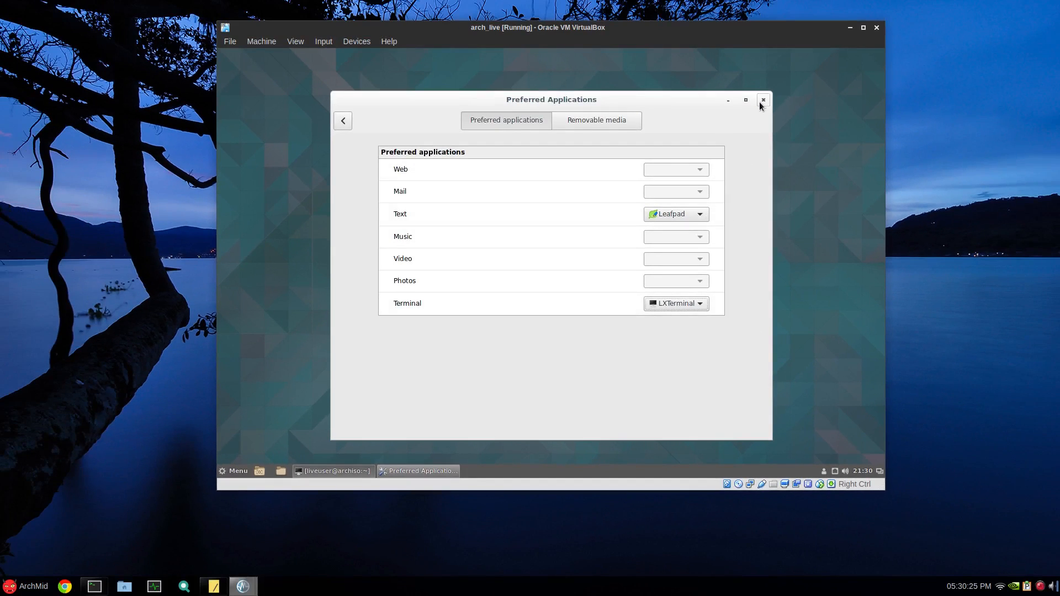
click(763, 100)
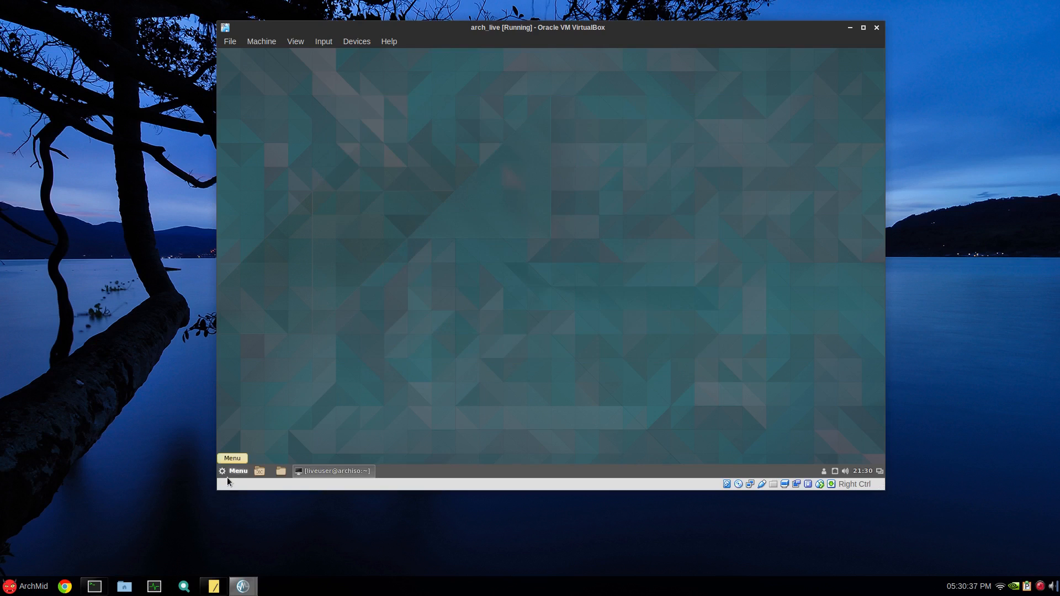
Rebind the Home folder launcher shortcut from Super-e to Alt+H.
click(233, 471)
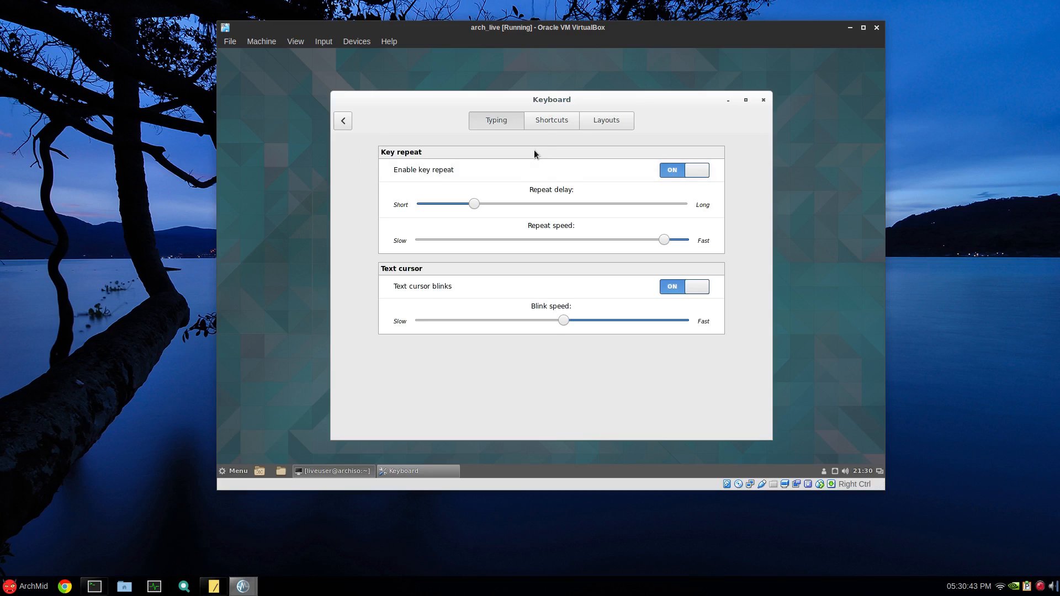
click(552, 121)
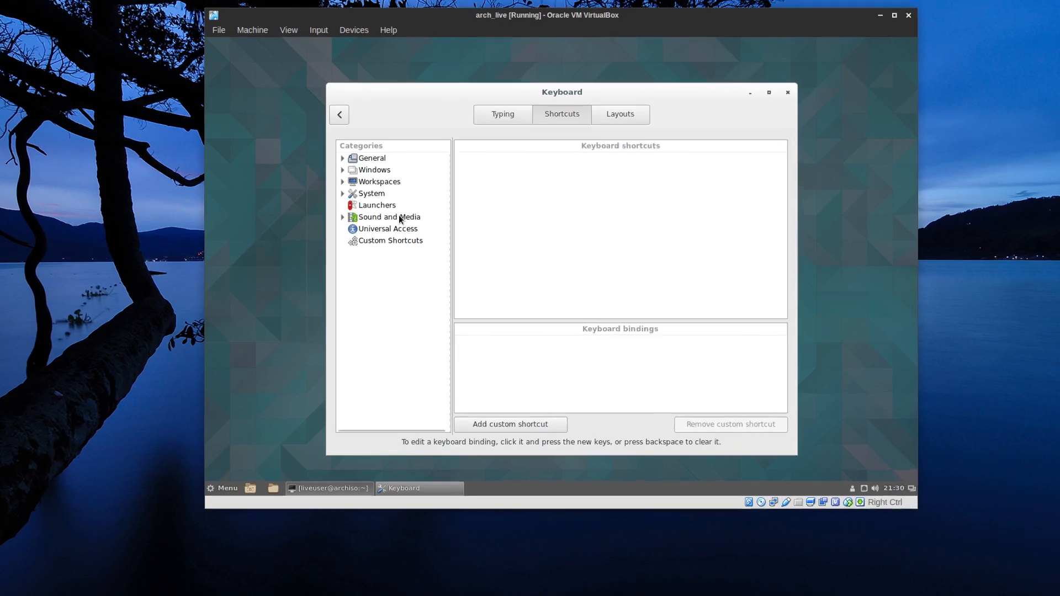
click(377, 204)
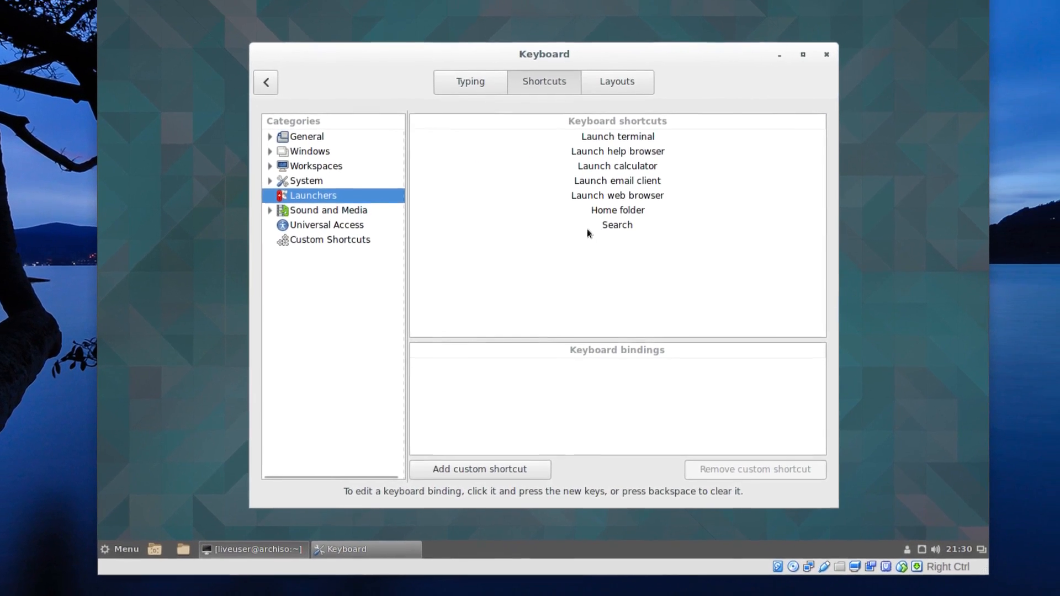
click(618, 210)
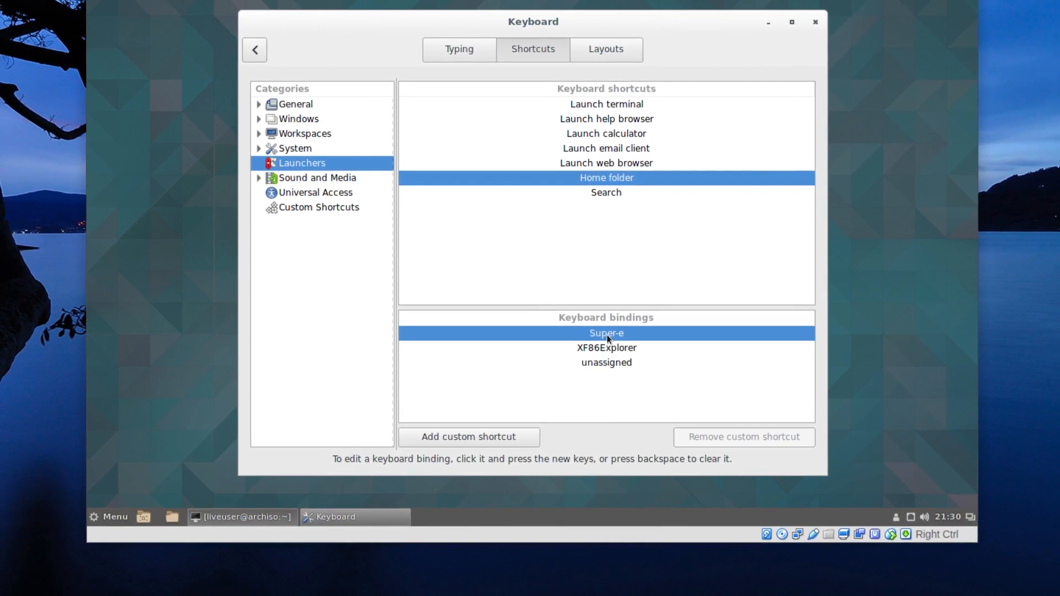
click(606, 333)
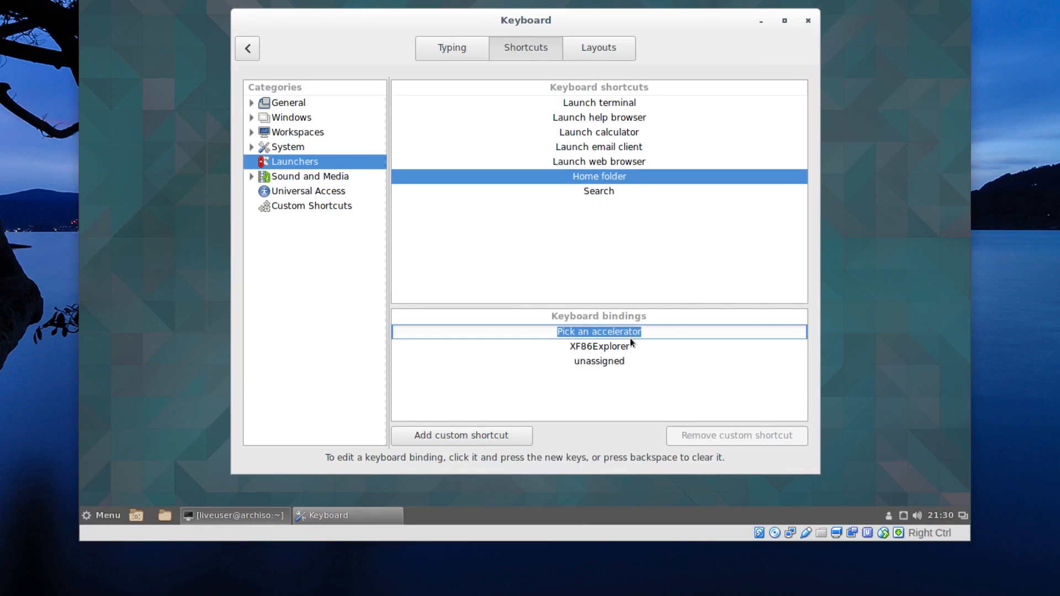
key(Alt+h)
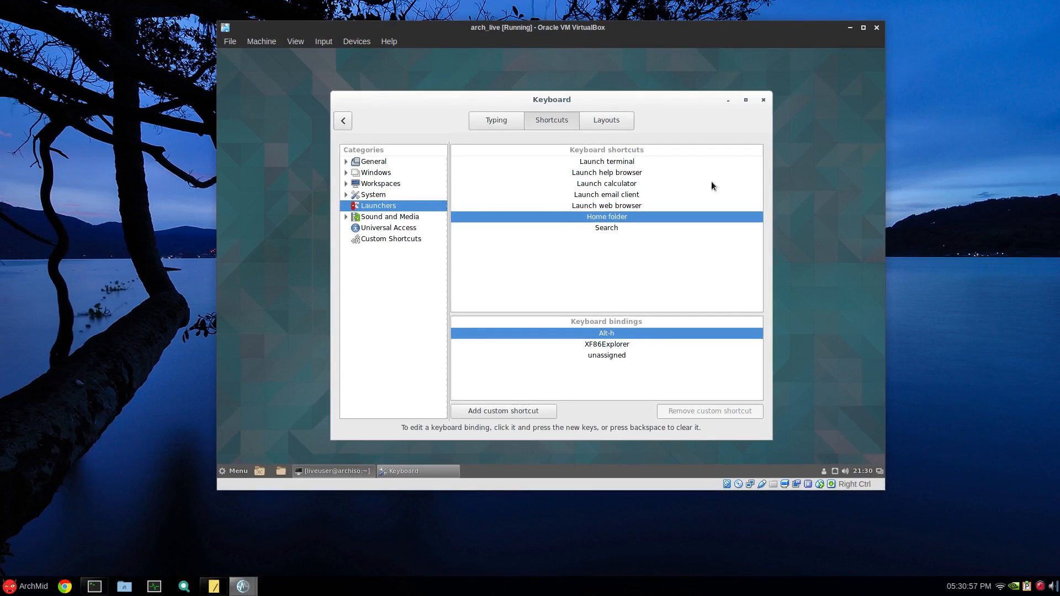
click(763, 100)
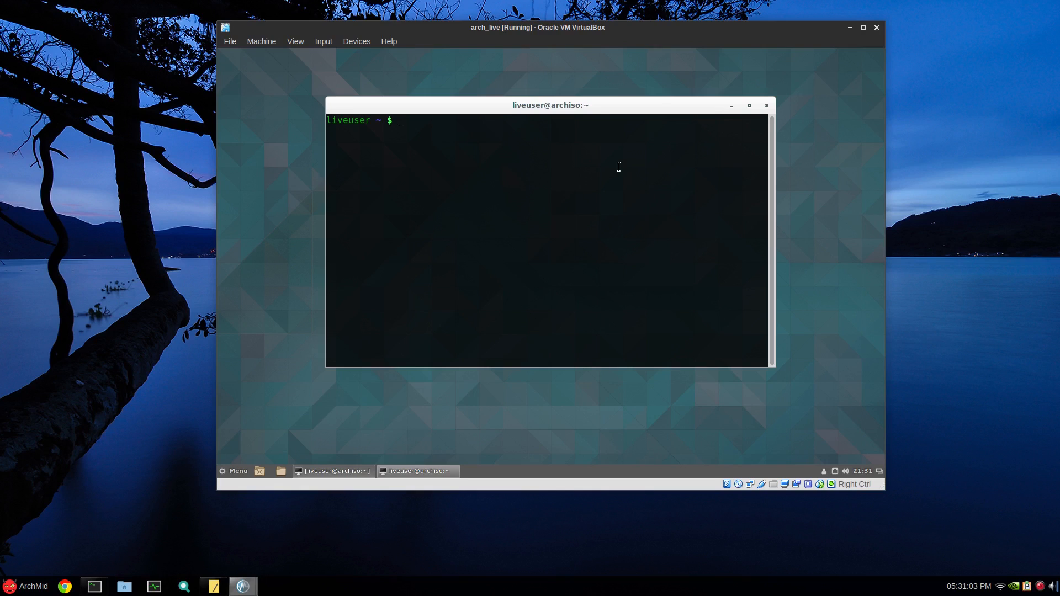
mouse_move(603, 191)
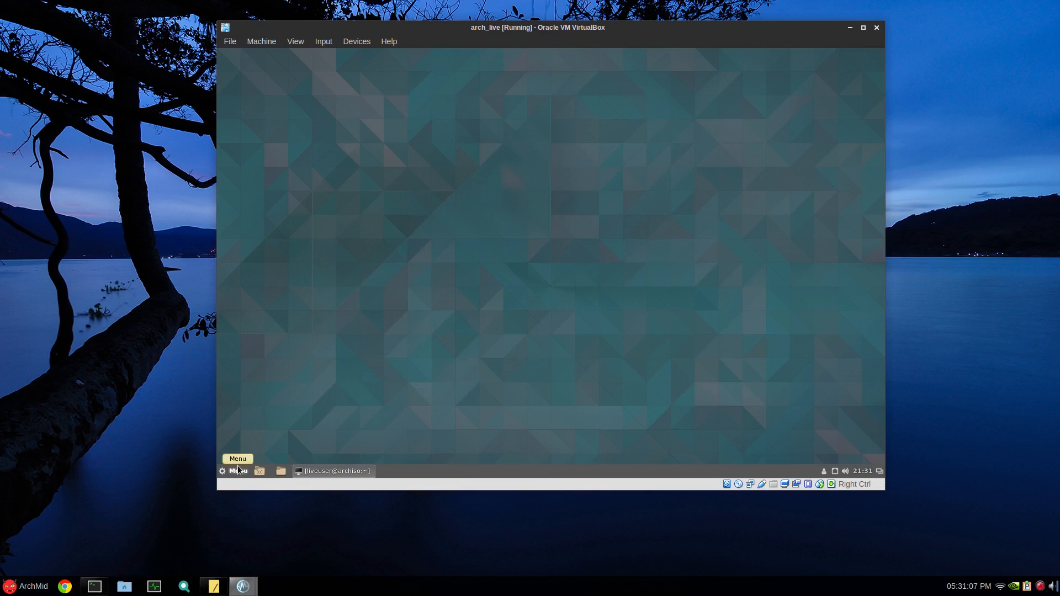
click(233, 471)
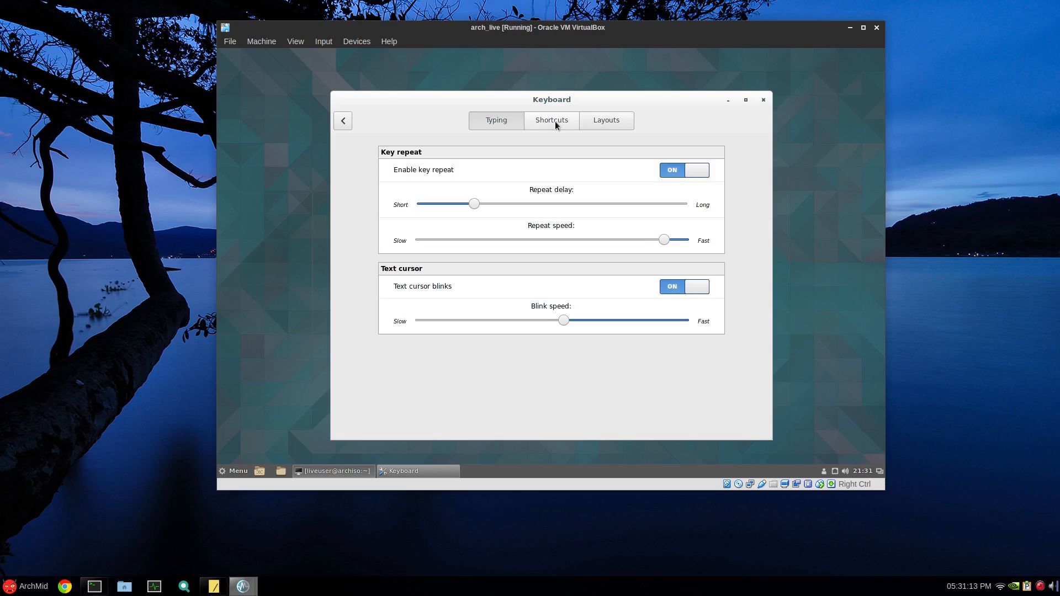
Create a custom 'Text' shortcut running leafpad, bound to Ctrl-Alt-N.
click(552, 120)
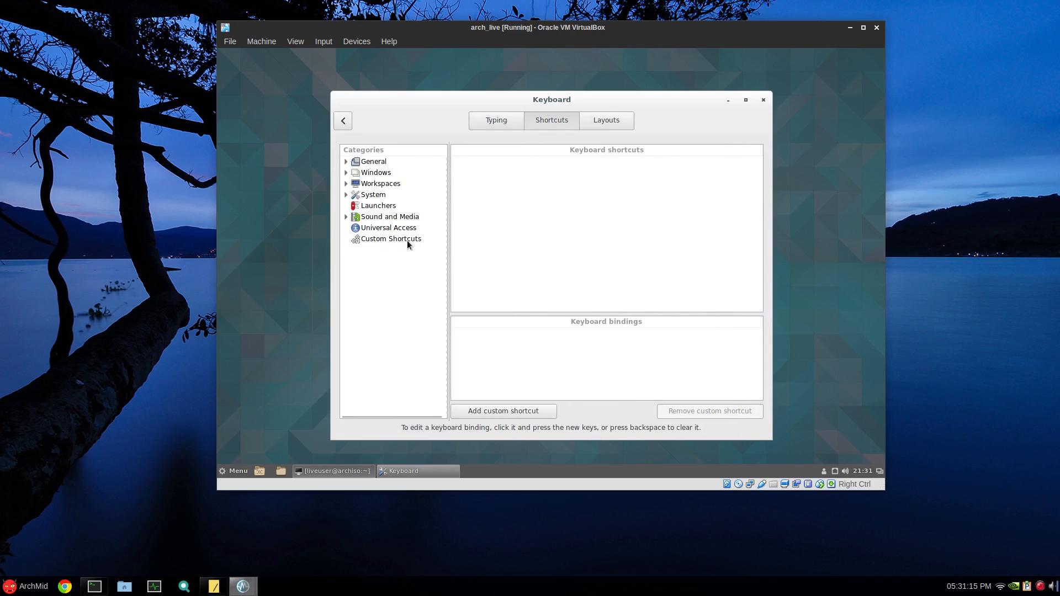
click(391, 239)
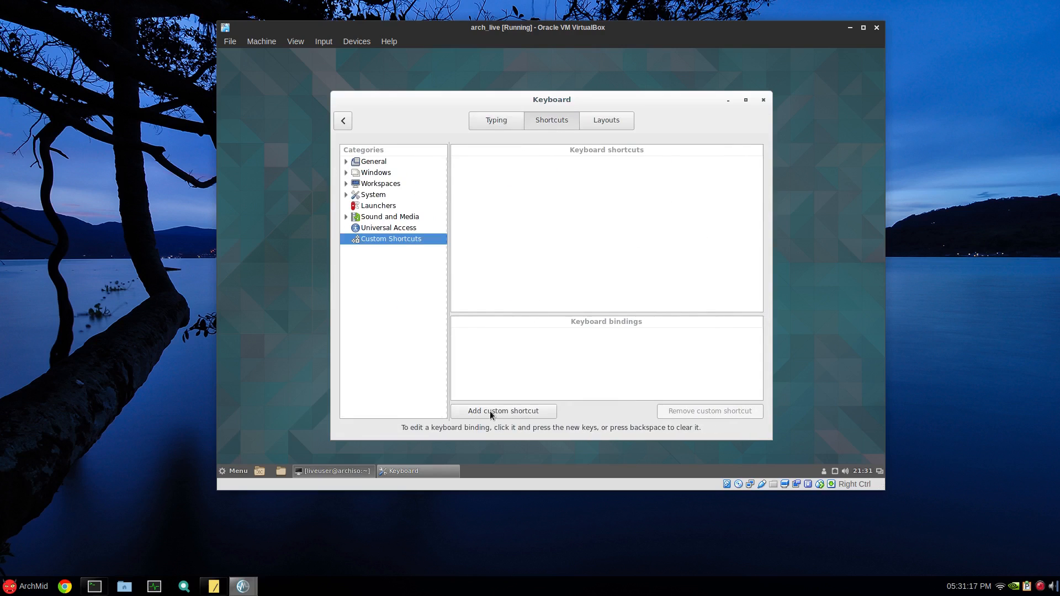
click(504, 412)
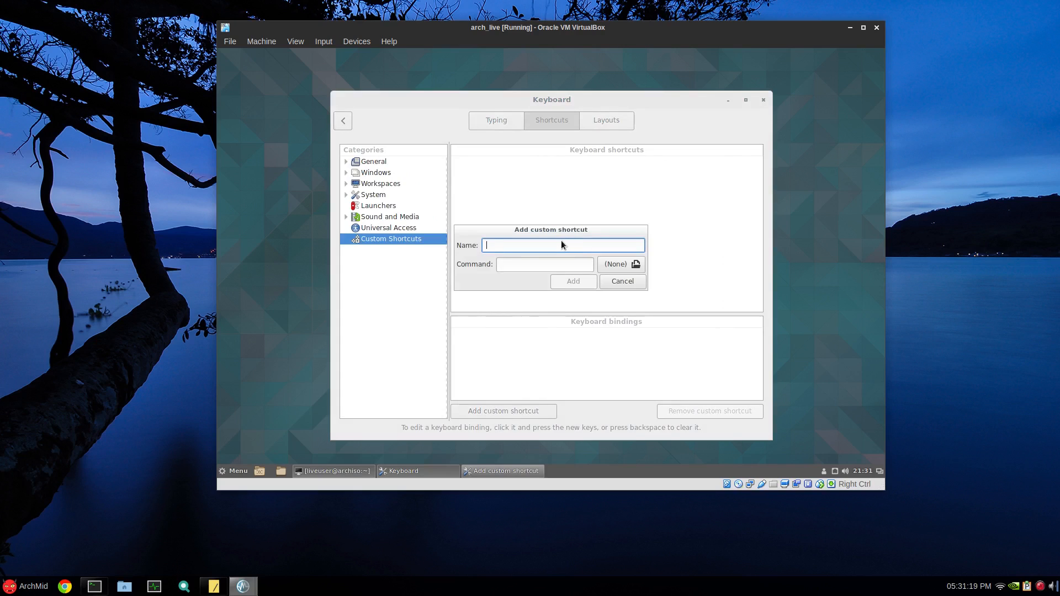
text(Text)
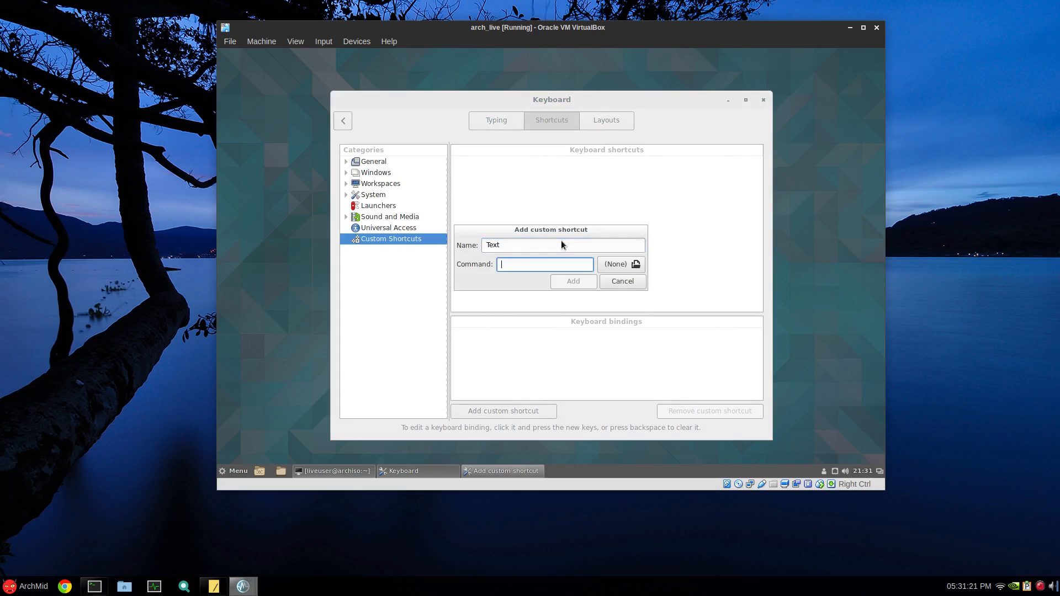
text(leafpad)
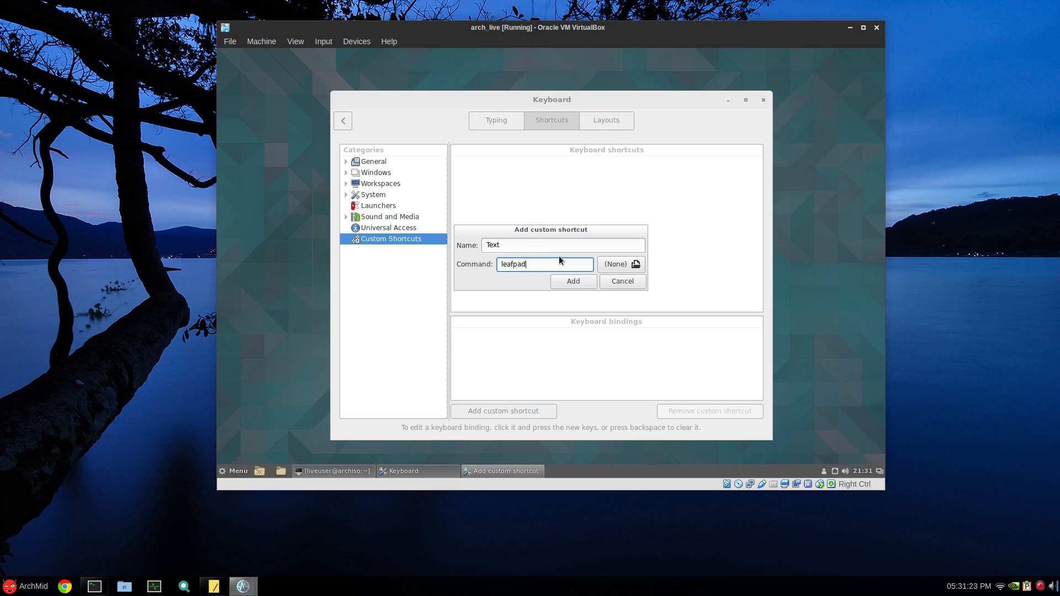
click(573, 282)
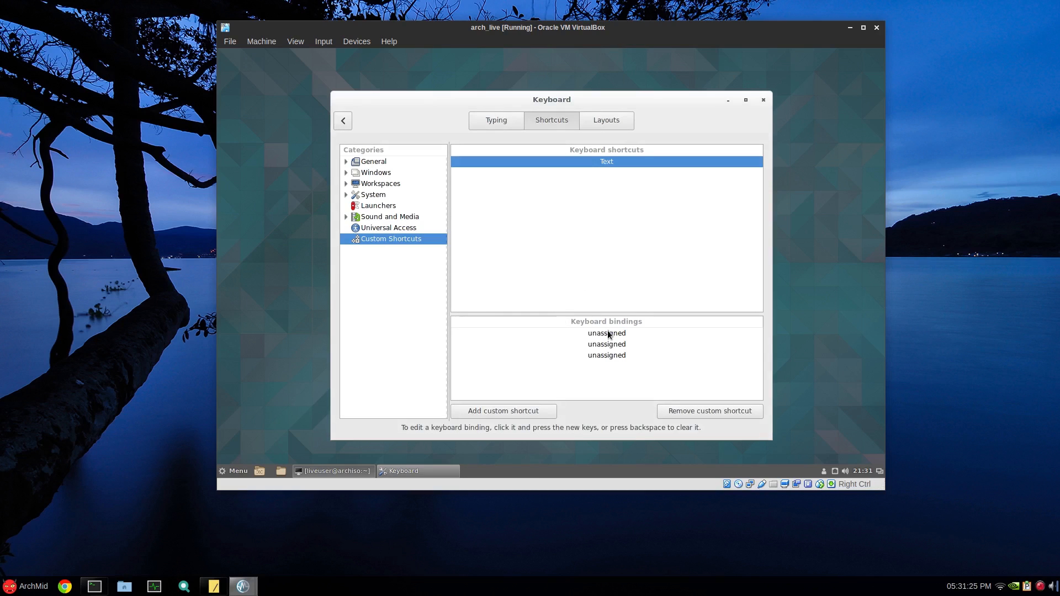
click(607, 333)
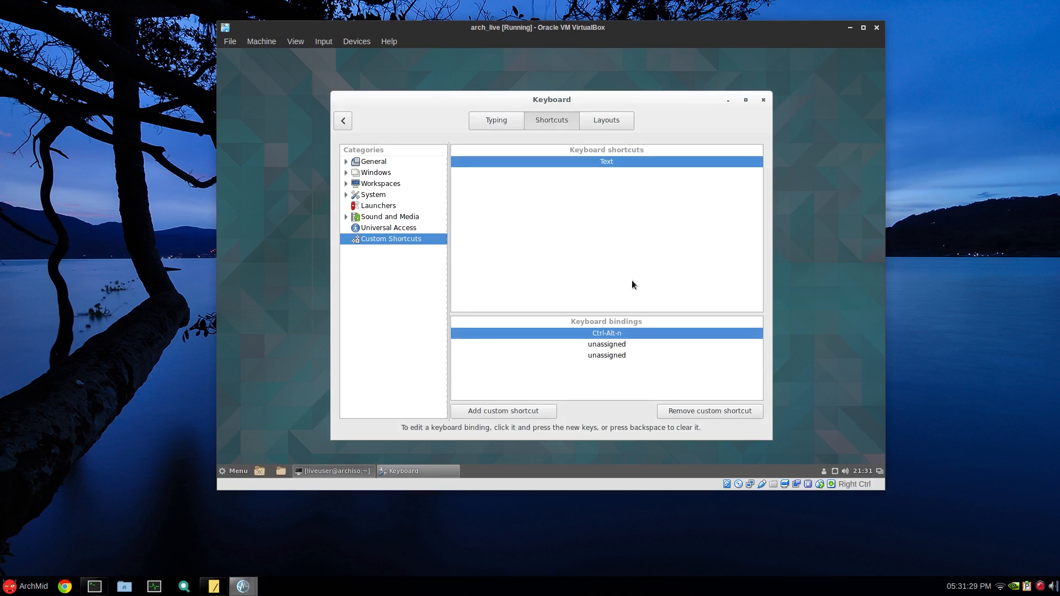
click(763, 100)
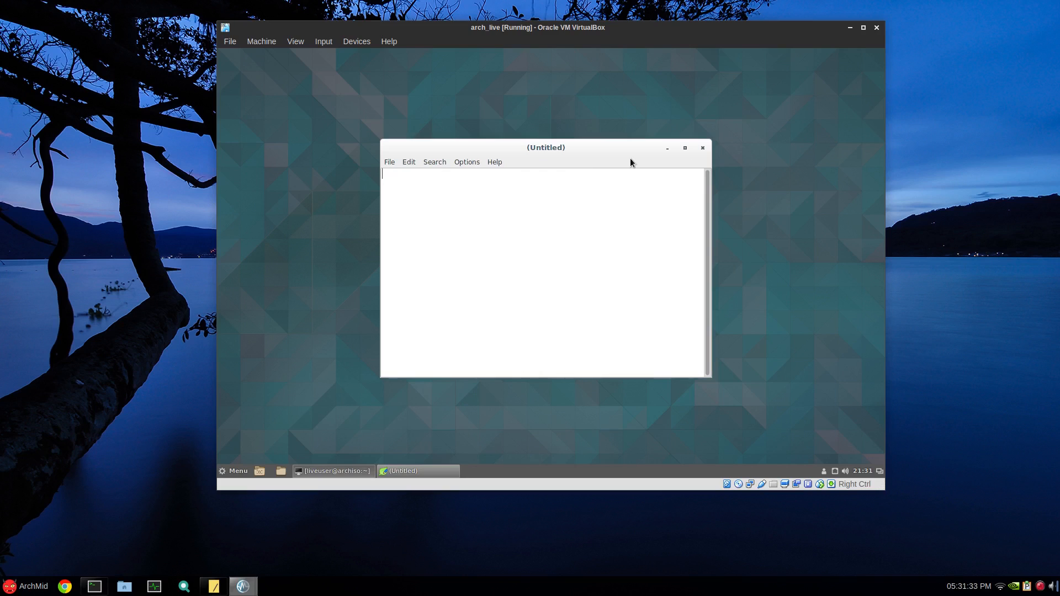
click(702, 148)
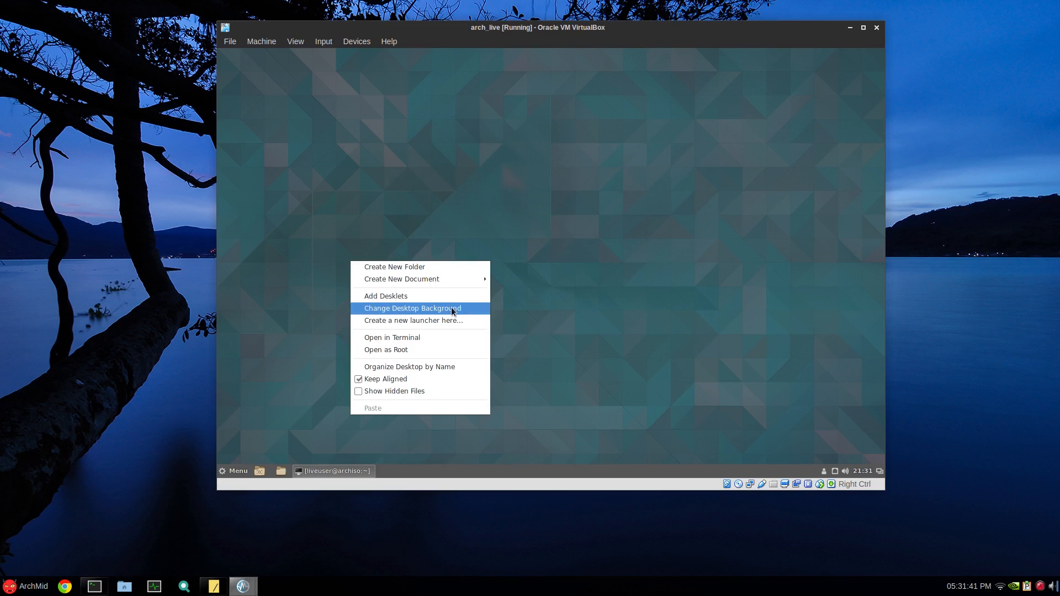
Make the Backgrounds collection a random-order slideshow changing every 5 minutes.
click(413, 309)
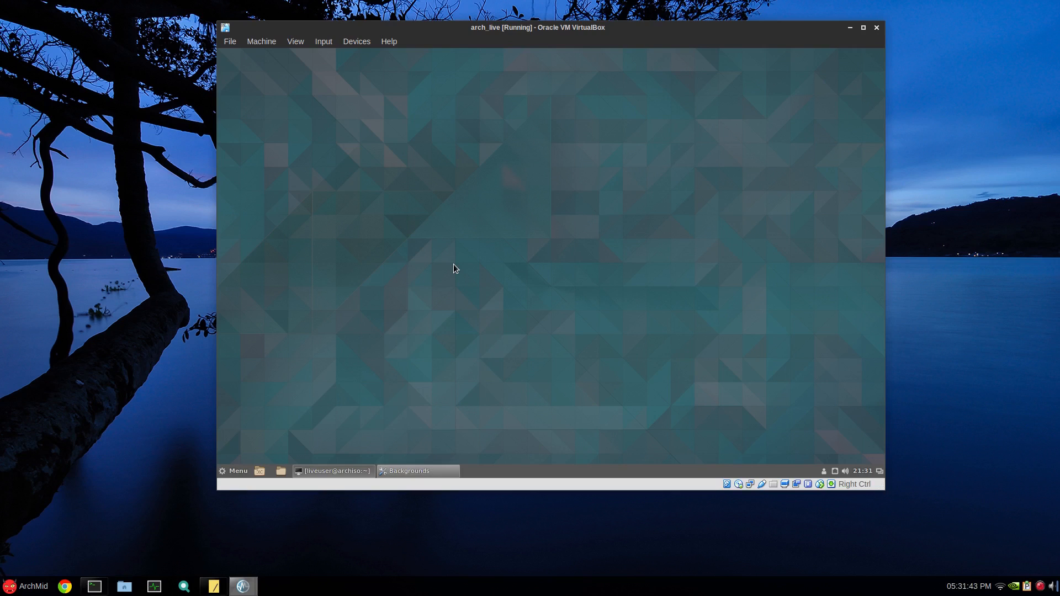
click(409, 471)
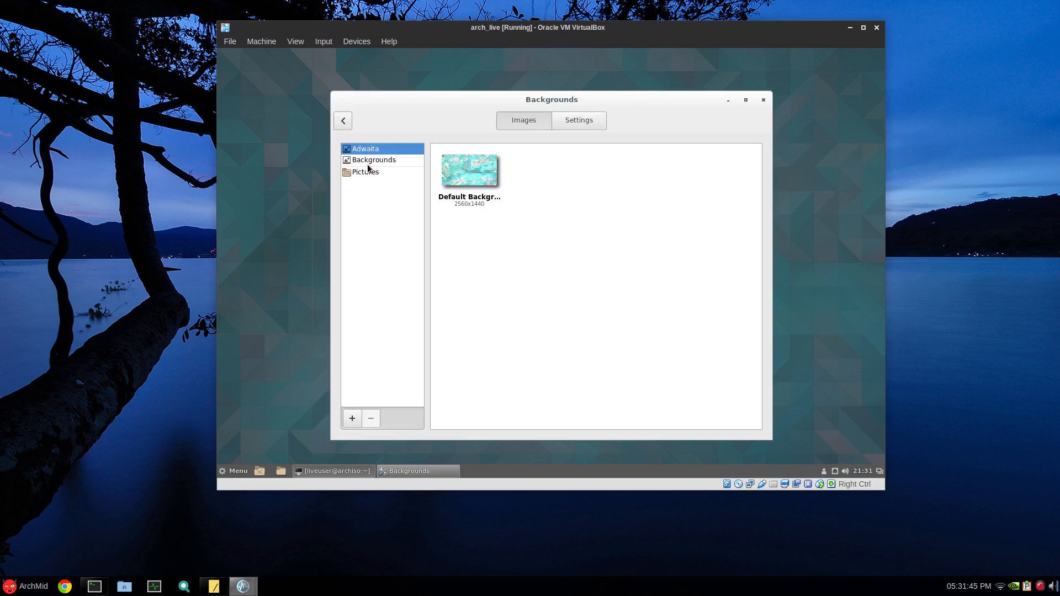
click(374, 160)
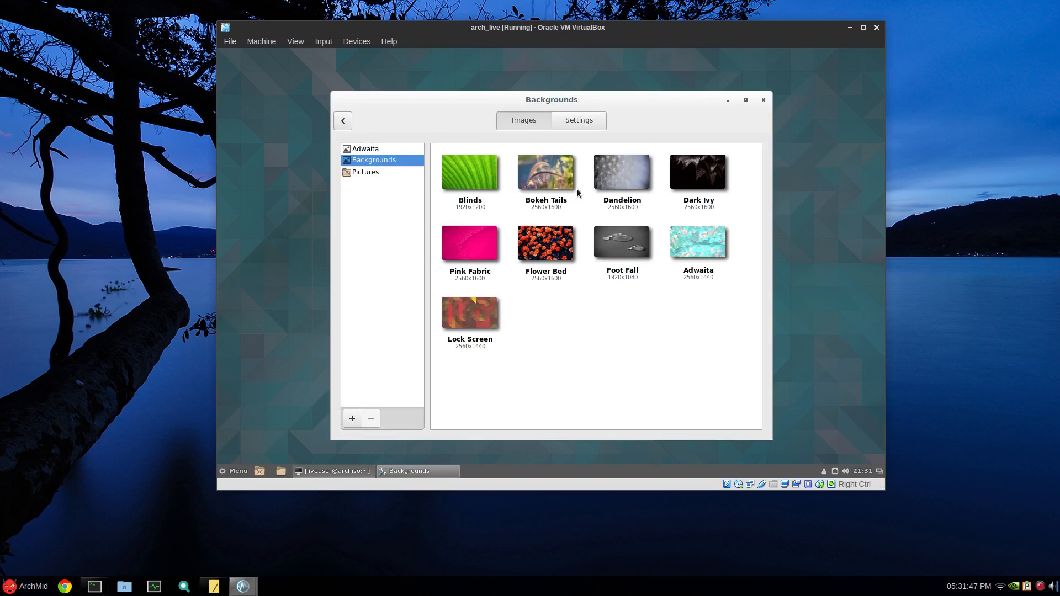
click(579, 120)
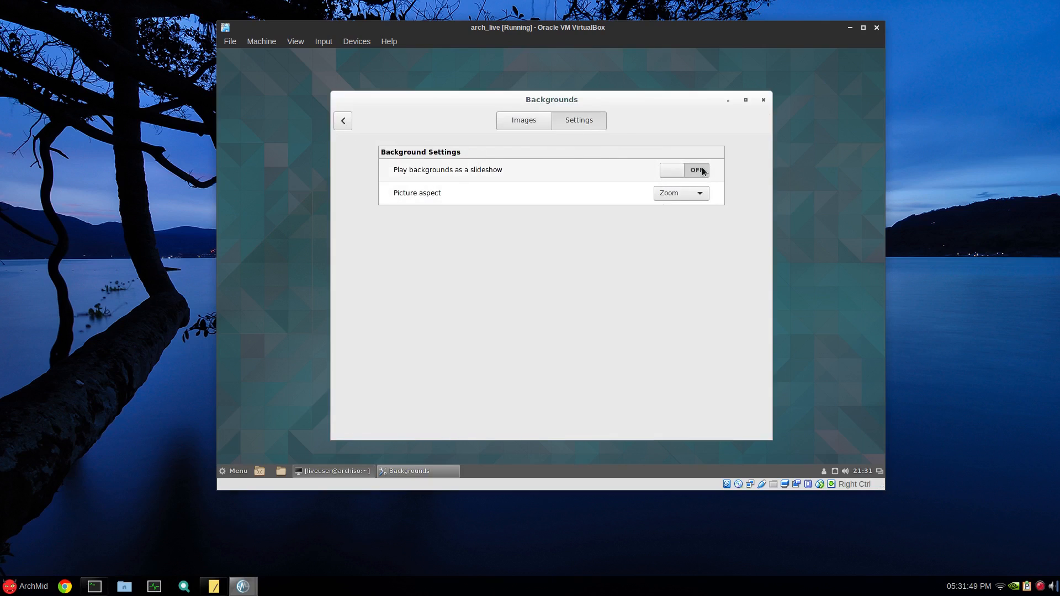
click(683, 169)
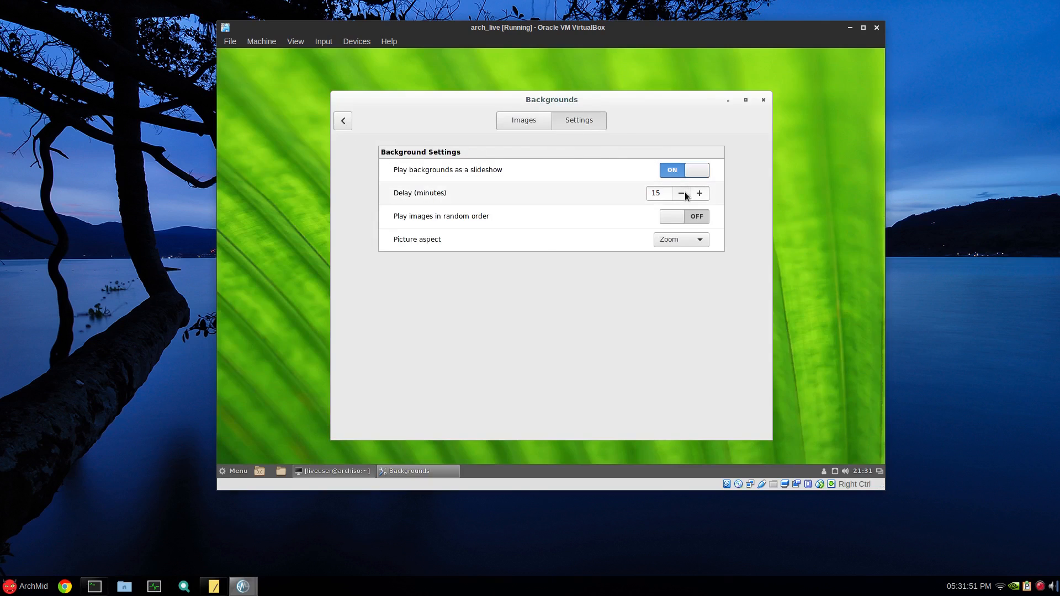
click(681, 193)
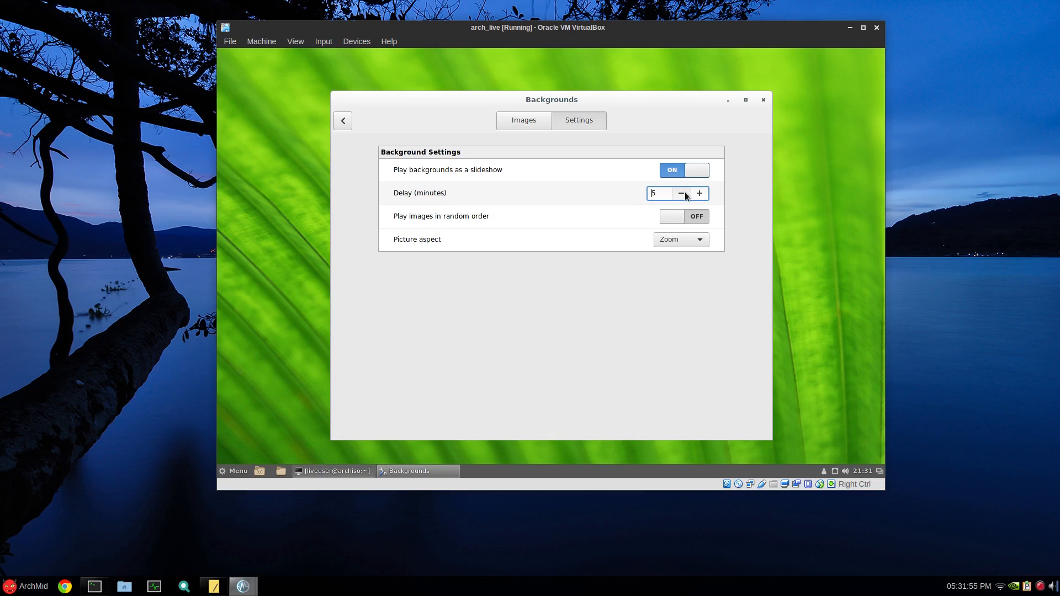
click(684, 216)
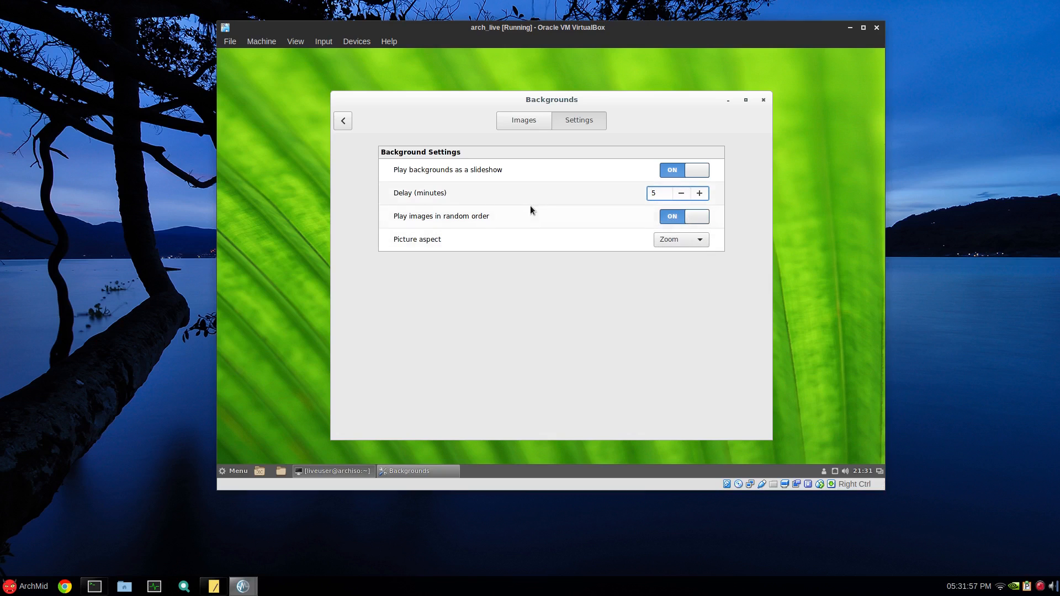
click(523, 121)
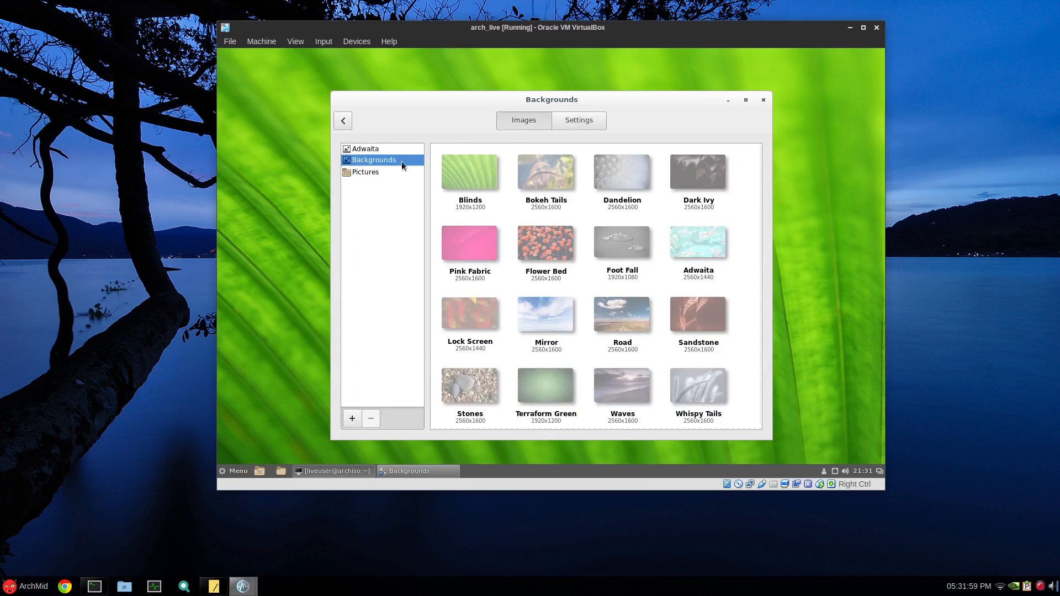
click(365, 172)
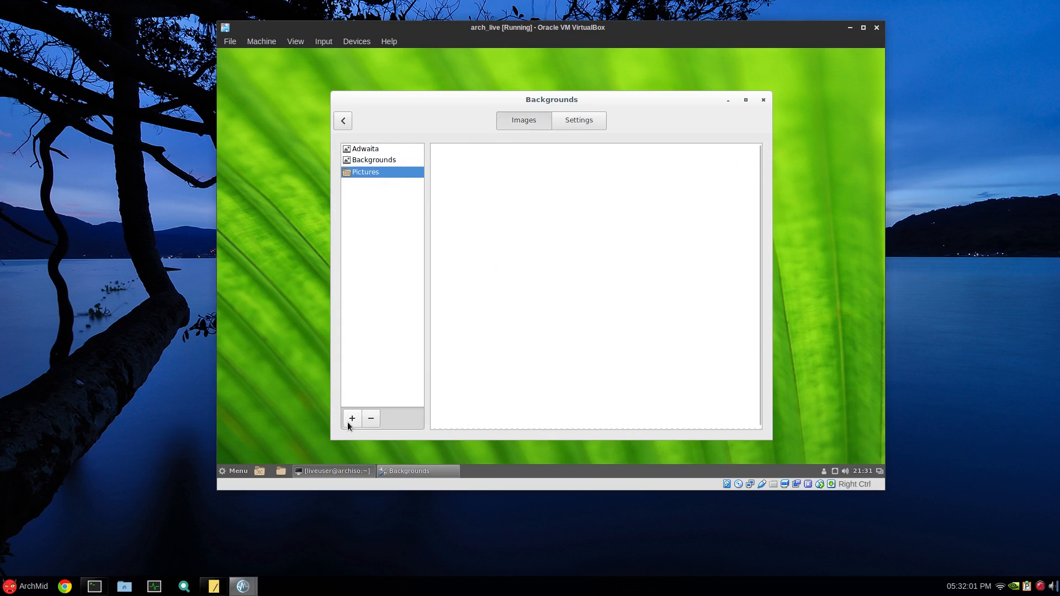
click(763, 100)
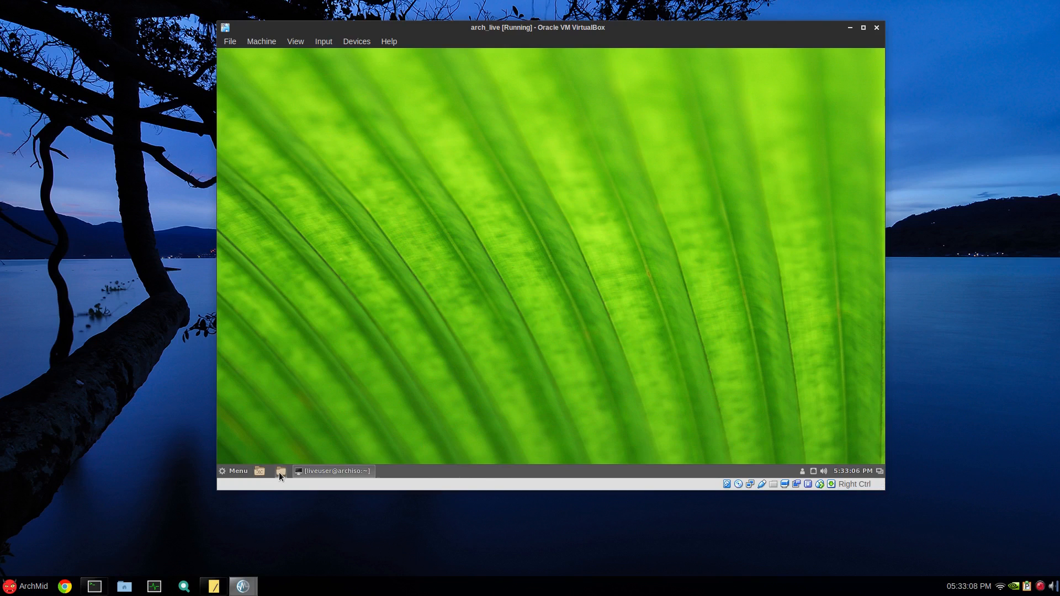
mouse_move(404, 475)
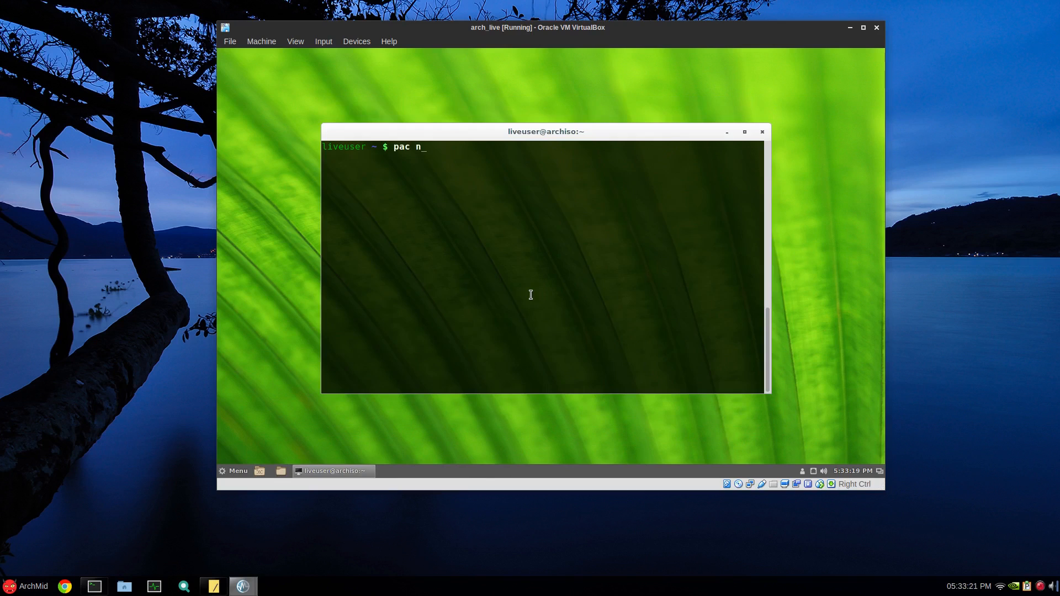
Install numix-themes with pac and copy the faenza-icon-theme package name.
text(umi)
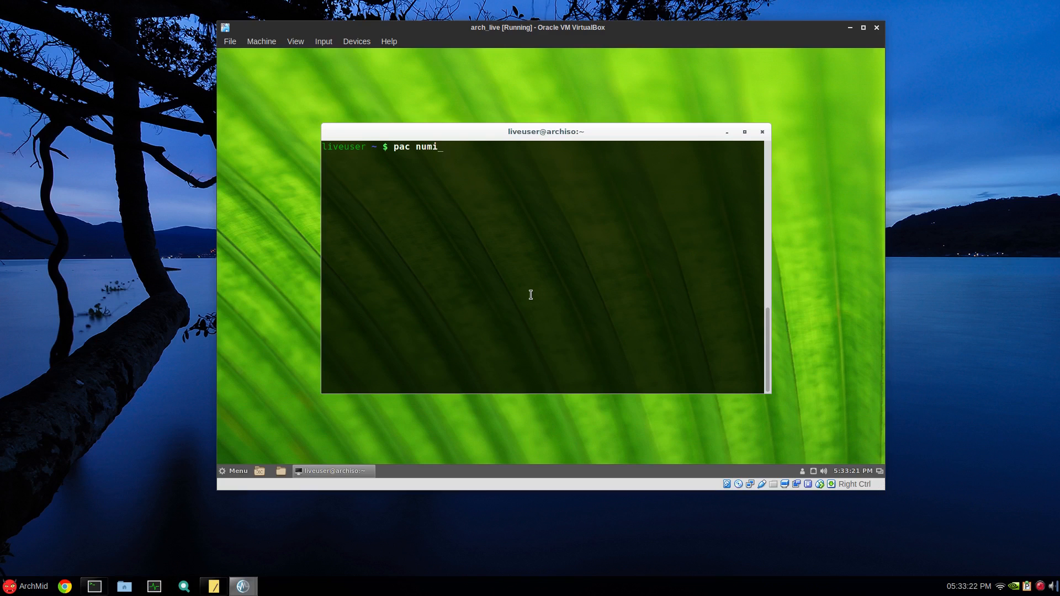
text(x-themes)
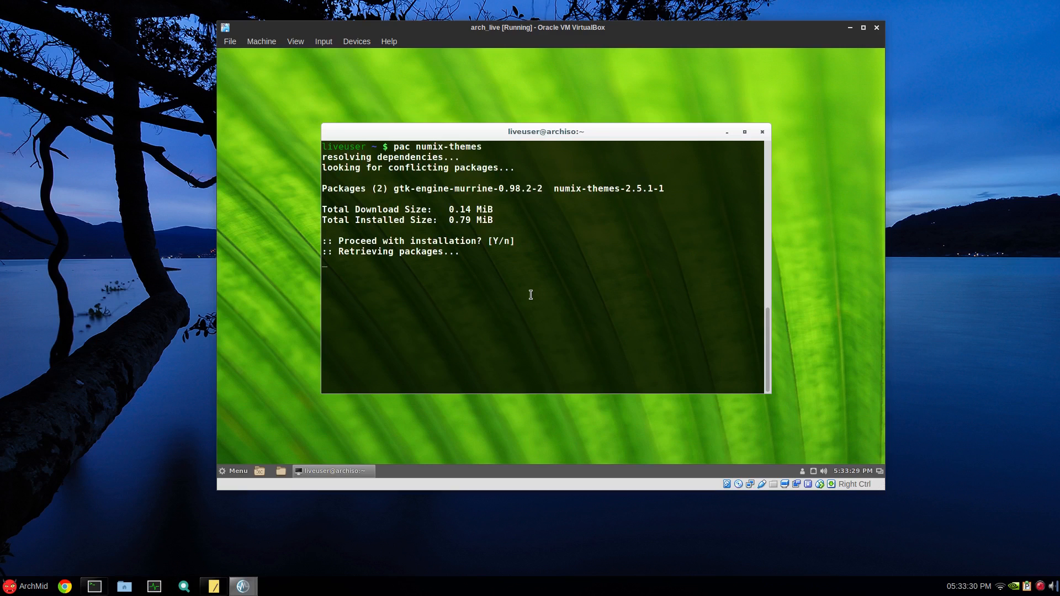
key(Return)
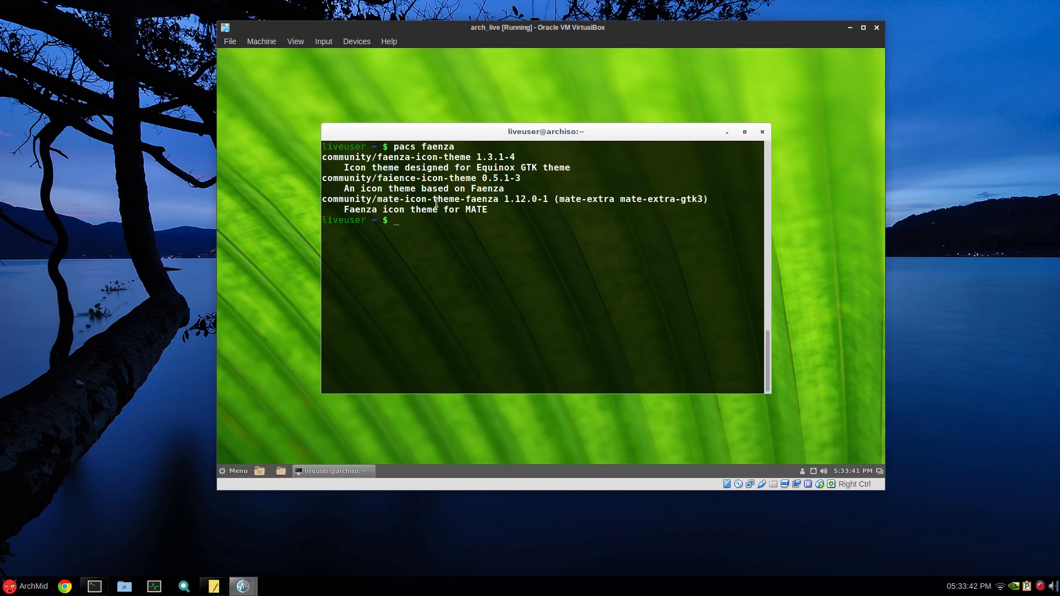
double_click(421, 157)
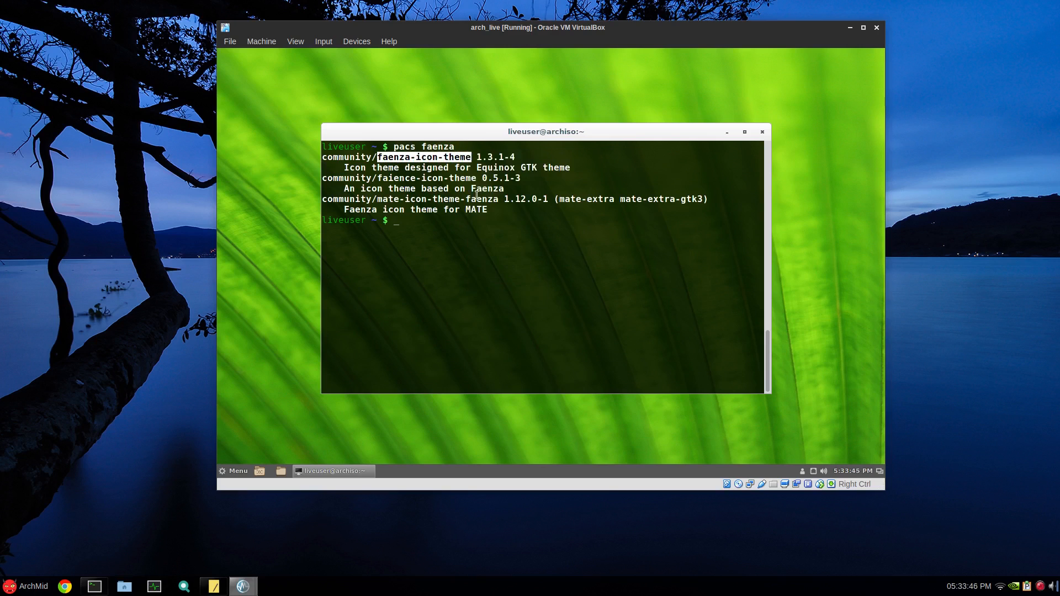
text(pac)
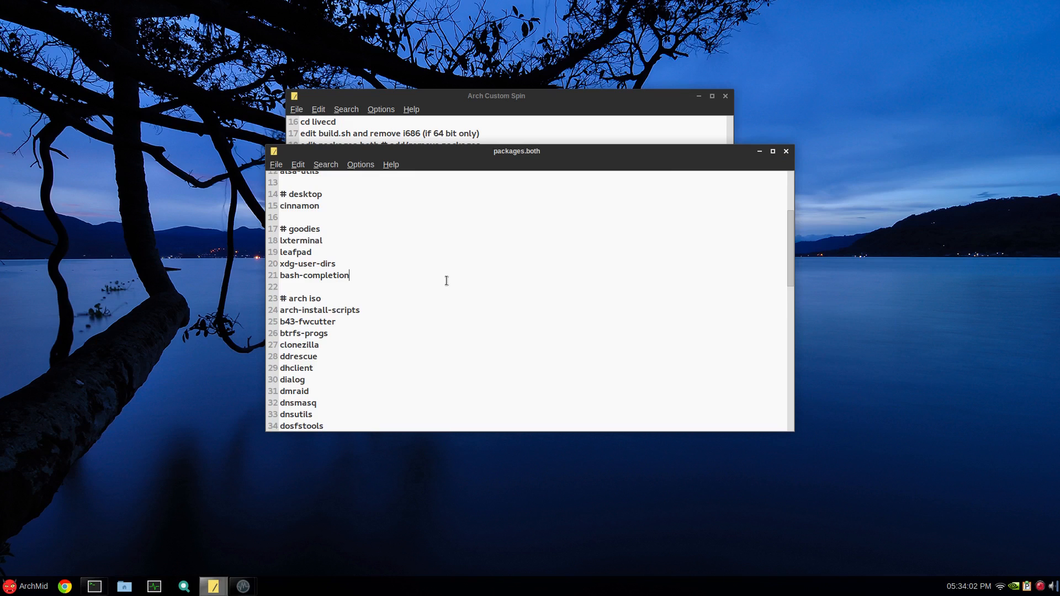
Add a '# themes' section listing numix-themes and faenza-icon-theme.
text(# t)
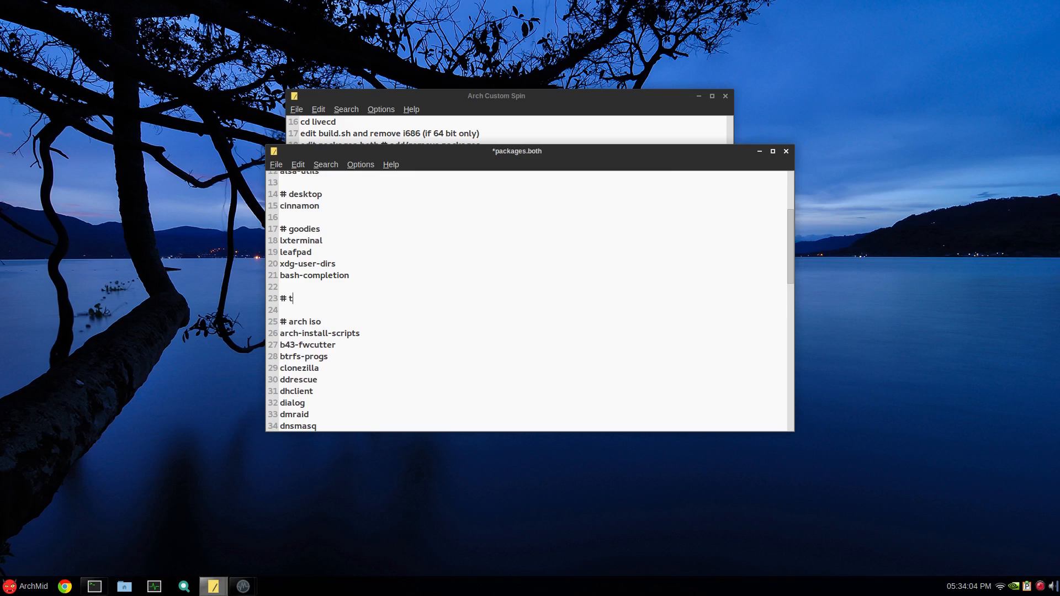
text(hemes)
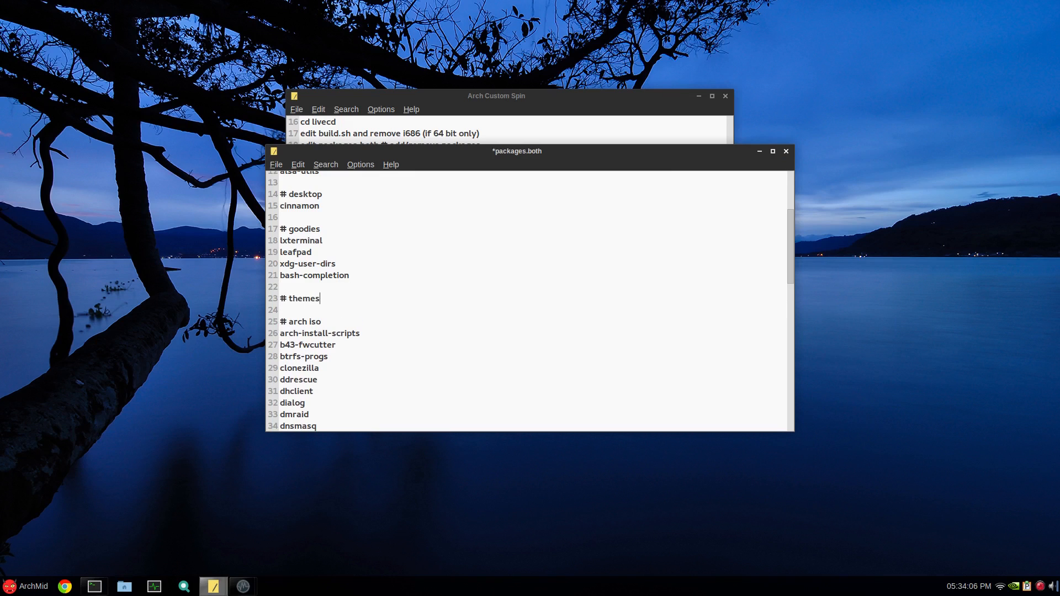
text(num)
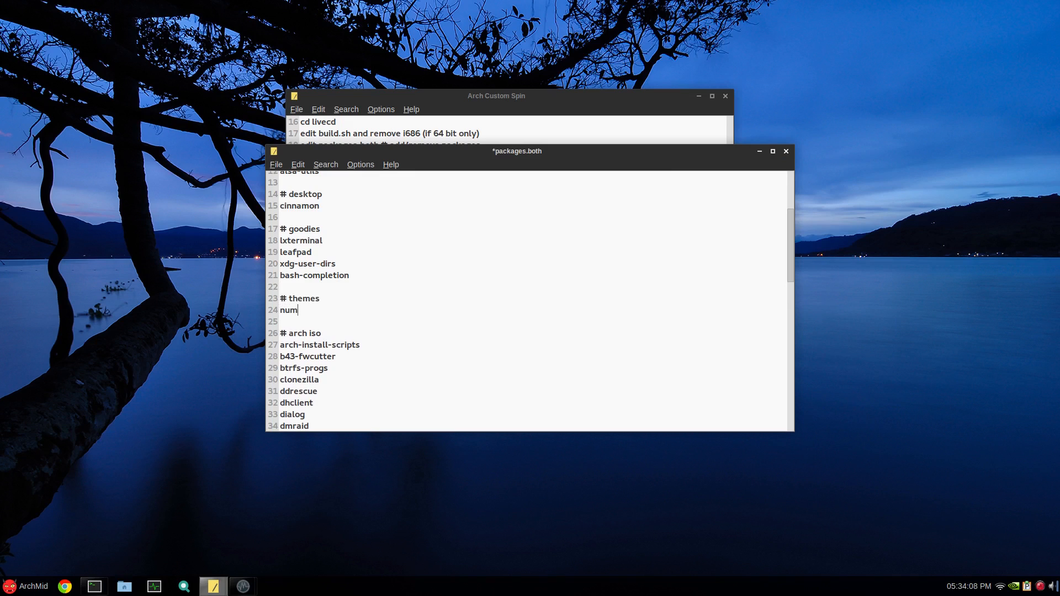
text(ix-th)
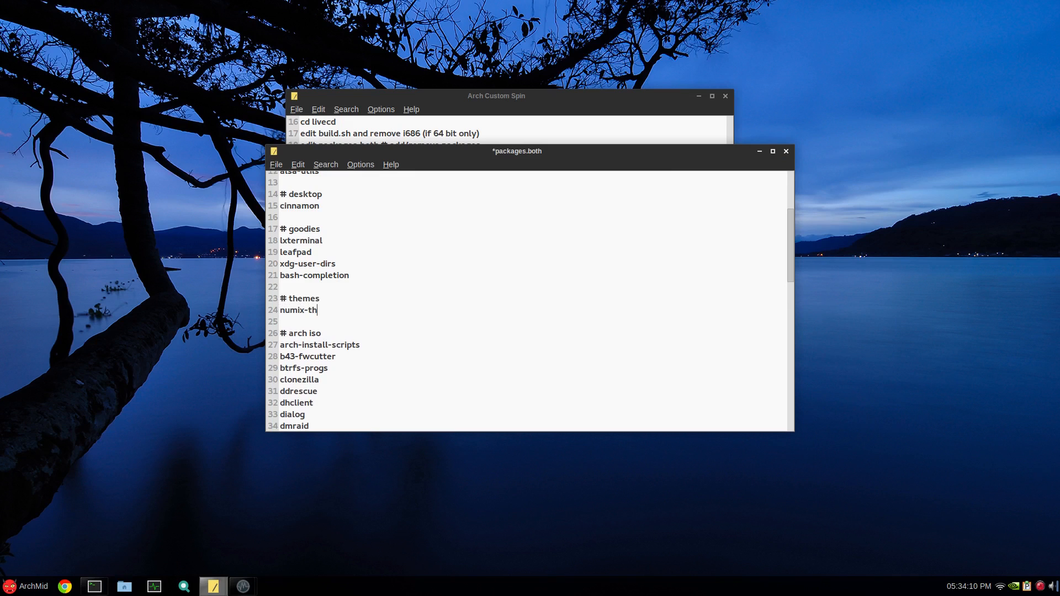
text(emes)
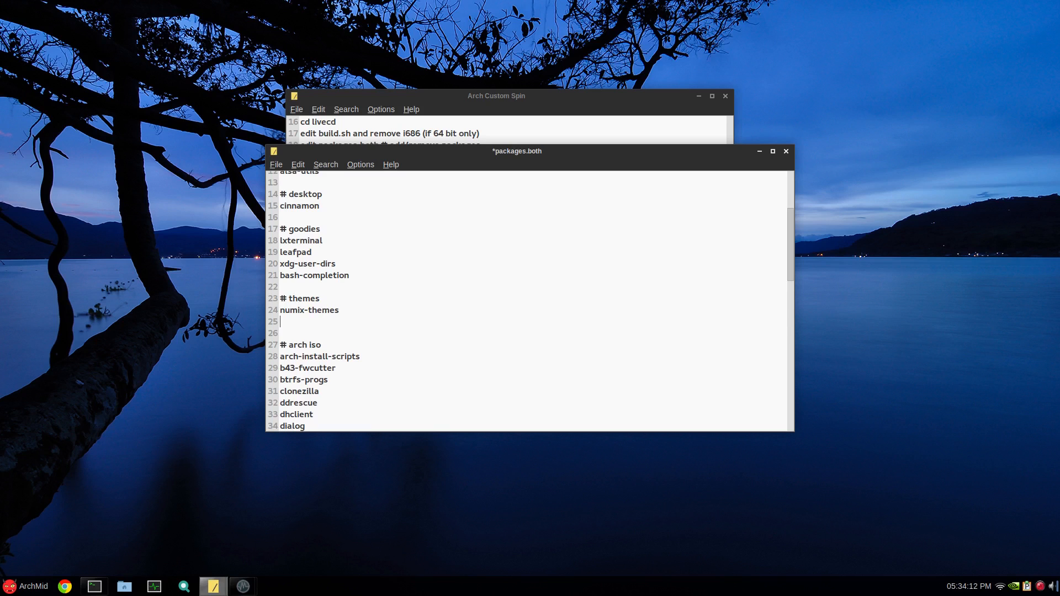
text(faenza-icon-theme)
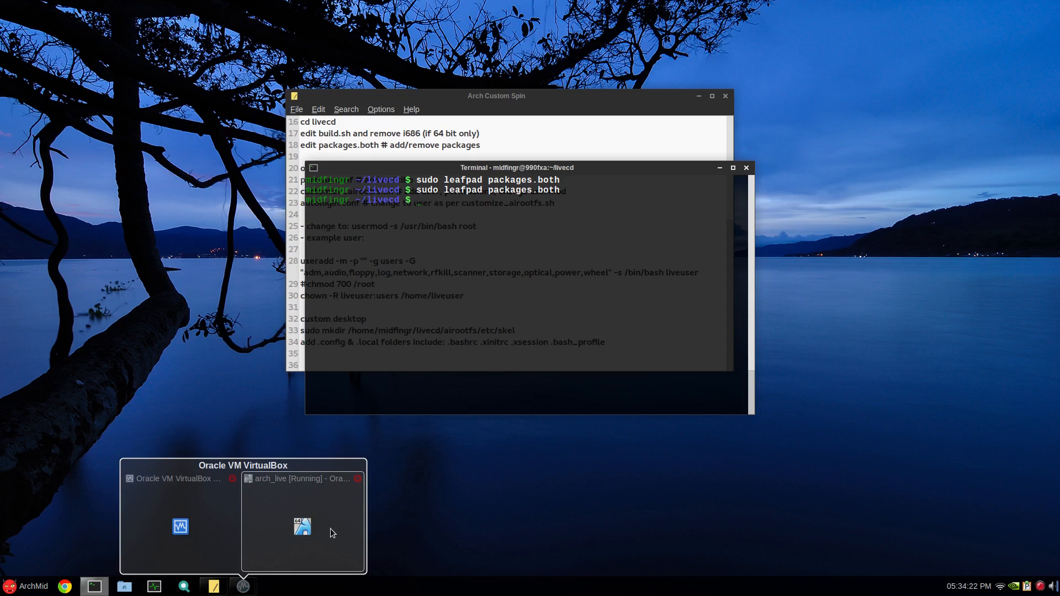
Apply Numix window borders and Numix controls in the VM's Themes settings.
click(302, 527)
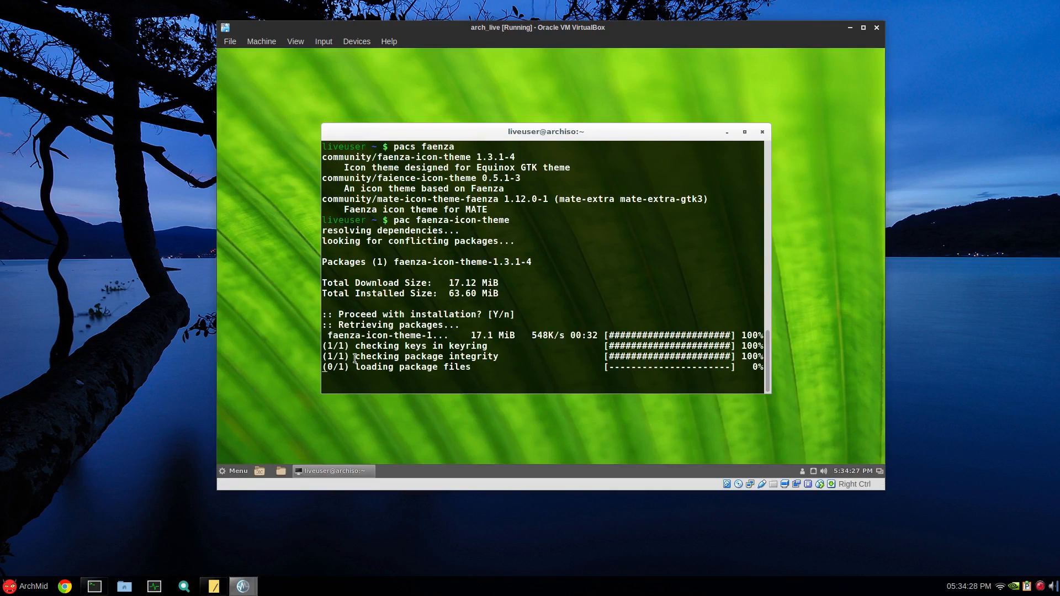
click(233, 471)
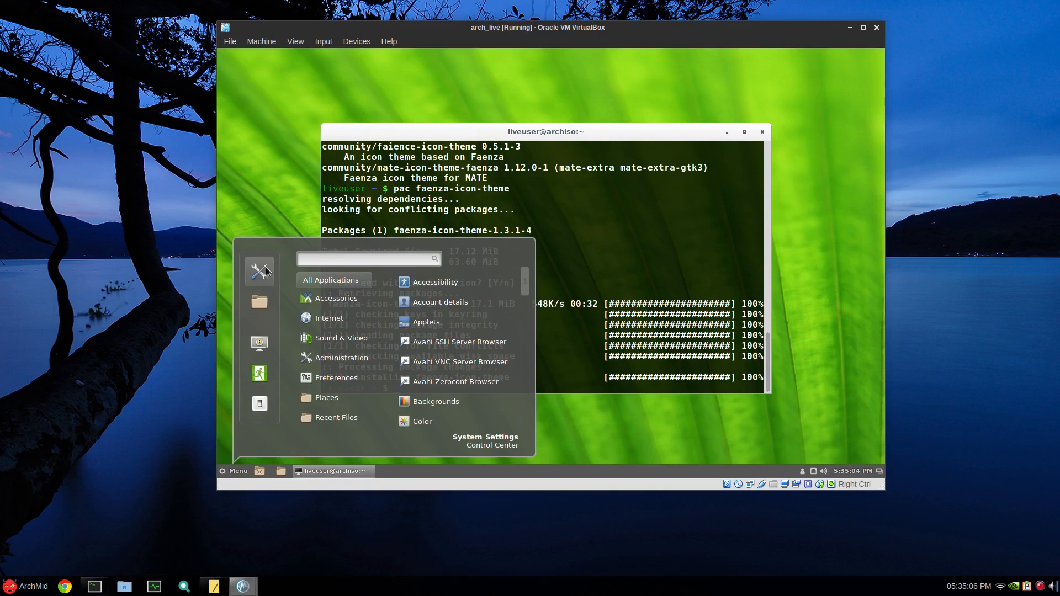
click(484, 437)
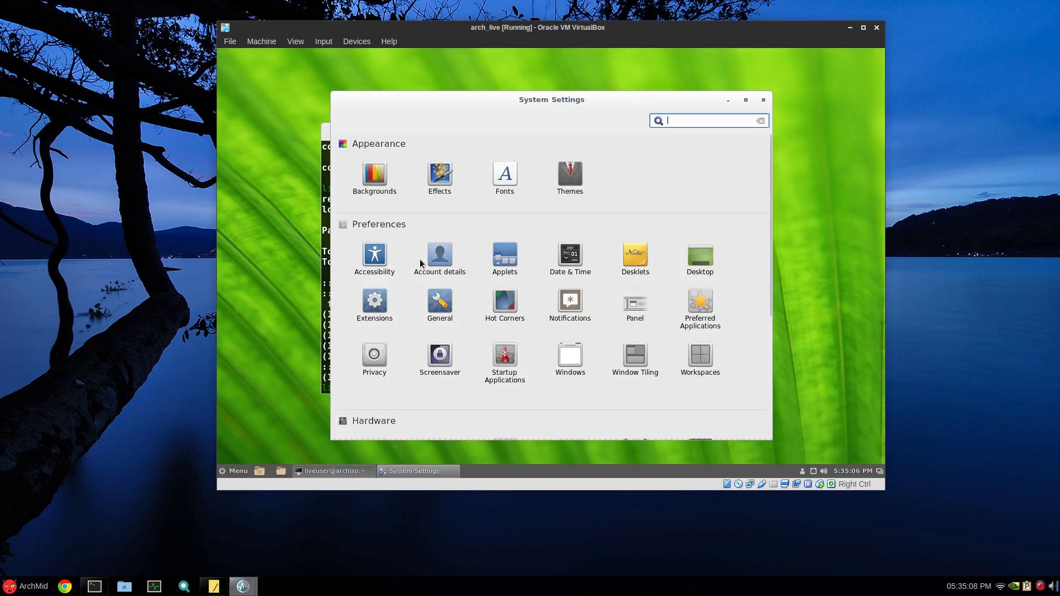
click(570, 173)
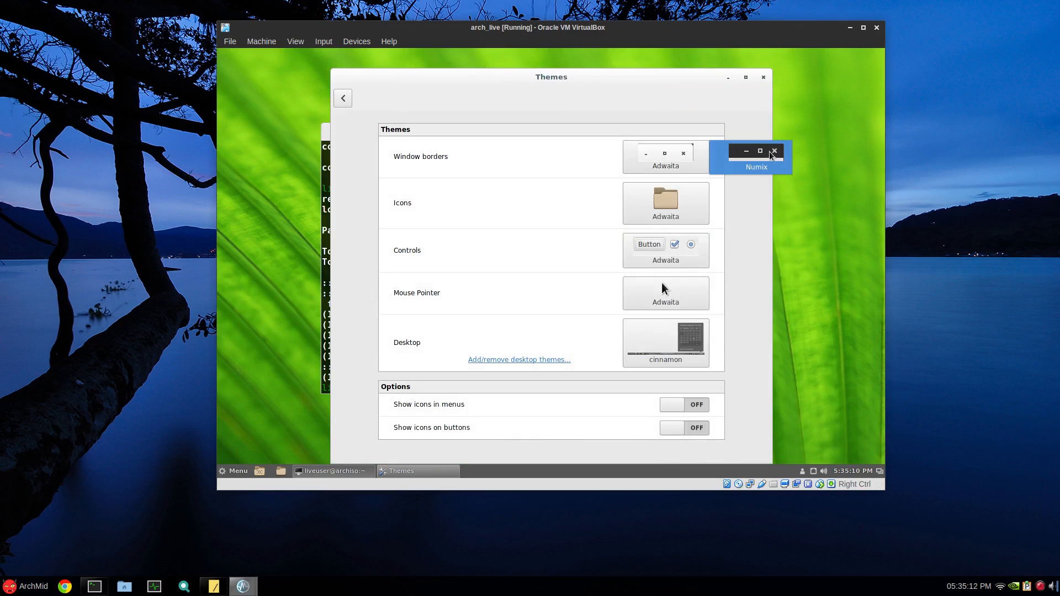
click(666, 203)
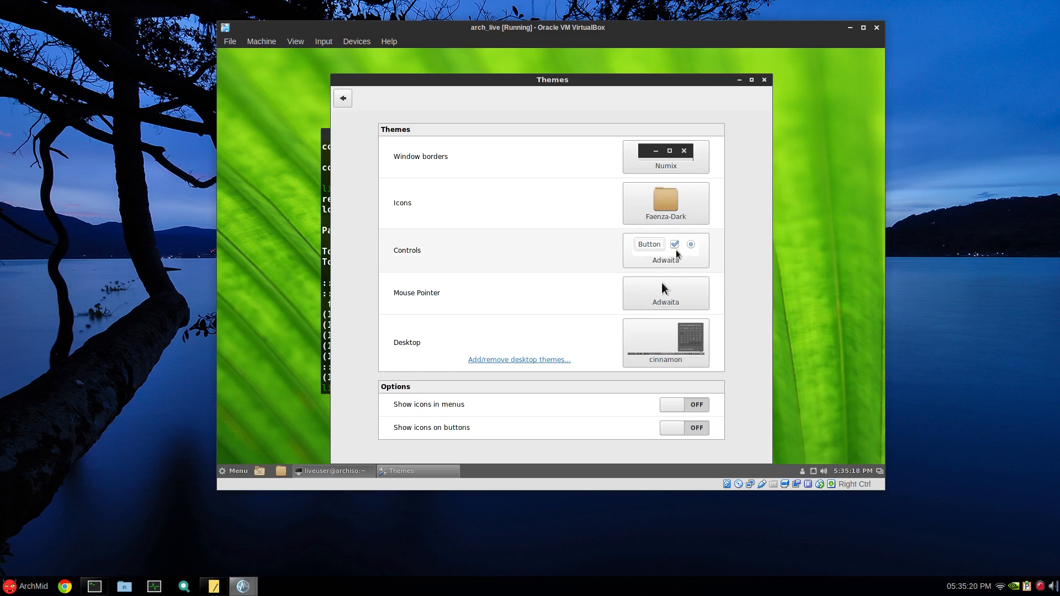
click(665, 251)
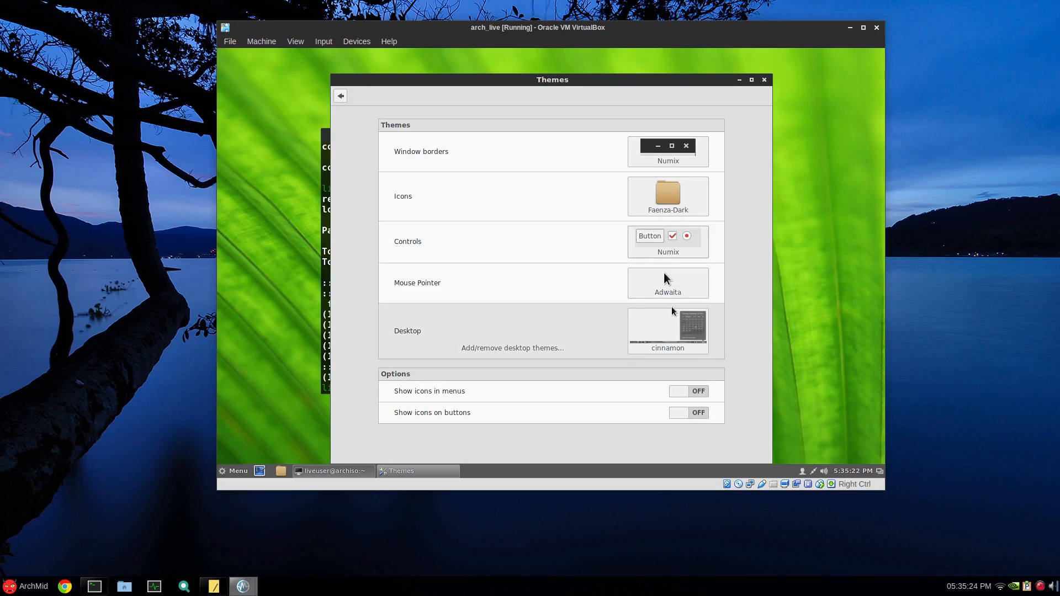
mouse_move(650, 336)
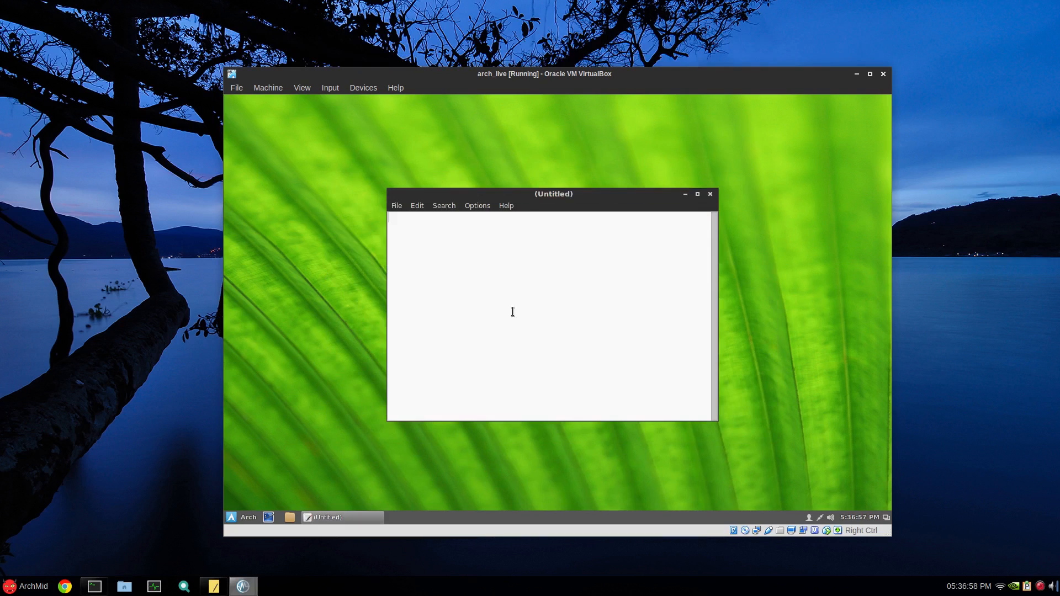
Enable word wrap and Cantarell Bold font in Leafpad, then close it.
click(417, 206)
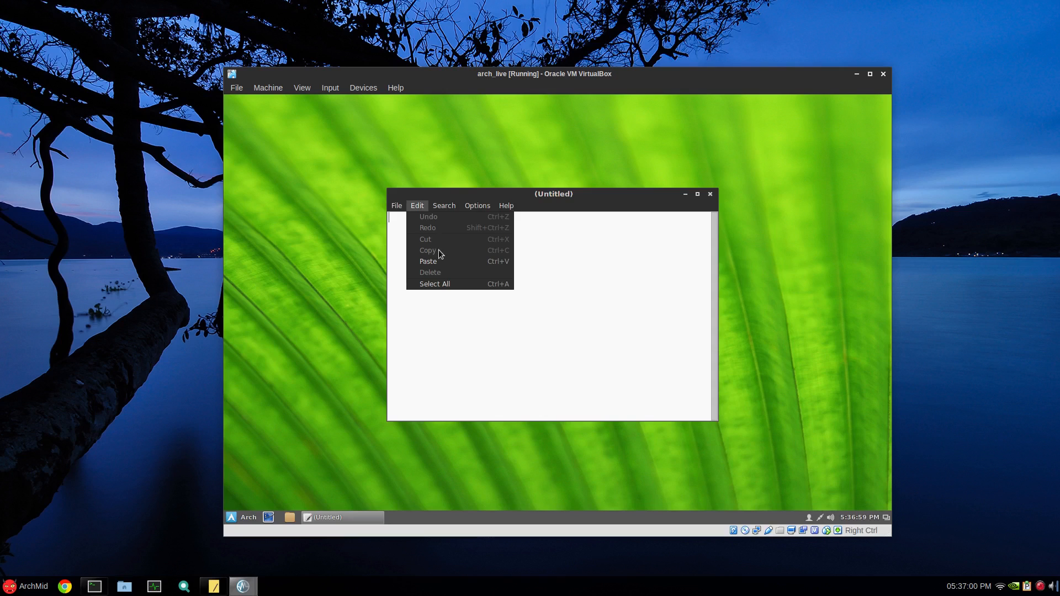
click(477, 206)
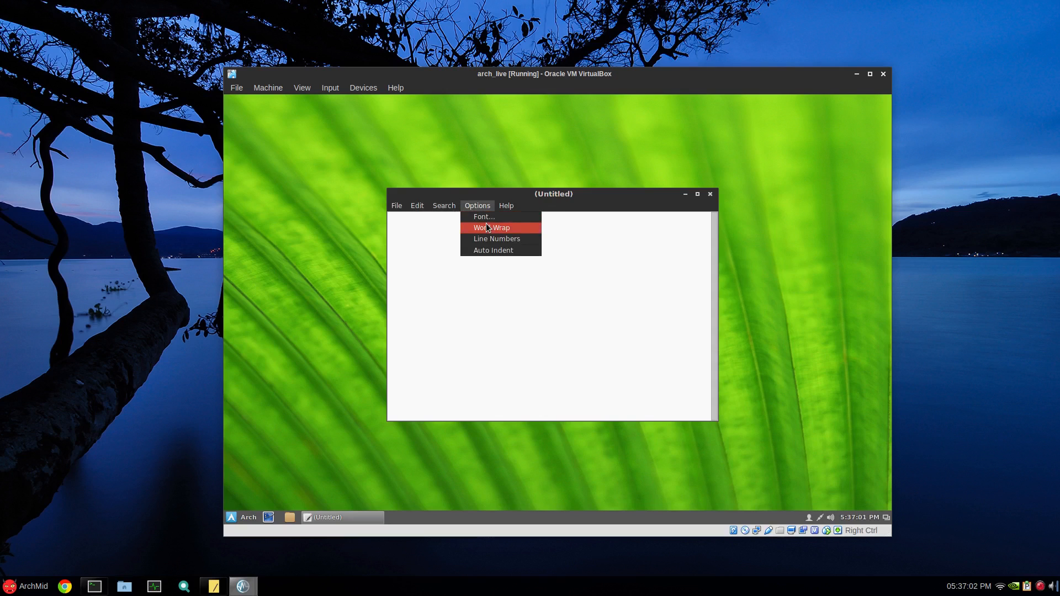
click(497, 238)
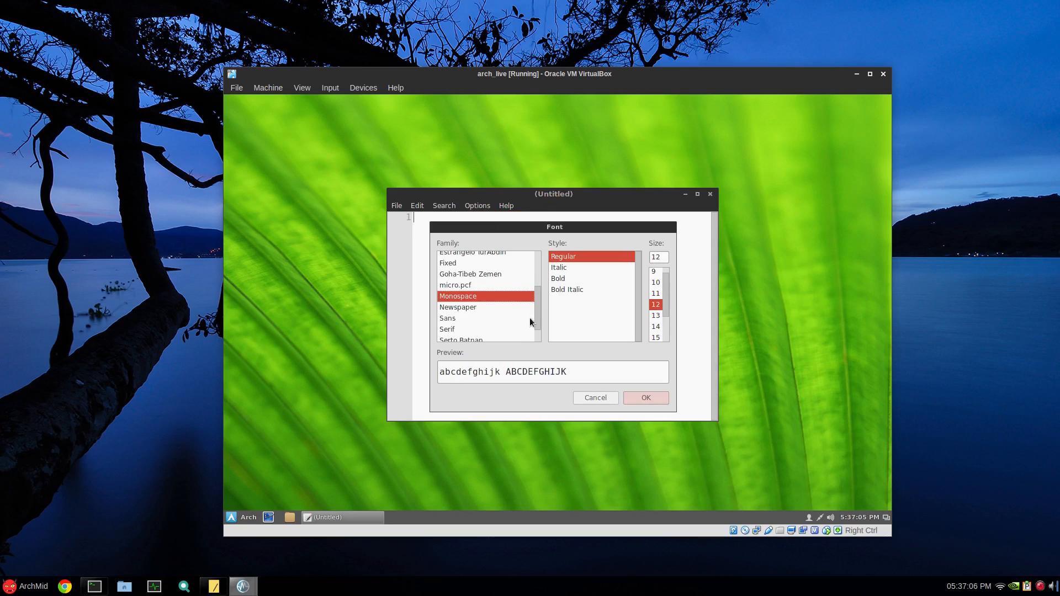
click(454, 256)
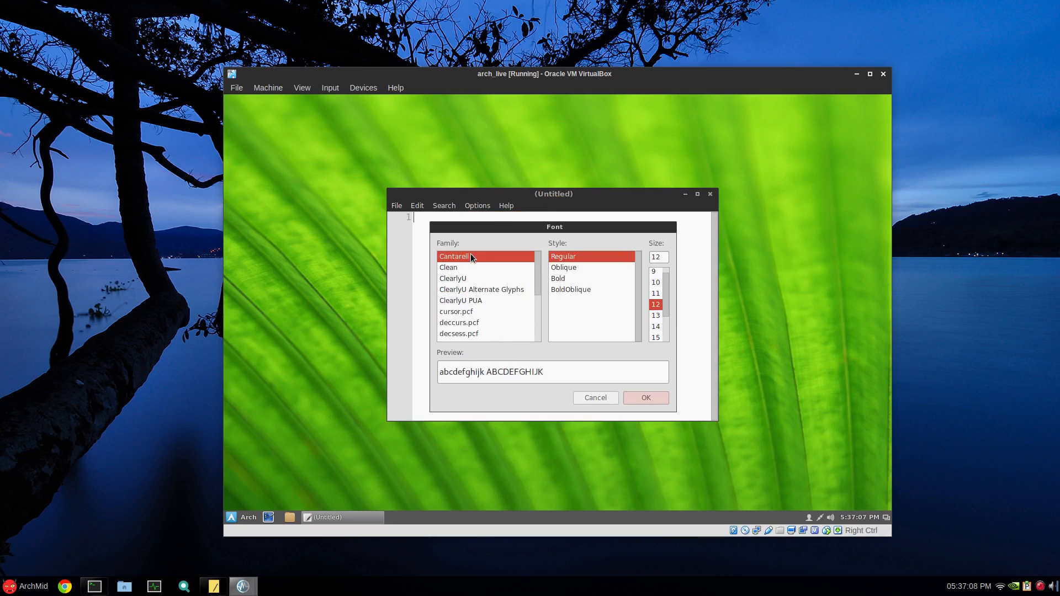
click(557, 278)
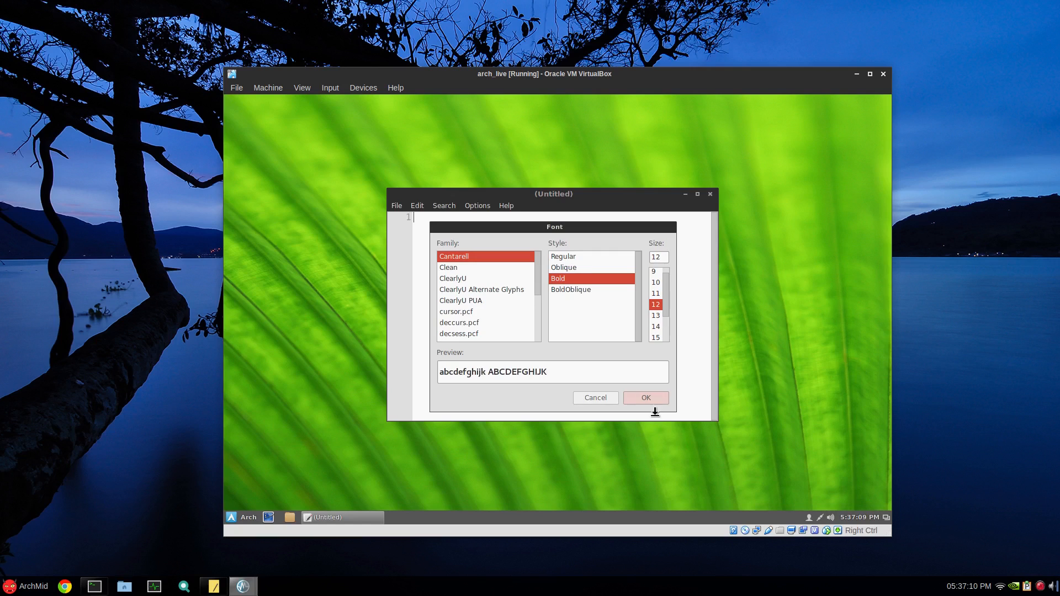
click(646, 397)
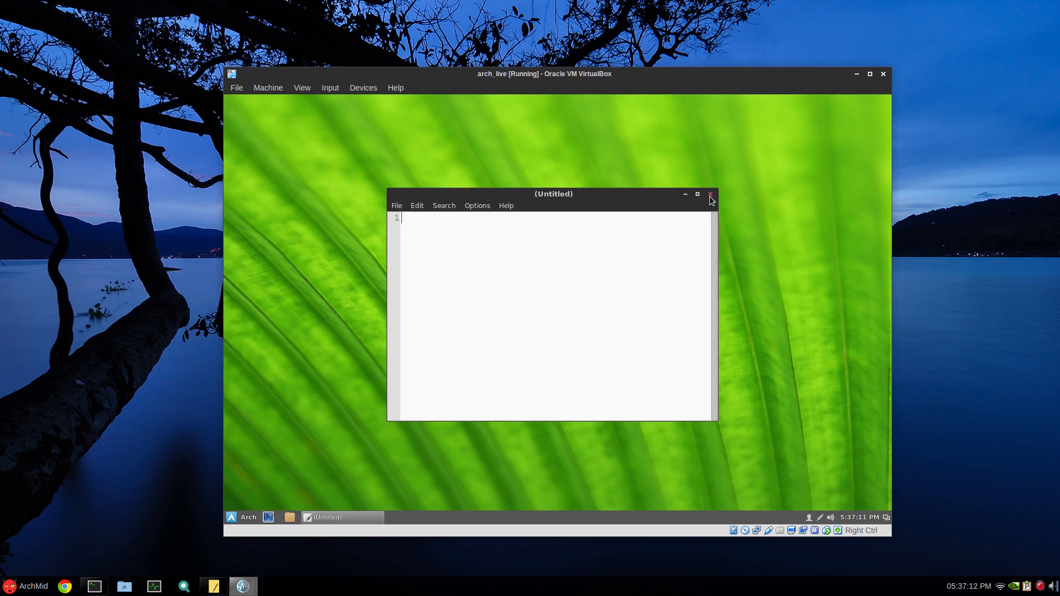
click(710, 193)
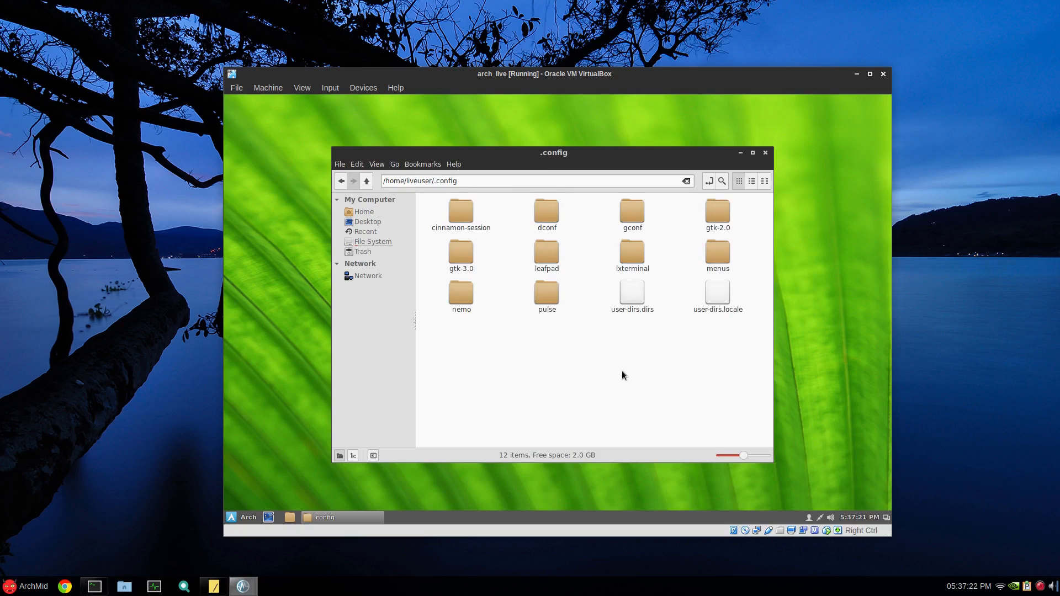
Open leafpadrc from the ~/.config/leafpad folder, showing the Cantarell Bold 12 font.
double_click(546, 251)
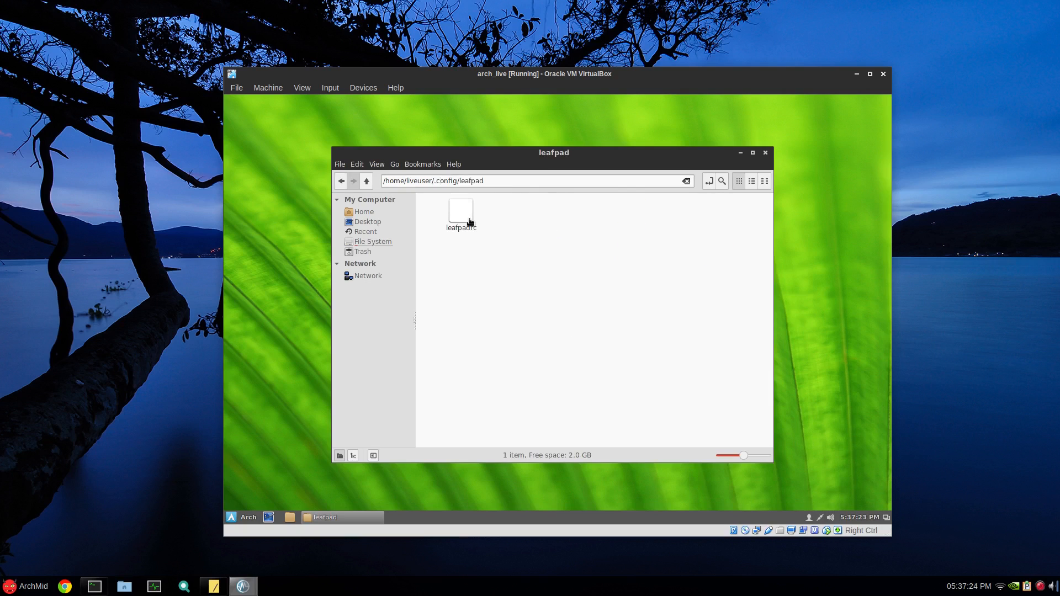
double_click(461, 211)
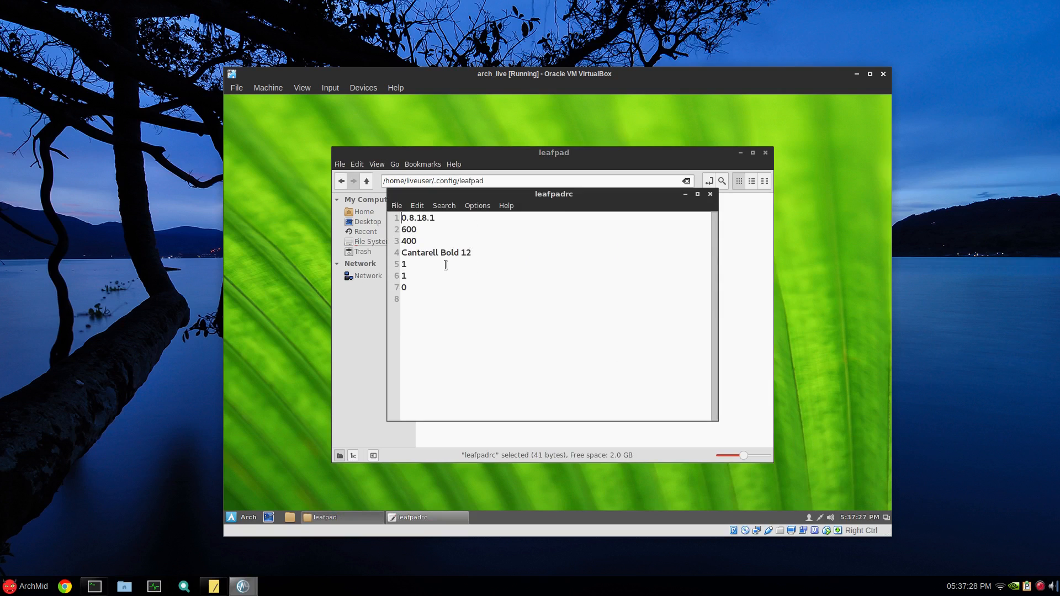
click(477, 253)
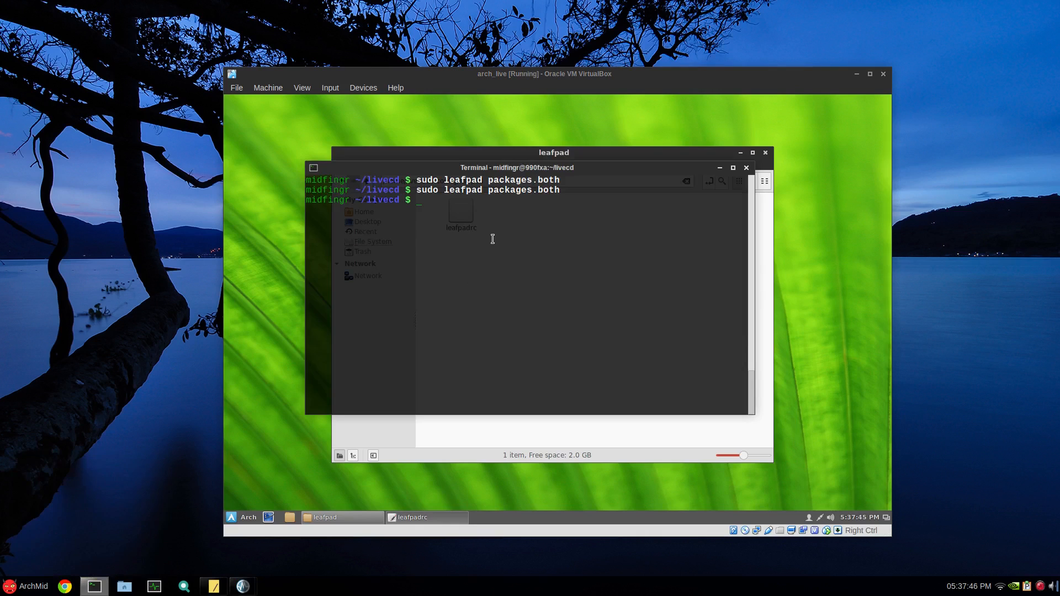
Create the airootfs/etc/skel/.config/leafpad folder with sudo mkdir.
text(sudo l)
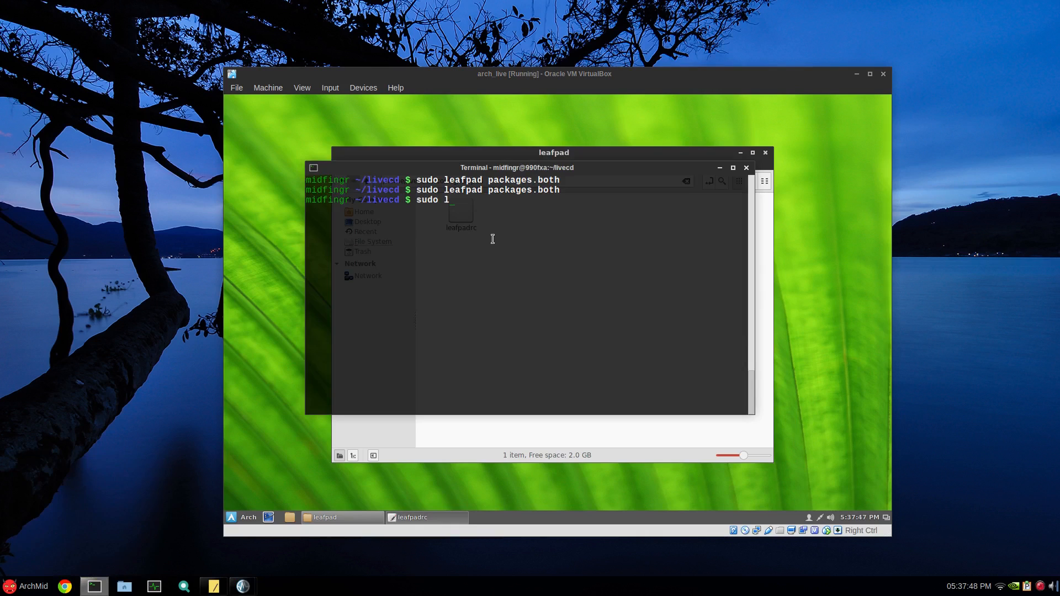
text(mkdir)
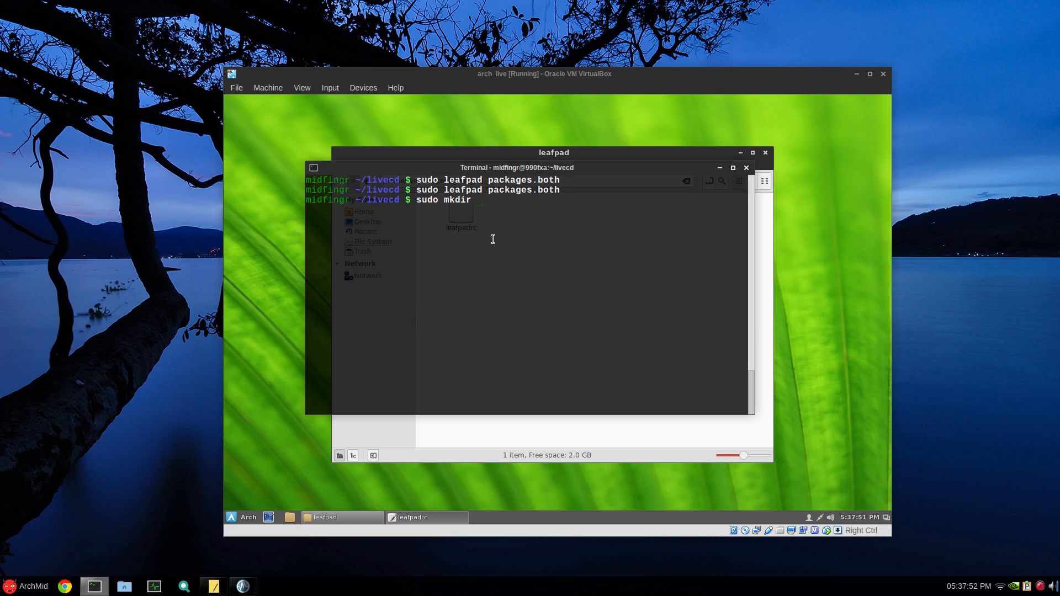
text(airootfs/etc/)
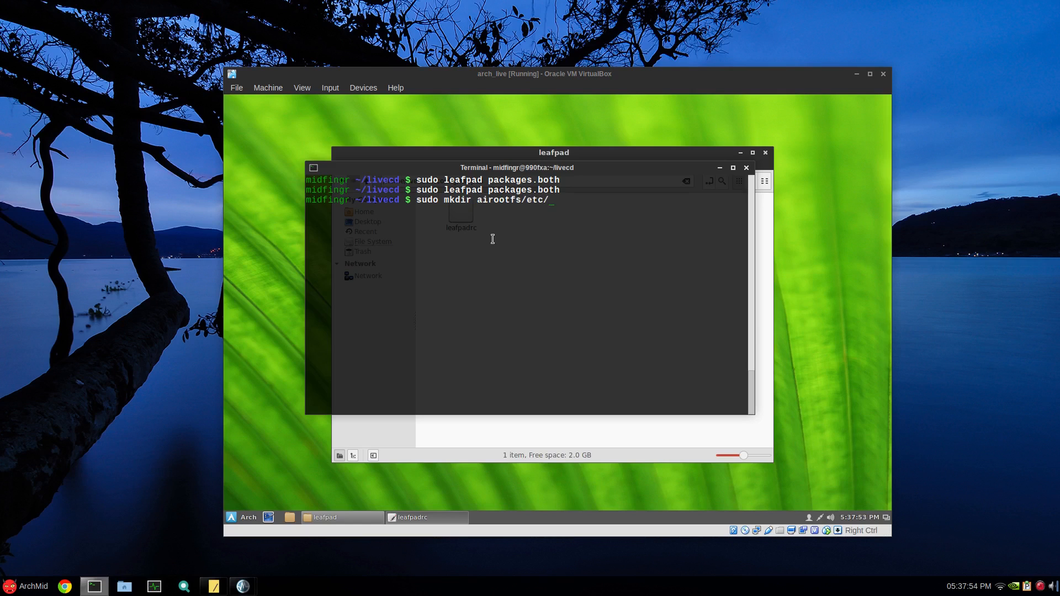
text(skel/)
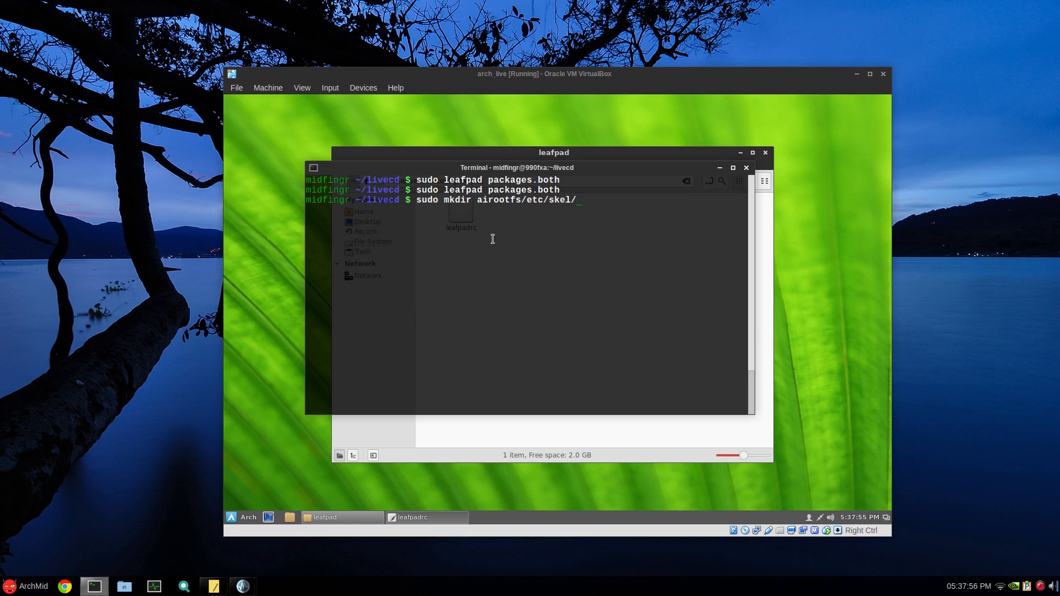
text(.config/)
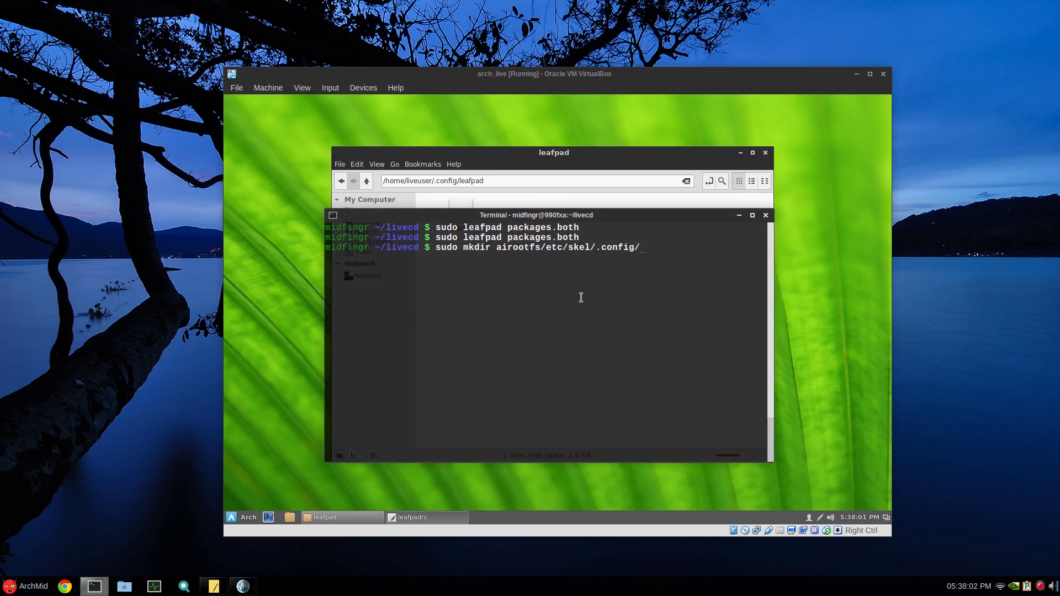
text(leafpad)
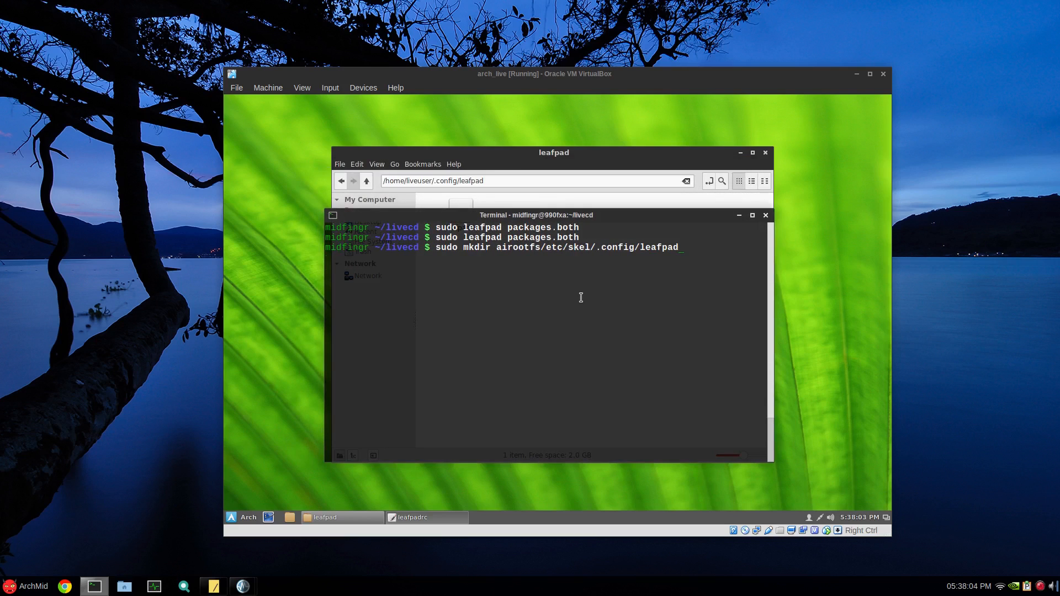
key(Return)
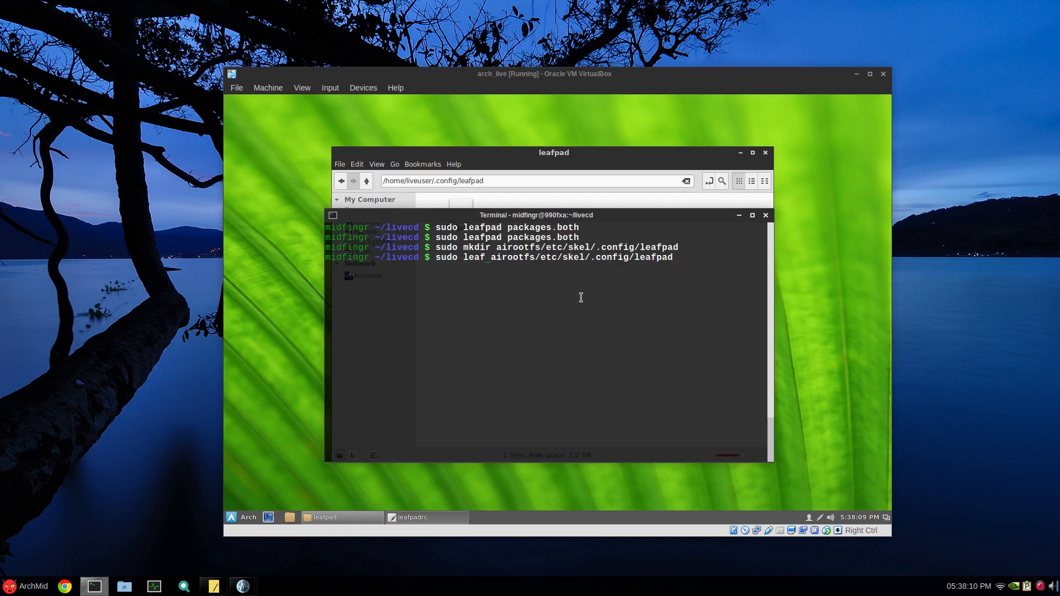
Open a new airootfs/etc/skel/.config/leafpad/leafpadrc file in Leafpad as root.
text(leafpad airootfs/etc/skel/.config/leafpad/)
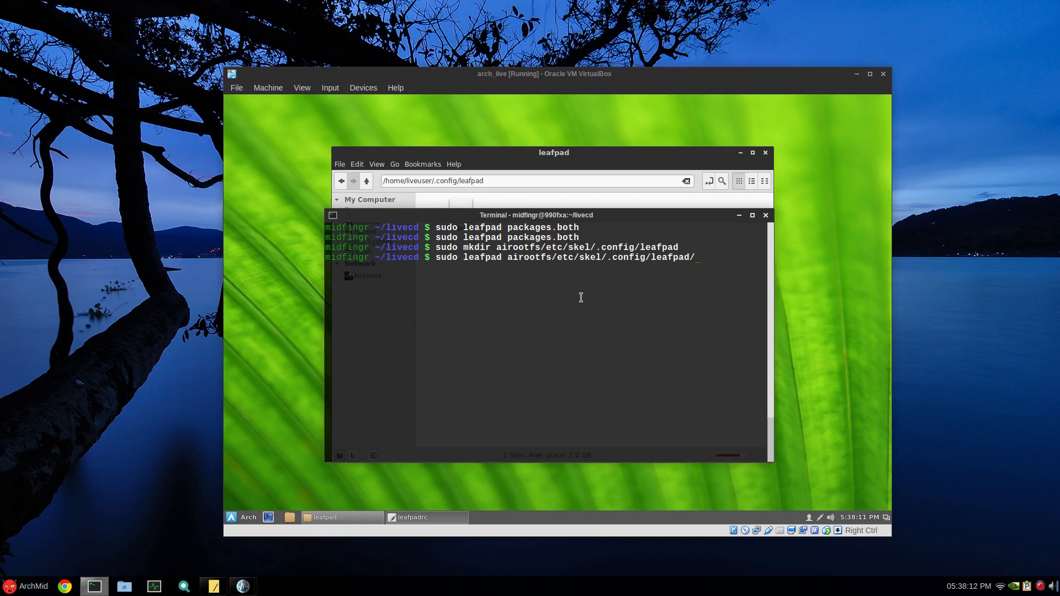
drag(534, 215, 544, 273)
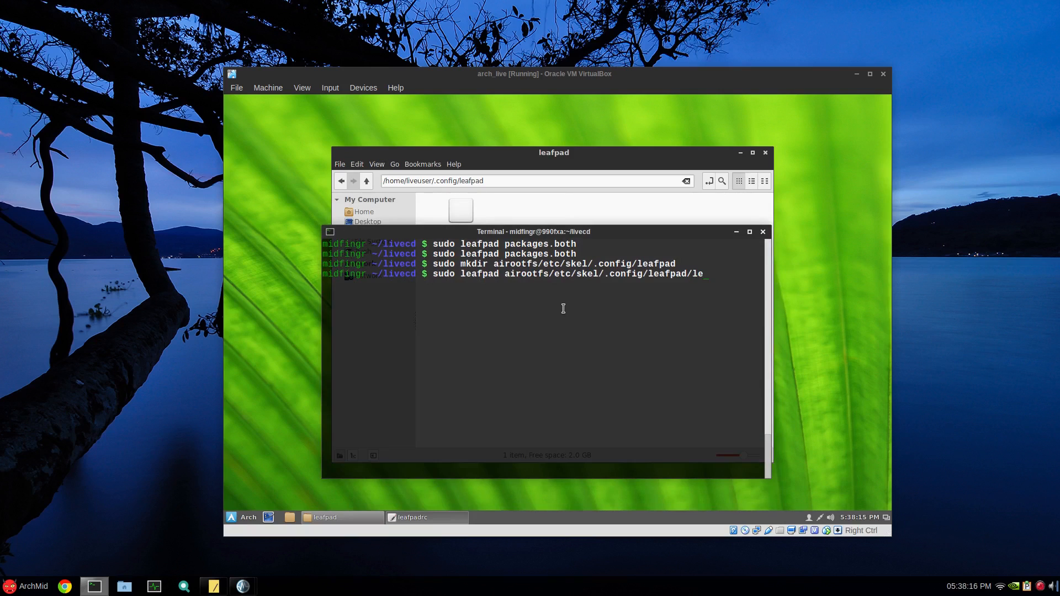
text(afp)
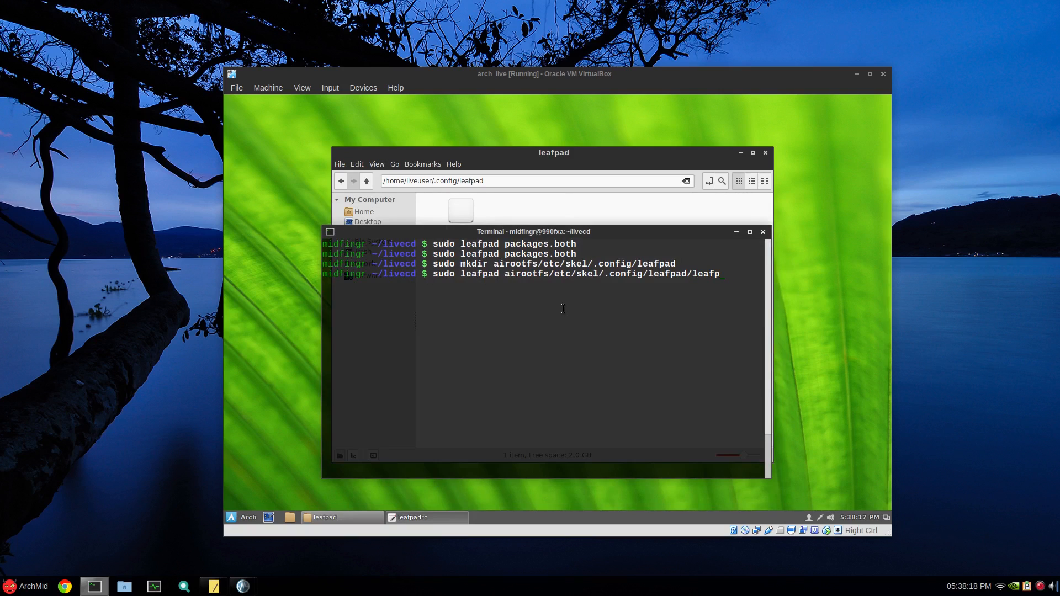
key(Return)
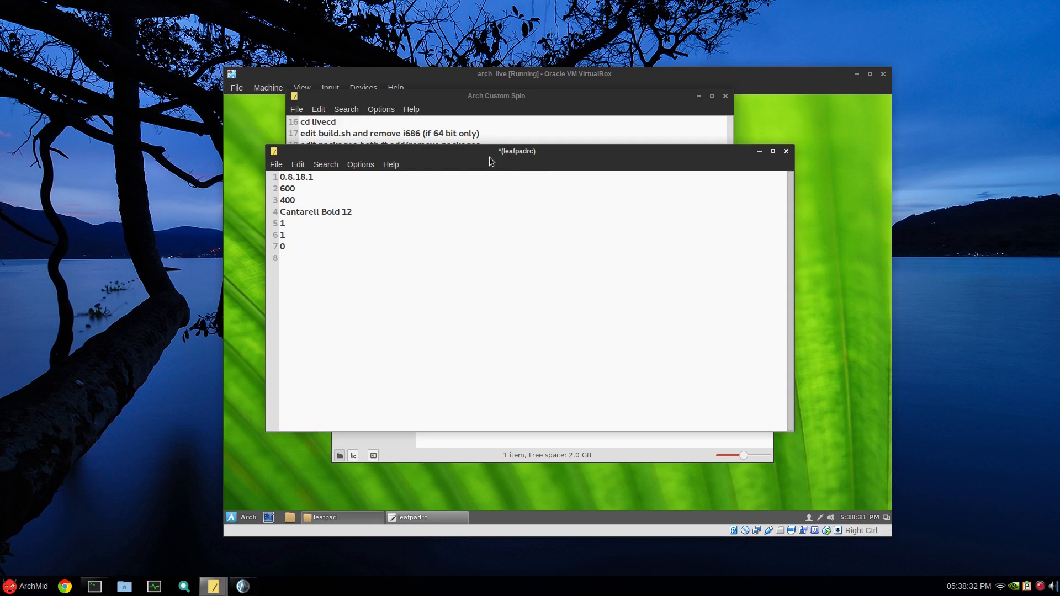
Save the skel leafpadrc with the Cantarell Bold 12 settings and close Leafpad.
key(ctrl+s)
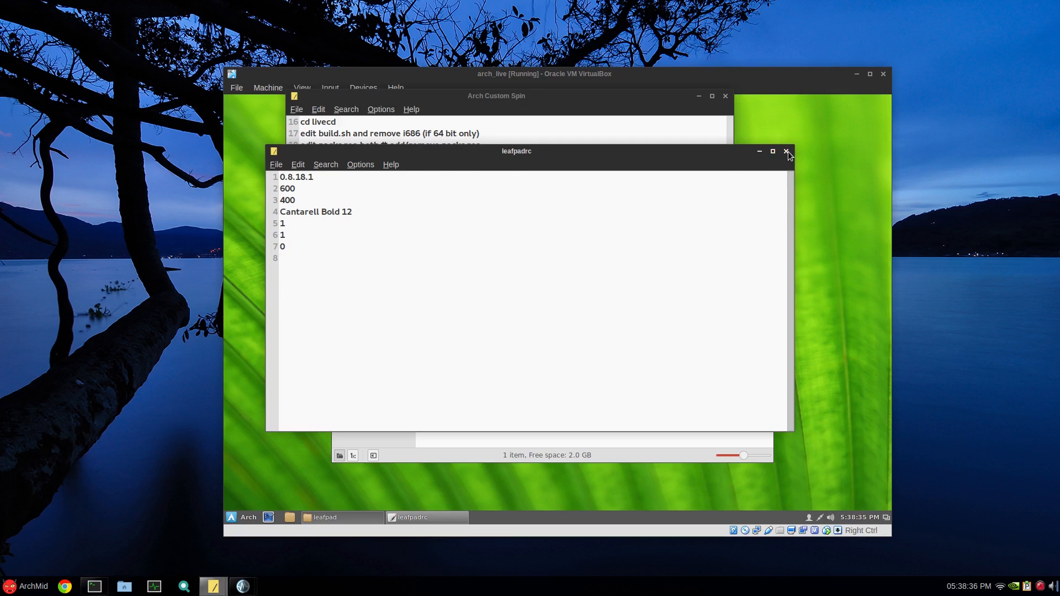
click(785, 151)
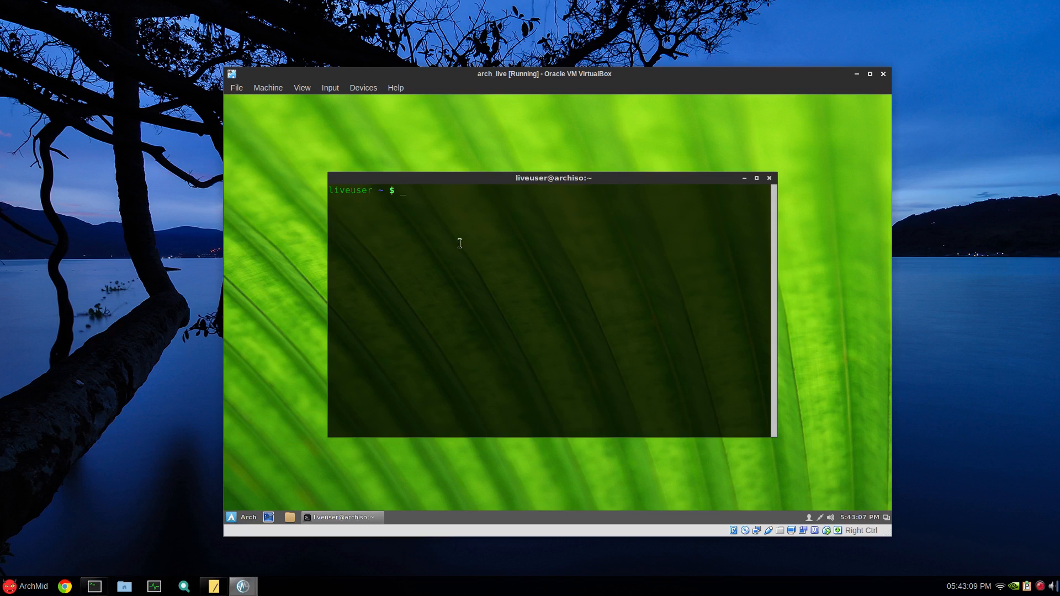
mouse_move(476, 254)
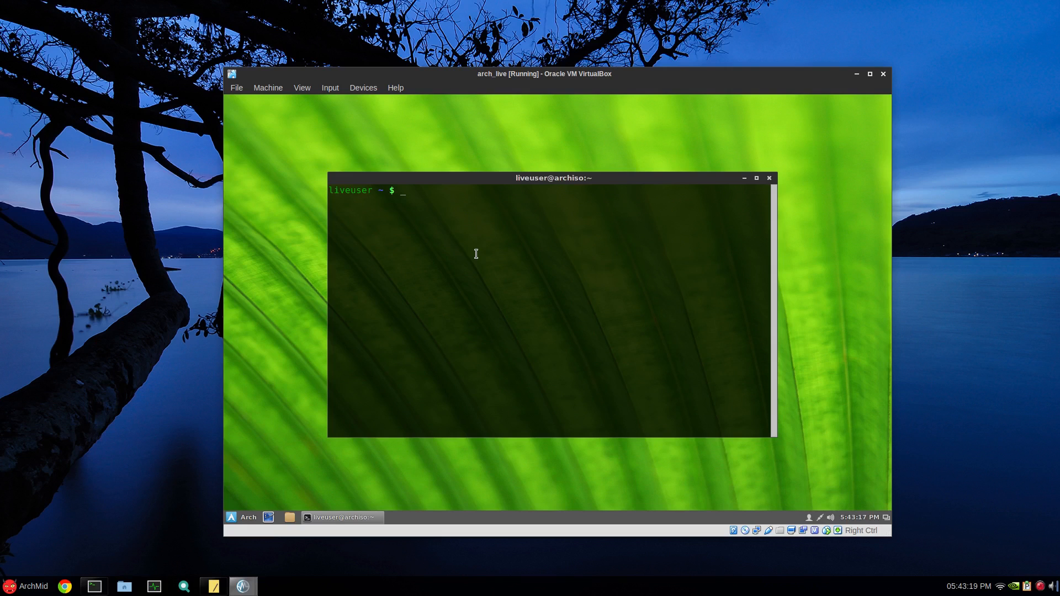
Run 'dconf dump / > dump.dconf', retyping after a mistyped first attempt.
text(dco)
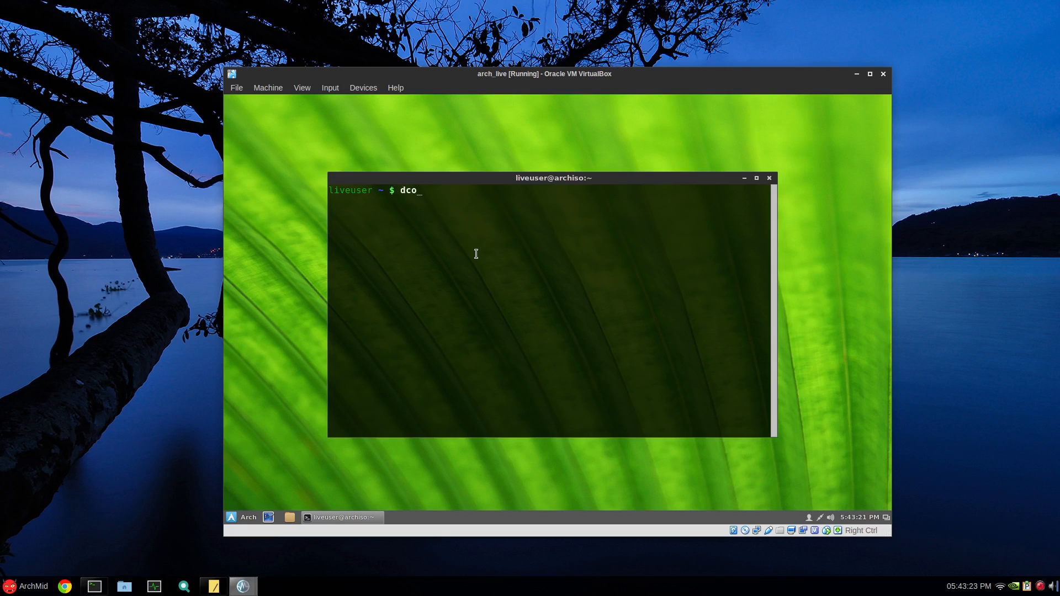
text(nf)
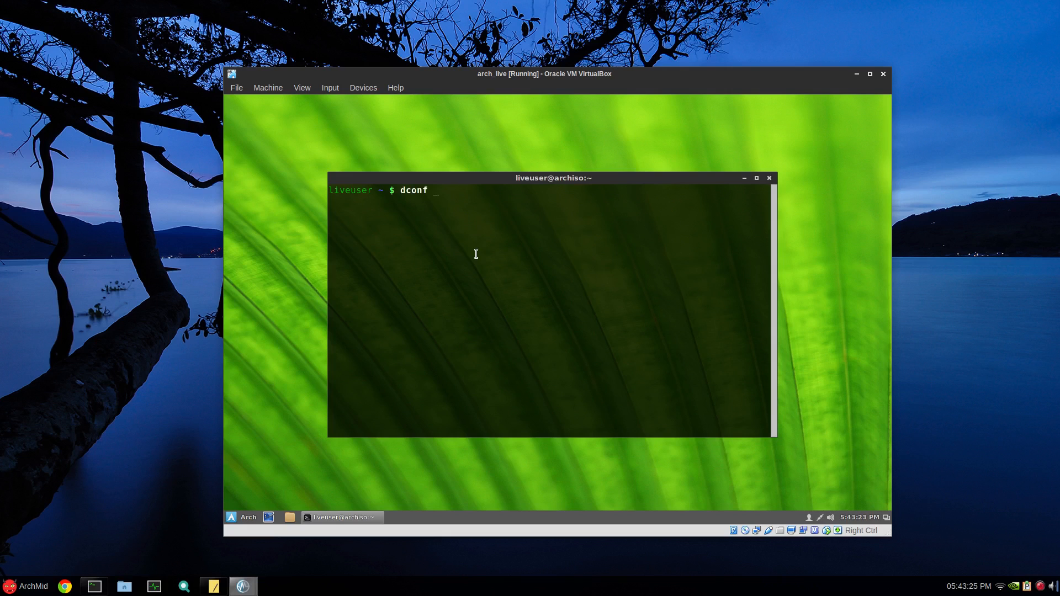
text(dumo)
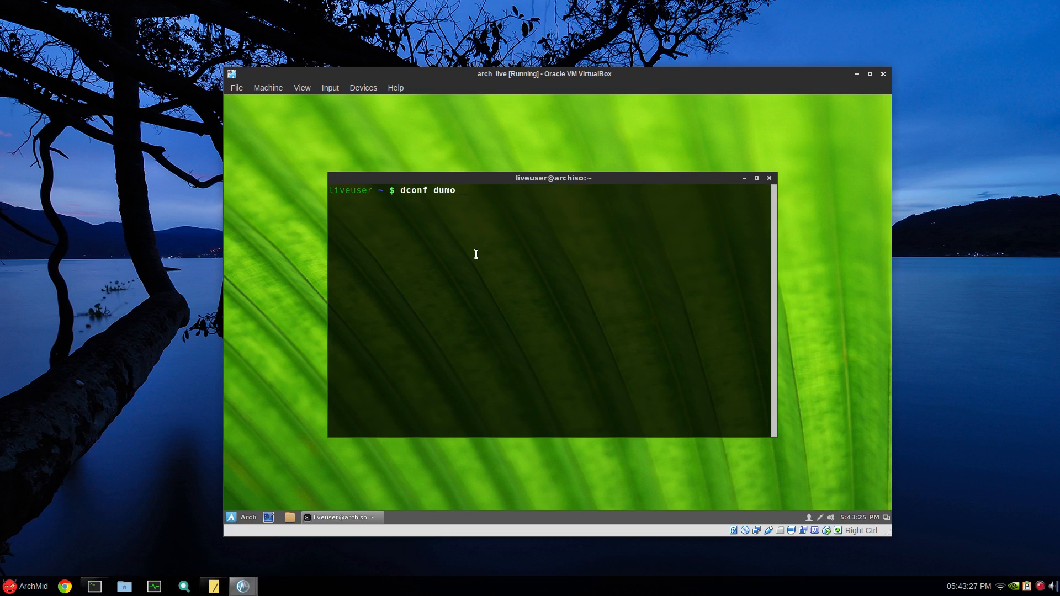
key(BackSpace)
text(p)
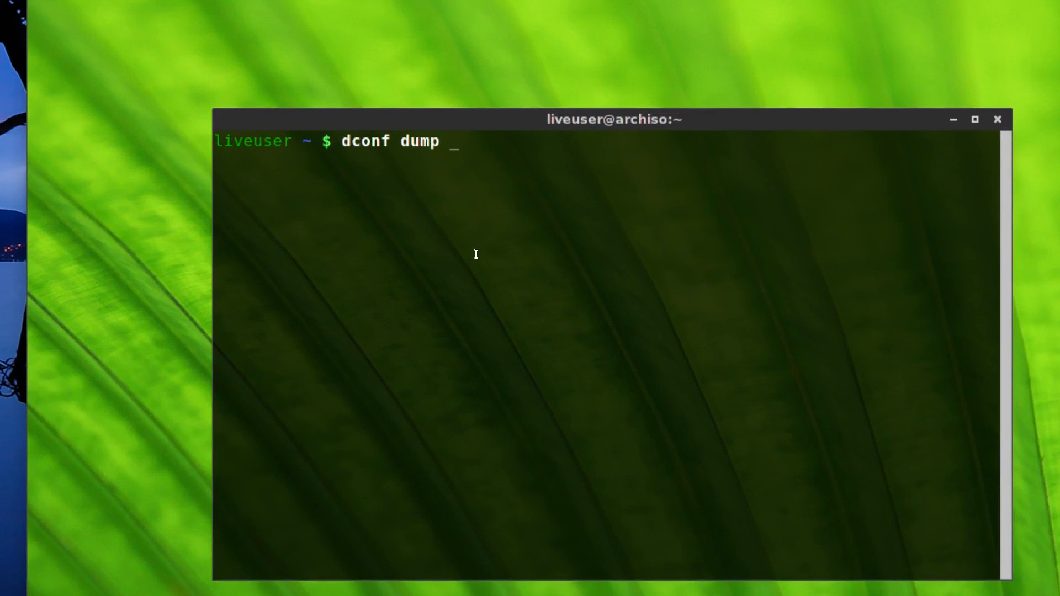
text(/)
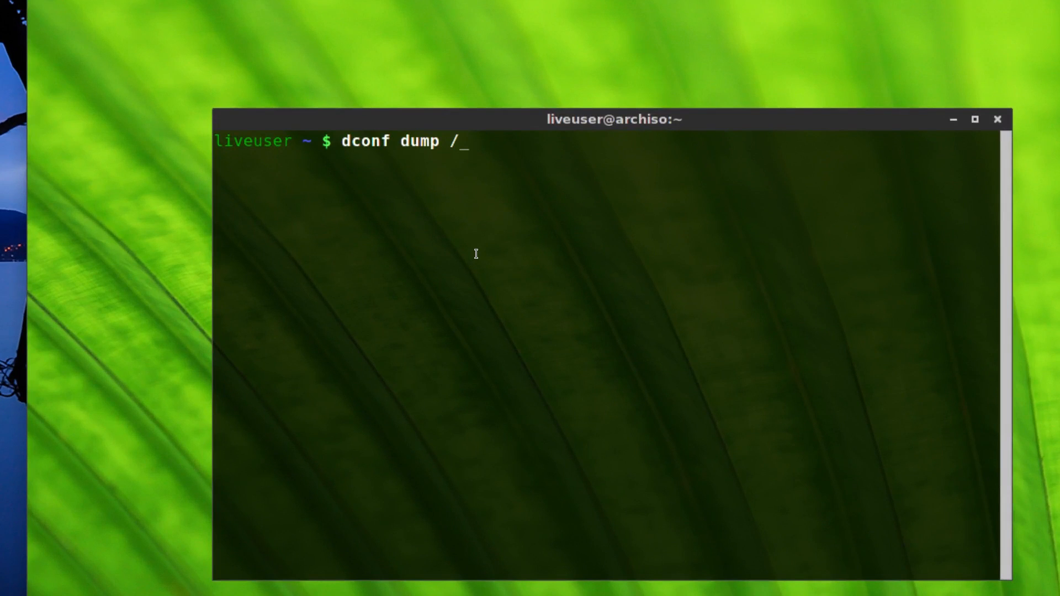
key(space)
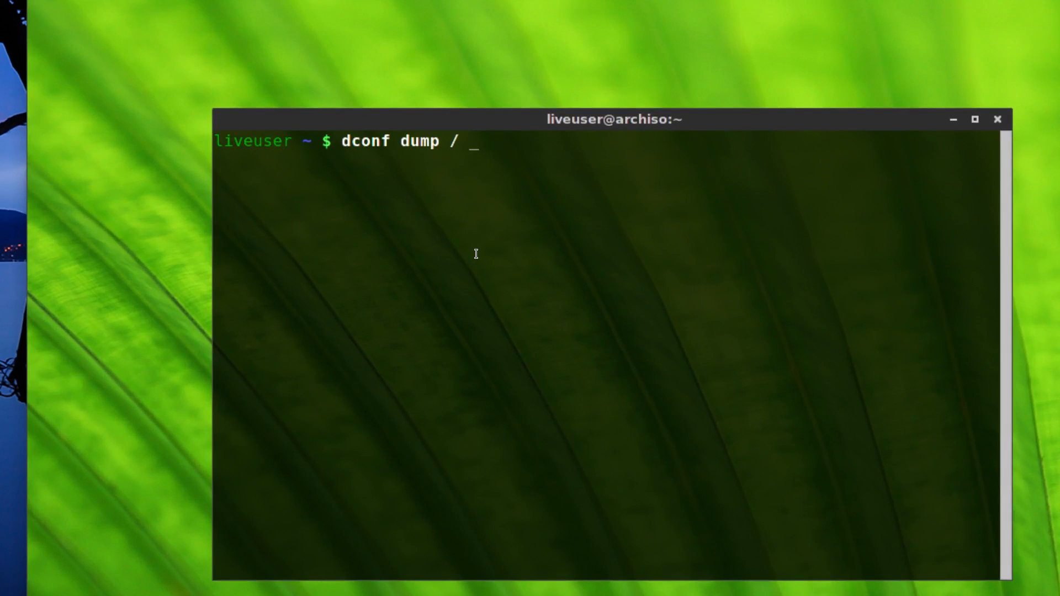
text(dump)
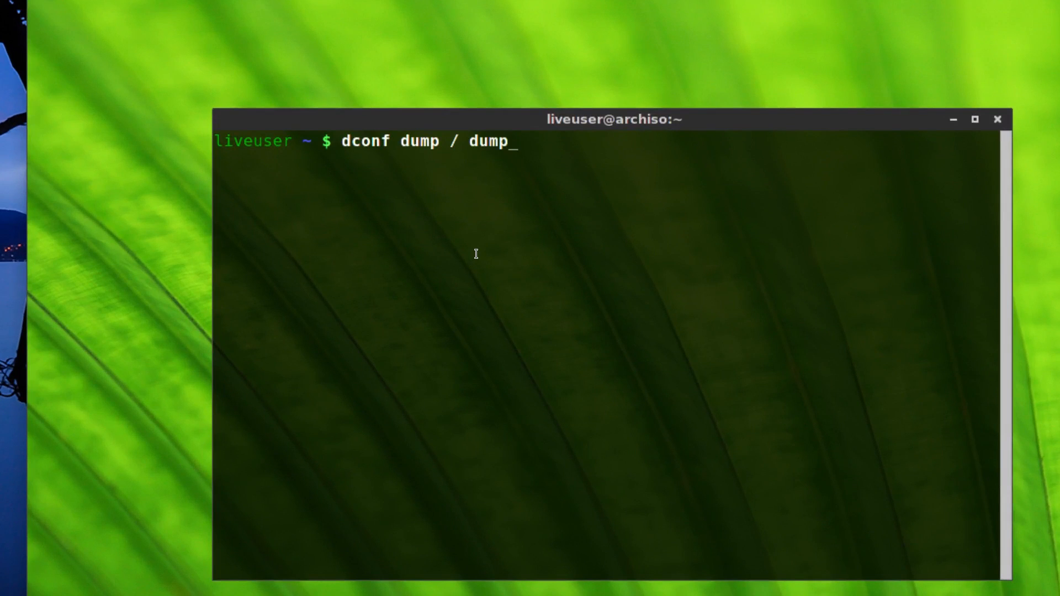
text(.d)
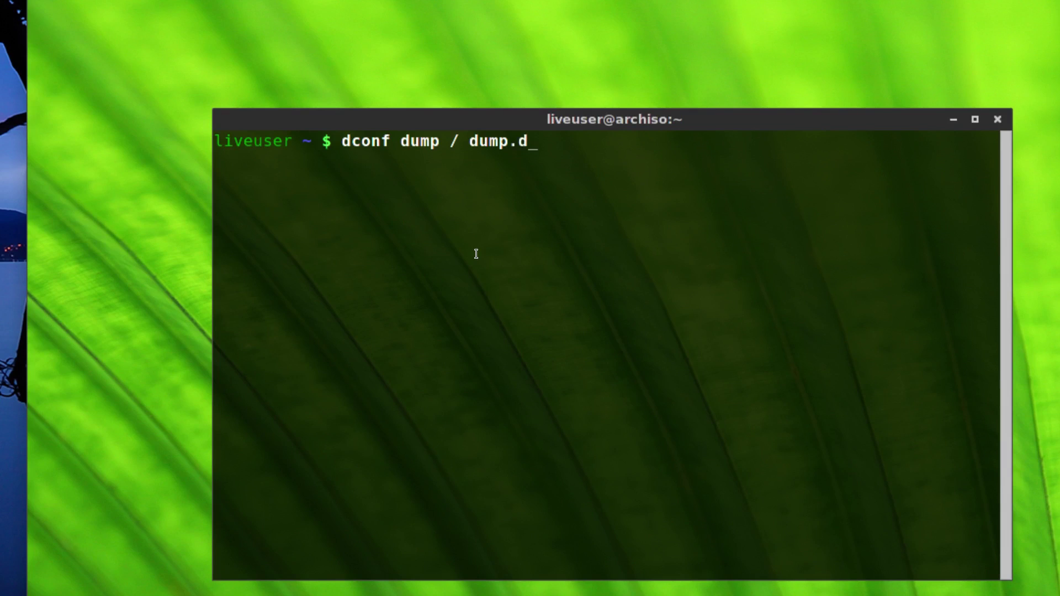
key(Return)
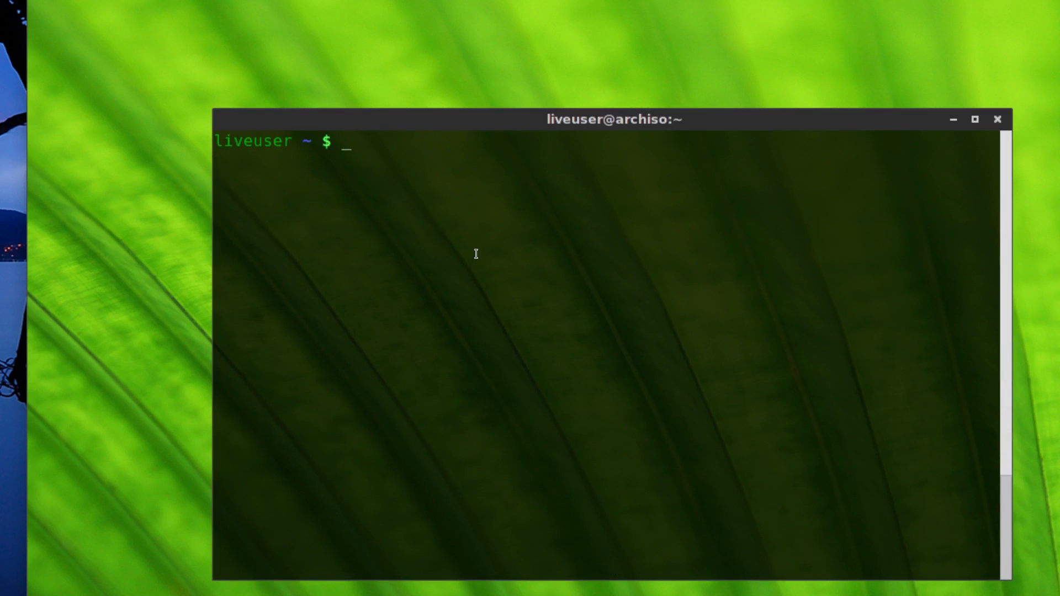
text(dconf dump /_dump.dconf)
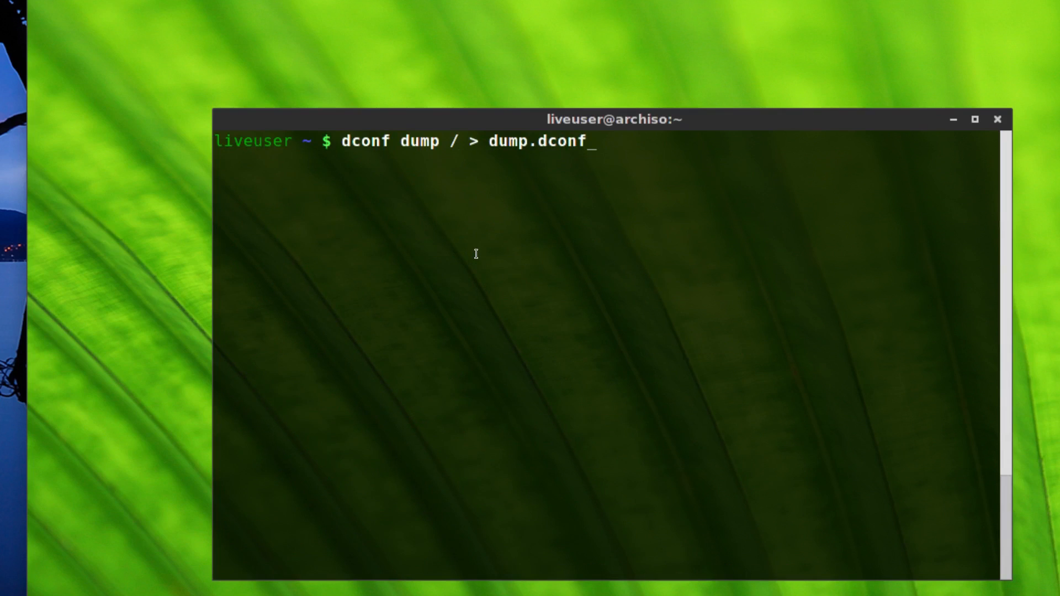
key(Return)
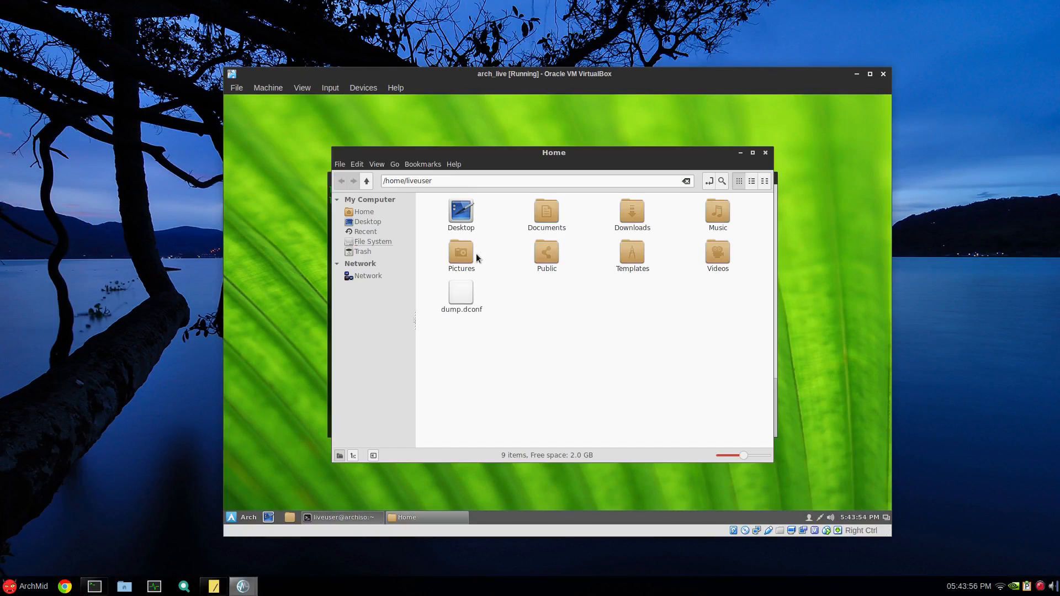
Open dump.dconf in Leafpad and scroll through the Cinnamon, Nemo and GTK settings.
double_click(461, 292)
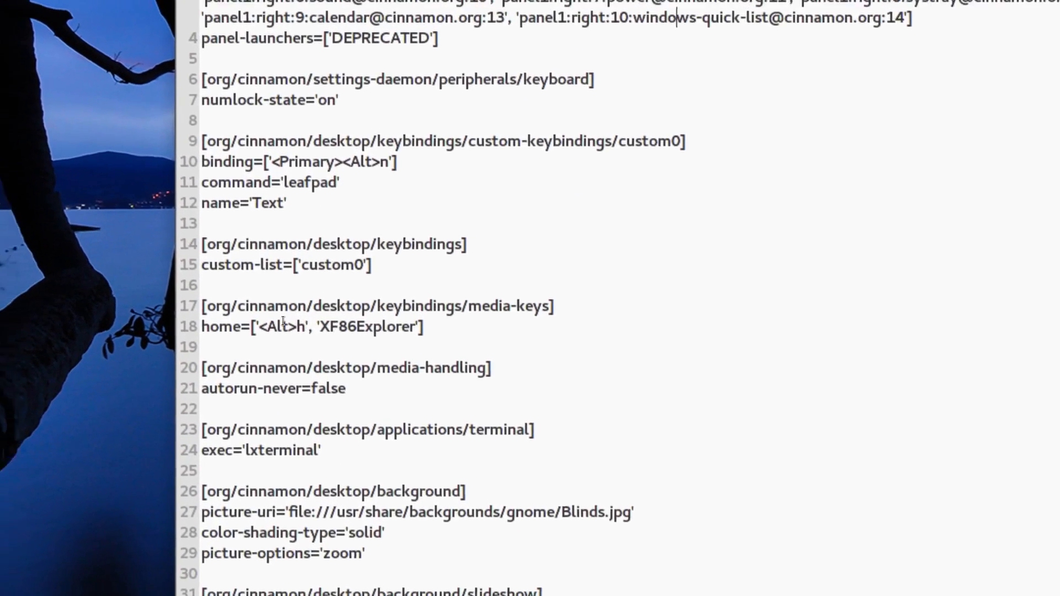
scroll(down, 3)
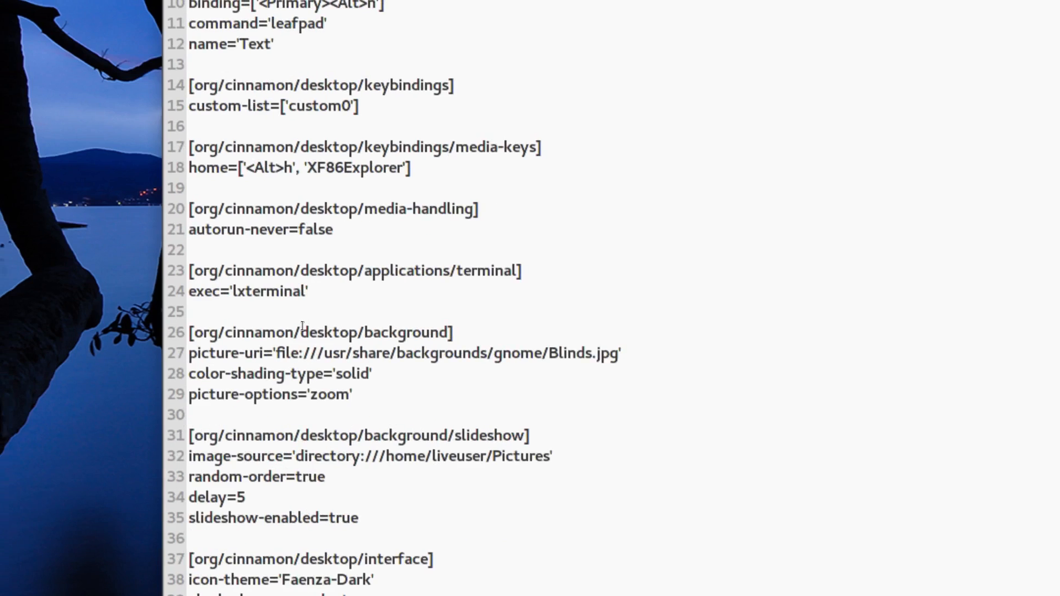
scroll(down, 3)
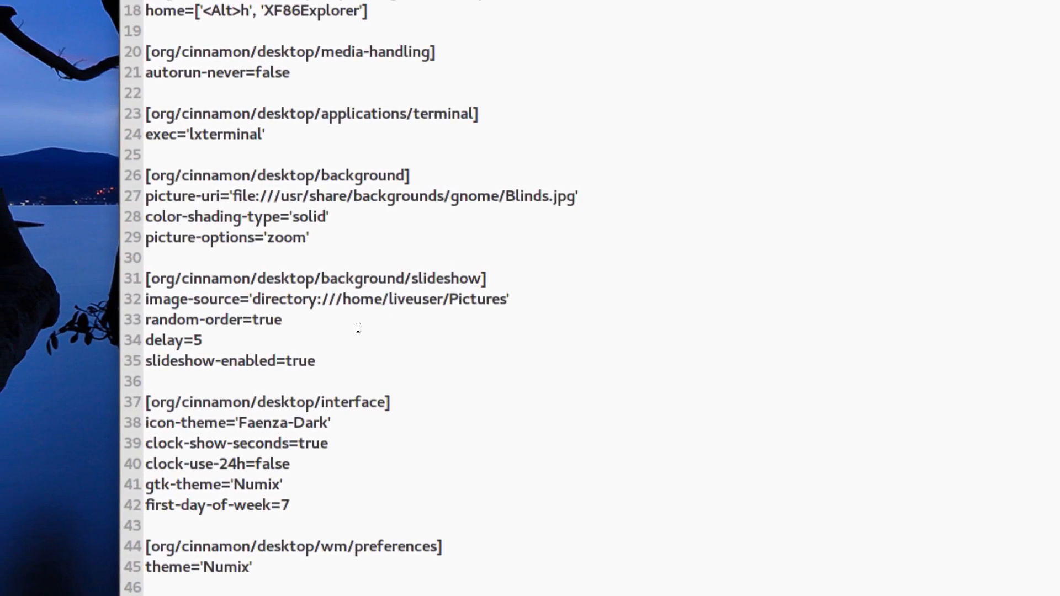
scroll(down, 3)
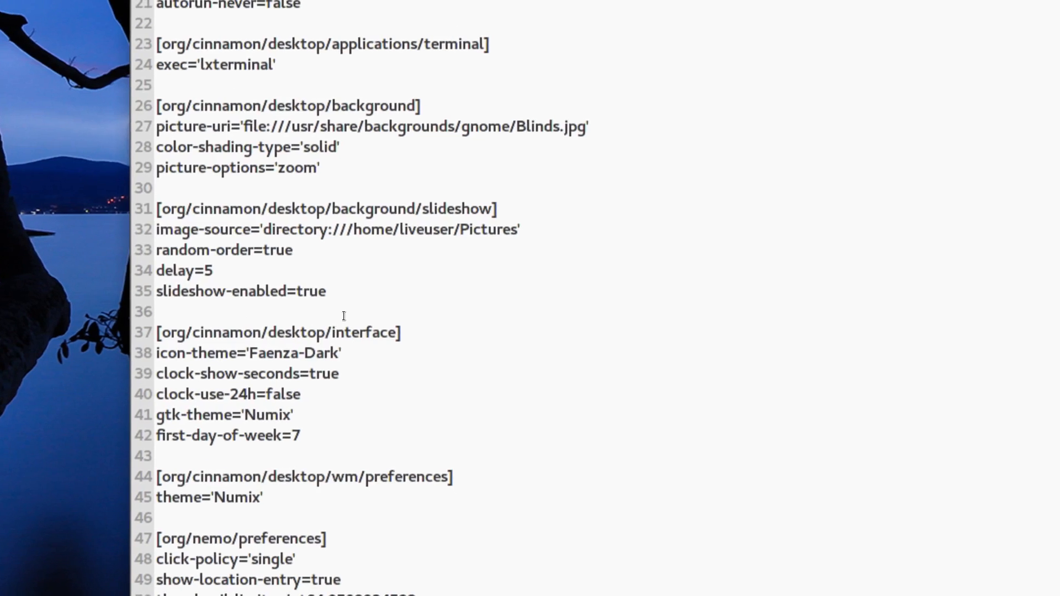
scroll(down, 3)
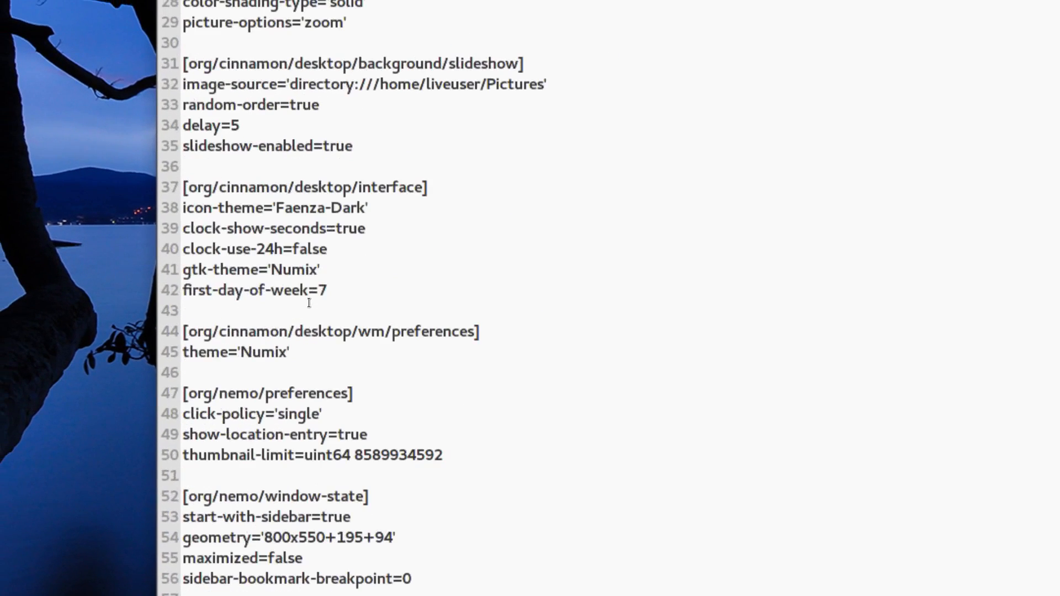
scroll(down, 3)
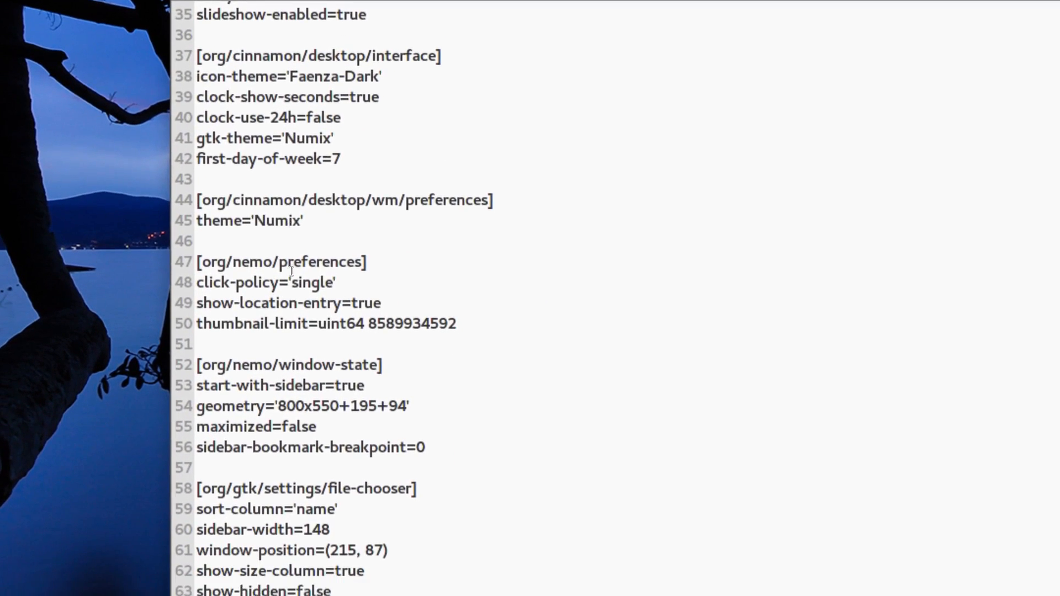
scroll(down, 3)
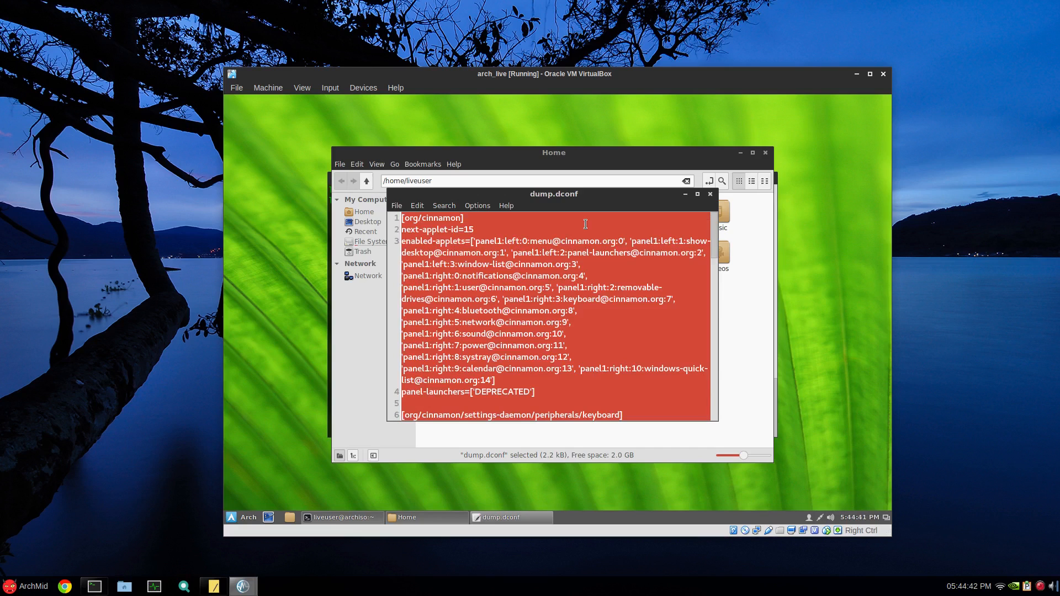
mouse_move(112, 350)
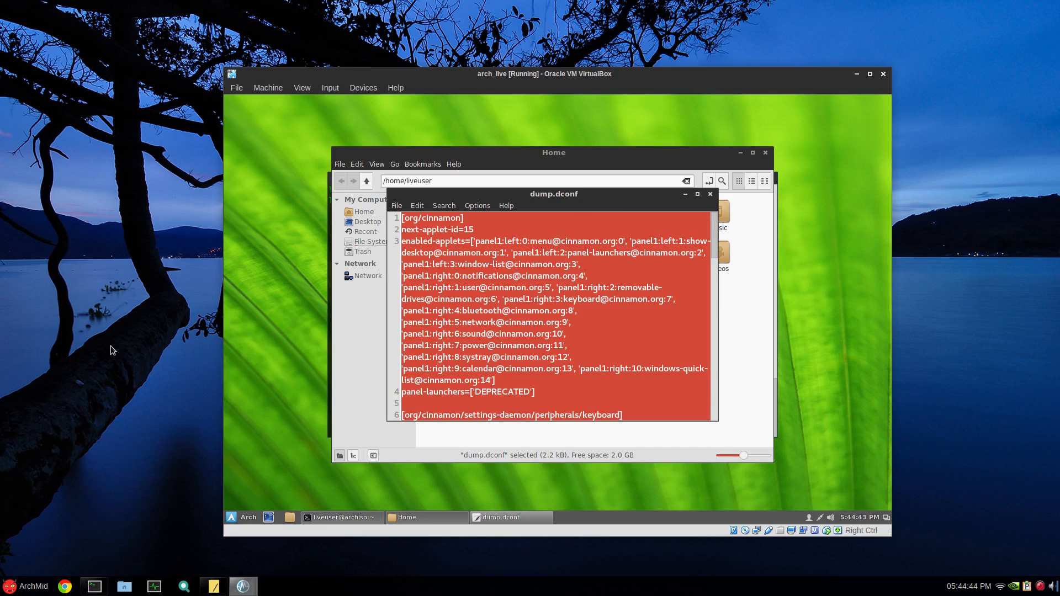
mouse_move(30, 304)
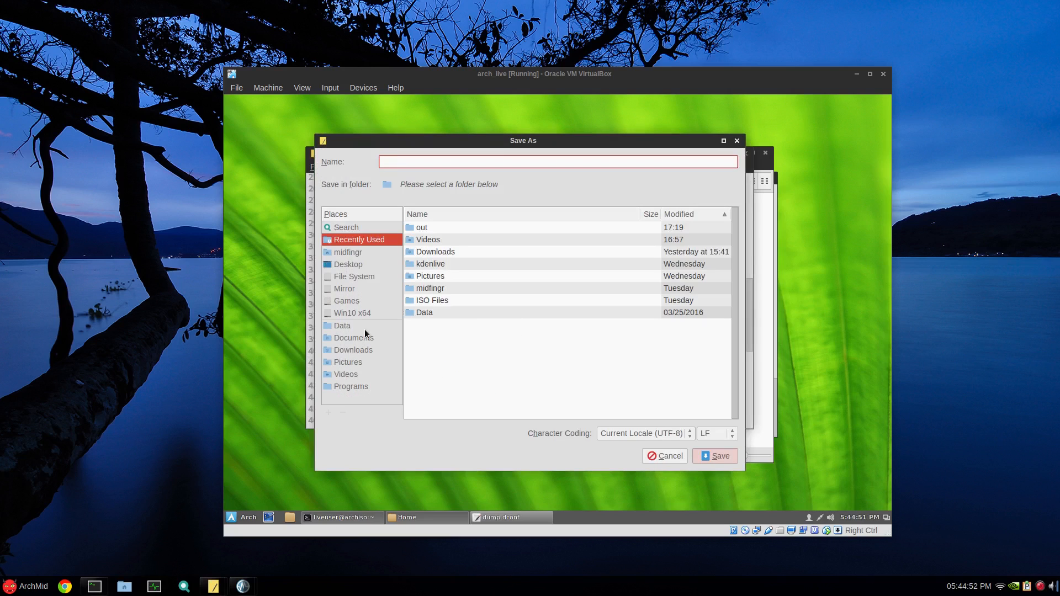
Save the dump as dump.dconf in the Documents folder.
click(348, 252)
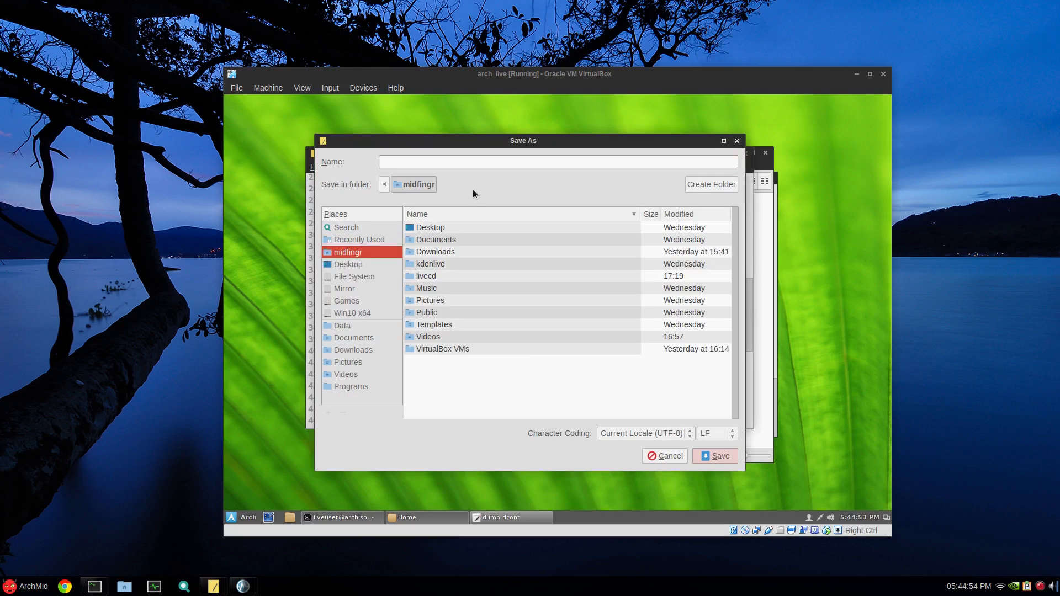
mouse_move(440, 247)
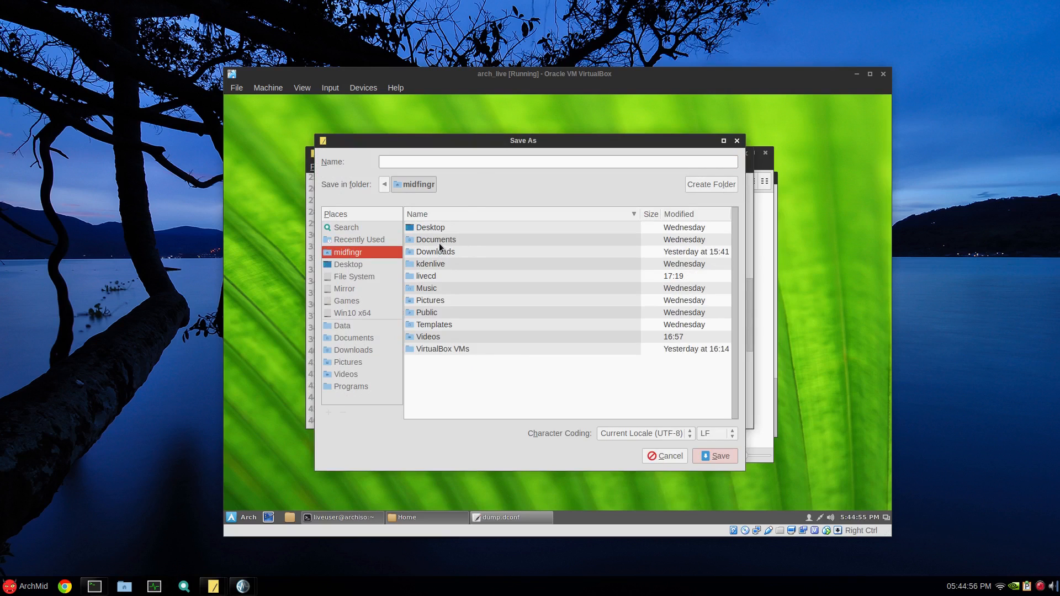
double_click(435, 239)
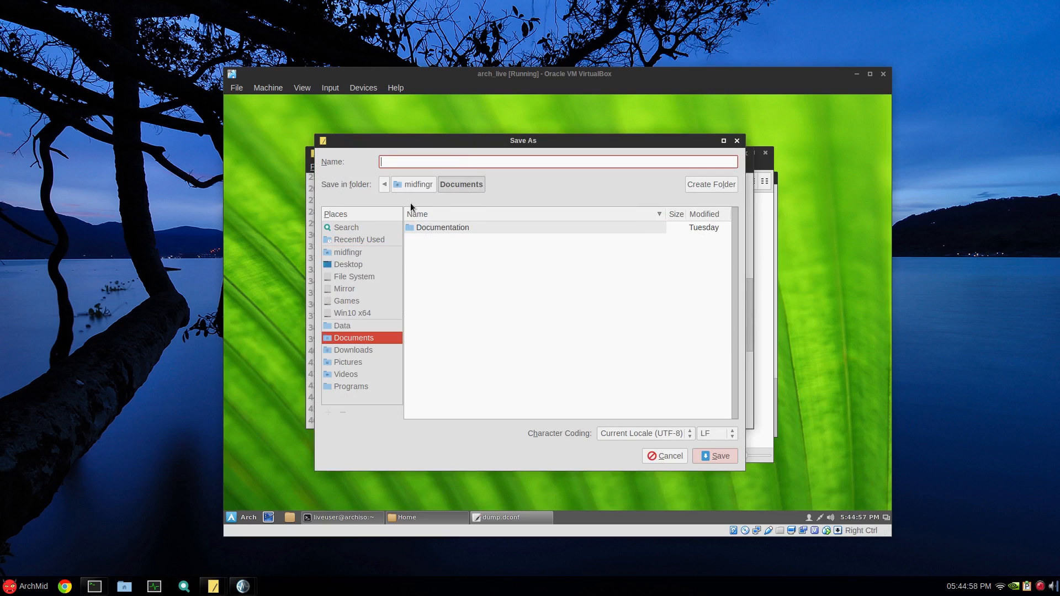
text(d)
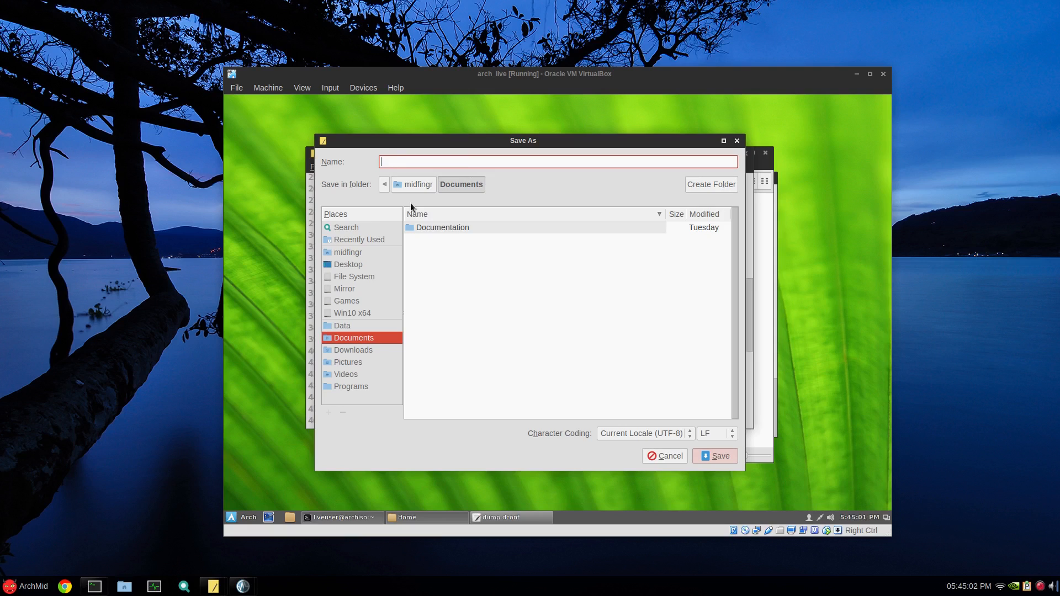
text(dump)
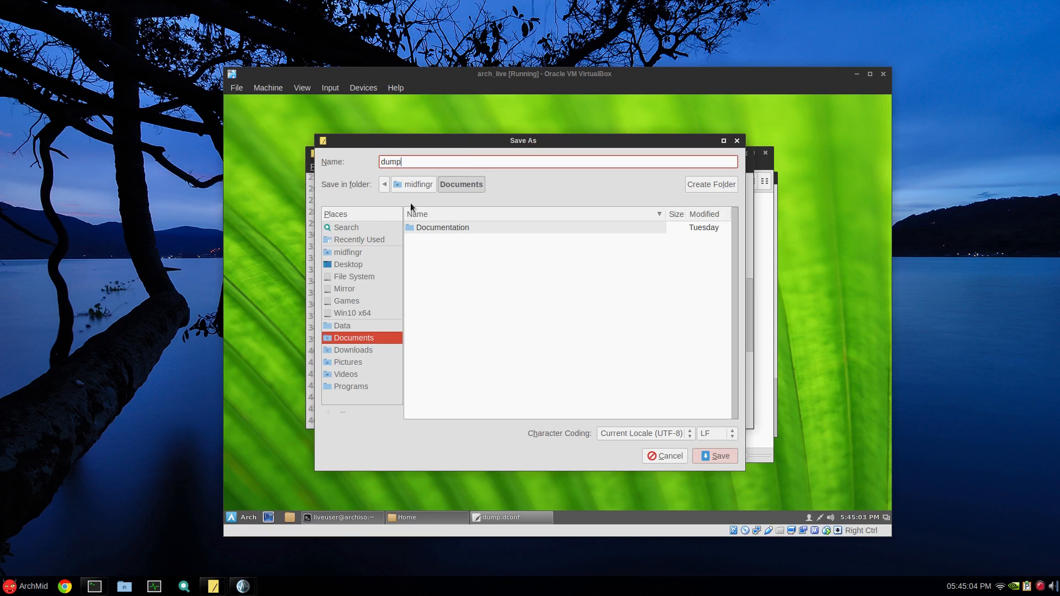
text(.dconf)
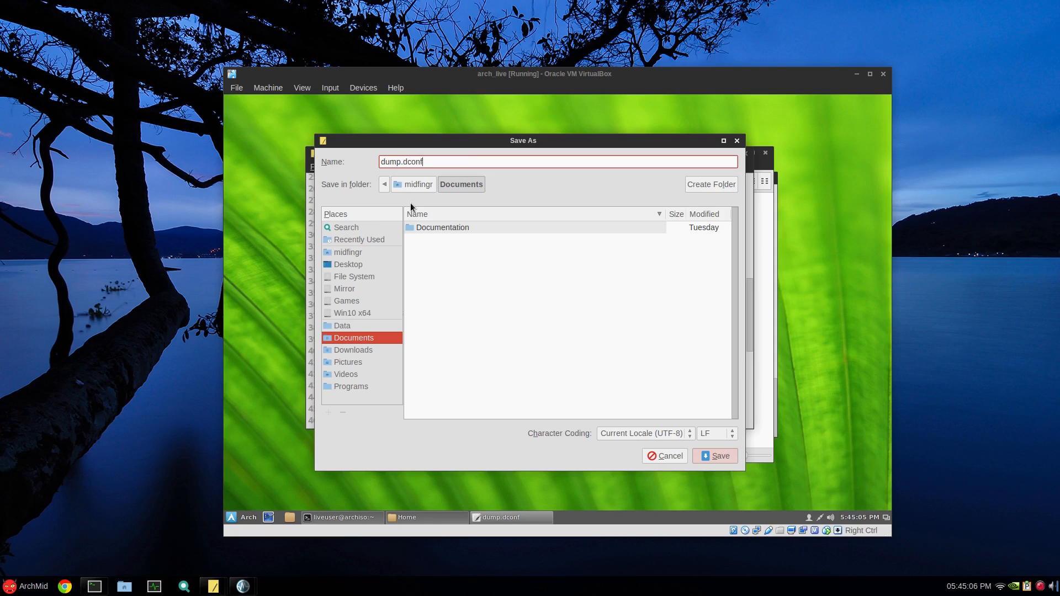
click(714, 456)
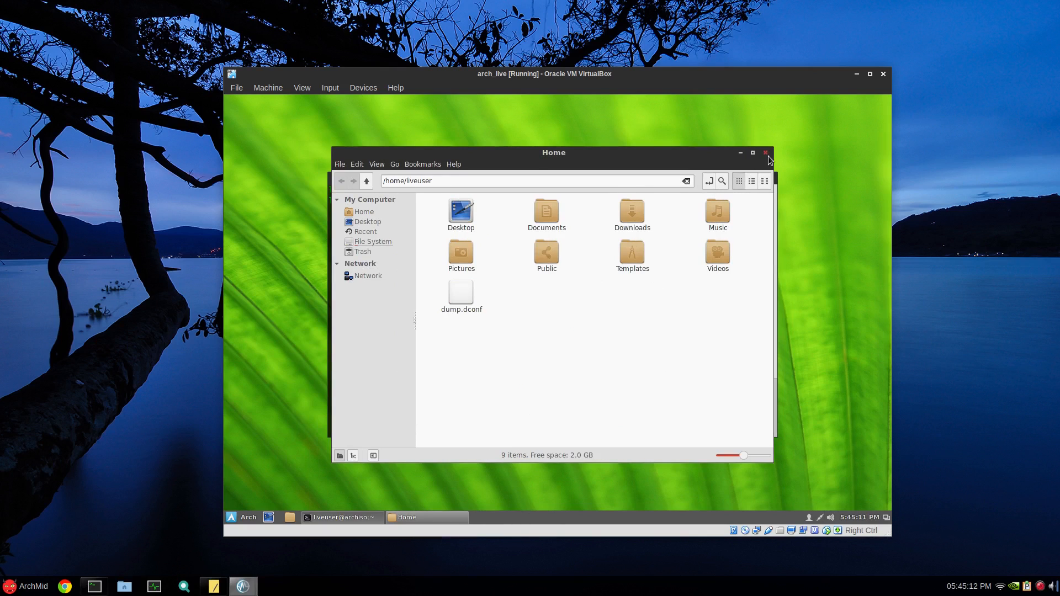
Close the Home file manager window, returning to the terminal.
click(765, 152)
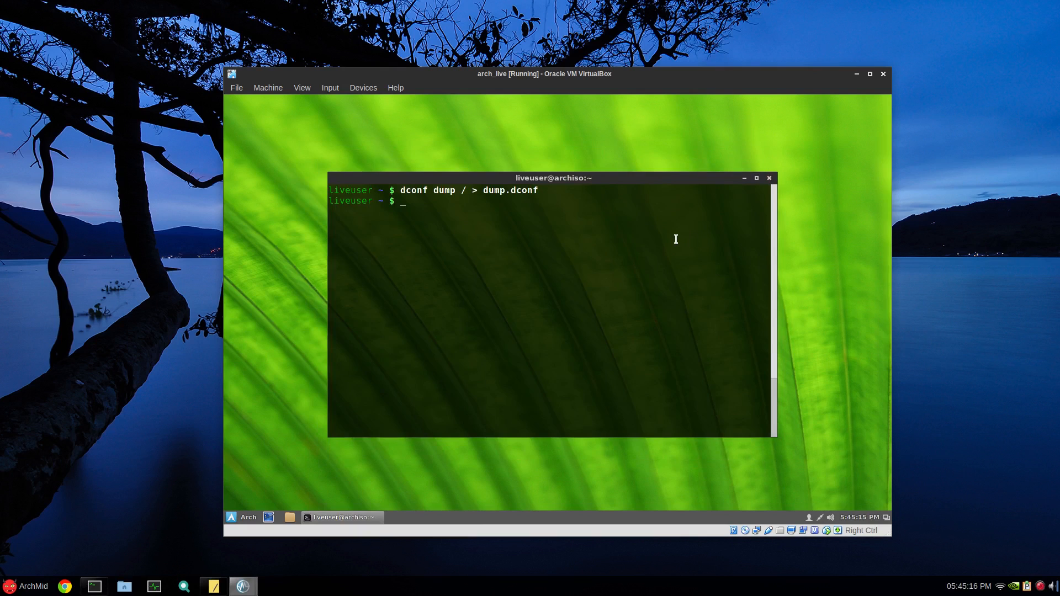
mouse_move(565, 274)
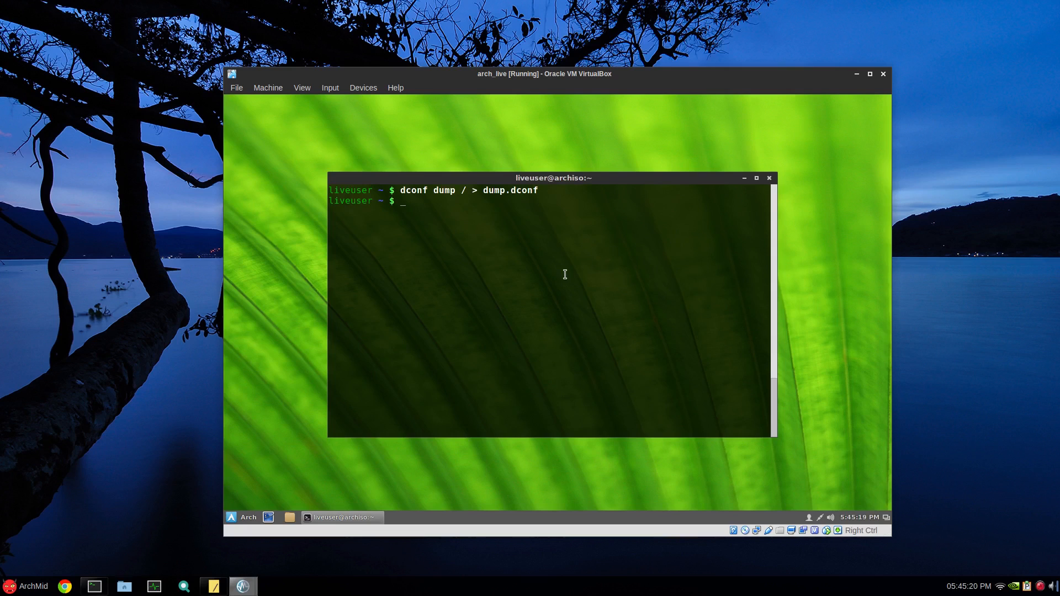